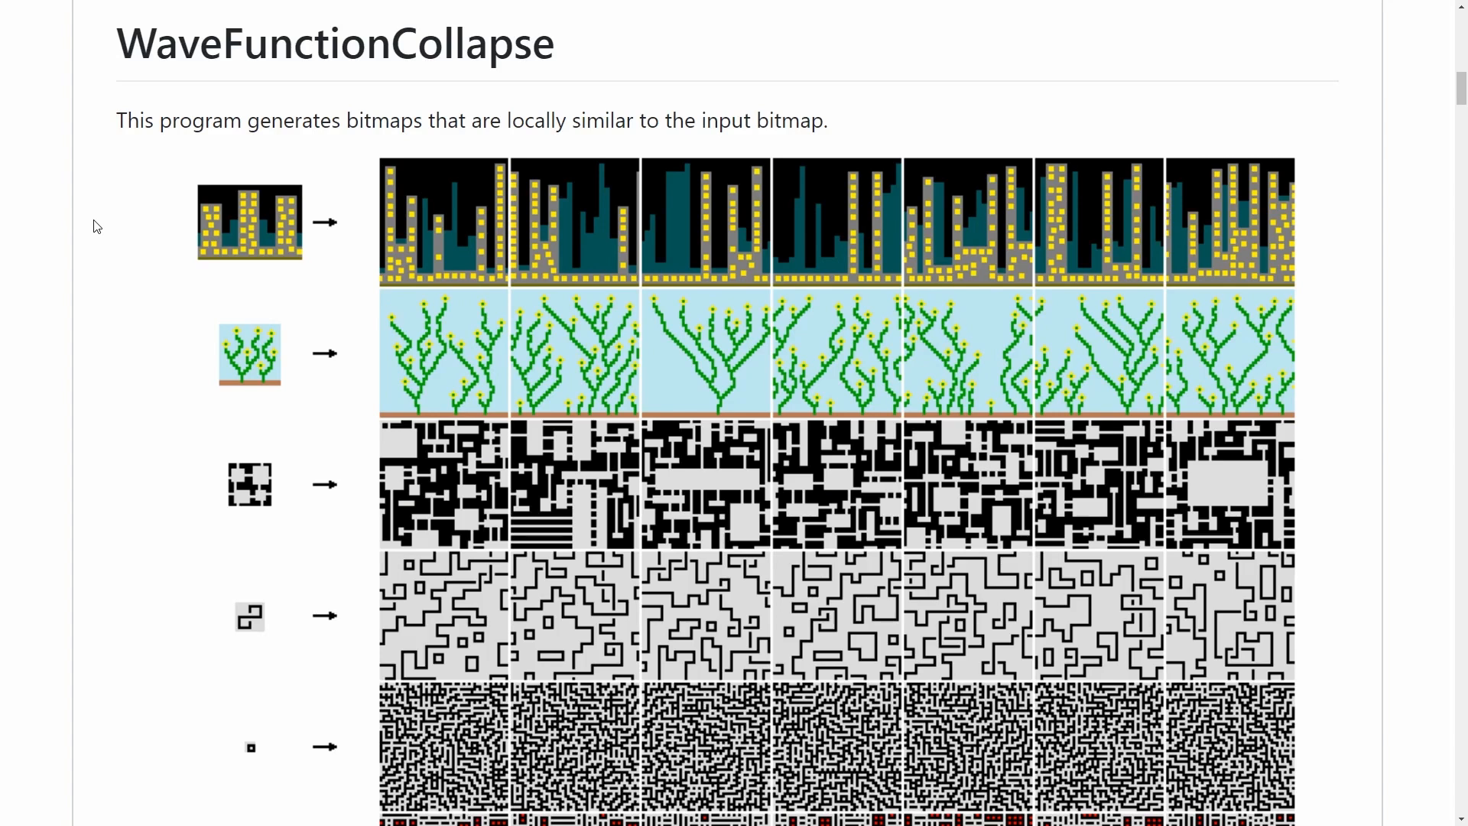
mouse_move(291, 266)
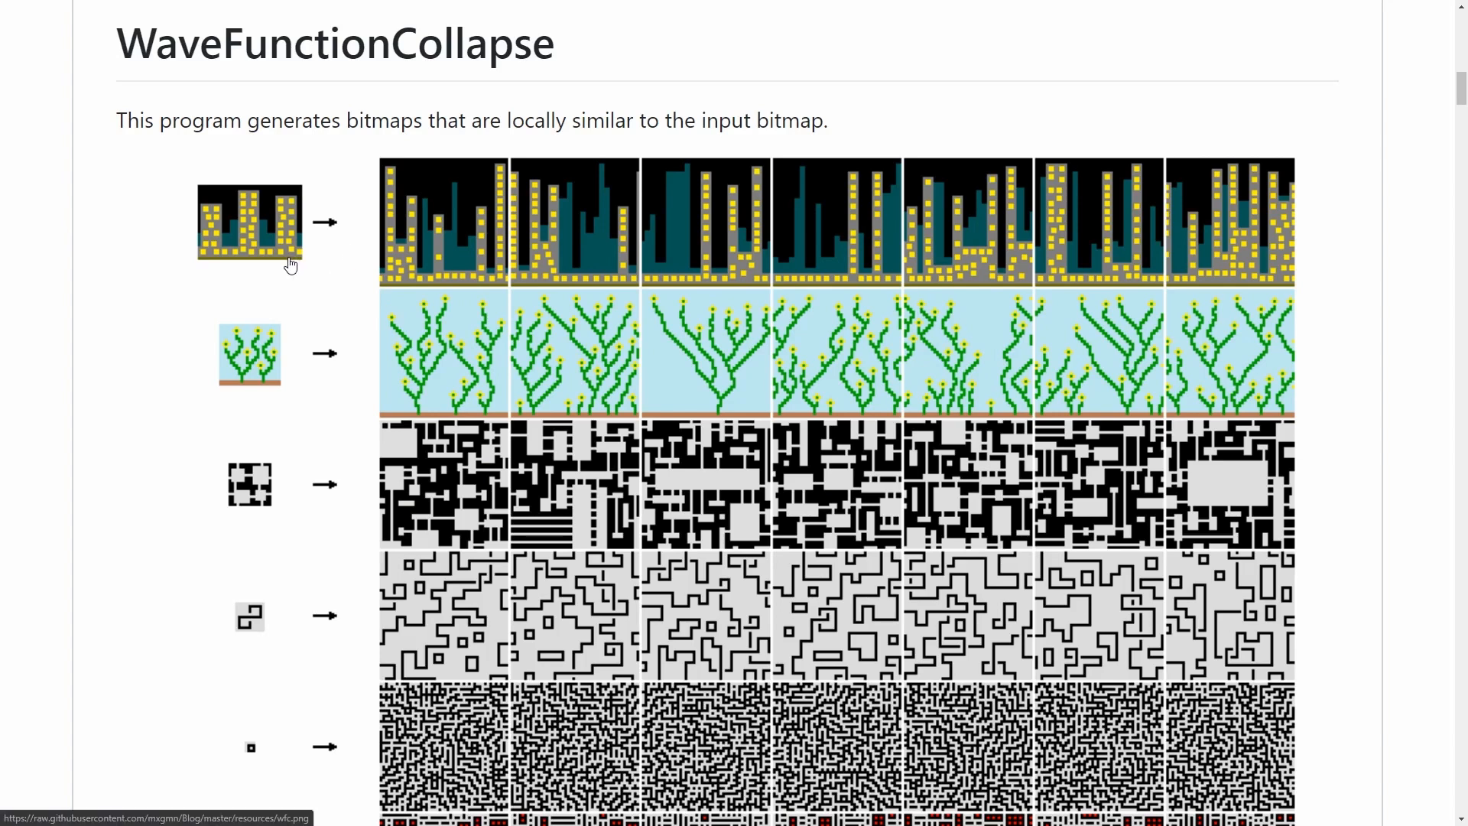
mouse_move(435, 232)
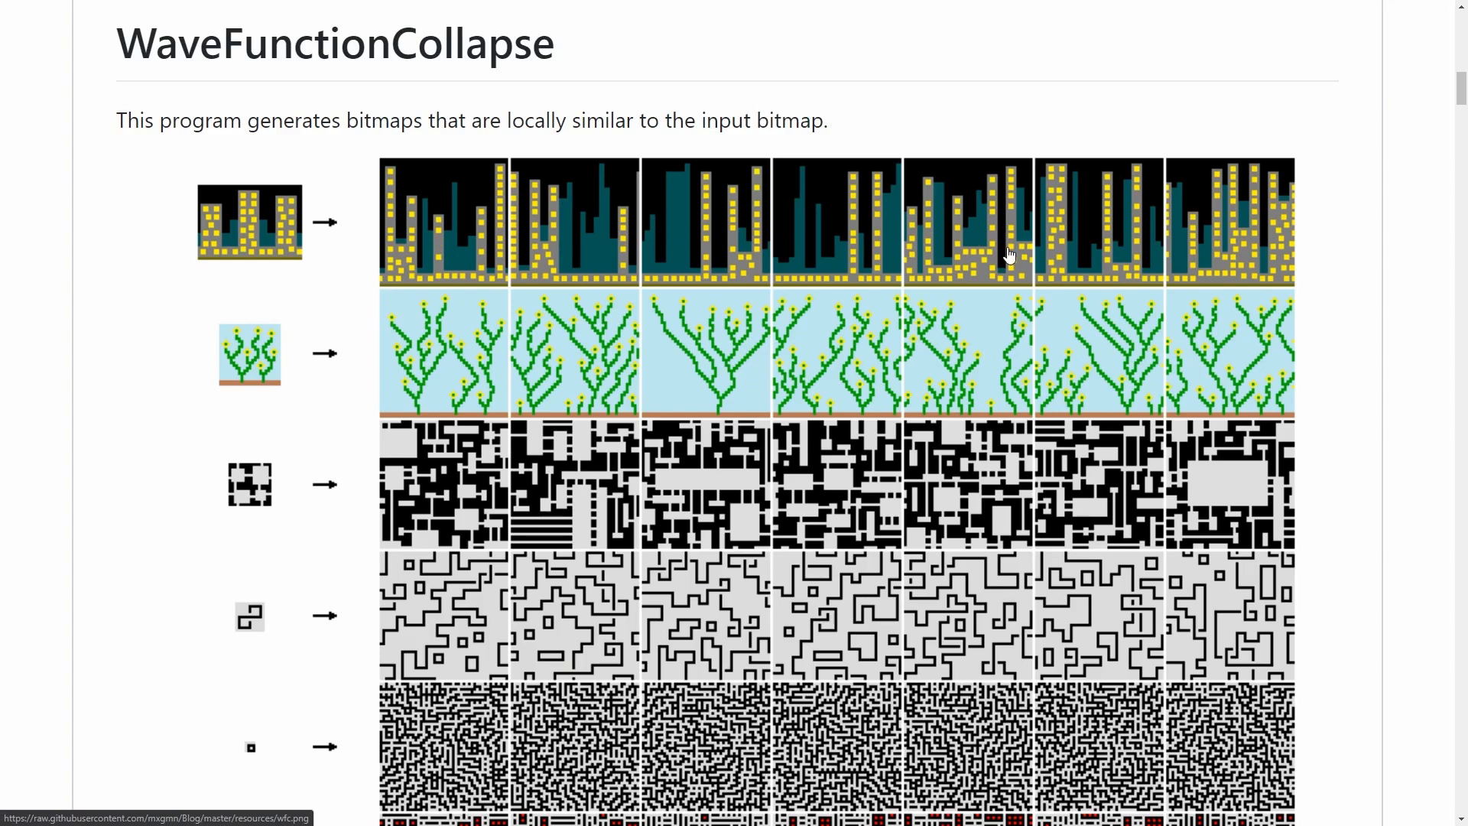
mouse_move(237, 363)
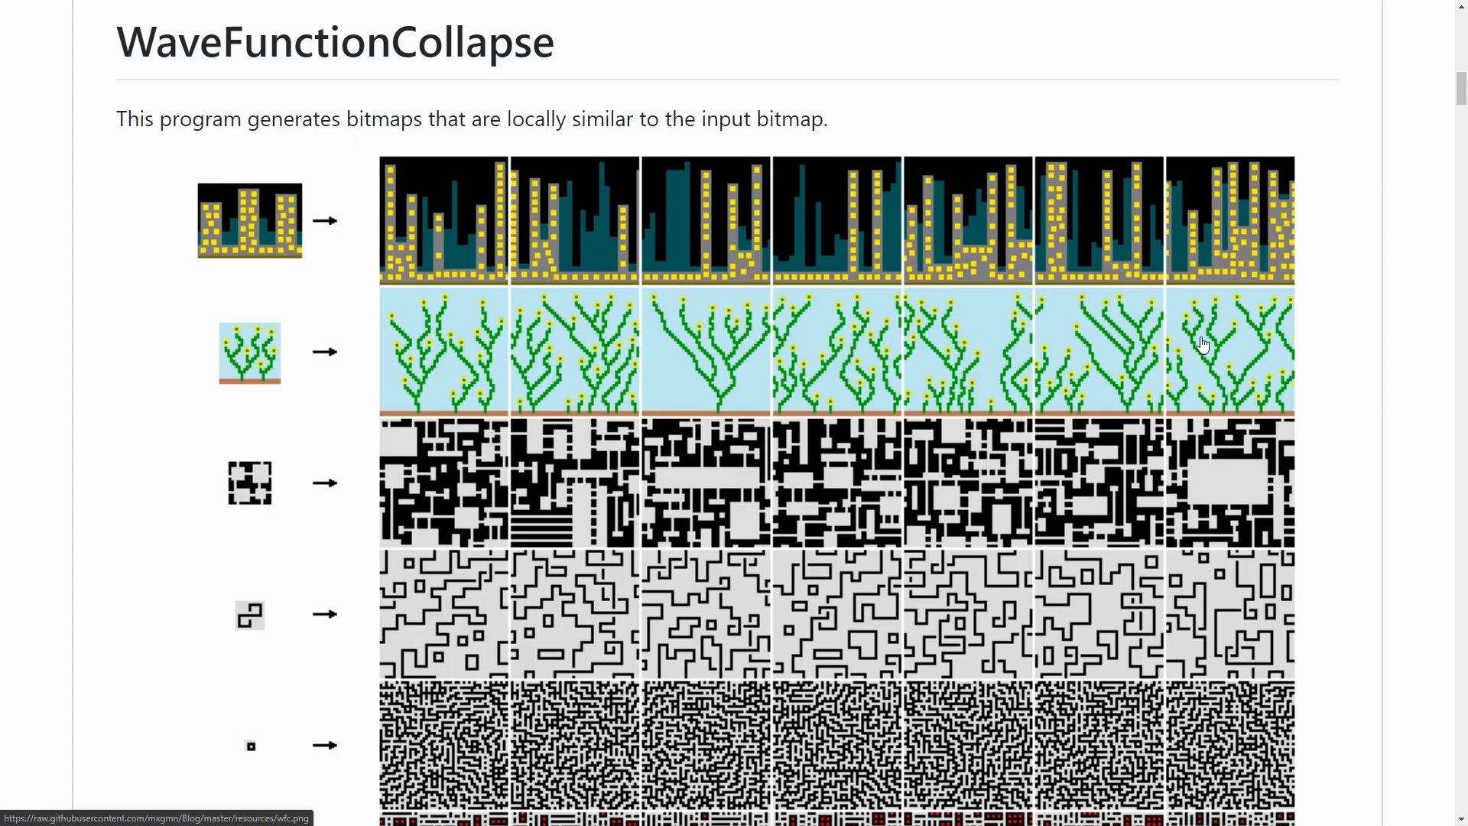
Step: Create a Geometry object and place a WFC Initialize Grid node producing a 20-by-20 grid
scroll(down, 3)
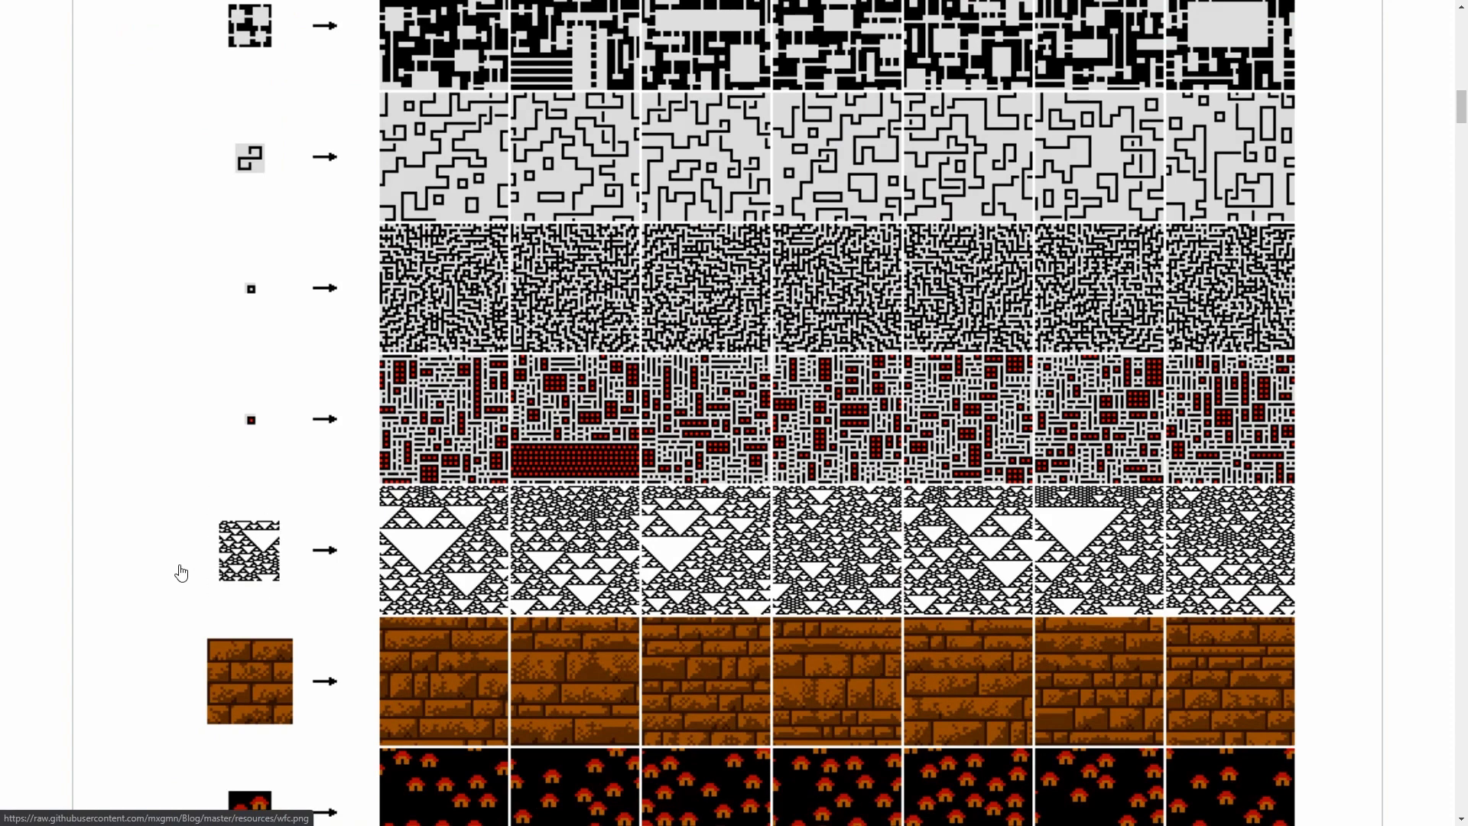
mouse_move(1297, 532)
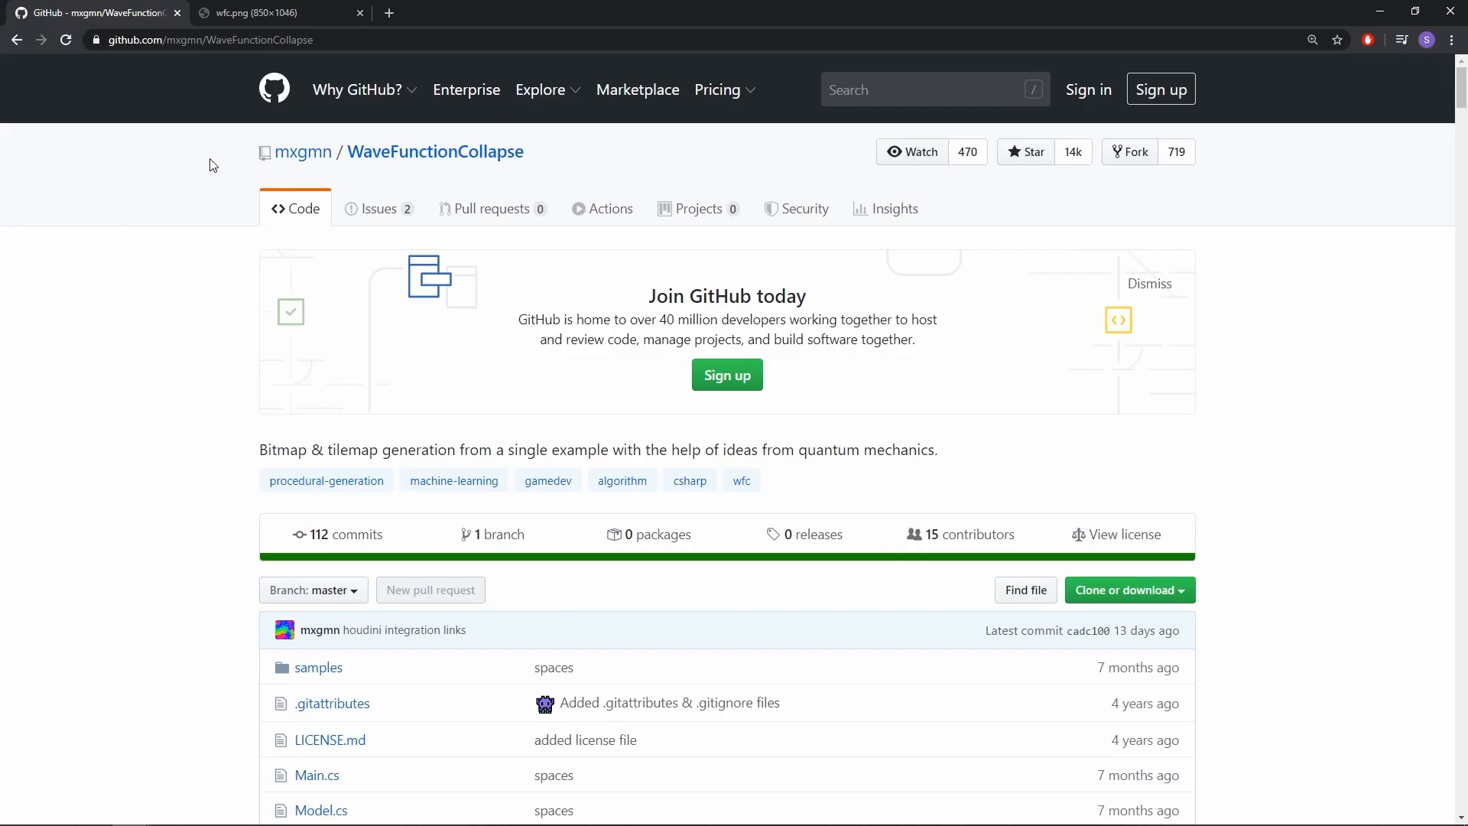
mouse_move(188, 274)
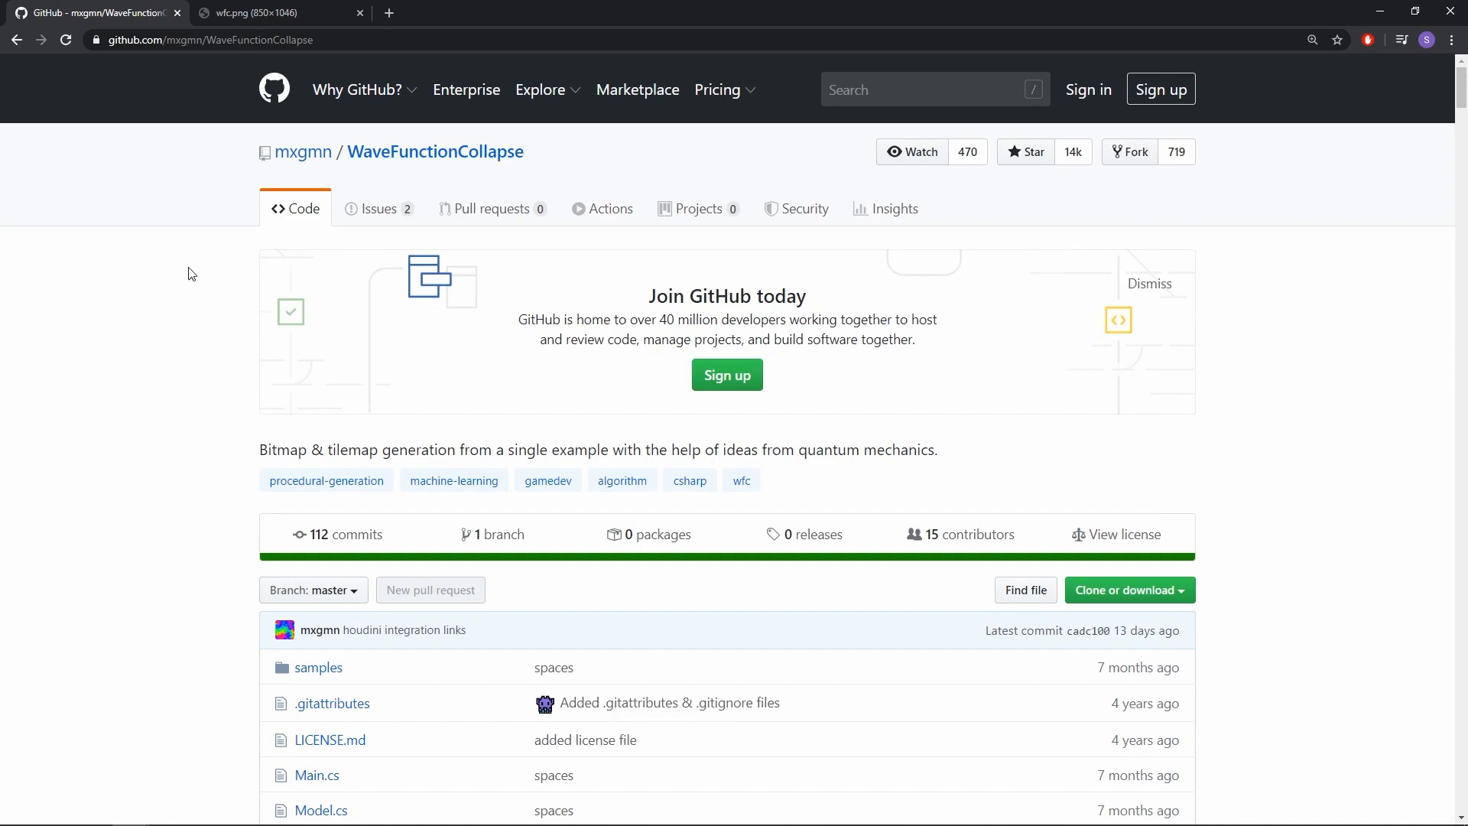
scroll(down, 3)
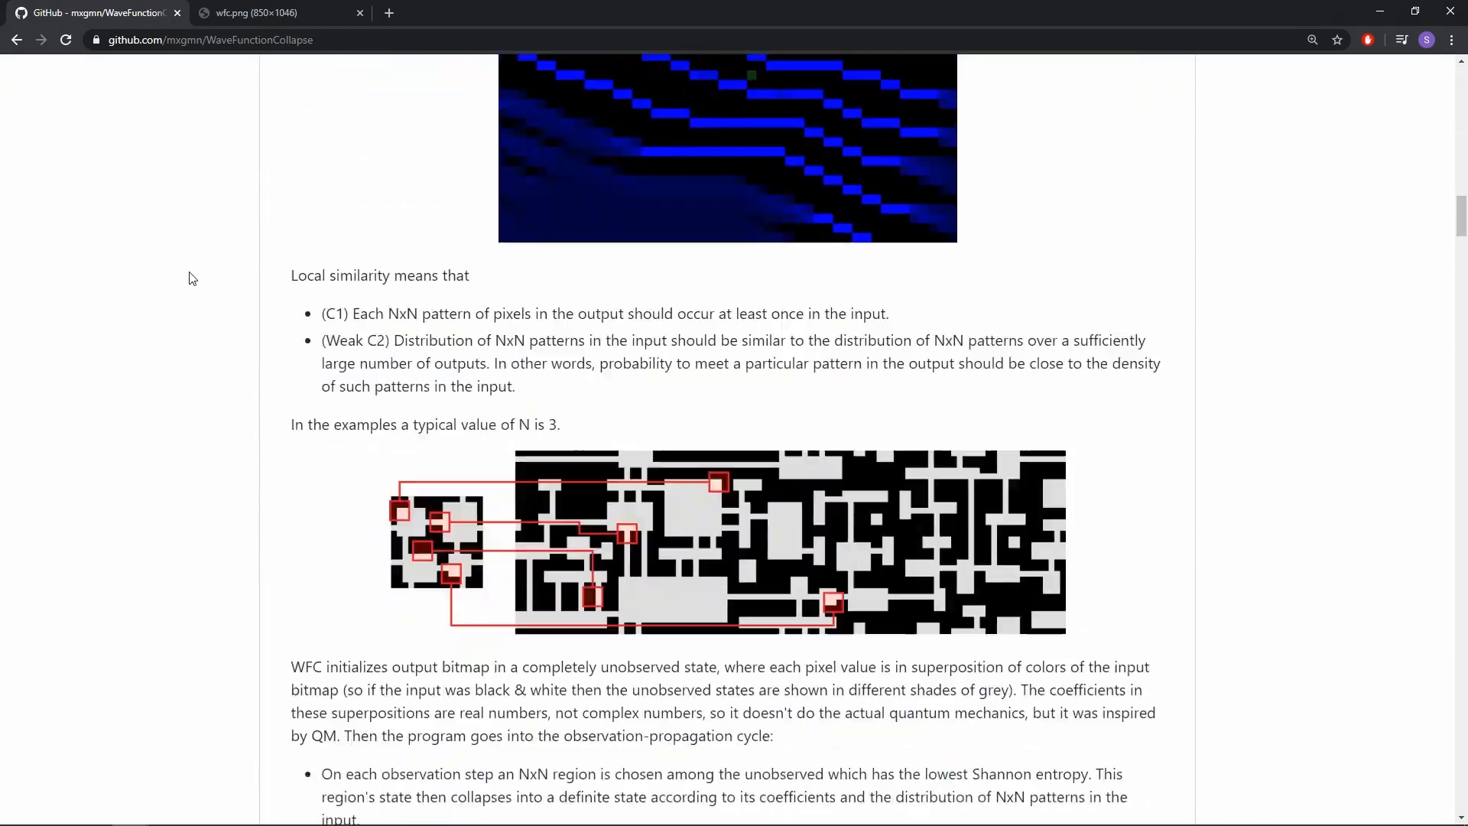
scroll(down, 3)
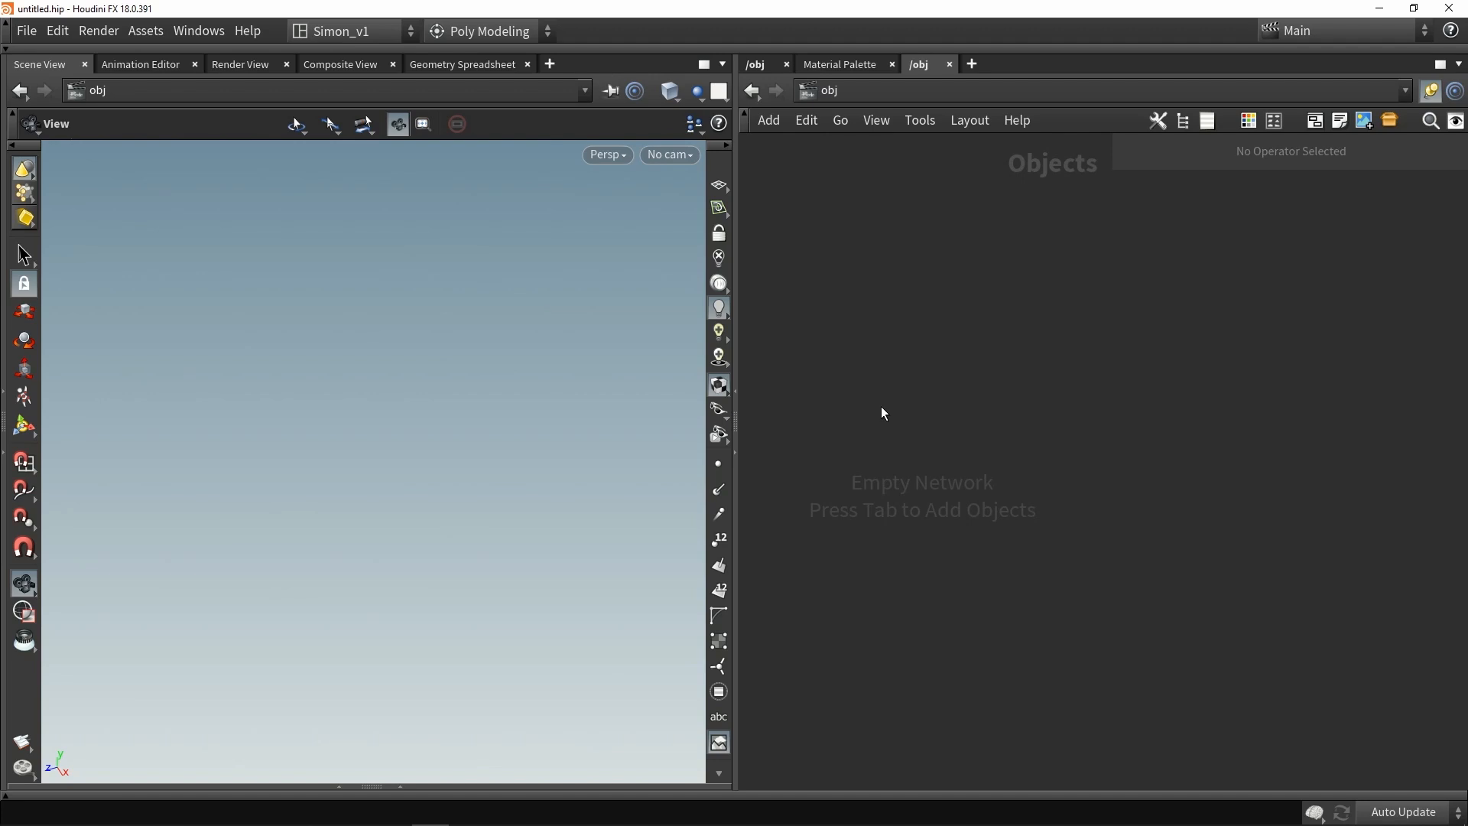
text(ge)
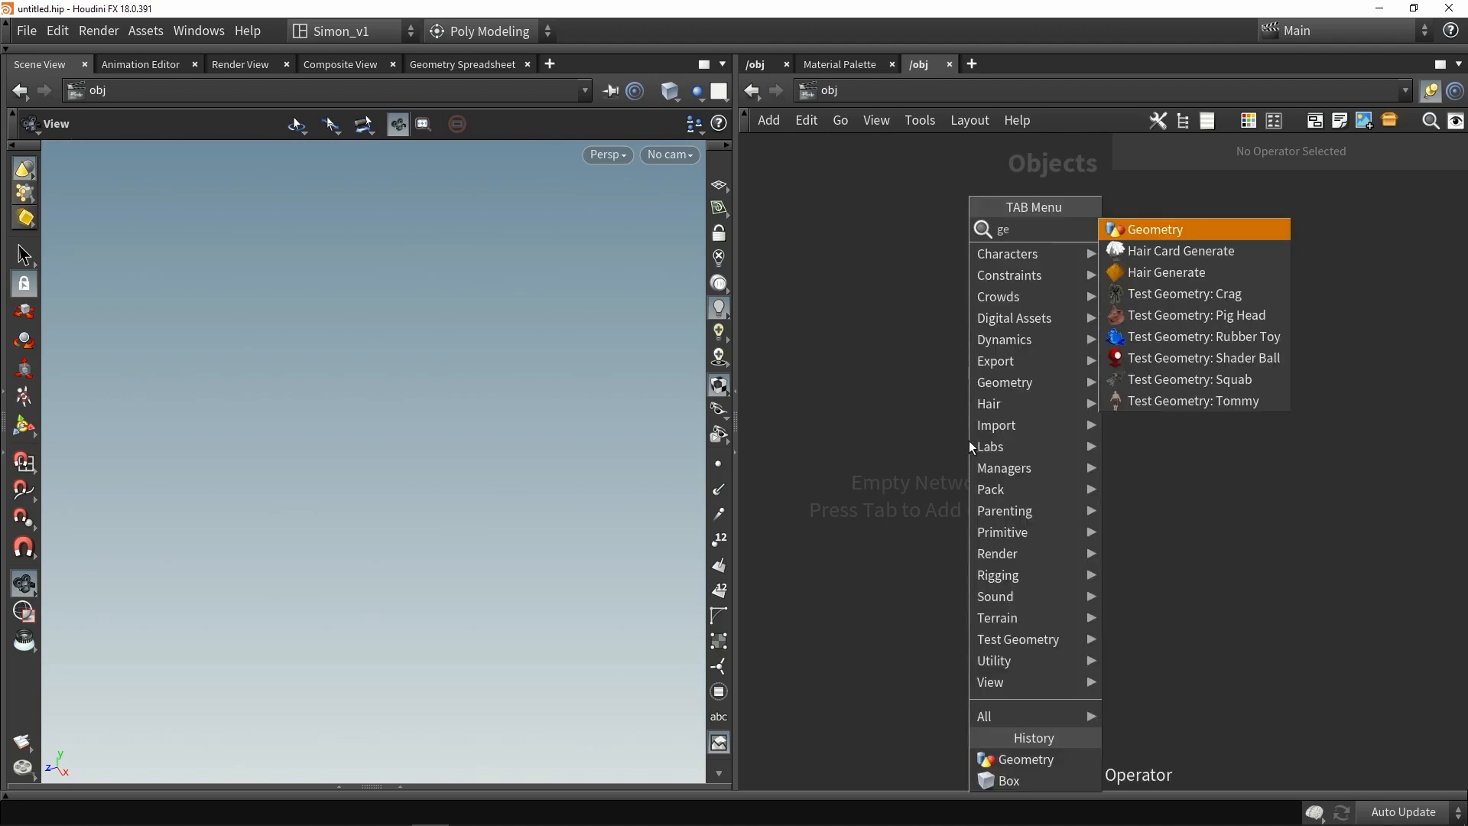
click(1154, 230)
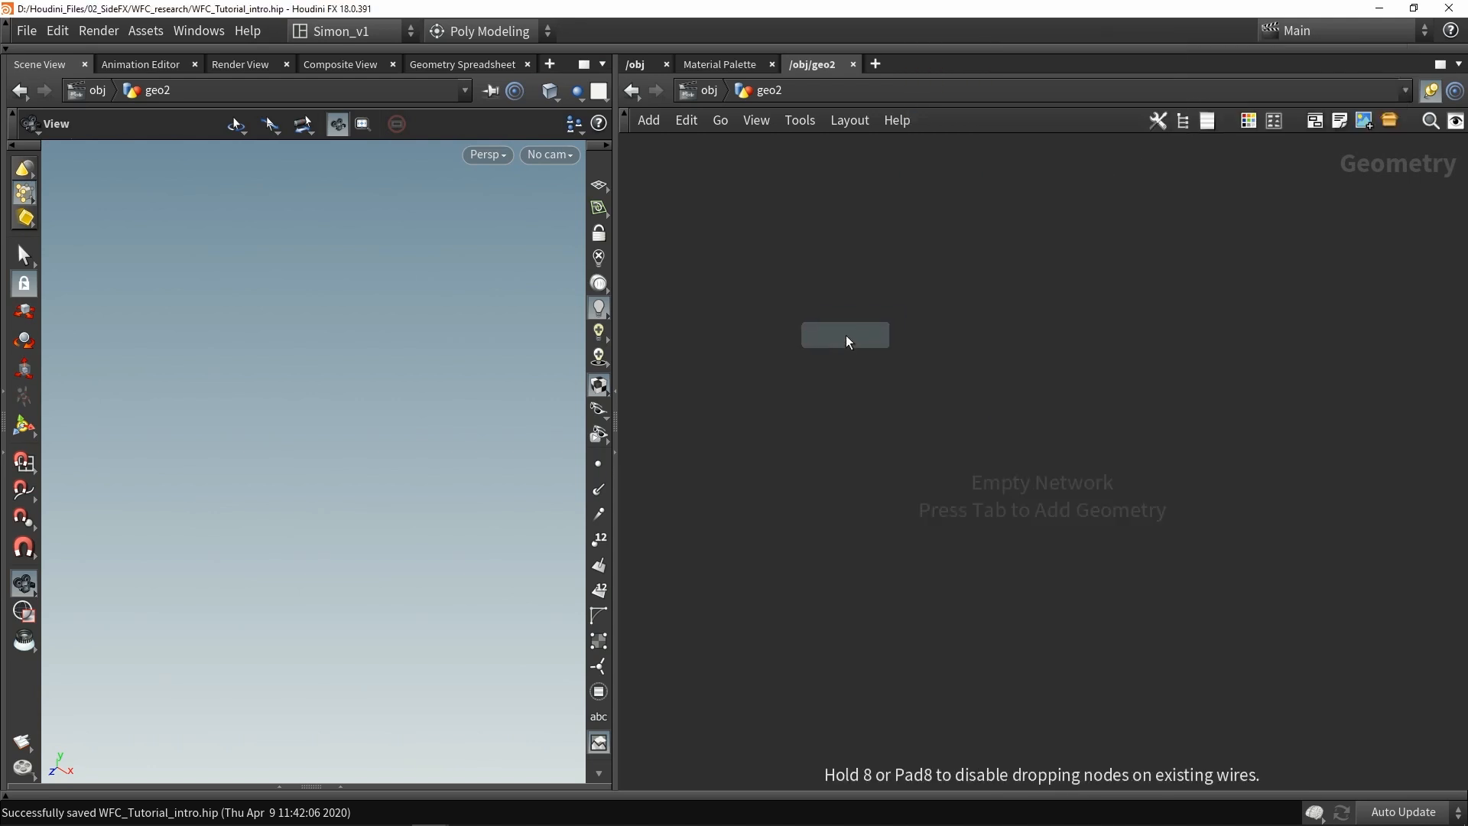
click(844, 335)
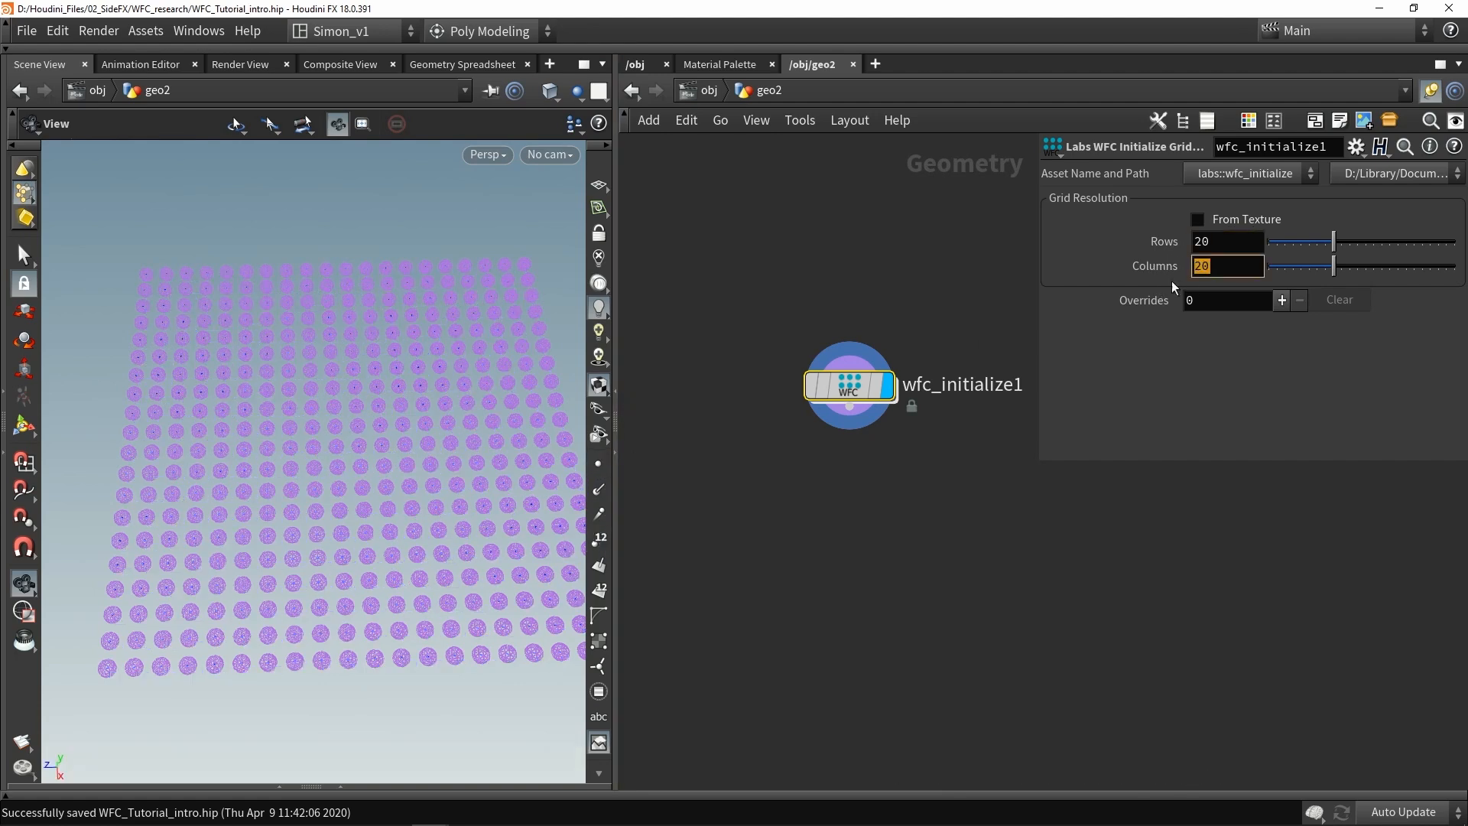
click(1281, 300)
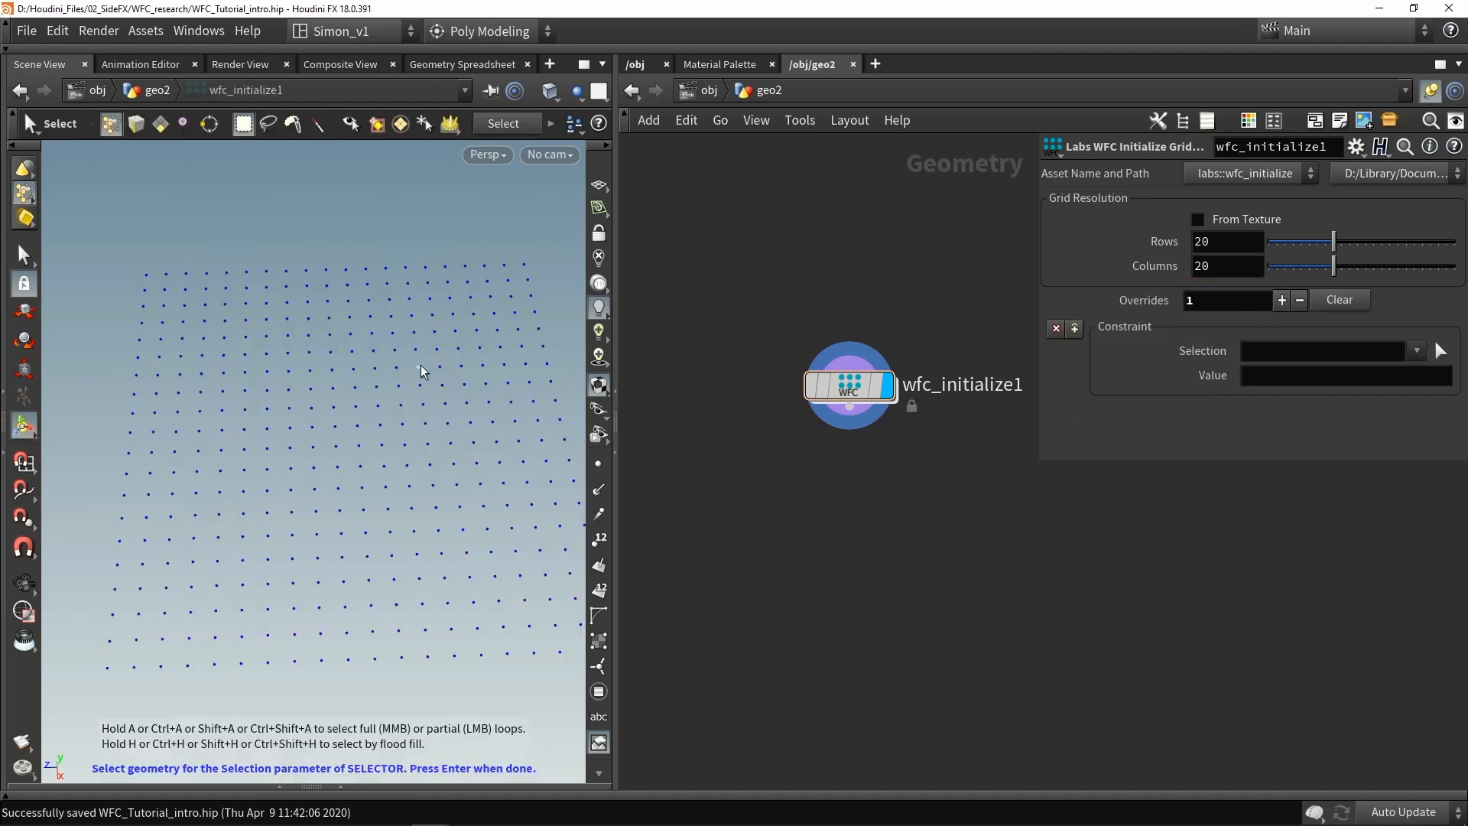
drag(267, 271, 314, 515)
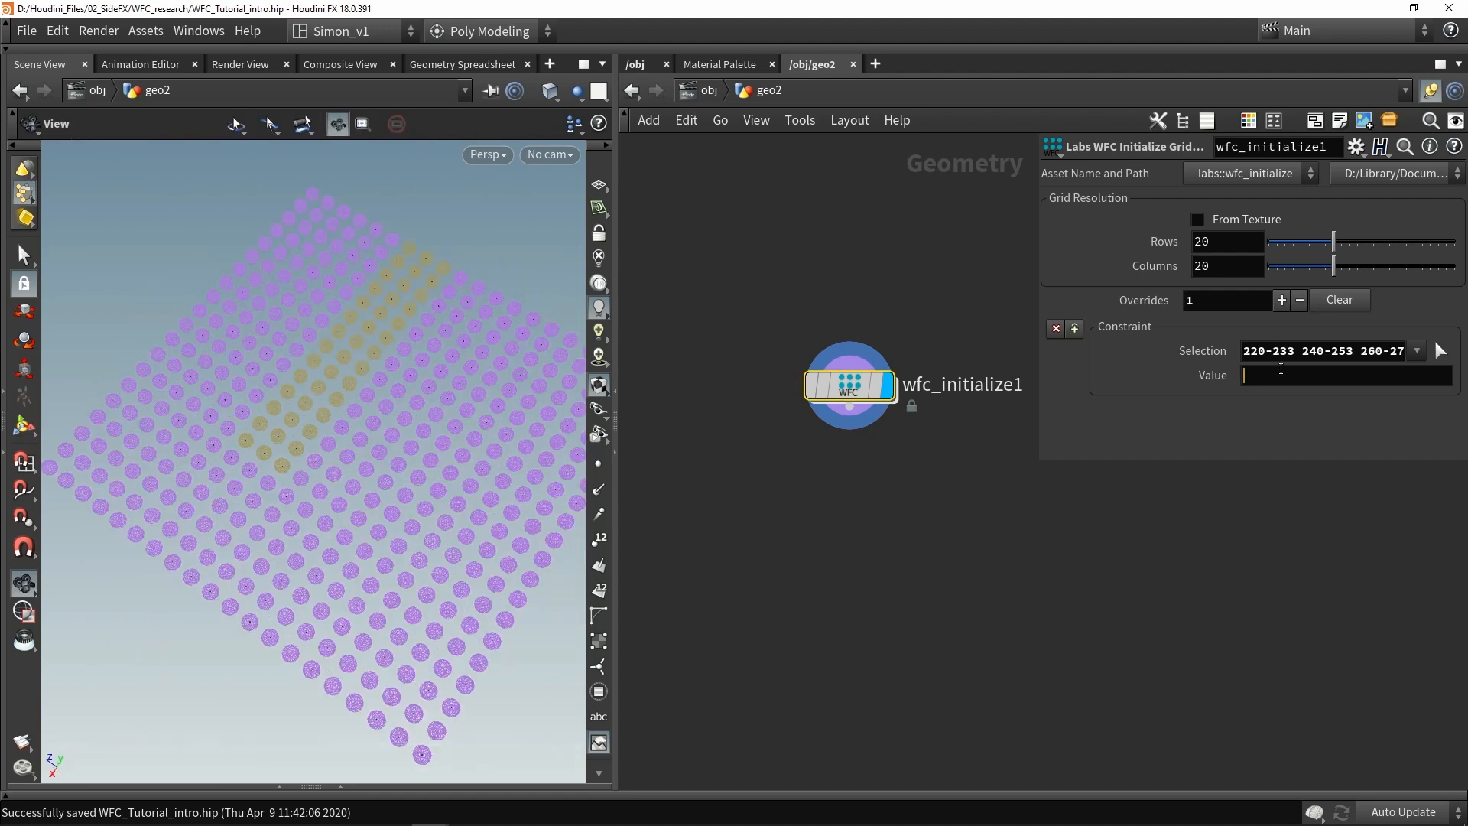
text(name)
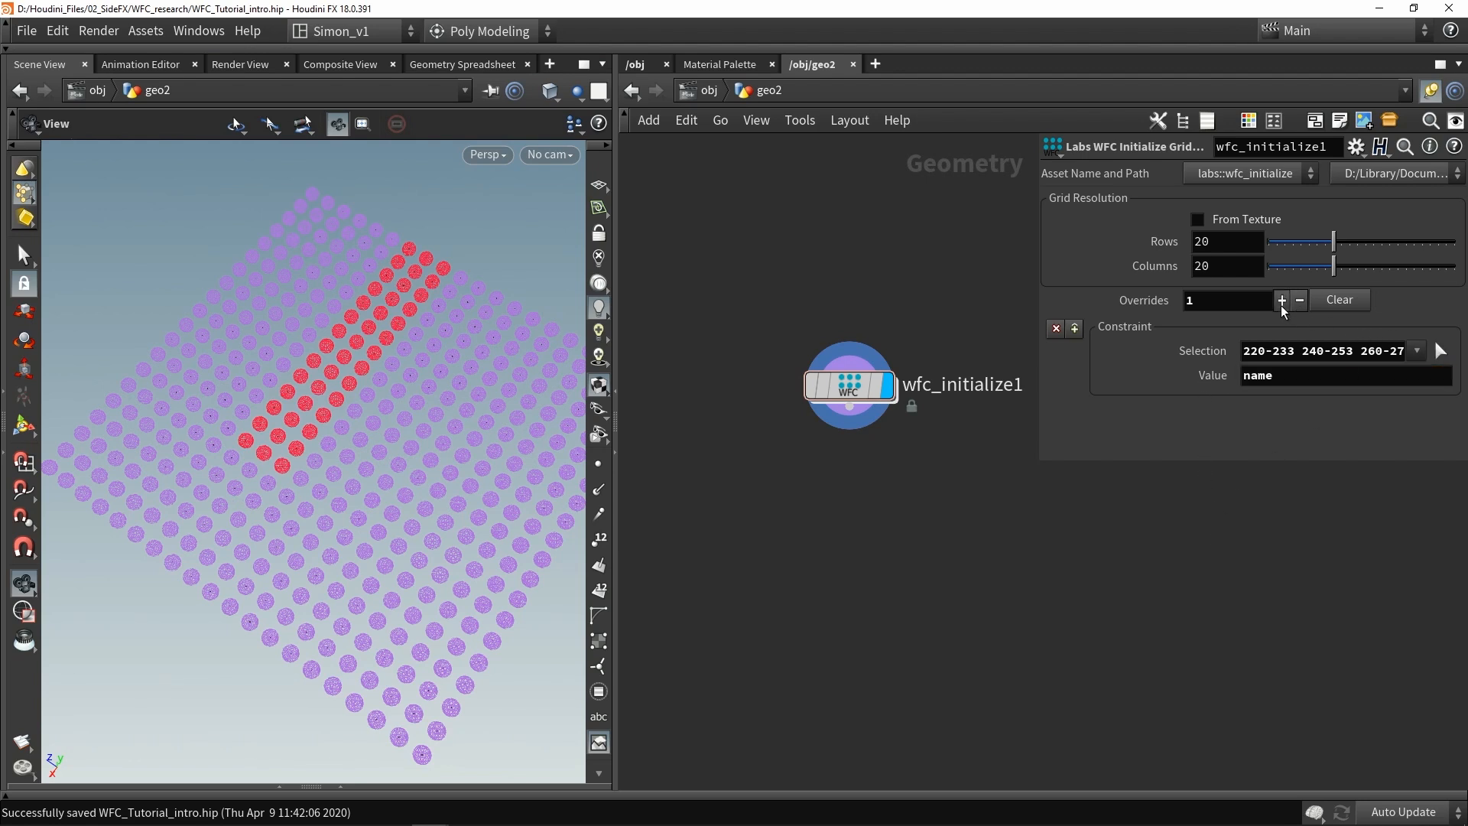
click(1281, 300)
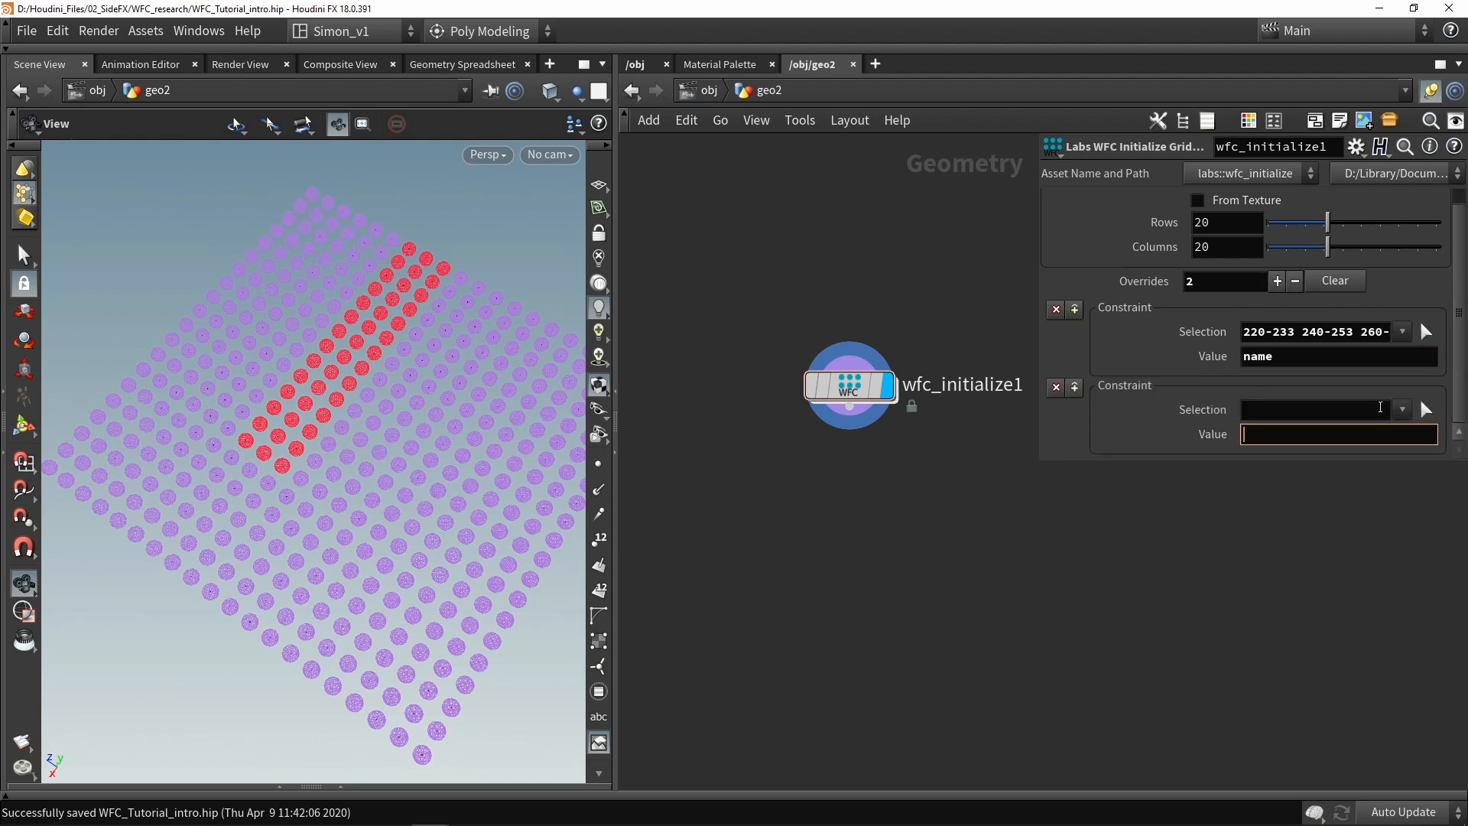
click(1333, 280)
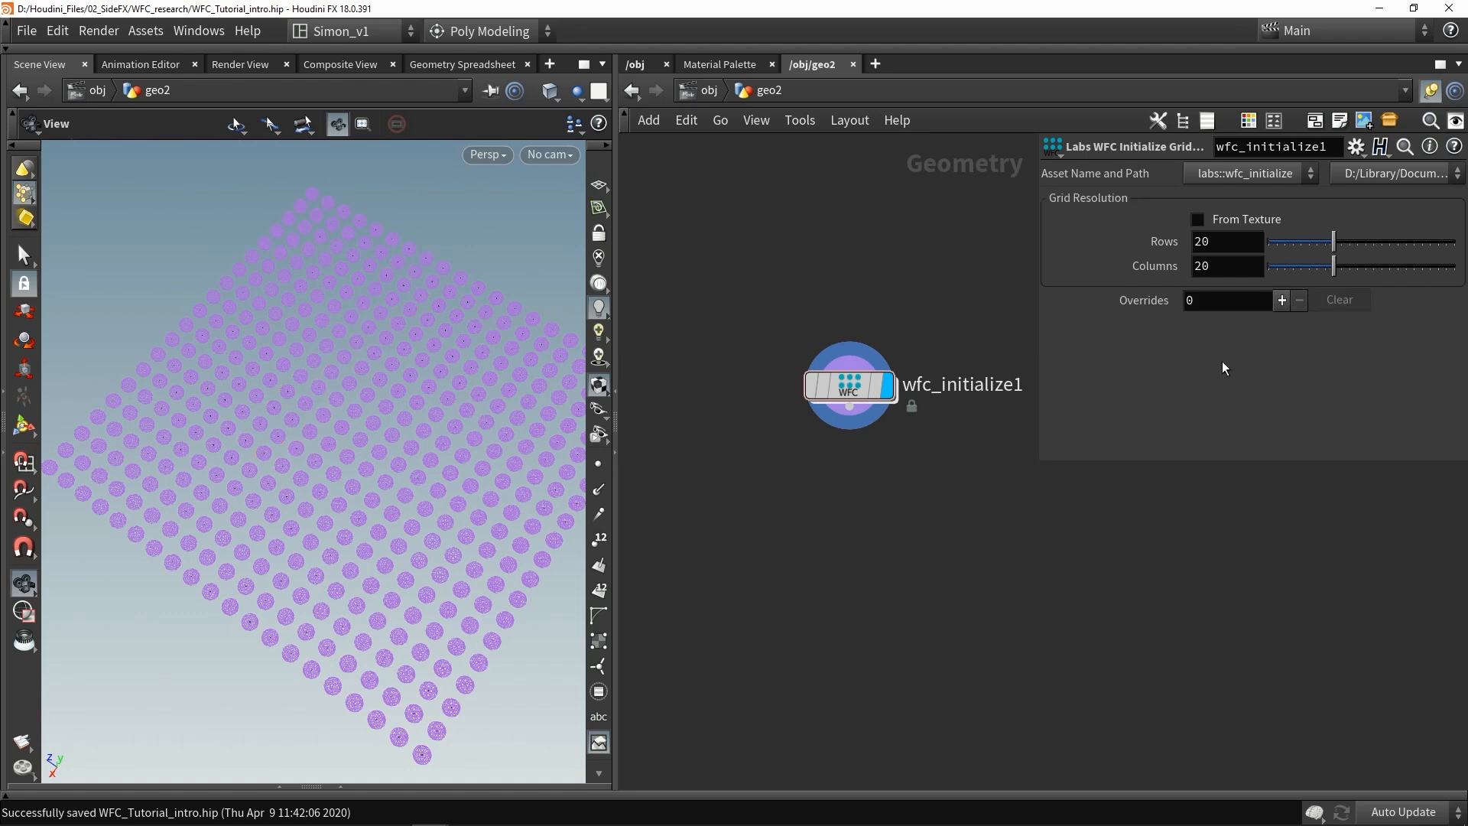
mouse_move(1223, 229)
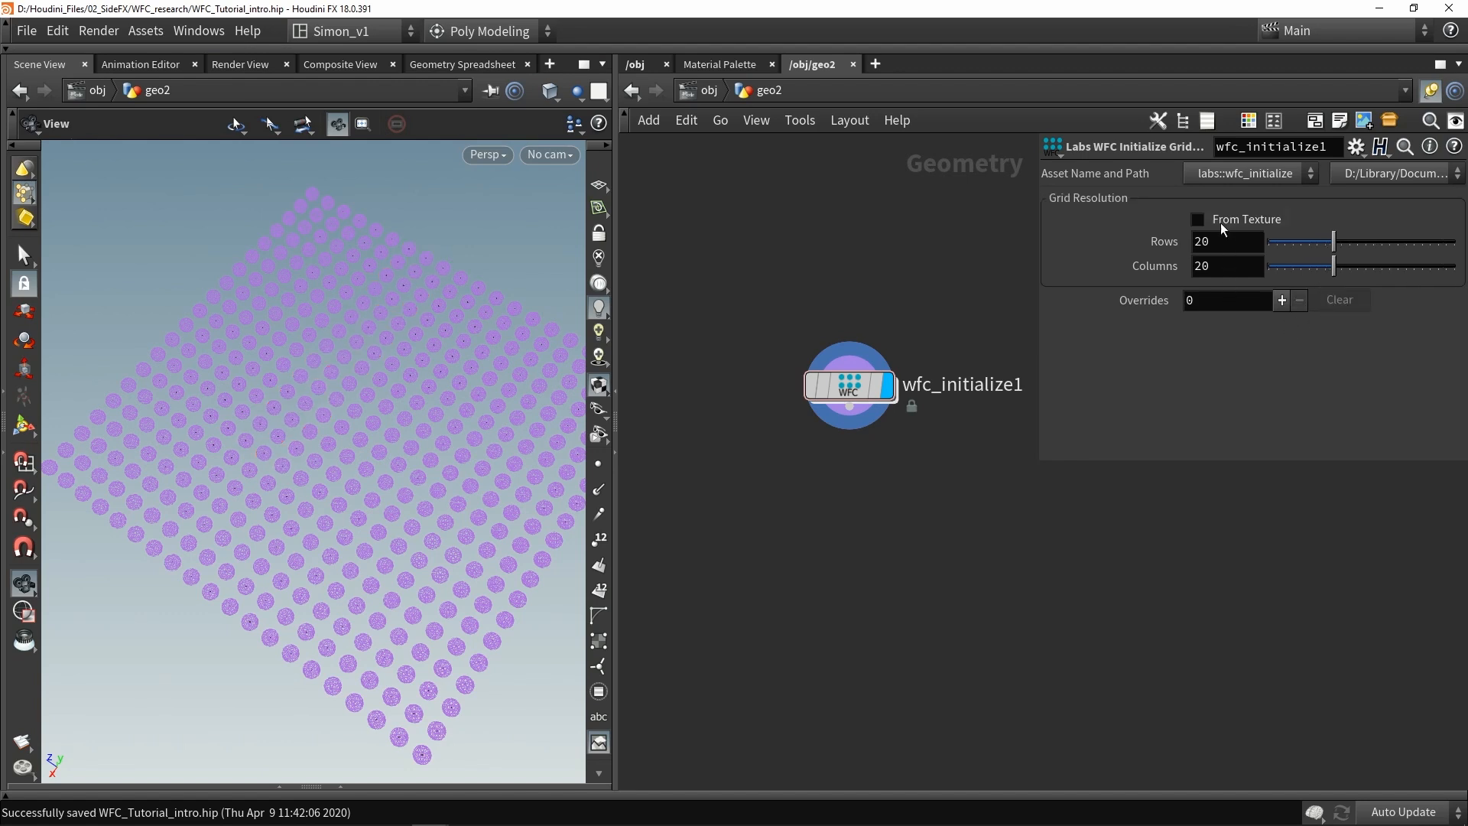
Step: Enable From Texture, pick the texture image, and orbit to inspect the patterned grid
click(1196, 219)
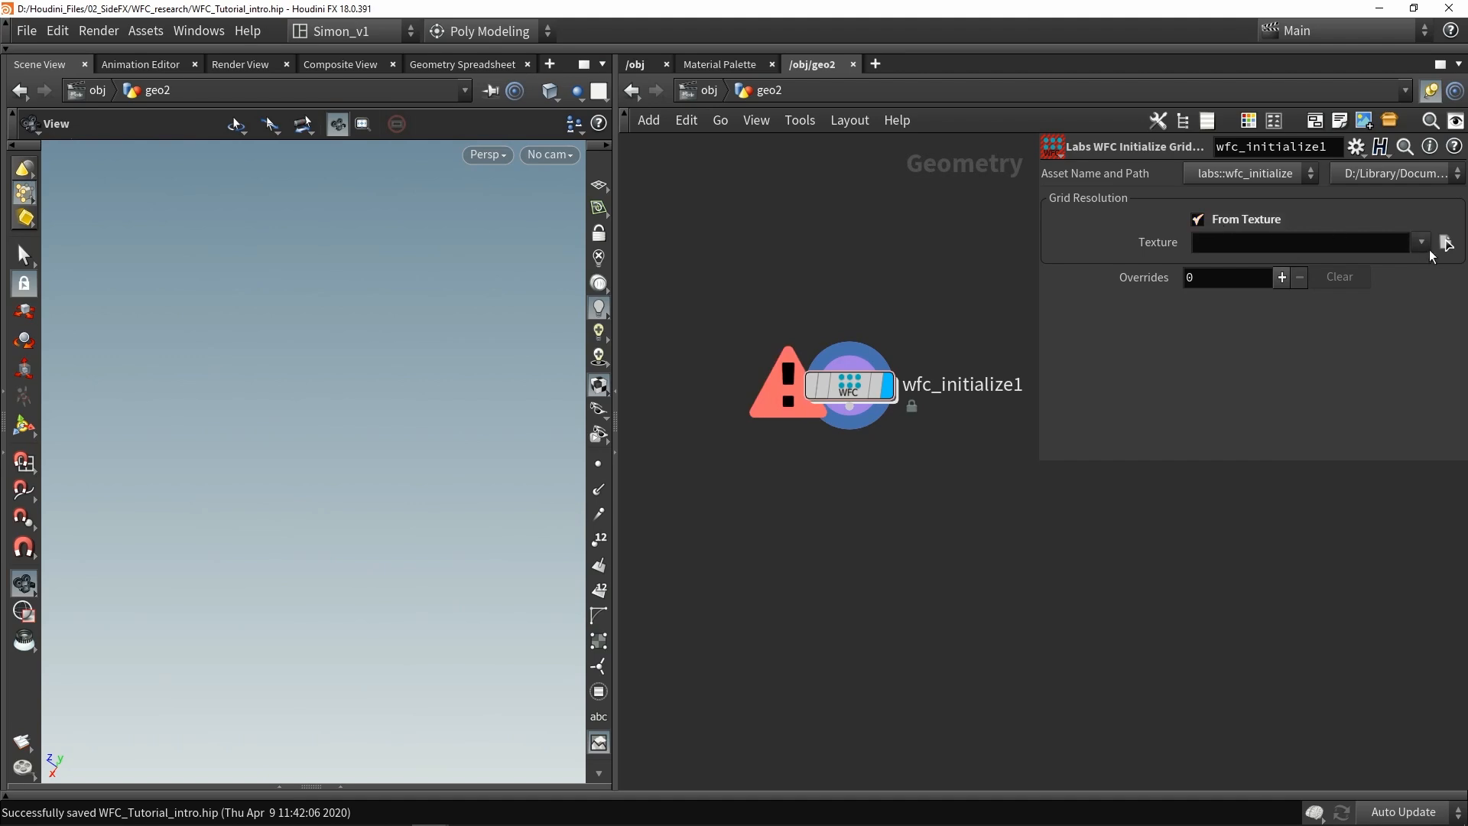
click(1447, 242)
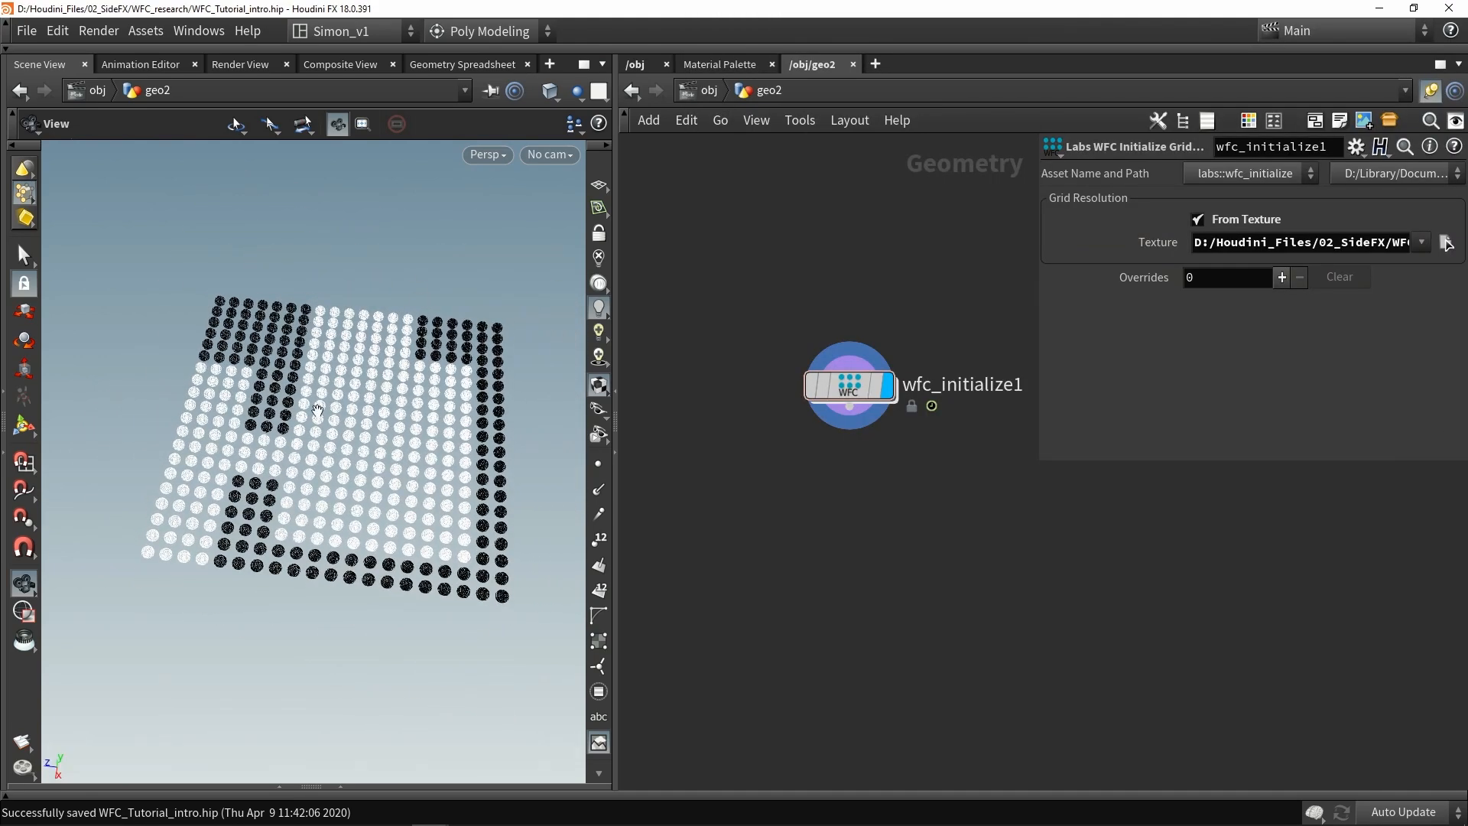
mouse_move(233, 275)
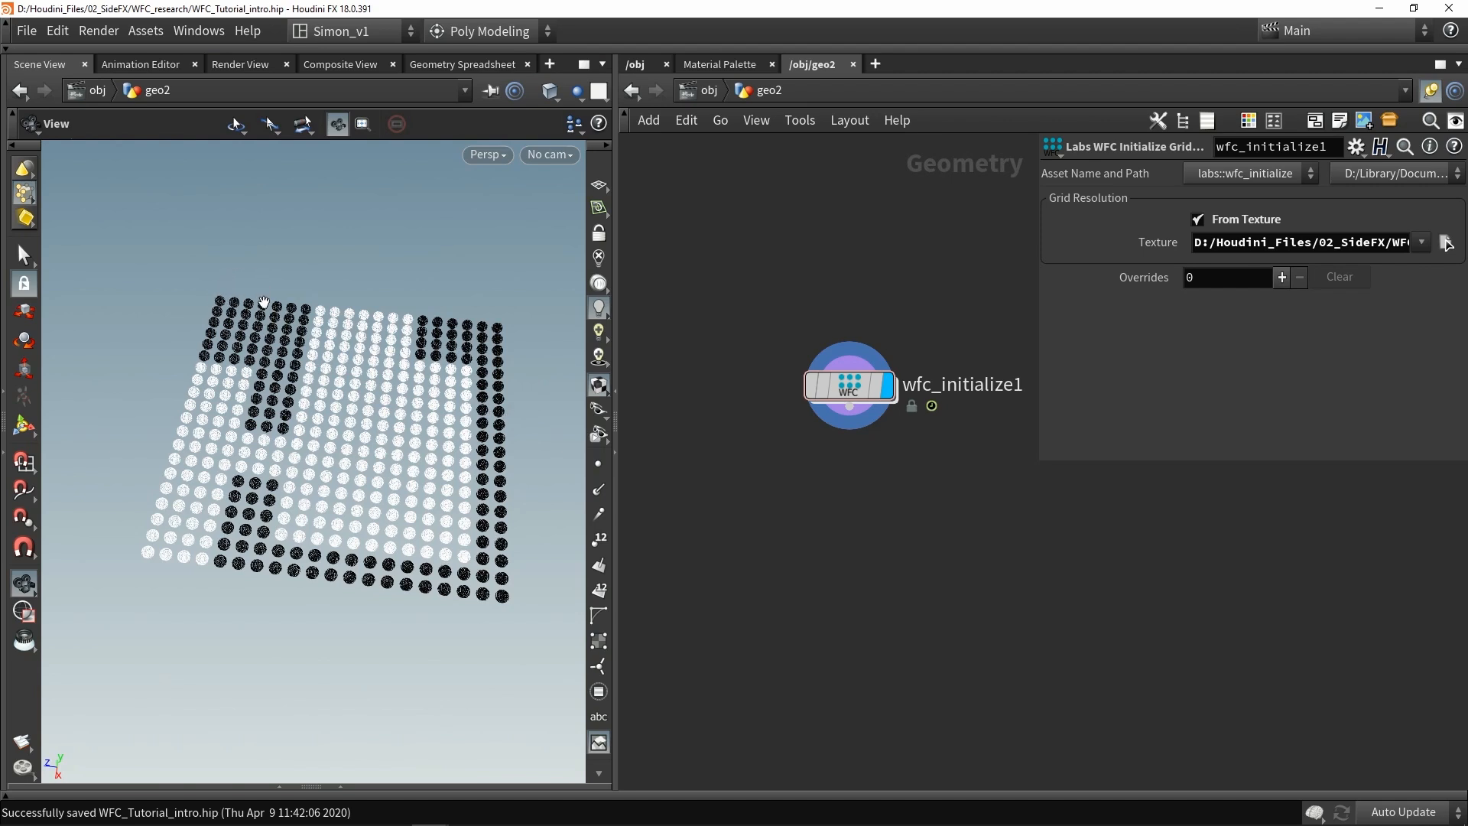
mouse_move(372, 483)
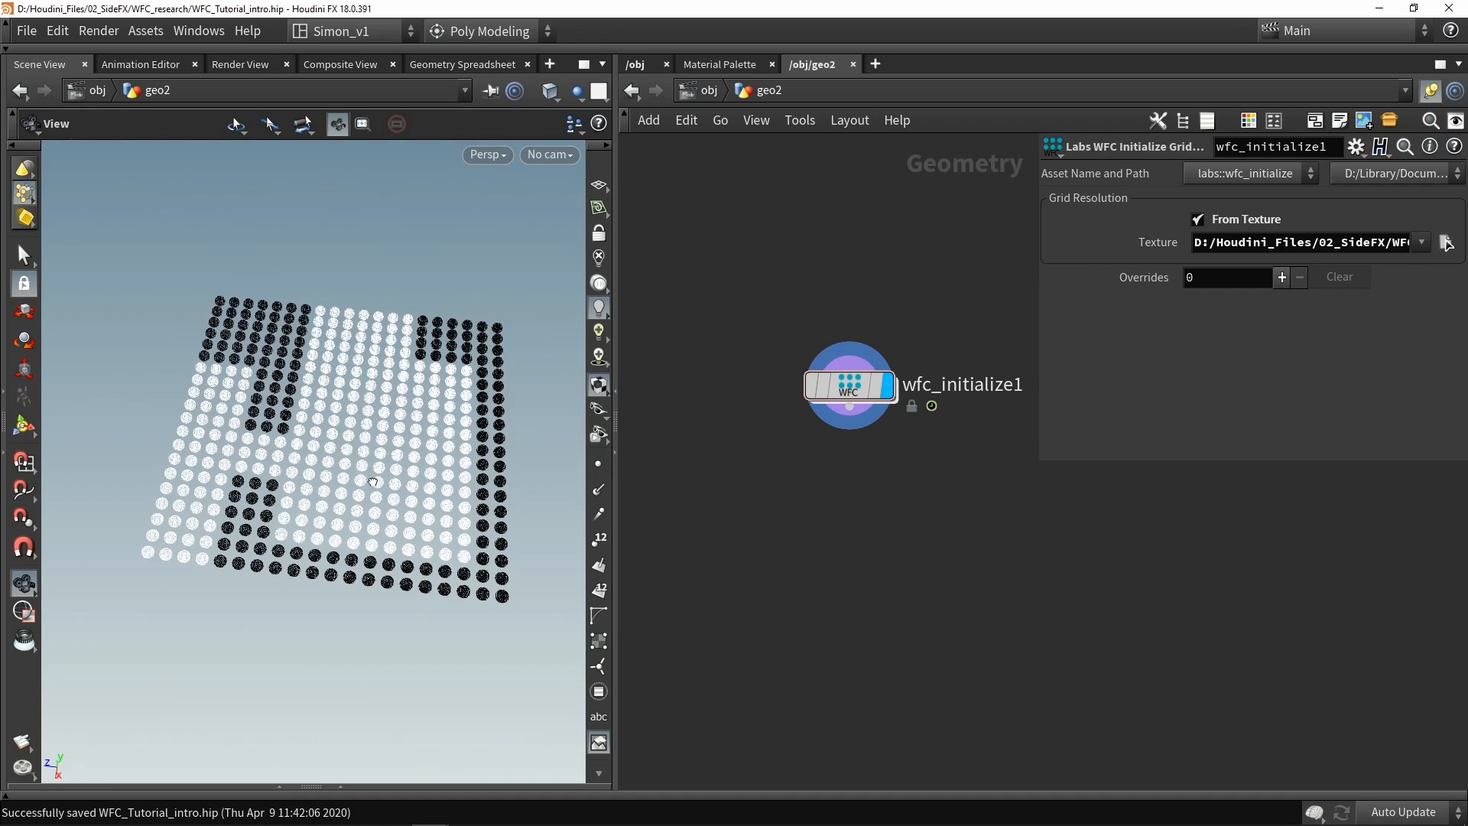
drag(373, 483, 407, 489)
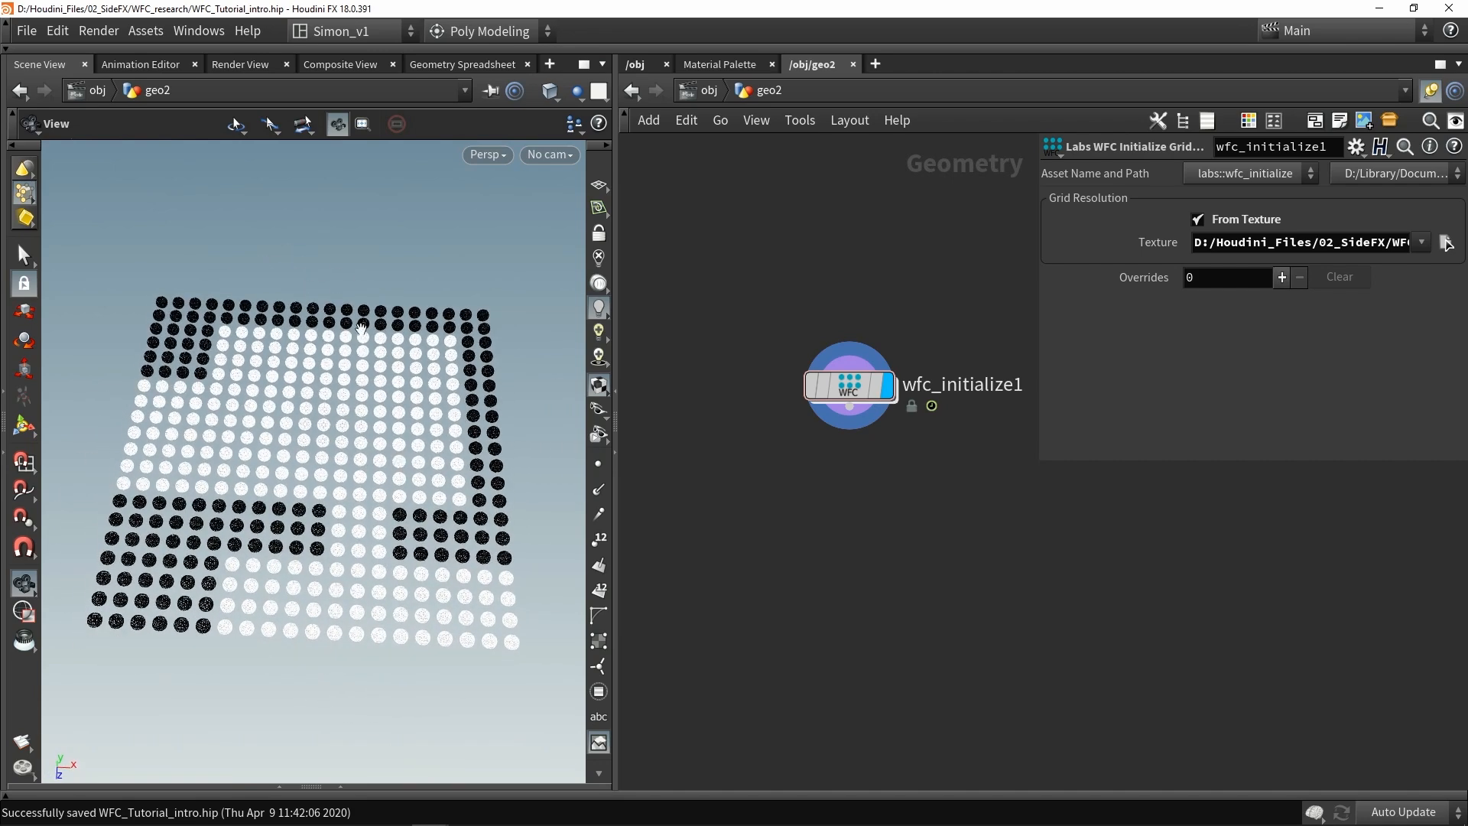
click(598, 538)
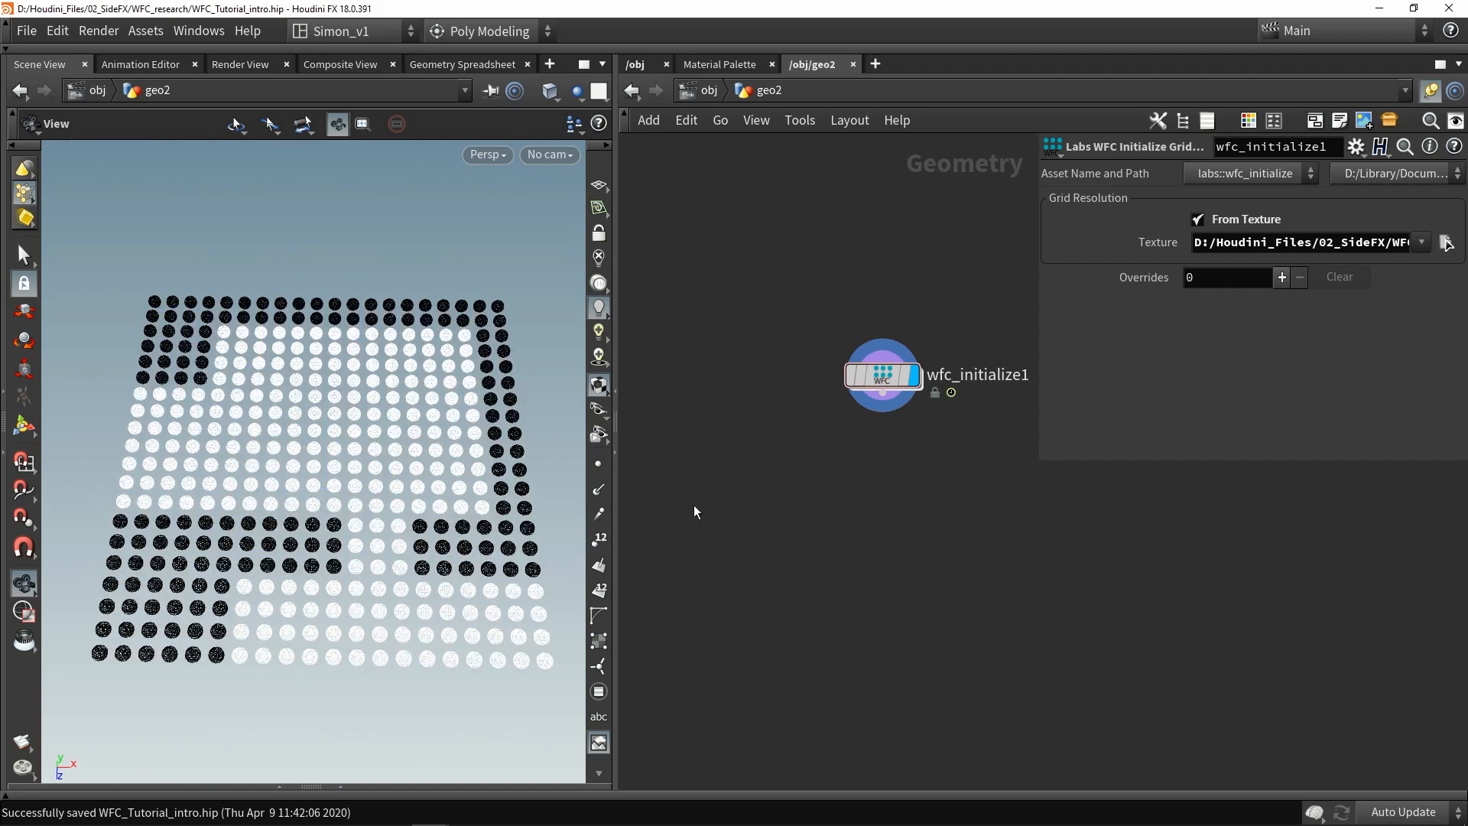
mouse_move(802, 499)
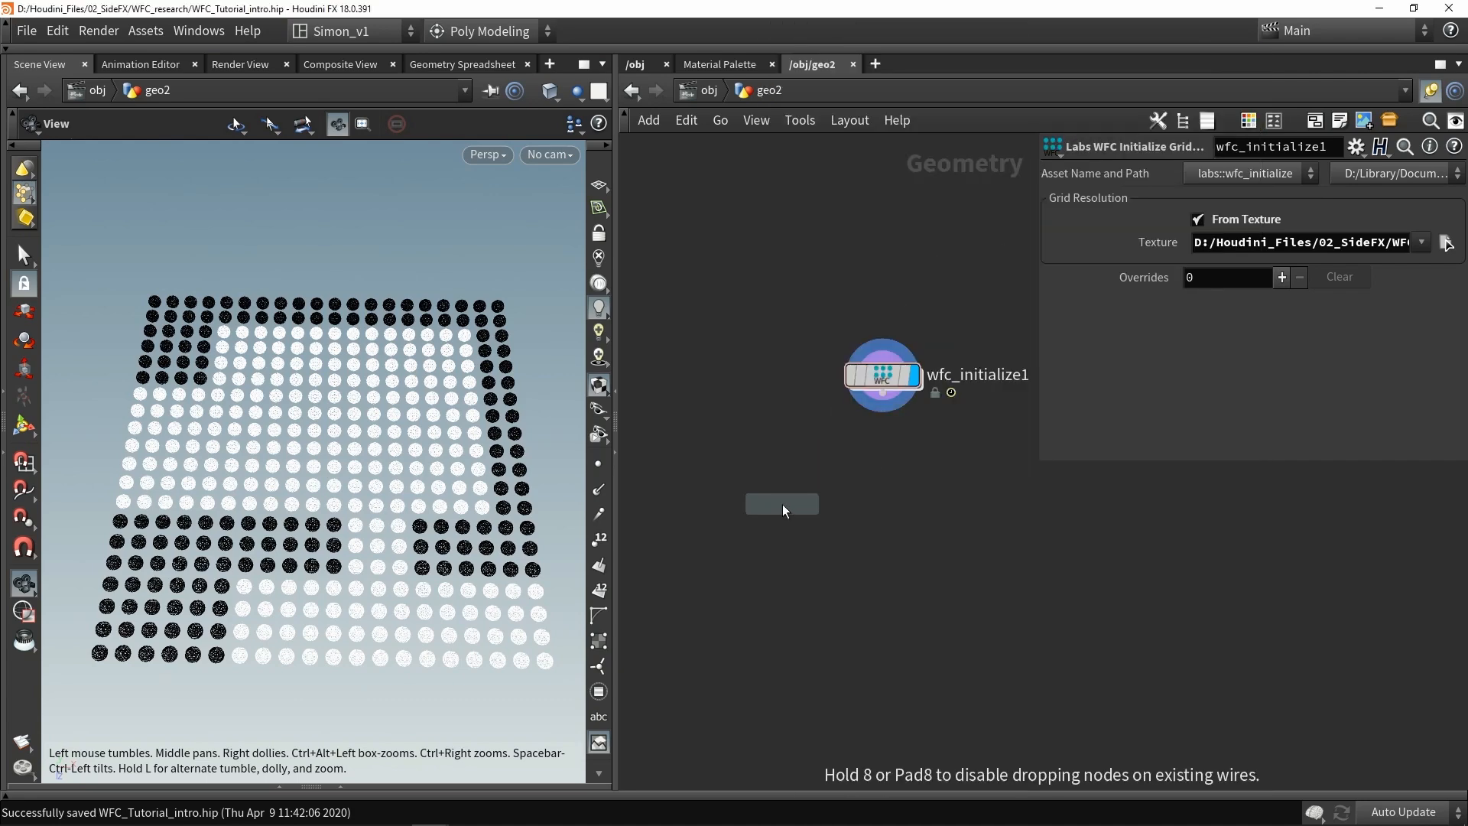
Step: Place a 2D WaveFunctionCollapse node and a second WFC grid with 30 rows and 30 columns
click(780, 504)
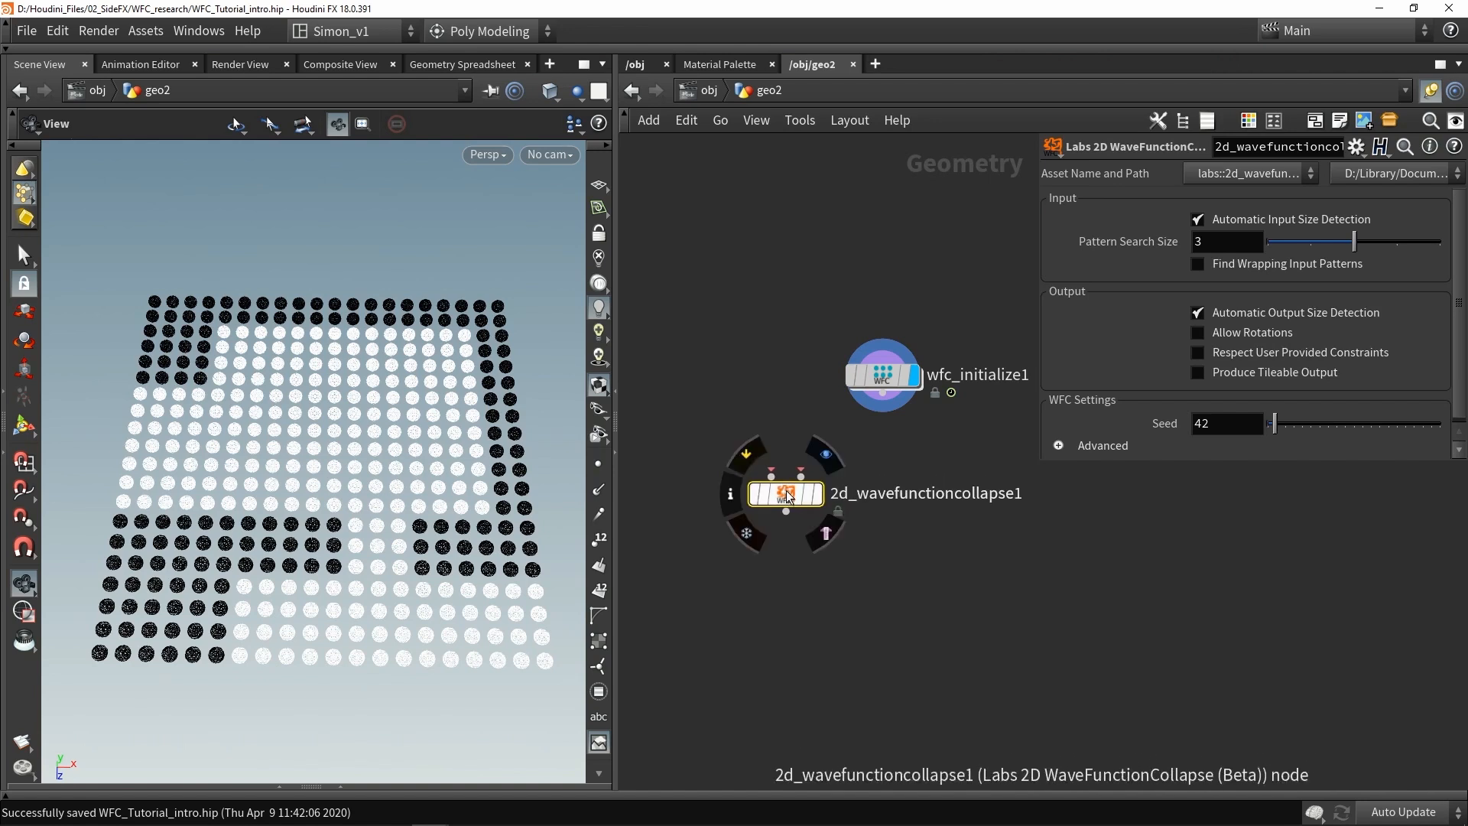
drag(784, 493, 788, 513)
text(wfc)
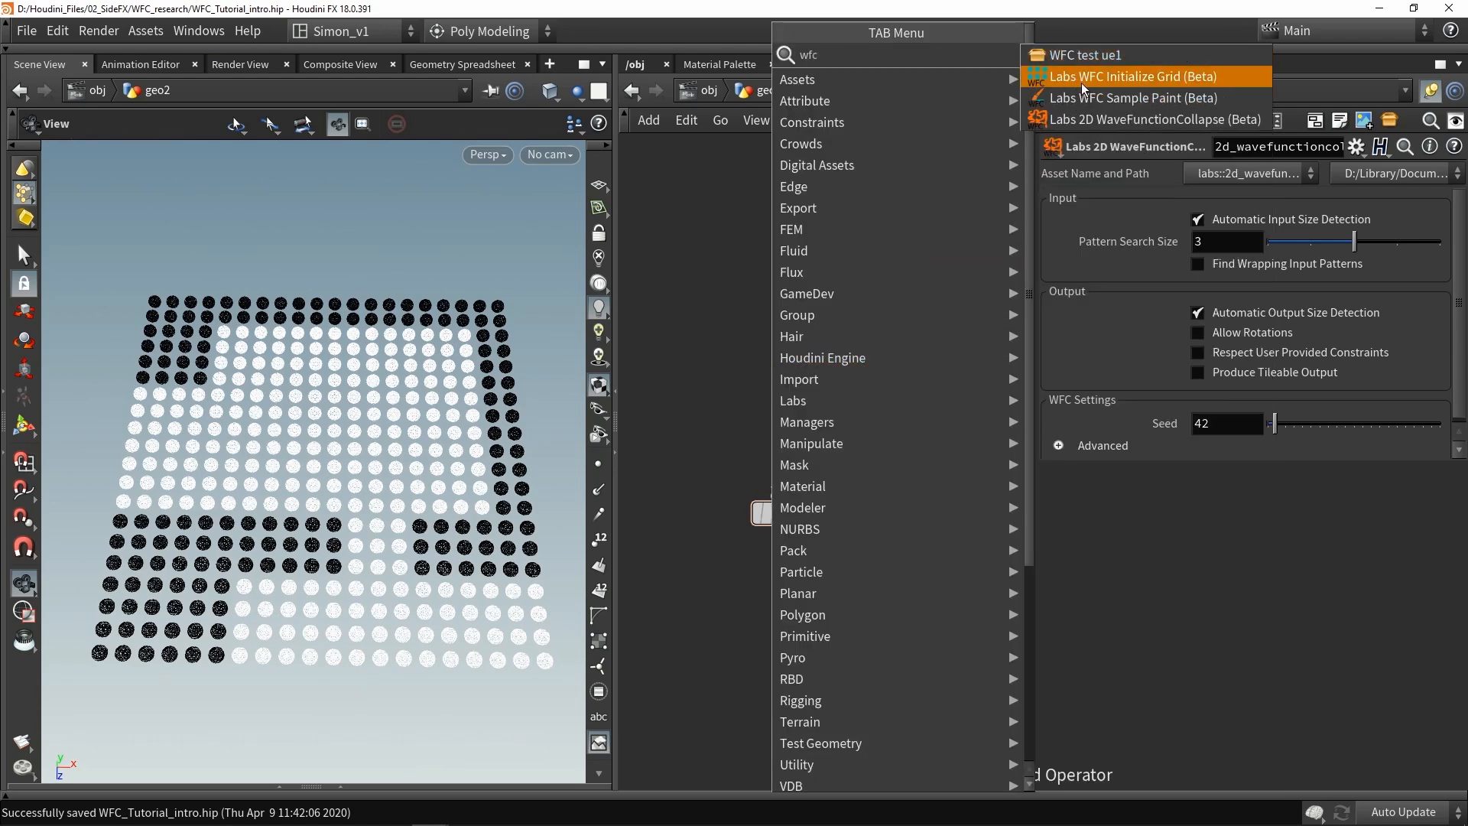
click(1132, 75)
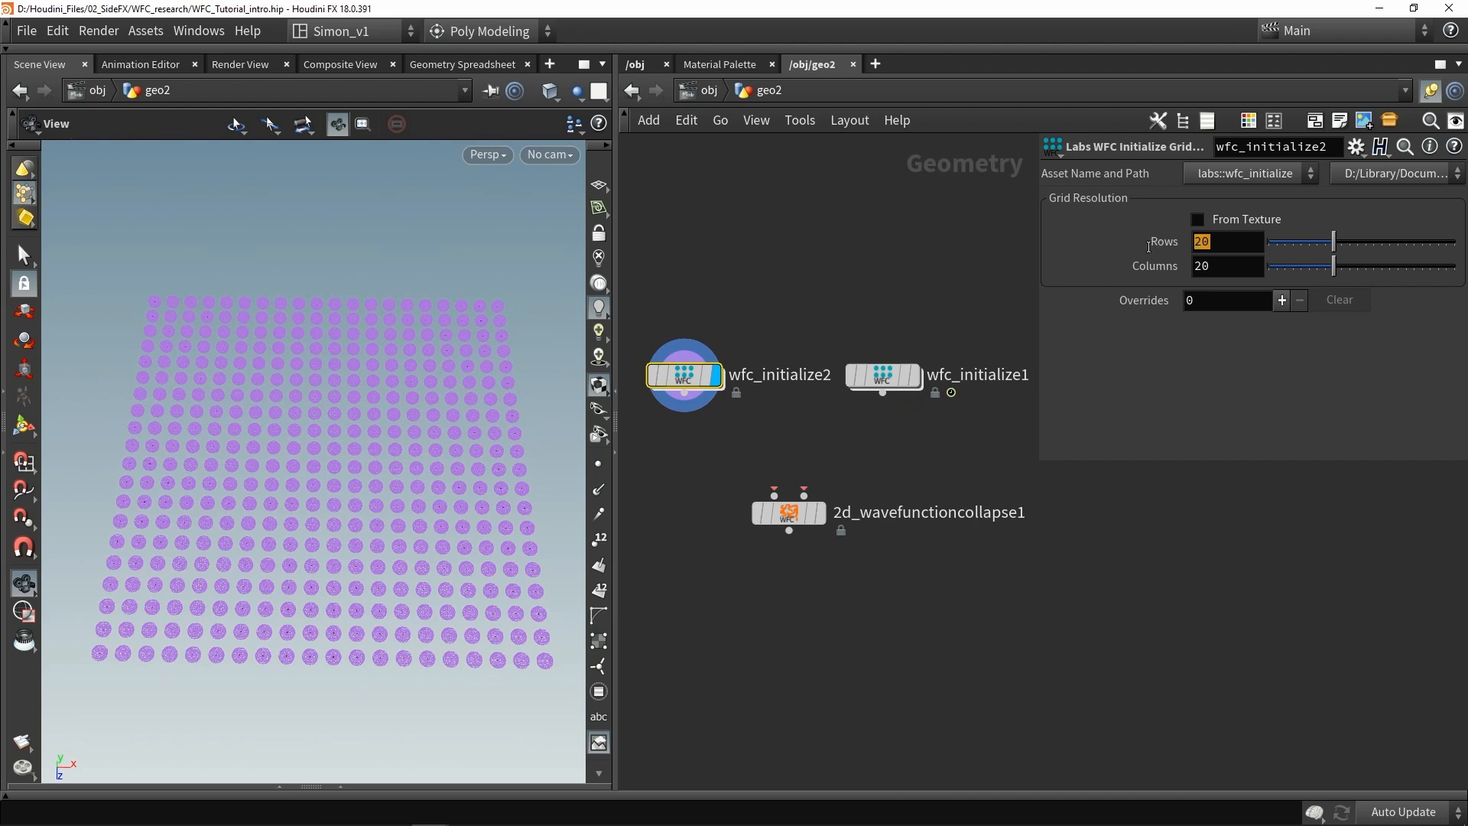
text(30)
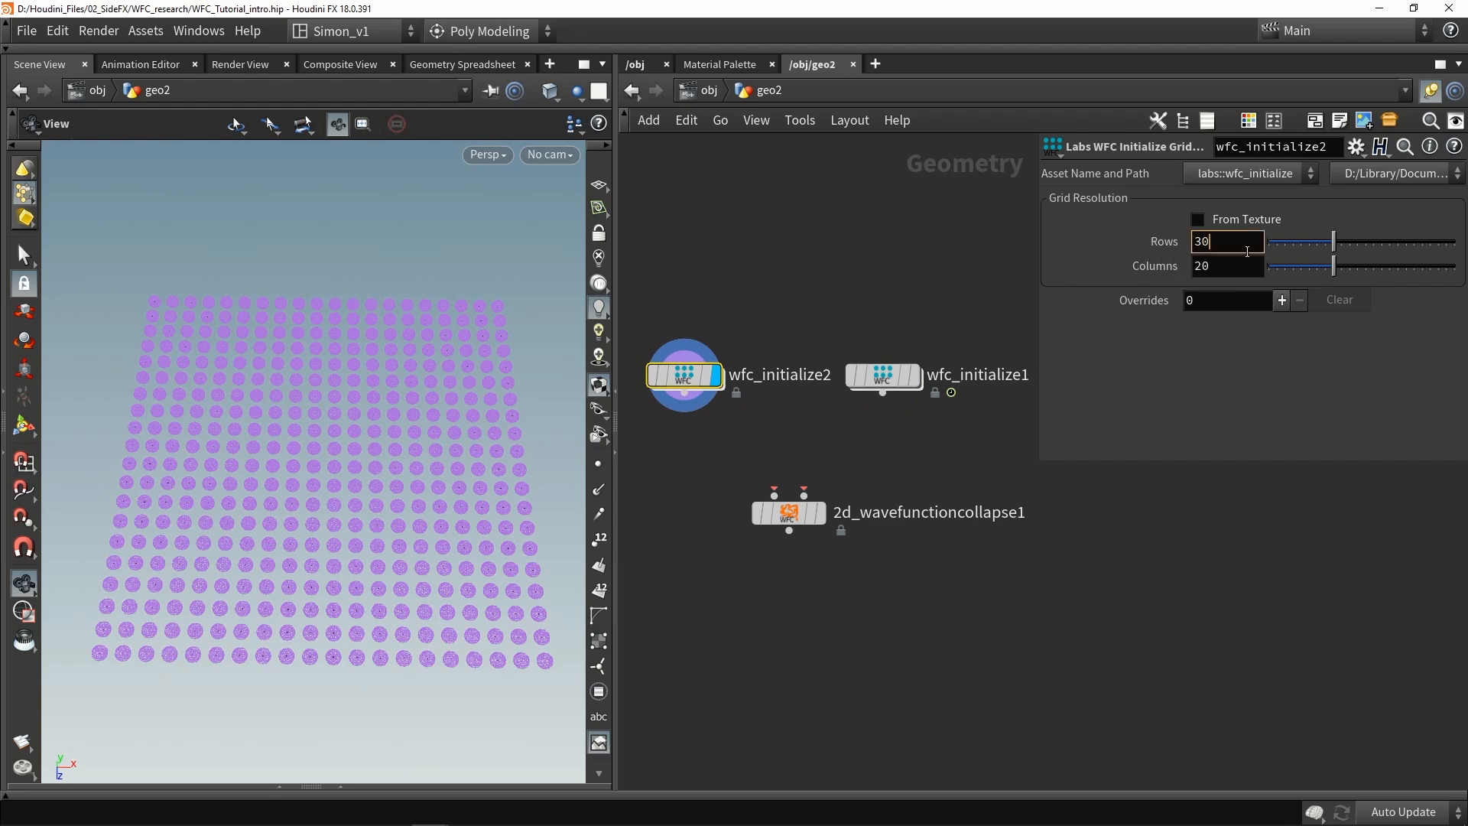
text(30)
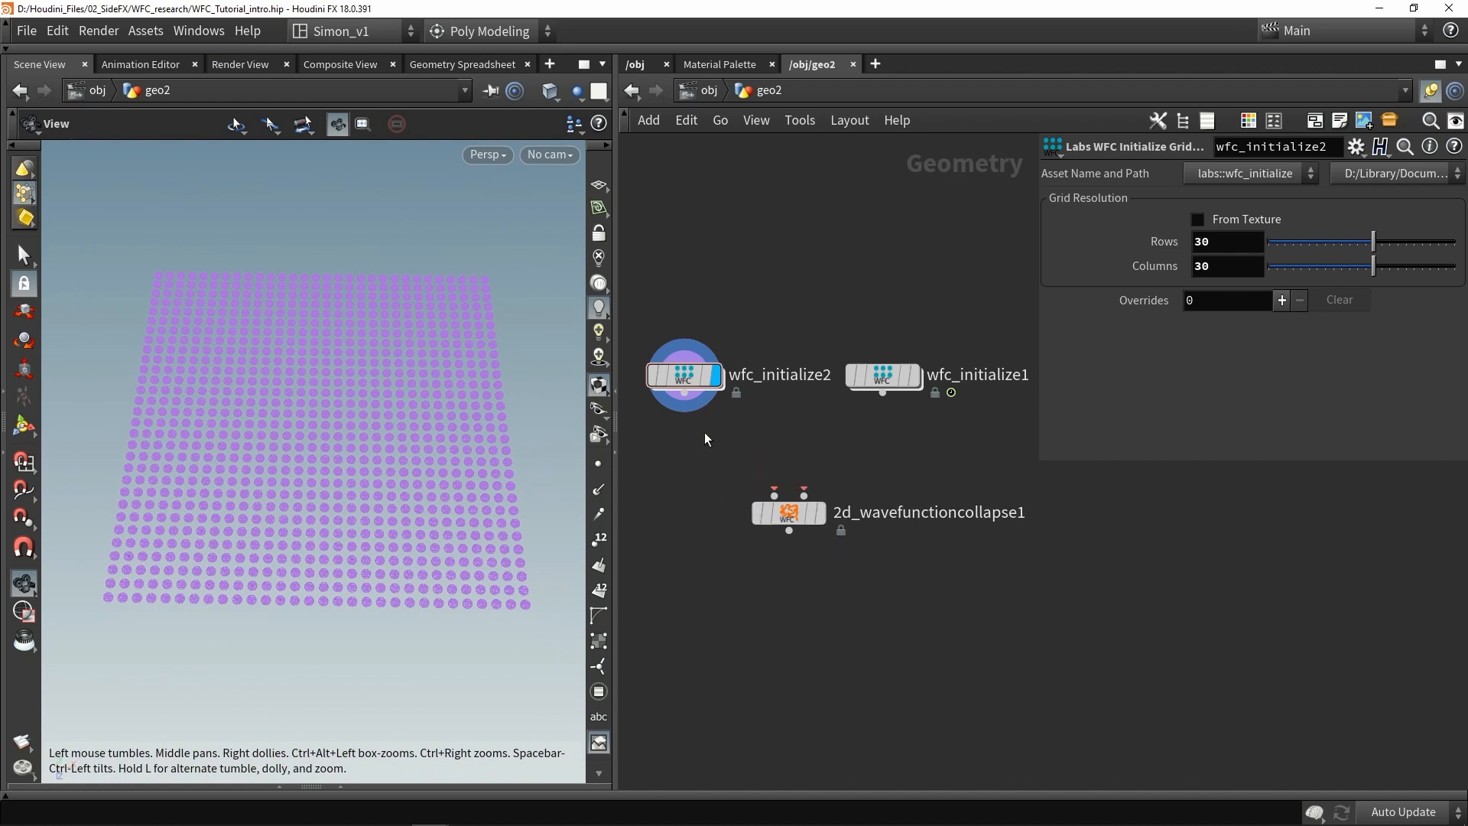
Step: Wire the 30-by-30 grid and texture grid into the collapse node and display its output
drag(684, 395, 773, 488)
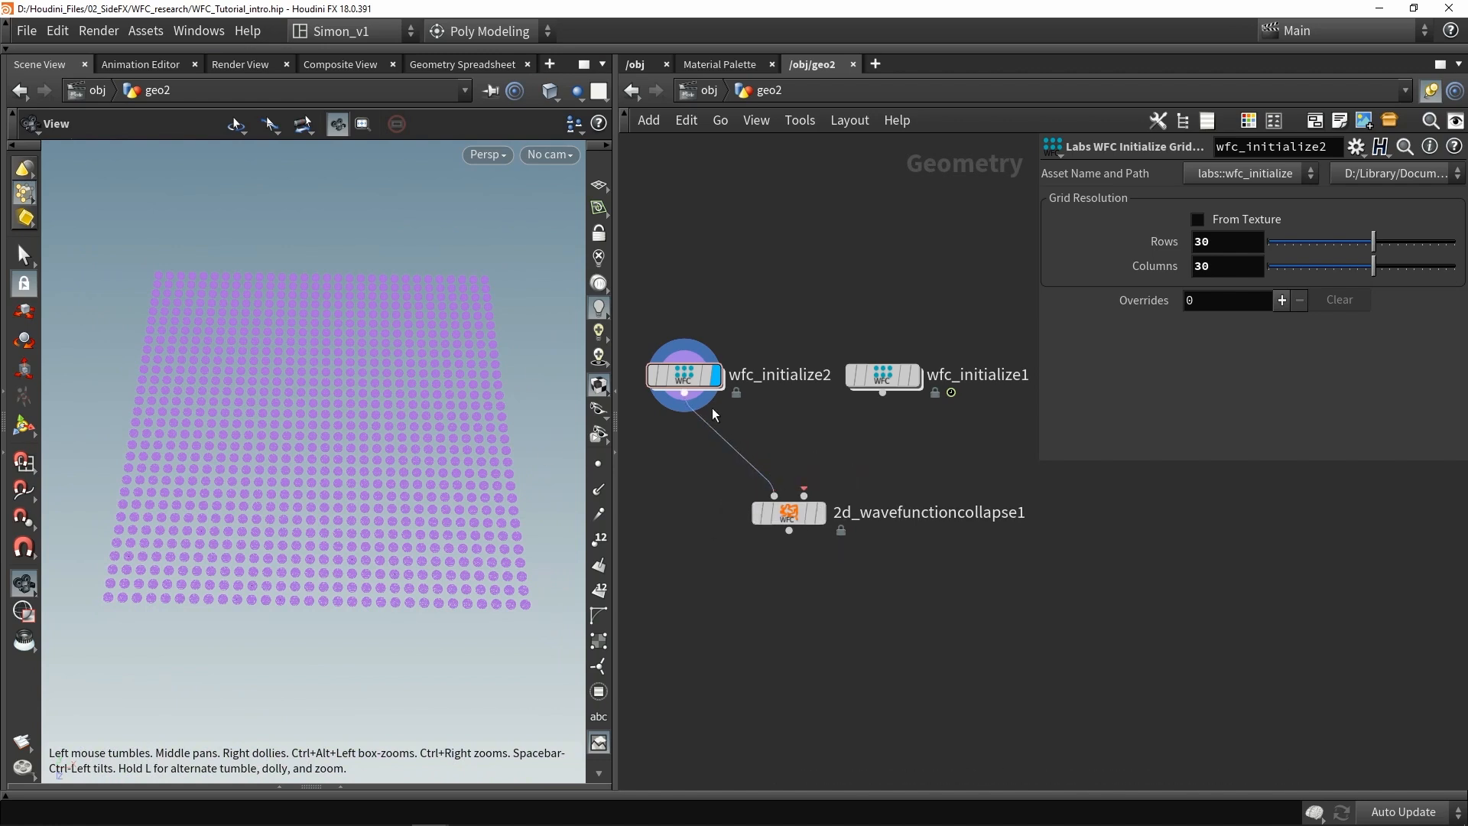
mouse_move(881, 393)
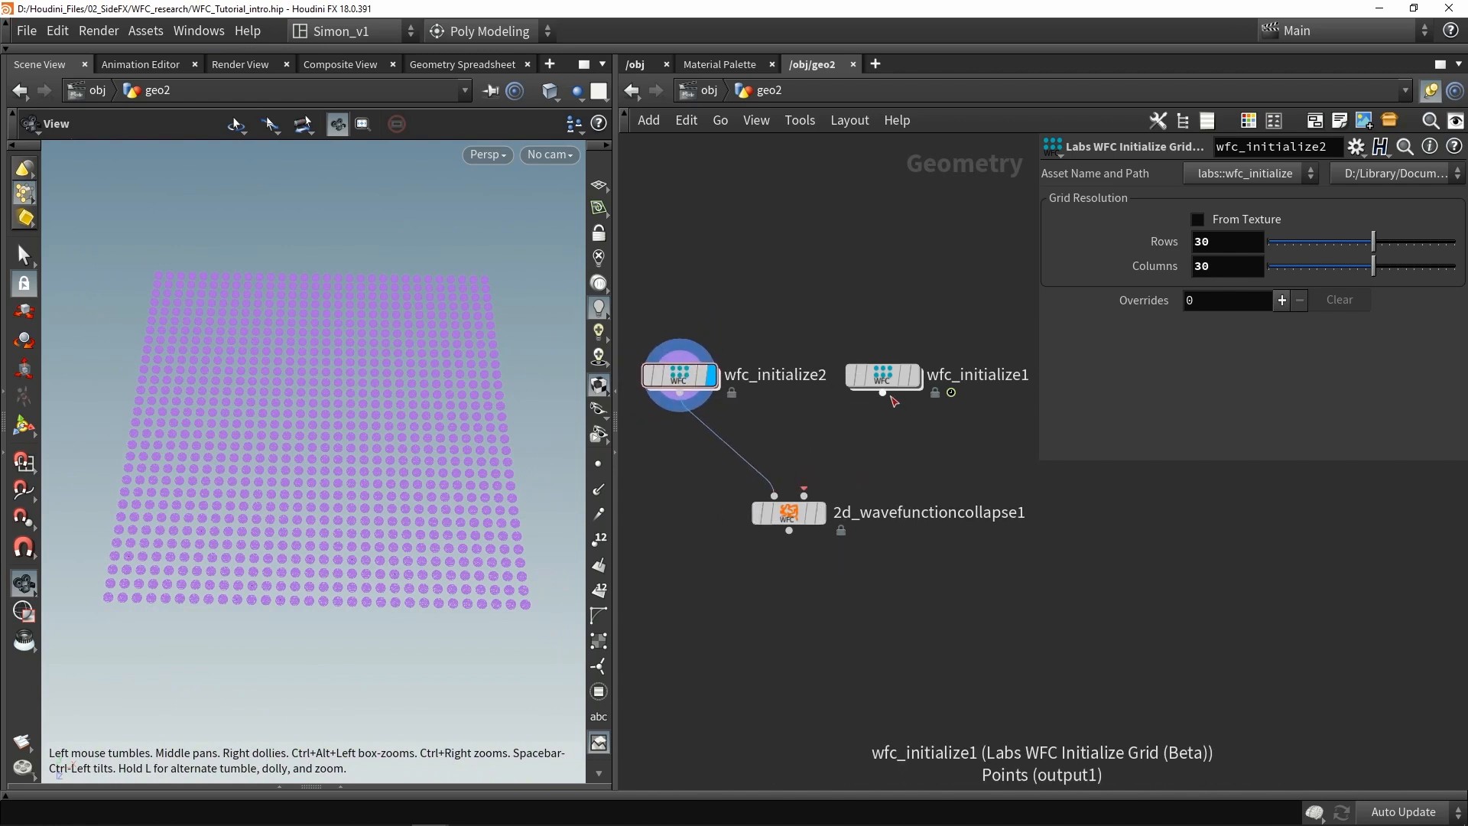
drag(880, 392, 805, 496)
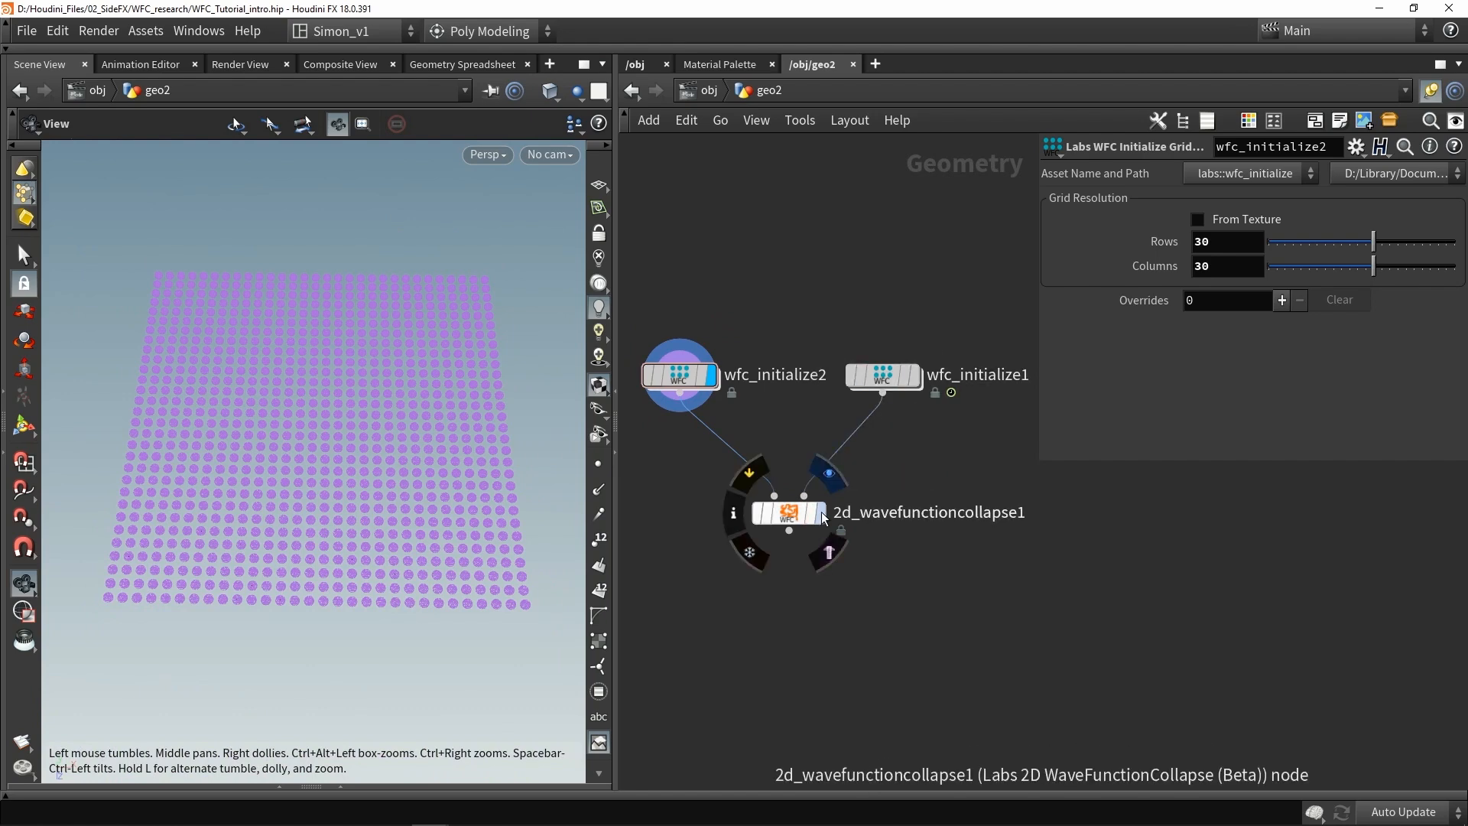
click(787, 513)
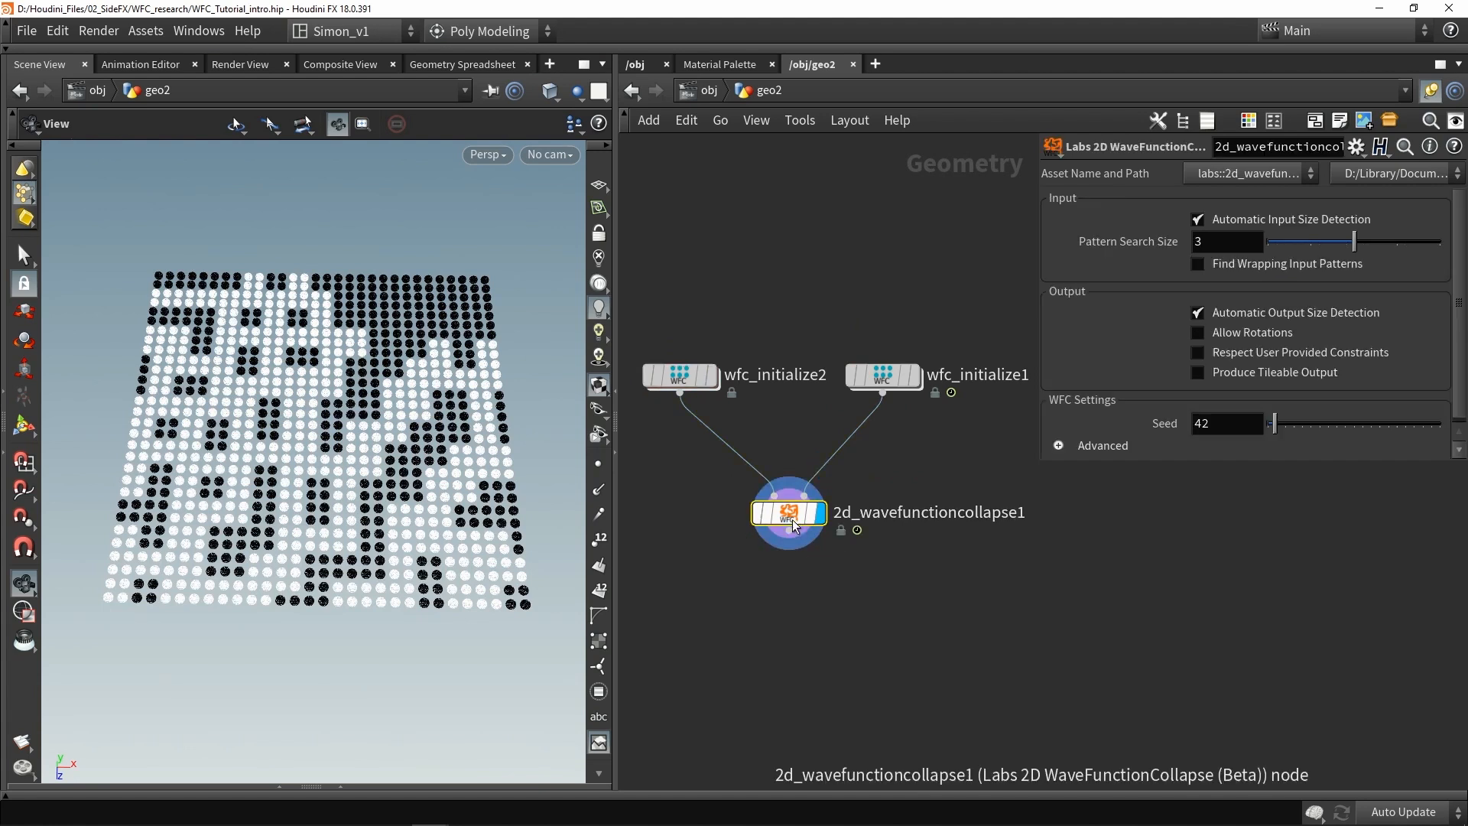
mouse_move(239, 225)
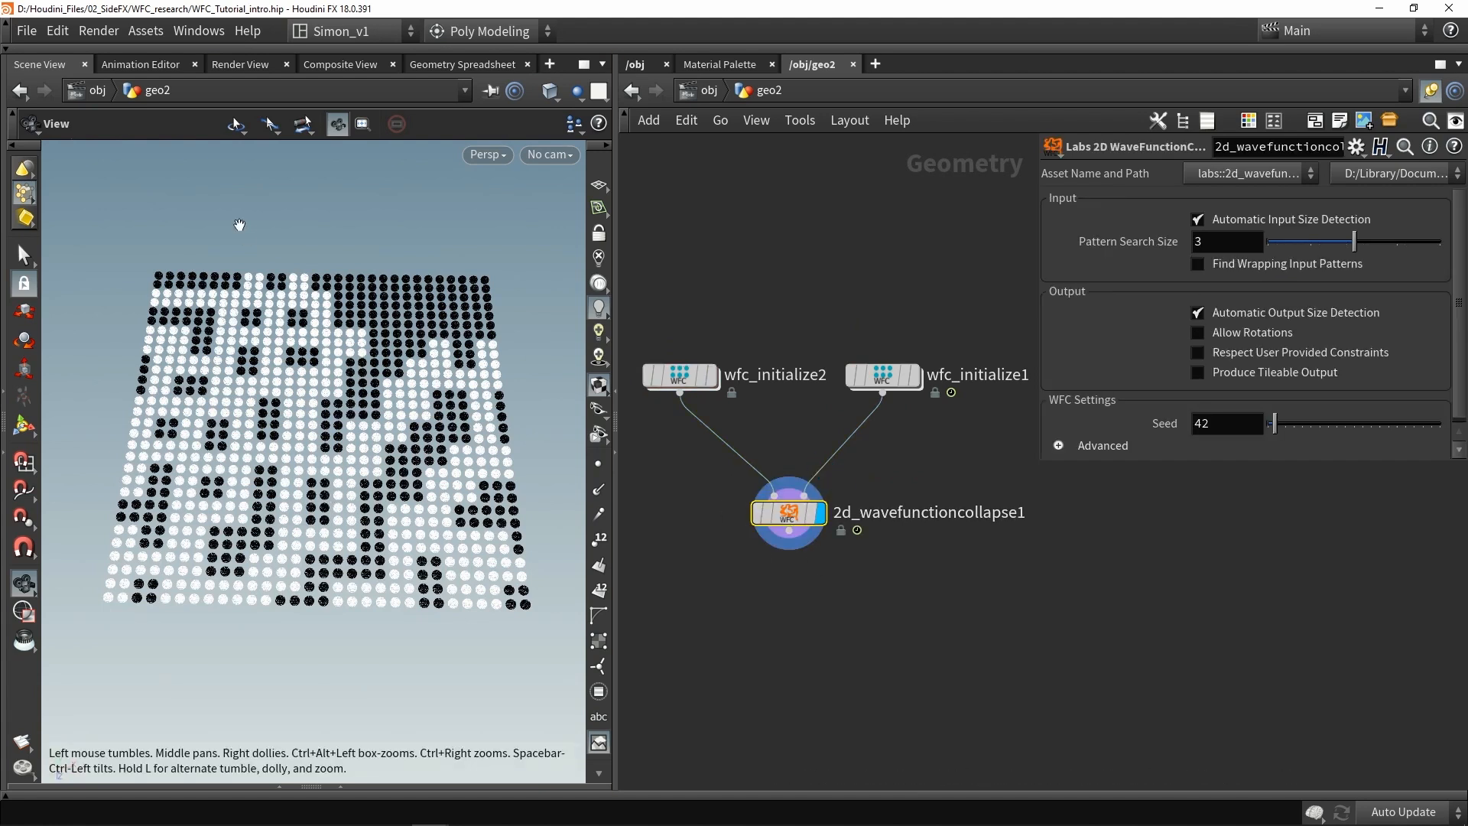
mouse_move(353, 617)
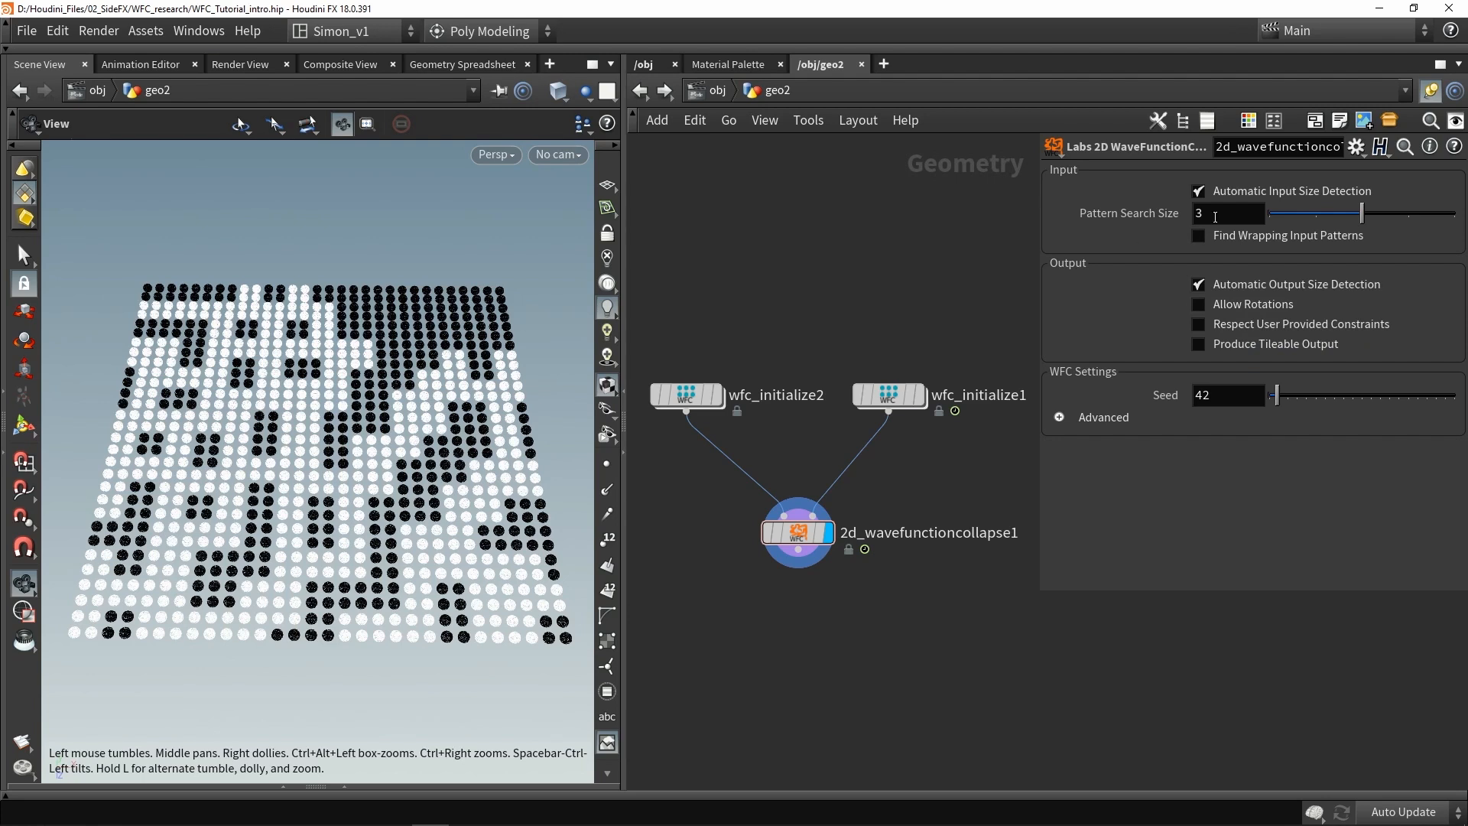
Step: Try pattern search sizes 1 and 2, settle on 3, and enable Find Wrapping Input Patterns
click(1227, 213)
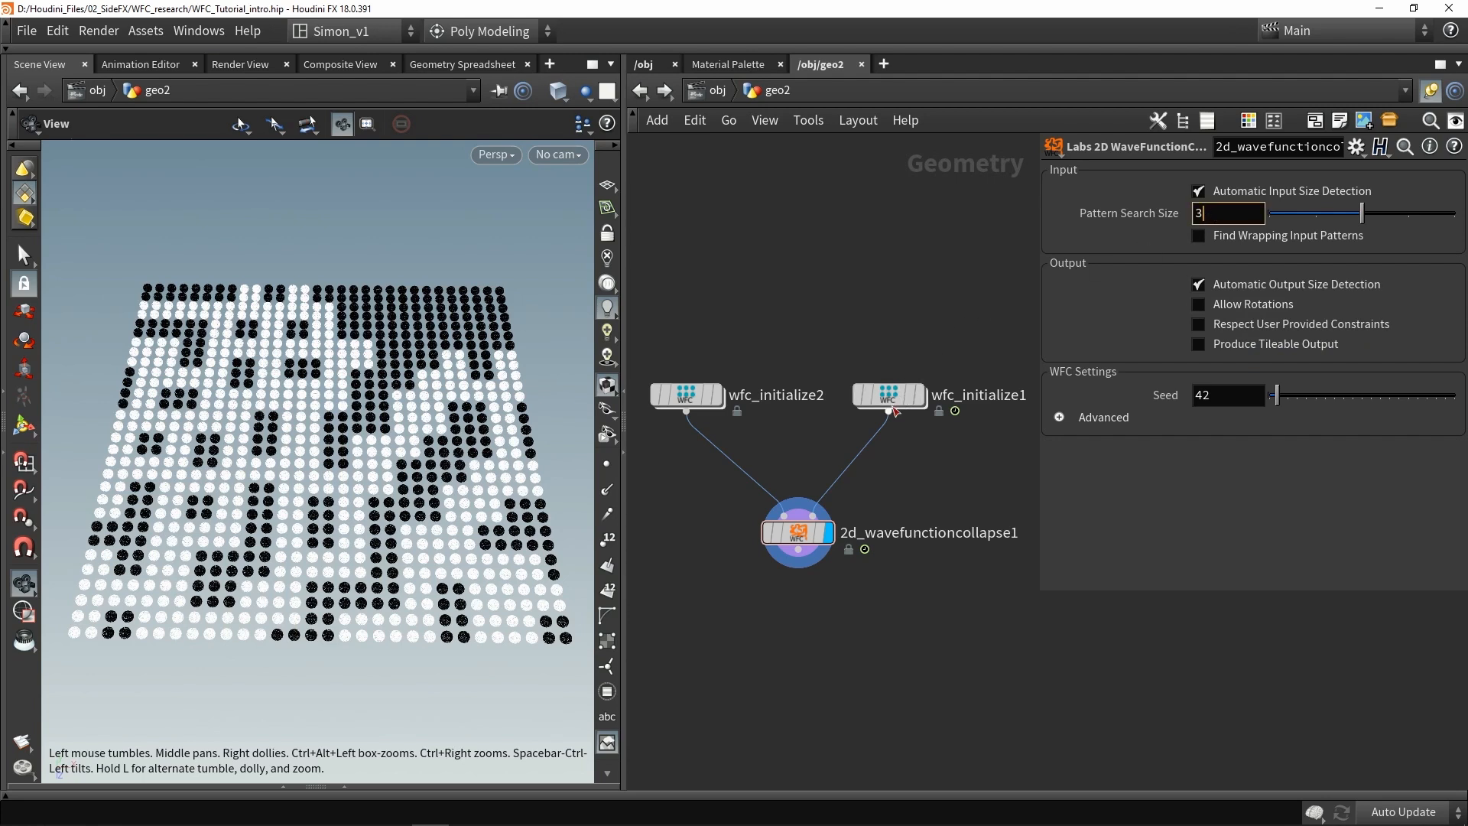
click(888, 395)
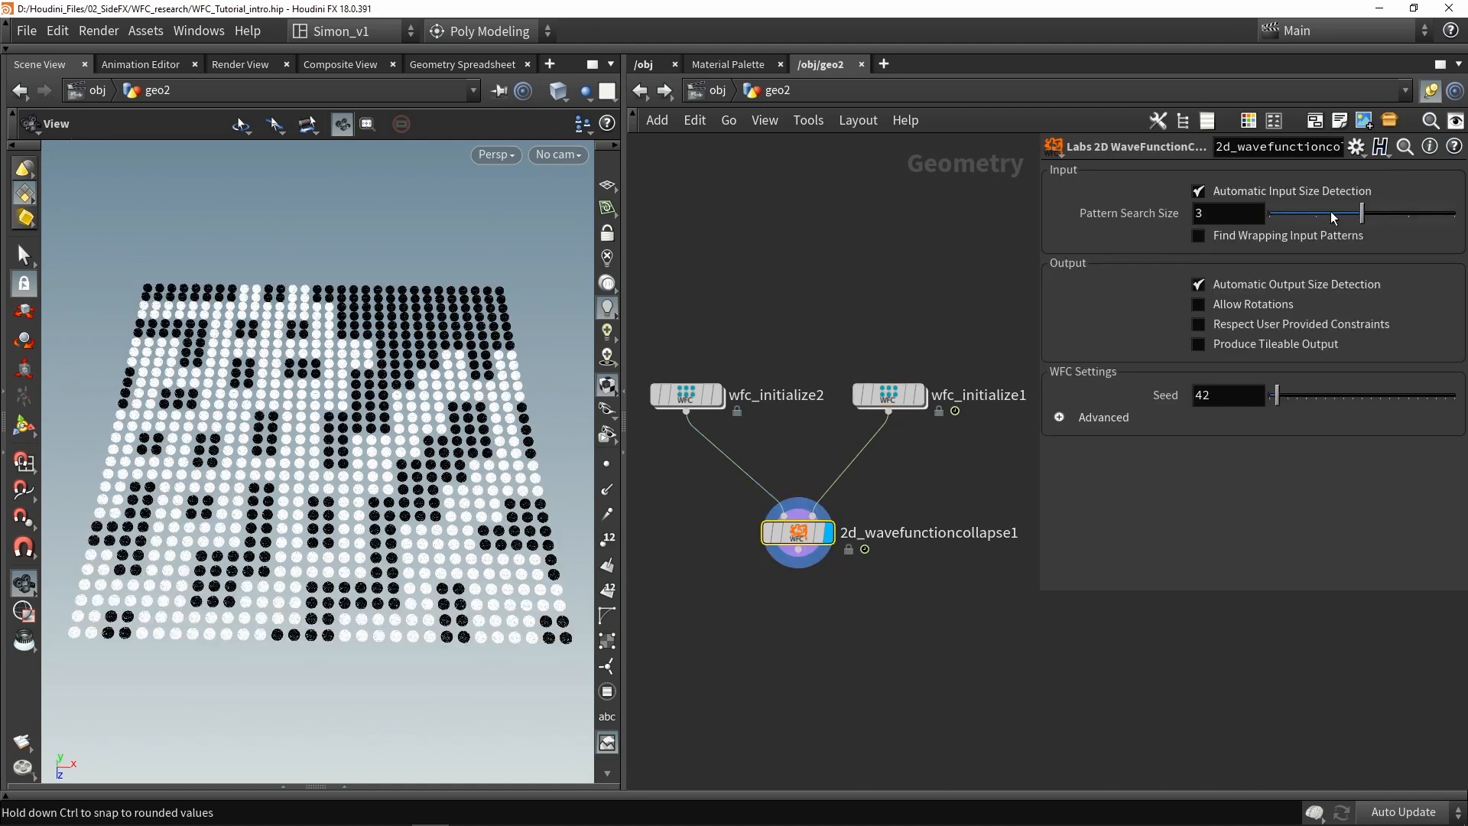
drag(1359, 213, 1294, 212)
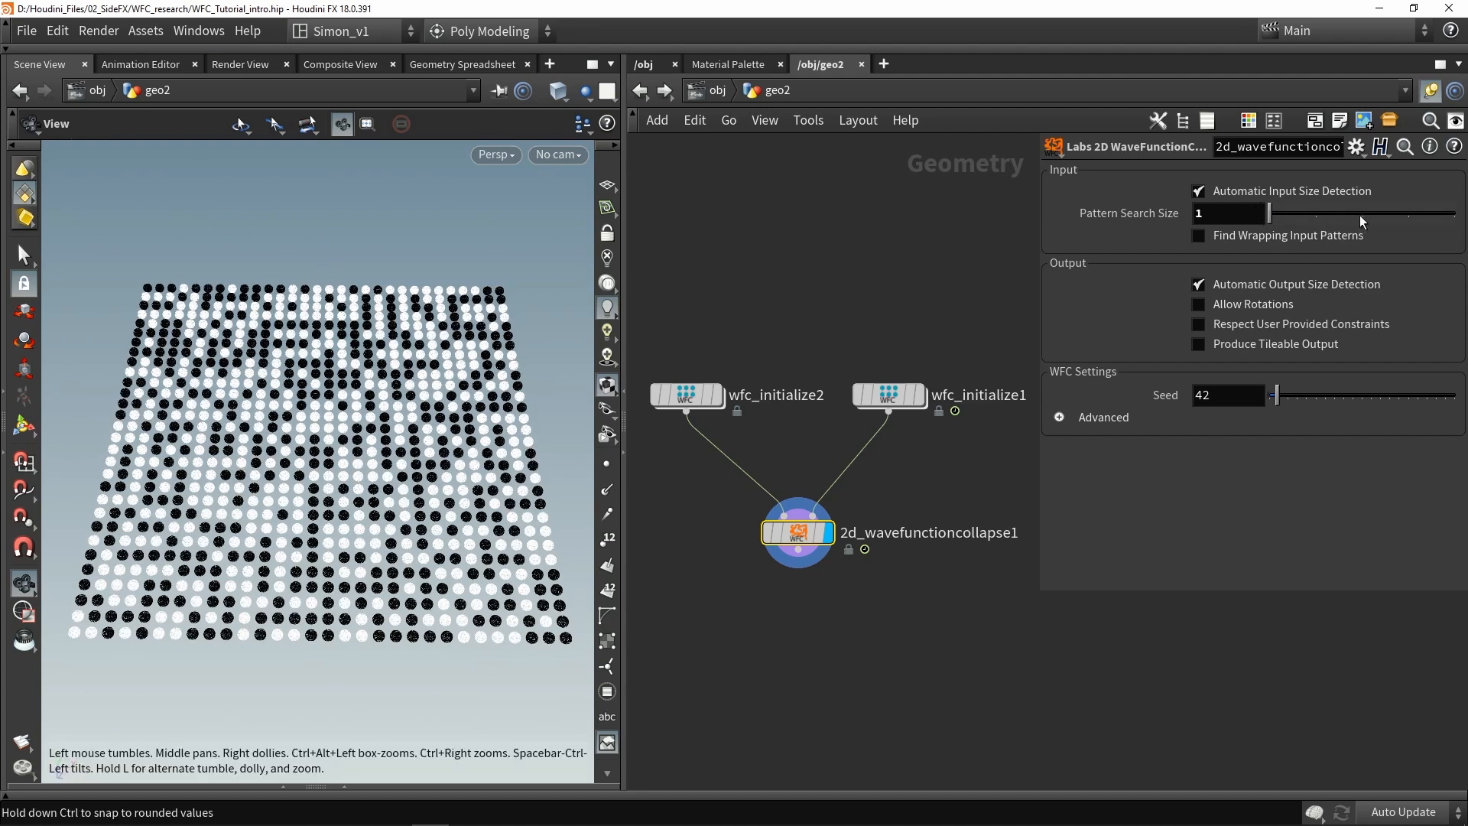
drag(1269, 212, 1360, 213)
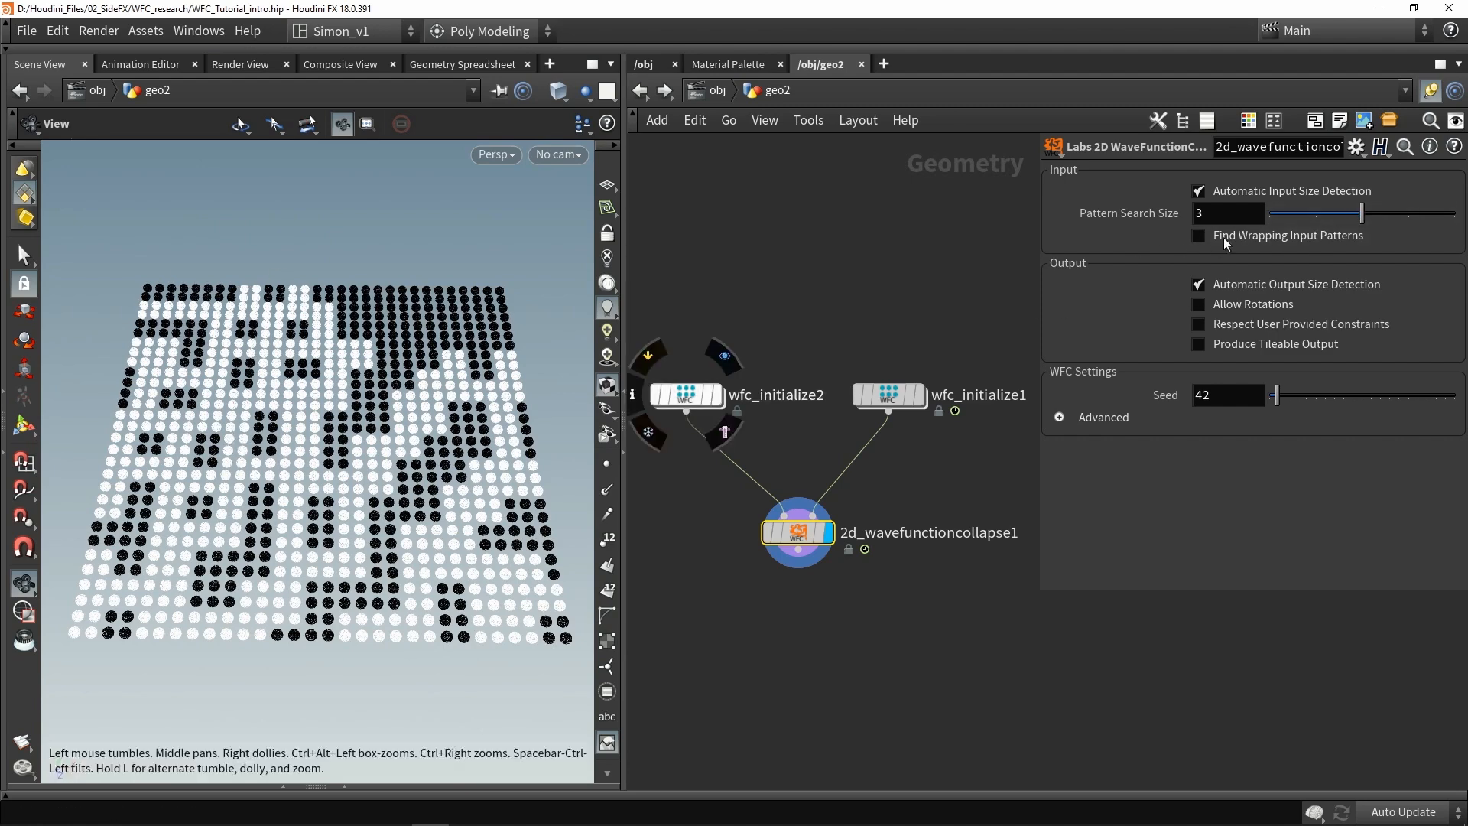
drag(1360, 213, 1321, 213)
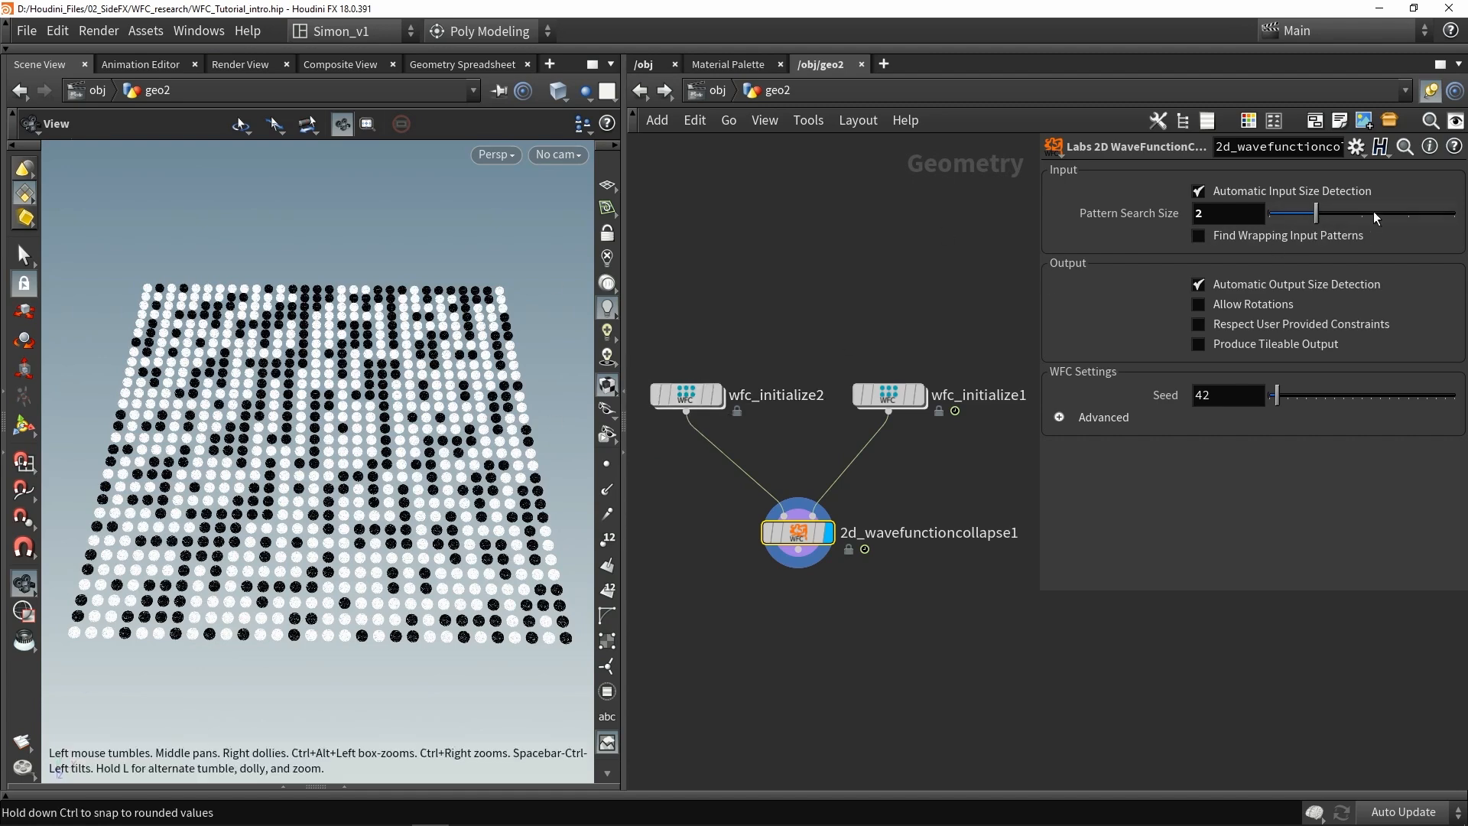
drag(1297, 213, 1360, 213)
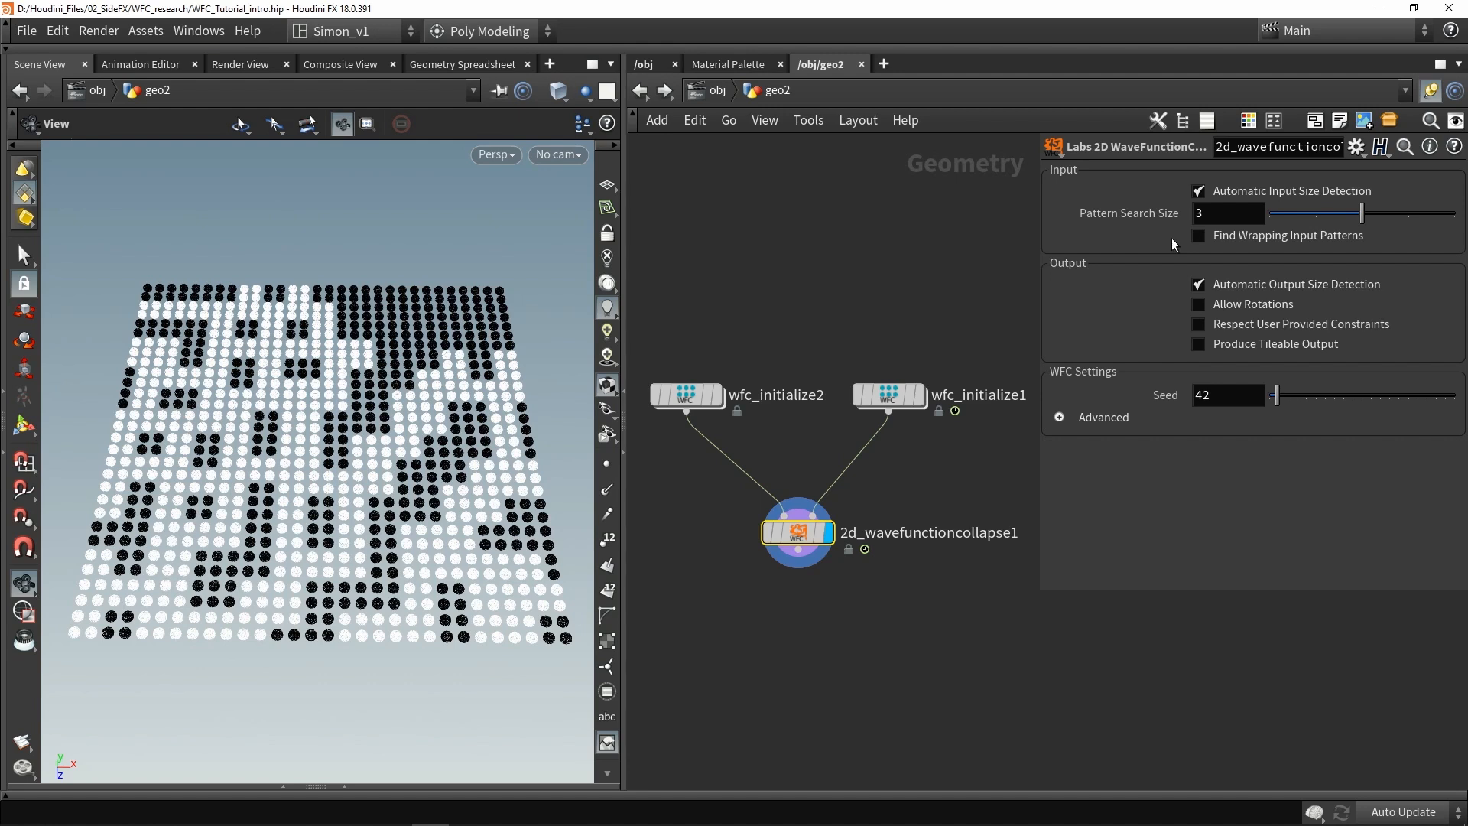
mouse_move(536, 454)
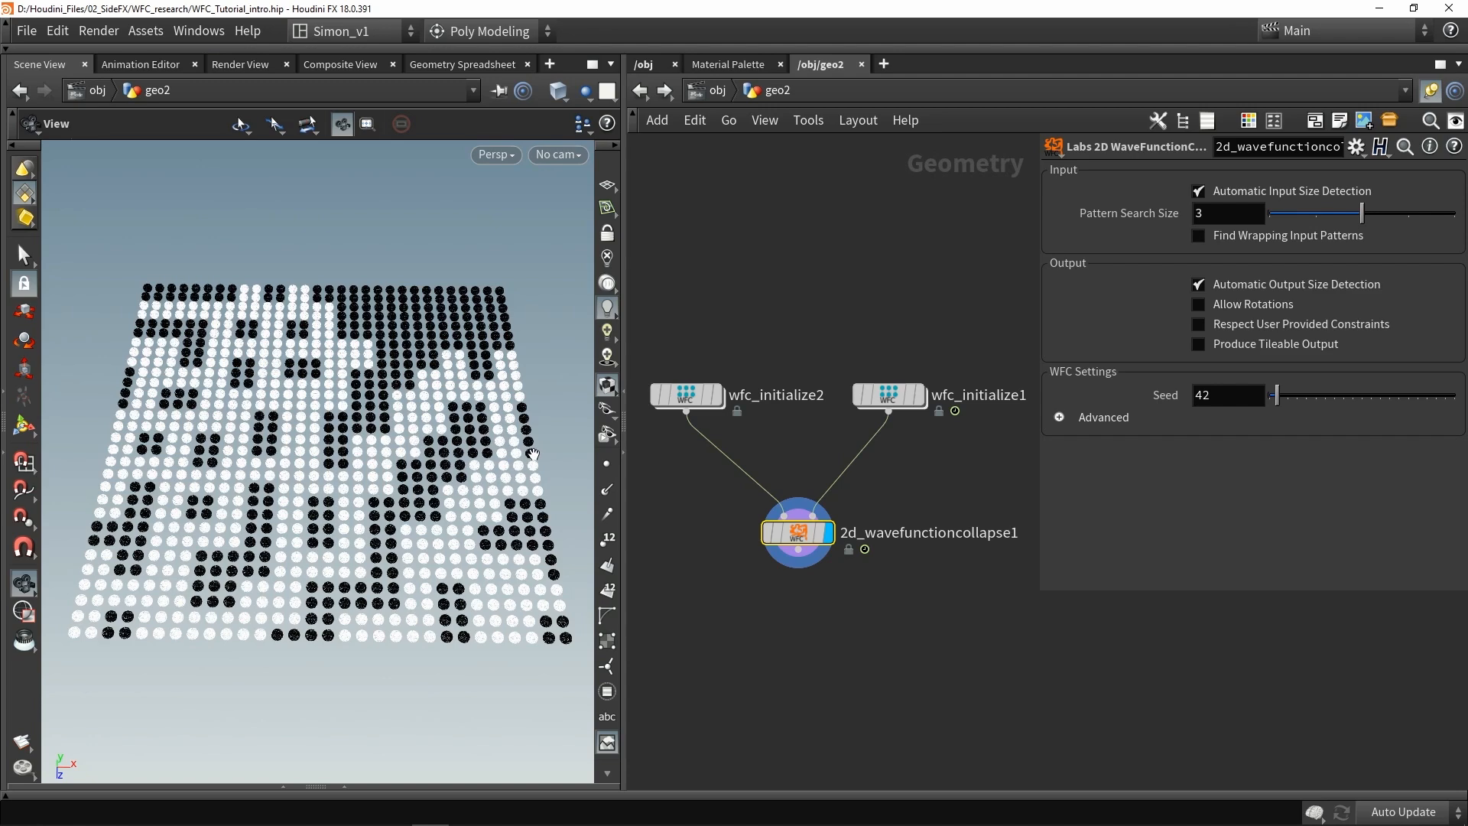
mouse_move(520, 452)
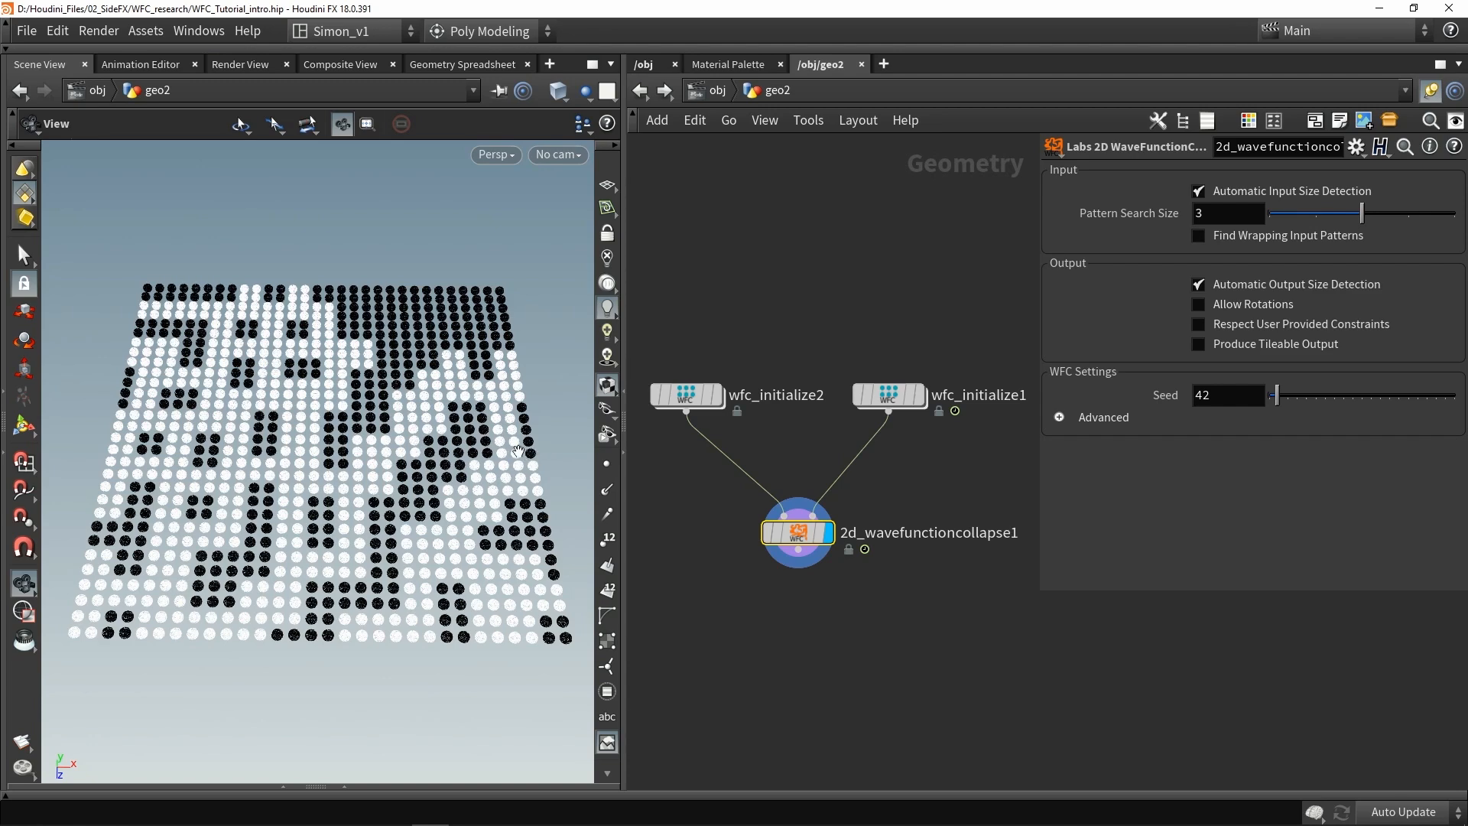
click(1198, 235)
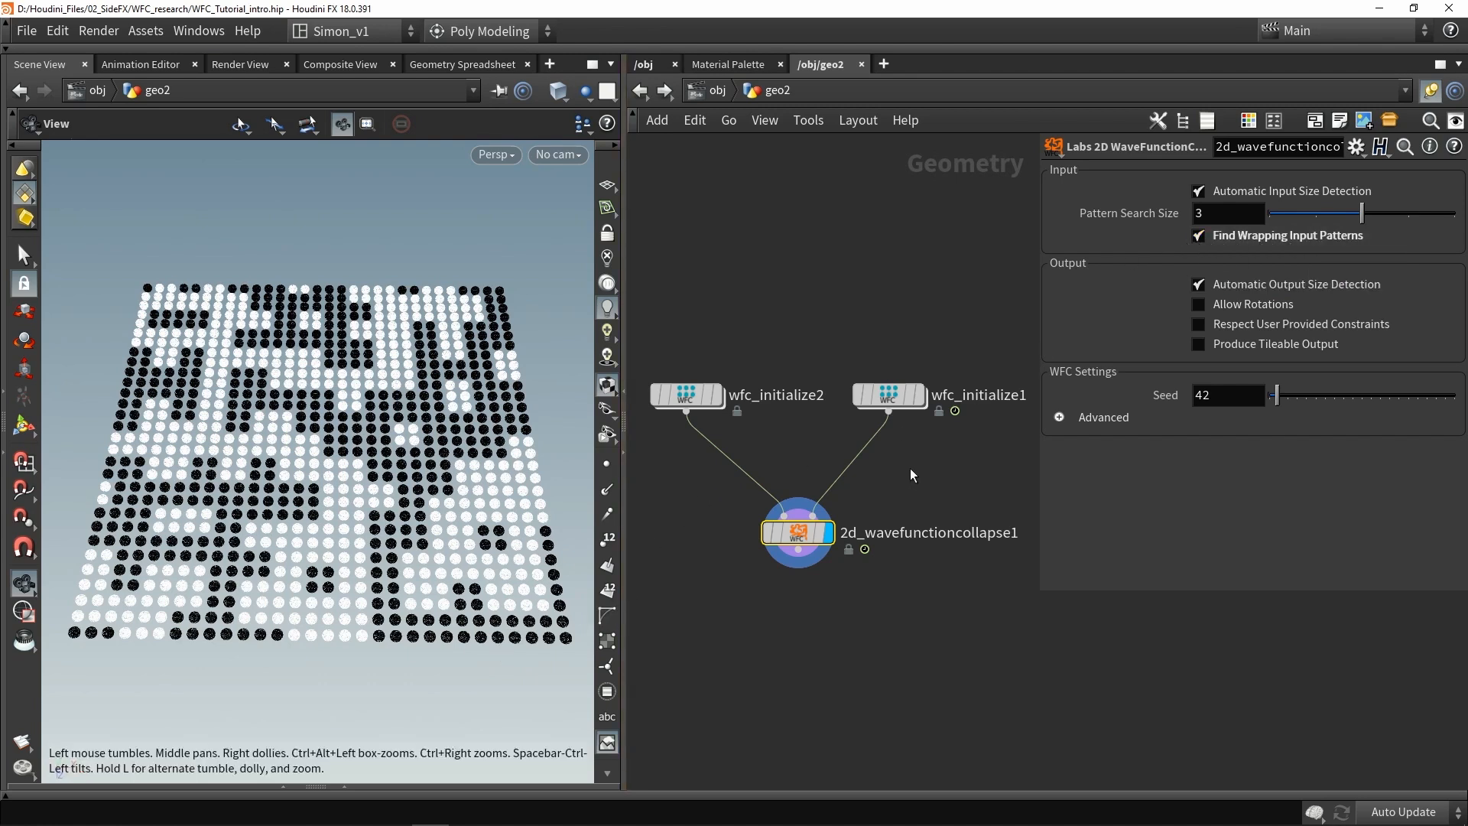
Step: View the wfc_initialize1 sample, redisplay the collapse result, and enable Allow Rotations
click(887, 394)
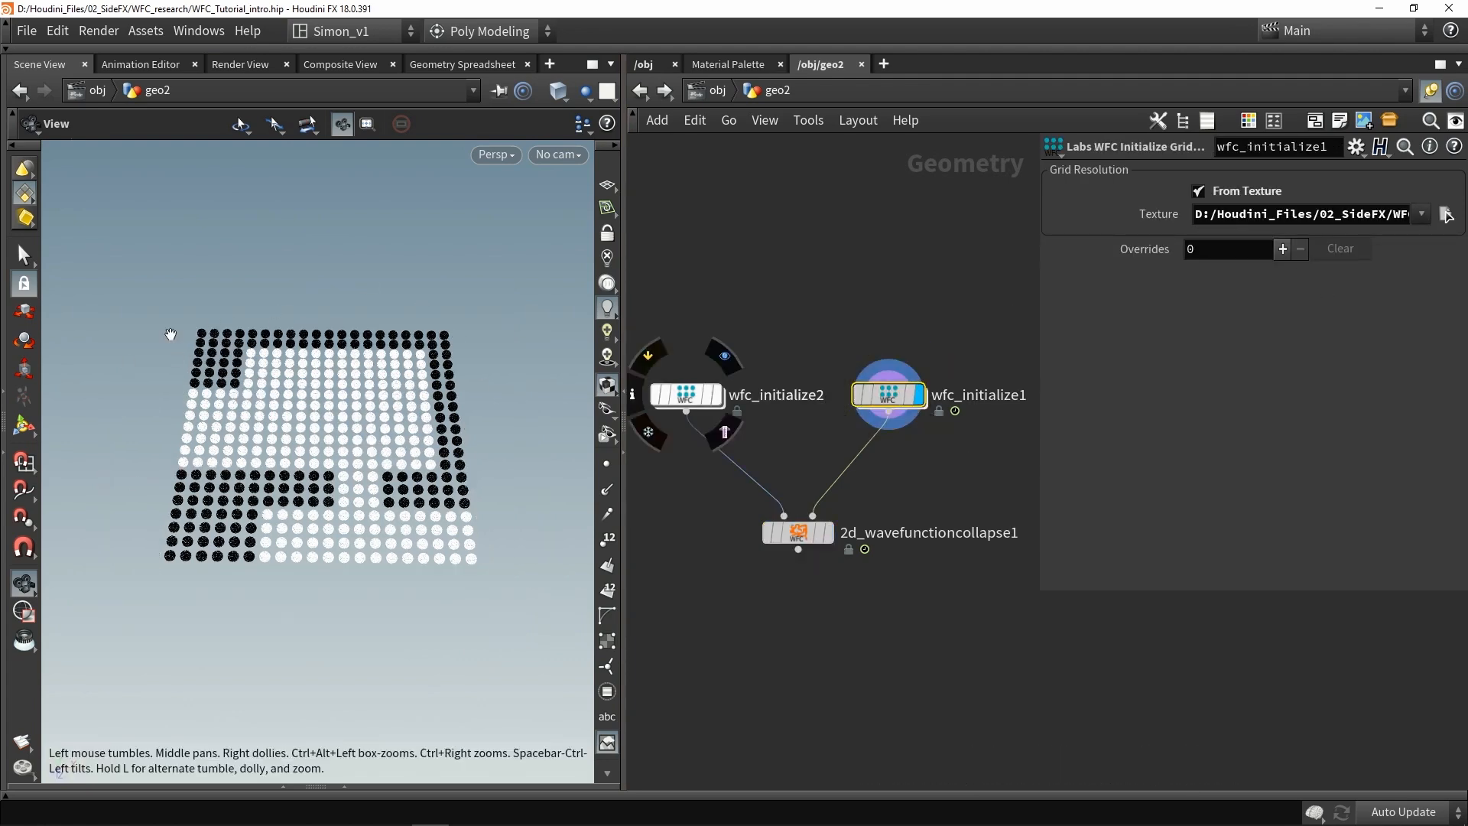
click(796, 532)
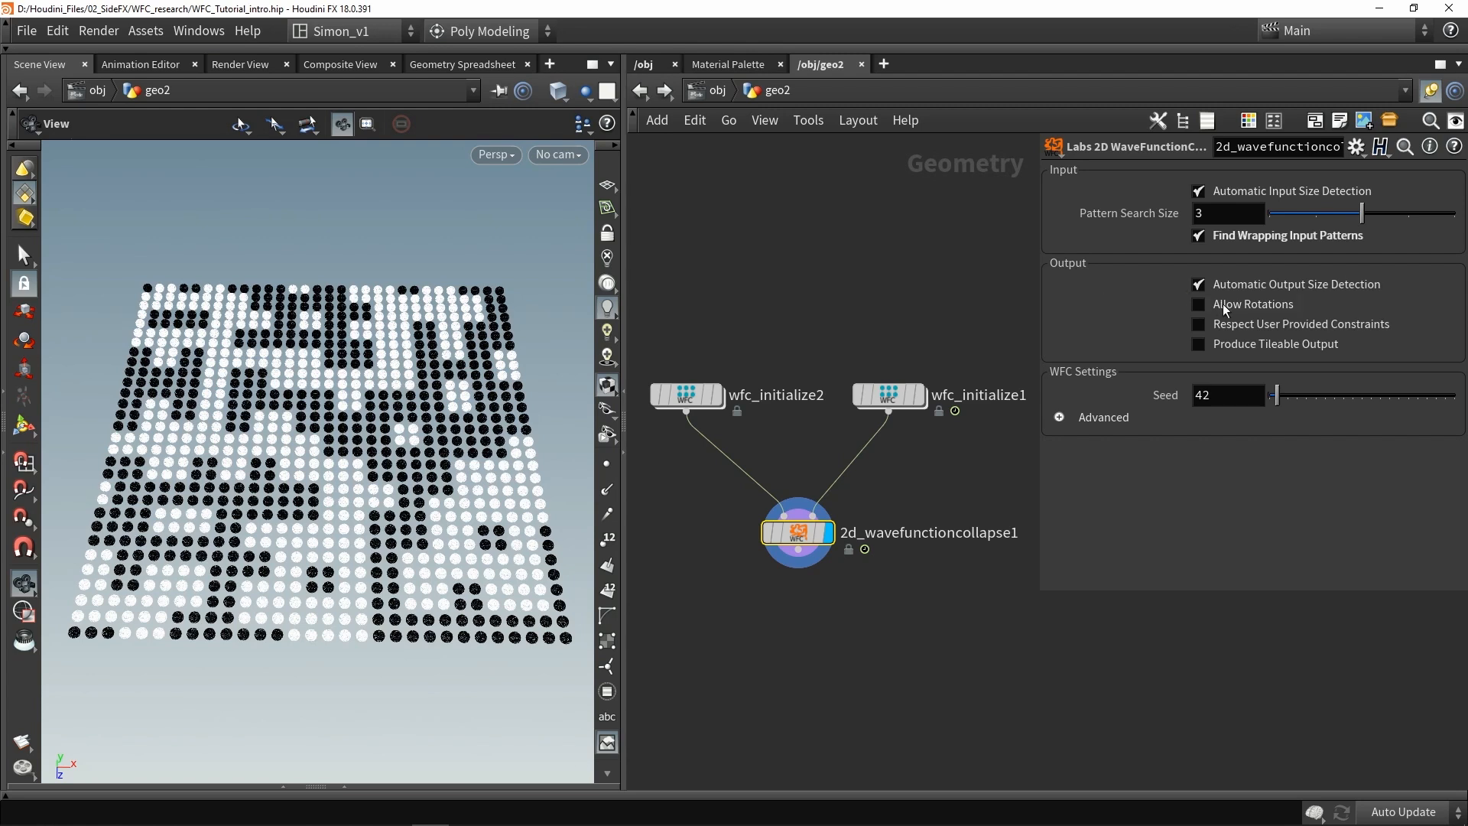
mouse_move(1252, 303)
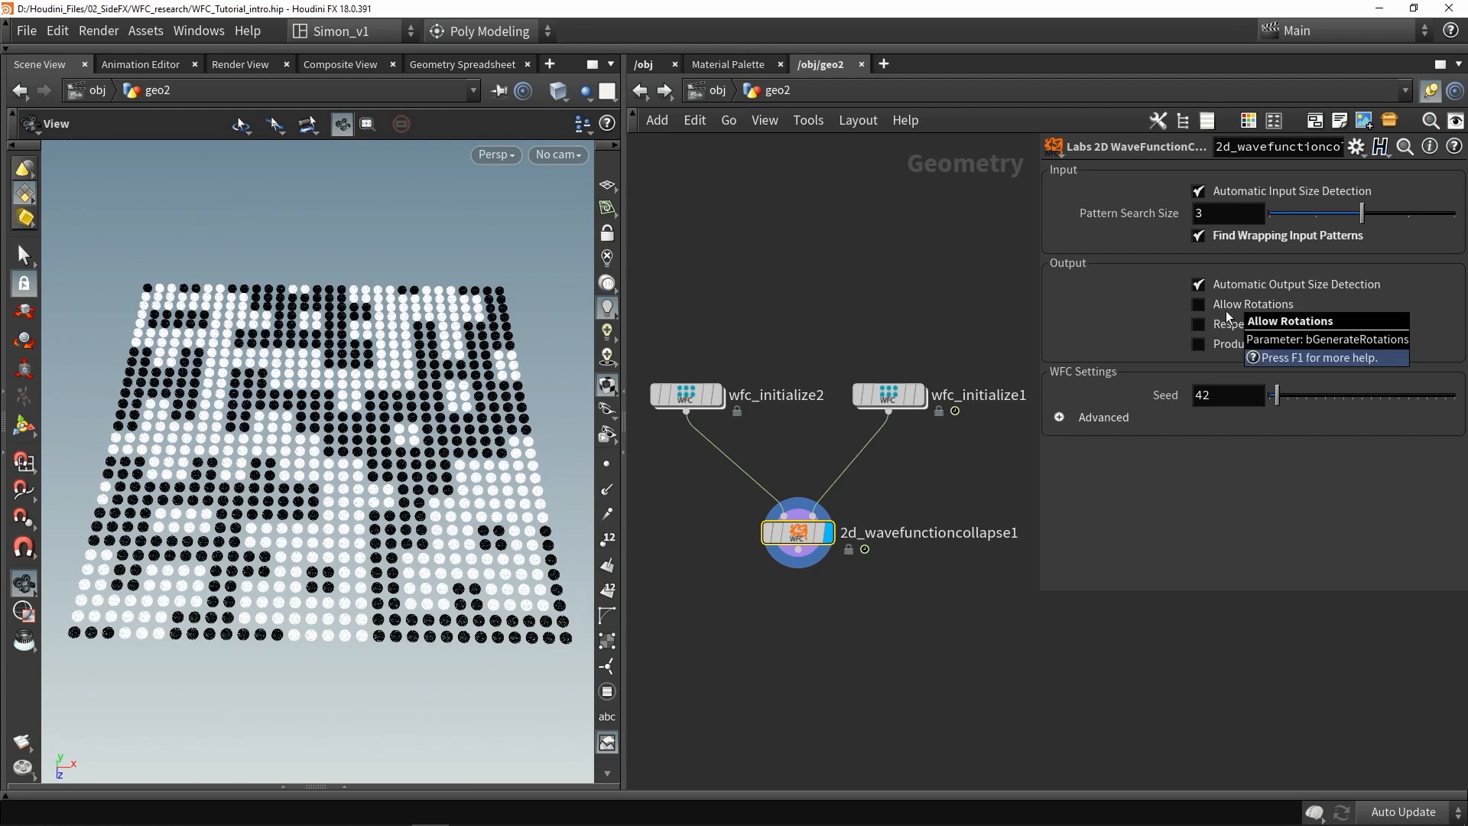
mouse_move(1126, 312)
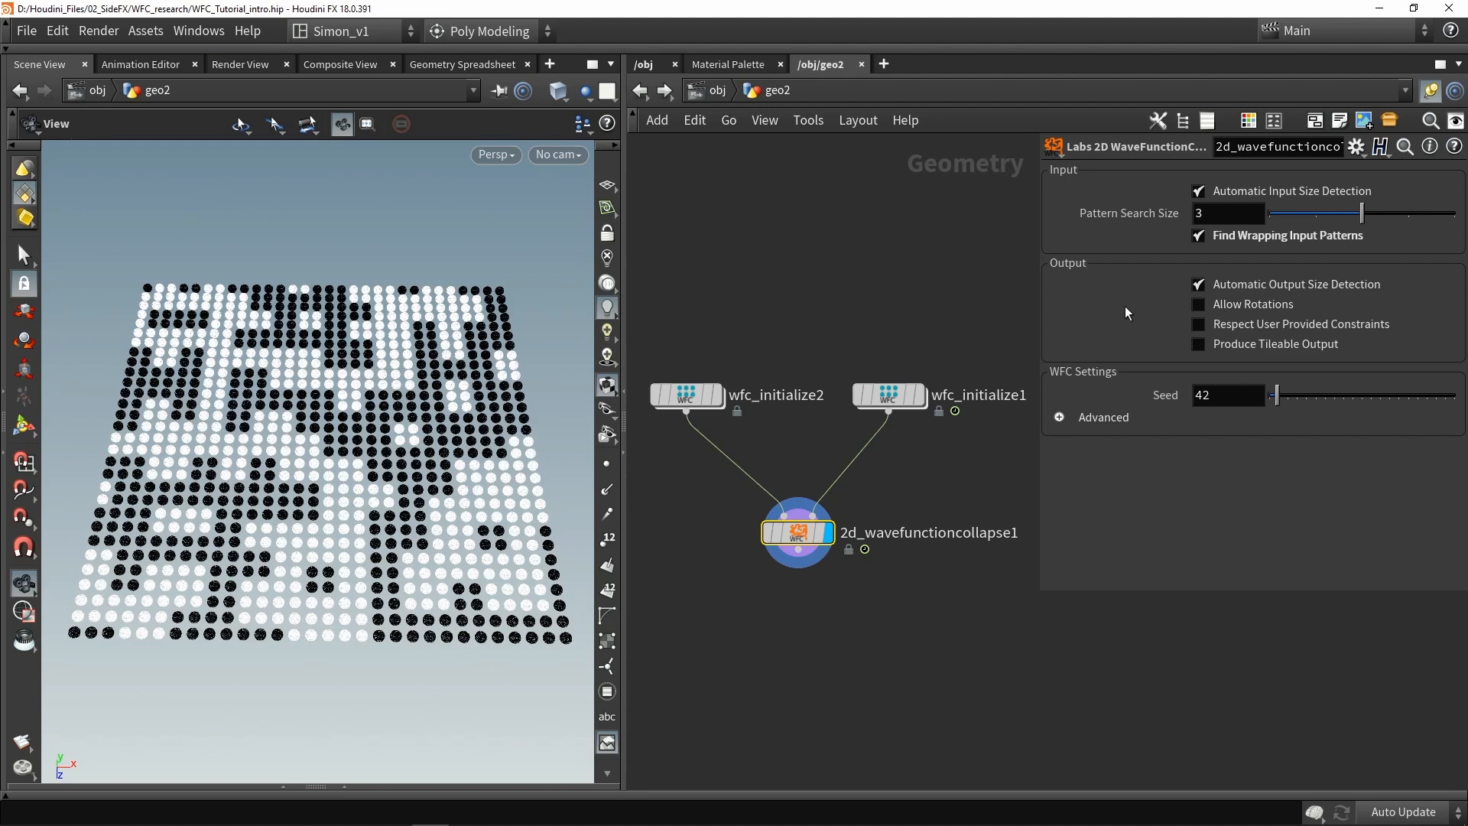
click(1200, 304)
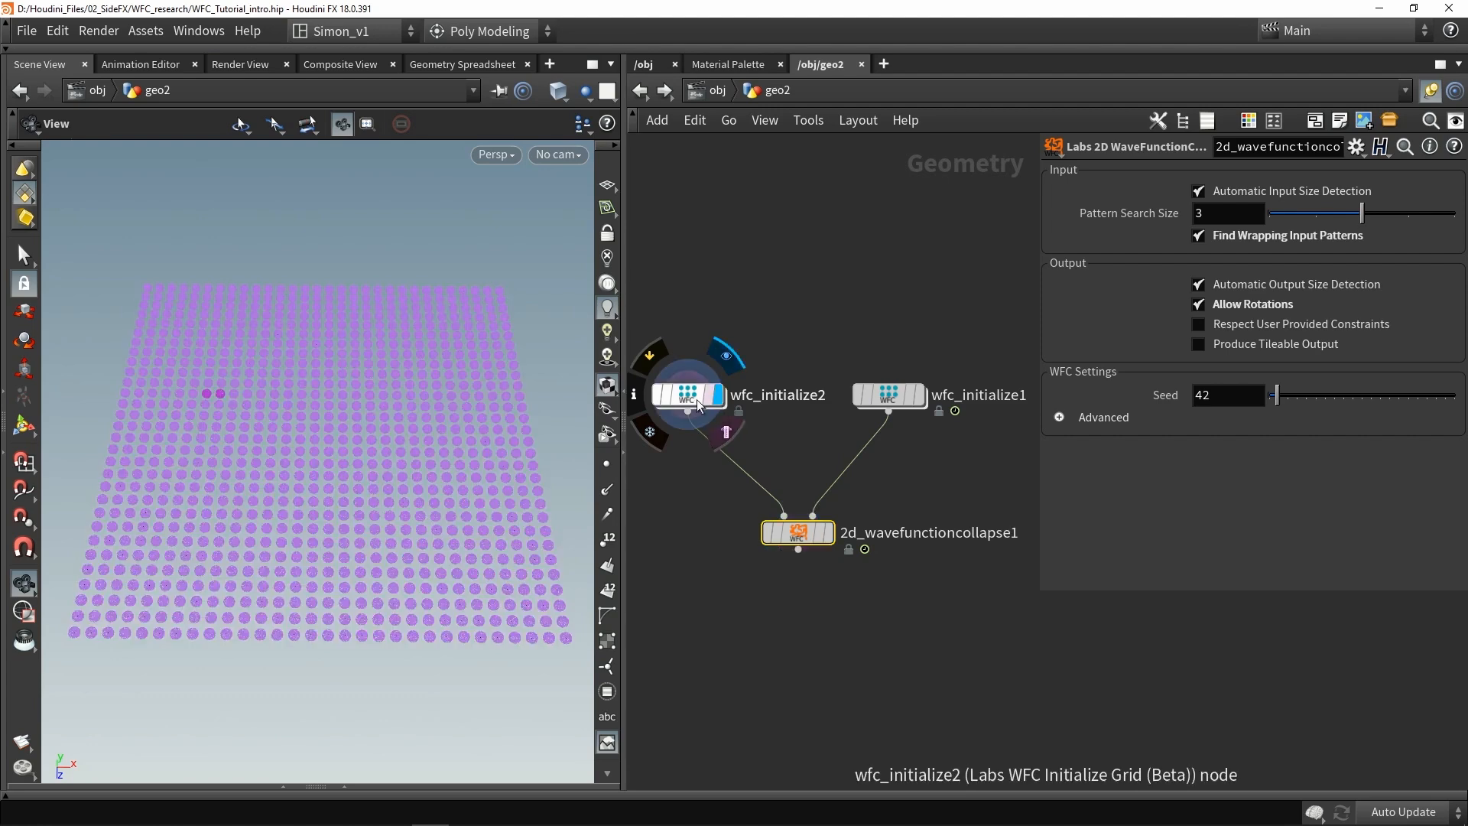
Step: Inspect wfc_initialize2's 1_1_1 Constraint Value against the sample grid's tile names
click(686, 394)
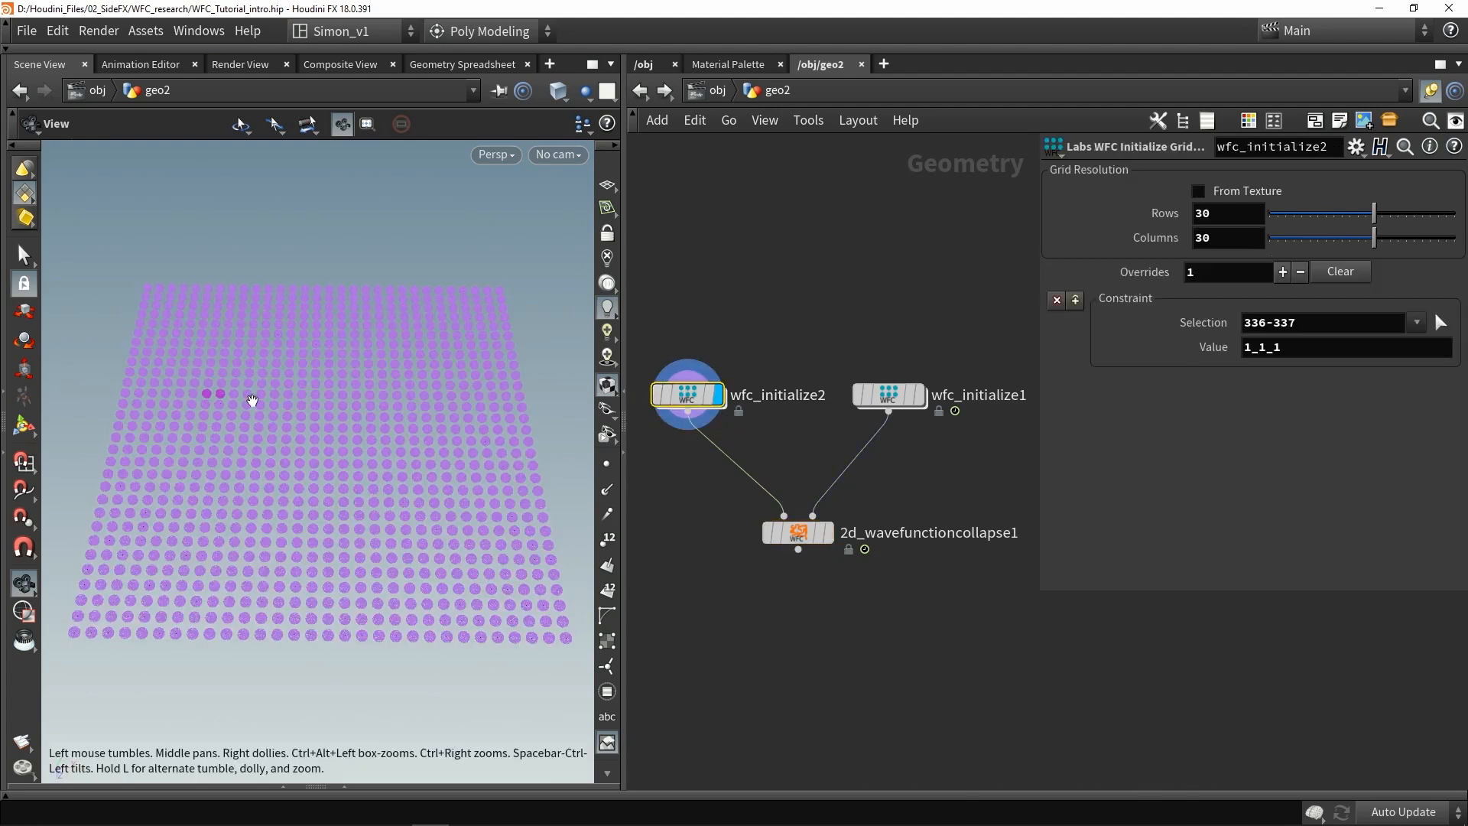
mouse_move(271, 414)
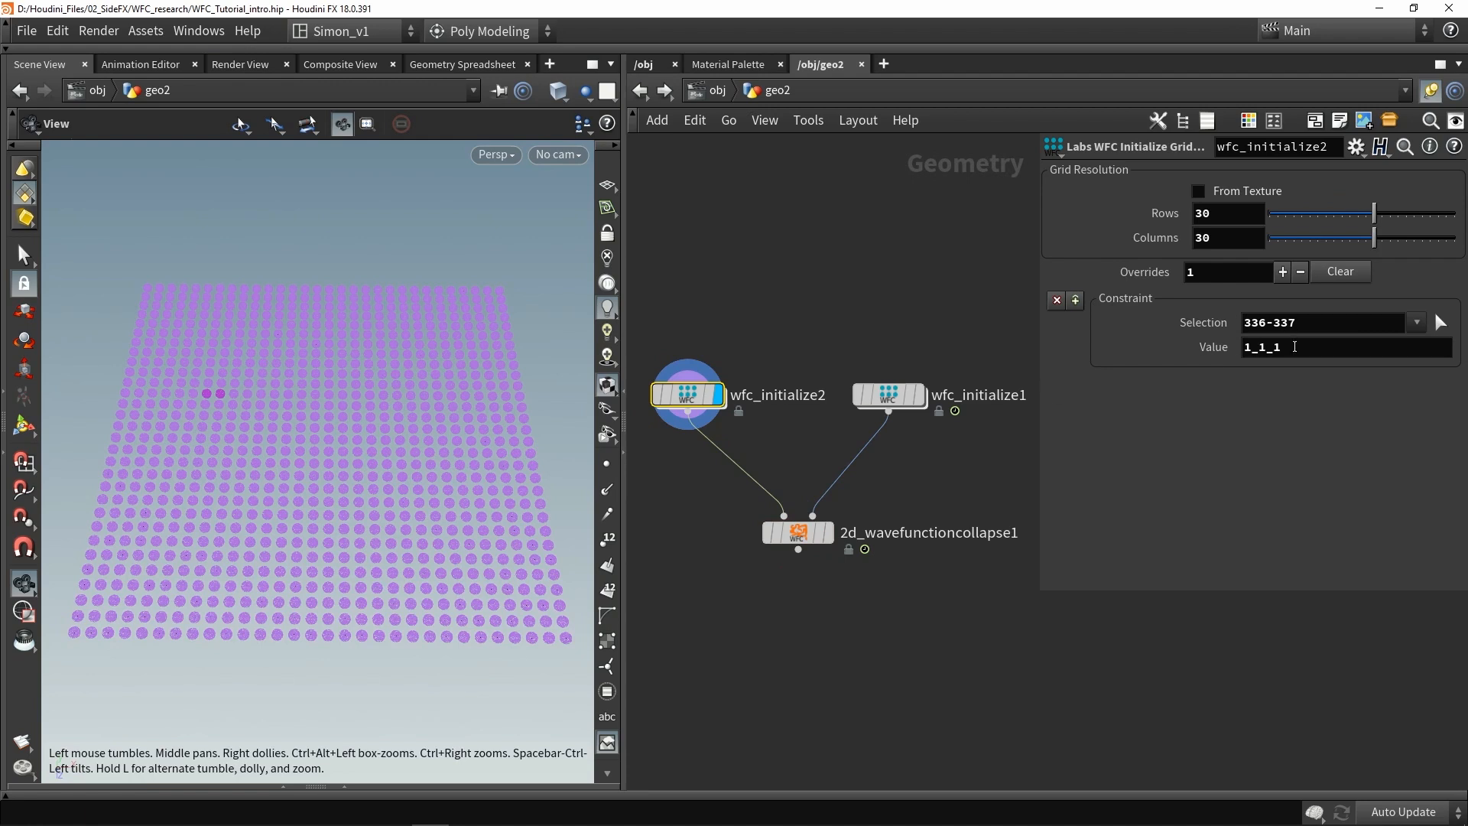
click(1283, 346)
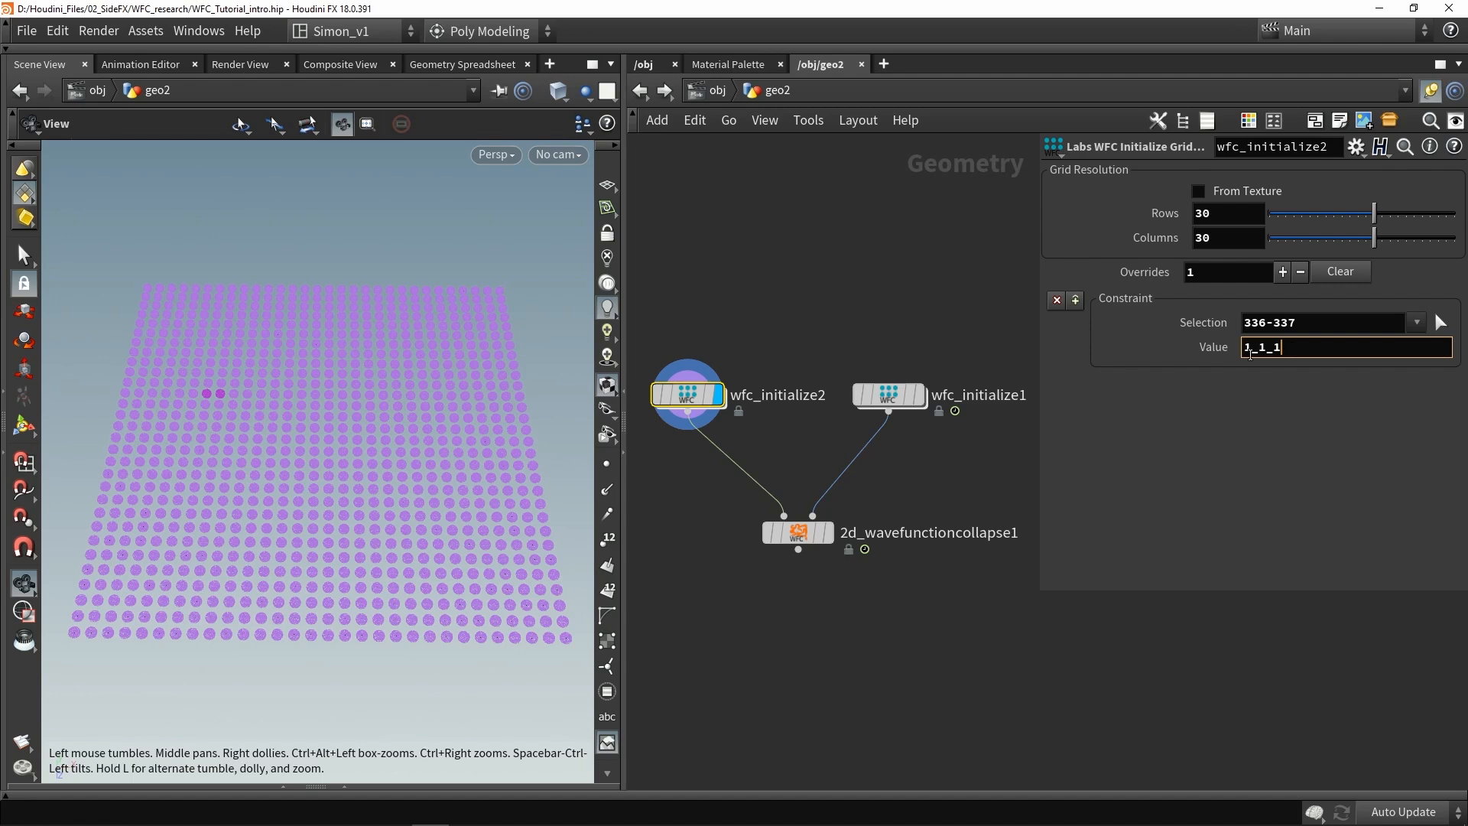
click(887, 395)
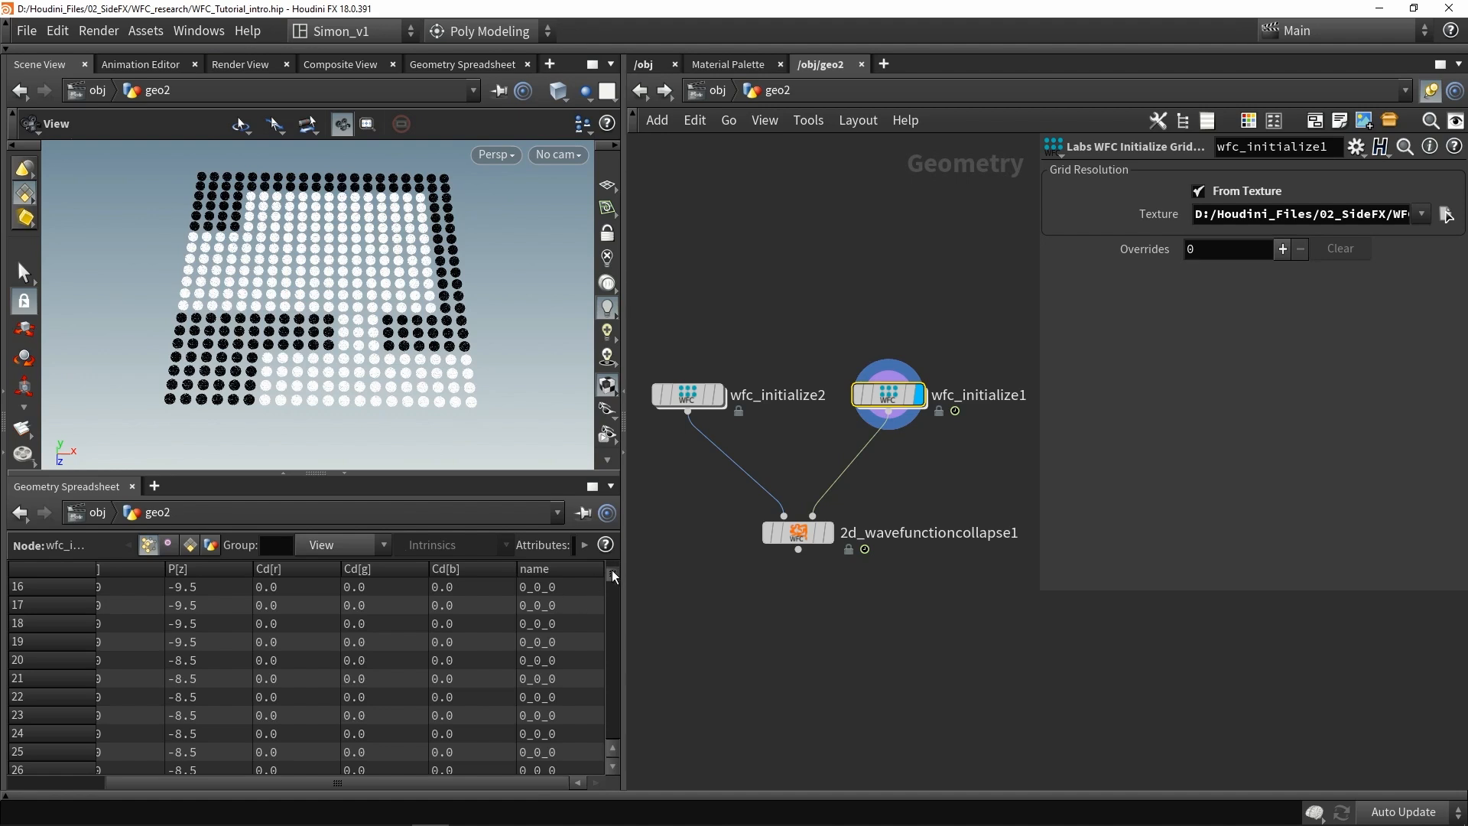
scroll(down, 3)
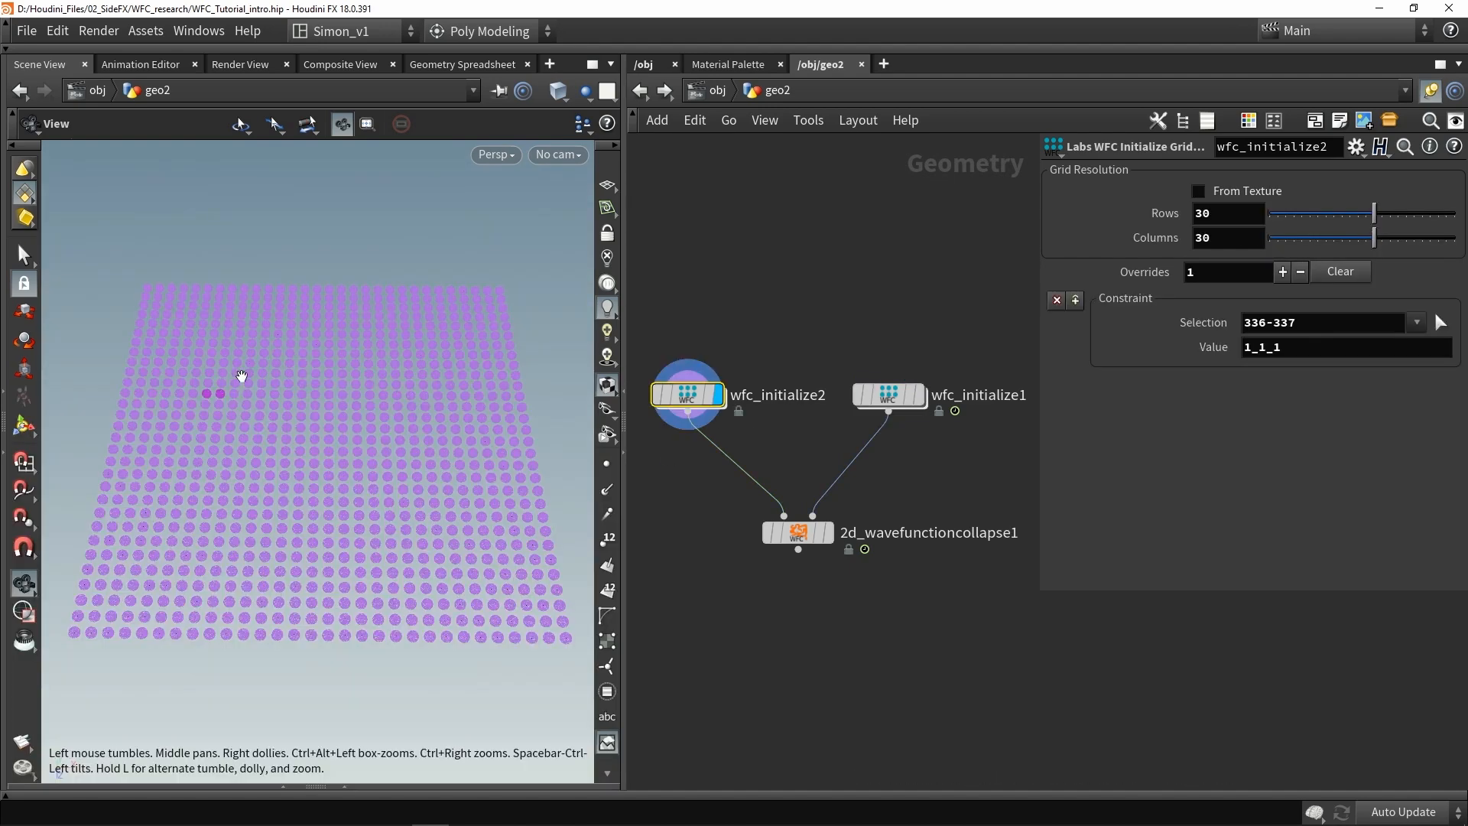
mouse_move(218, 397)
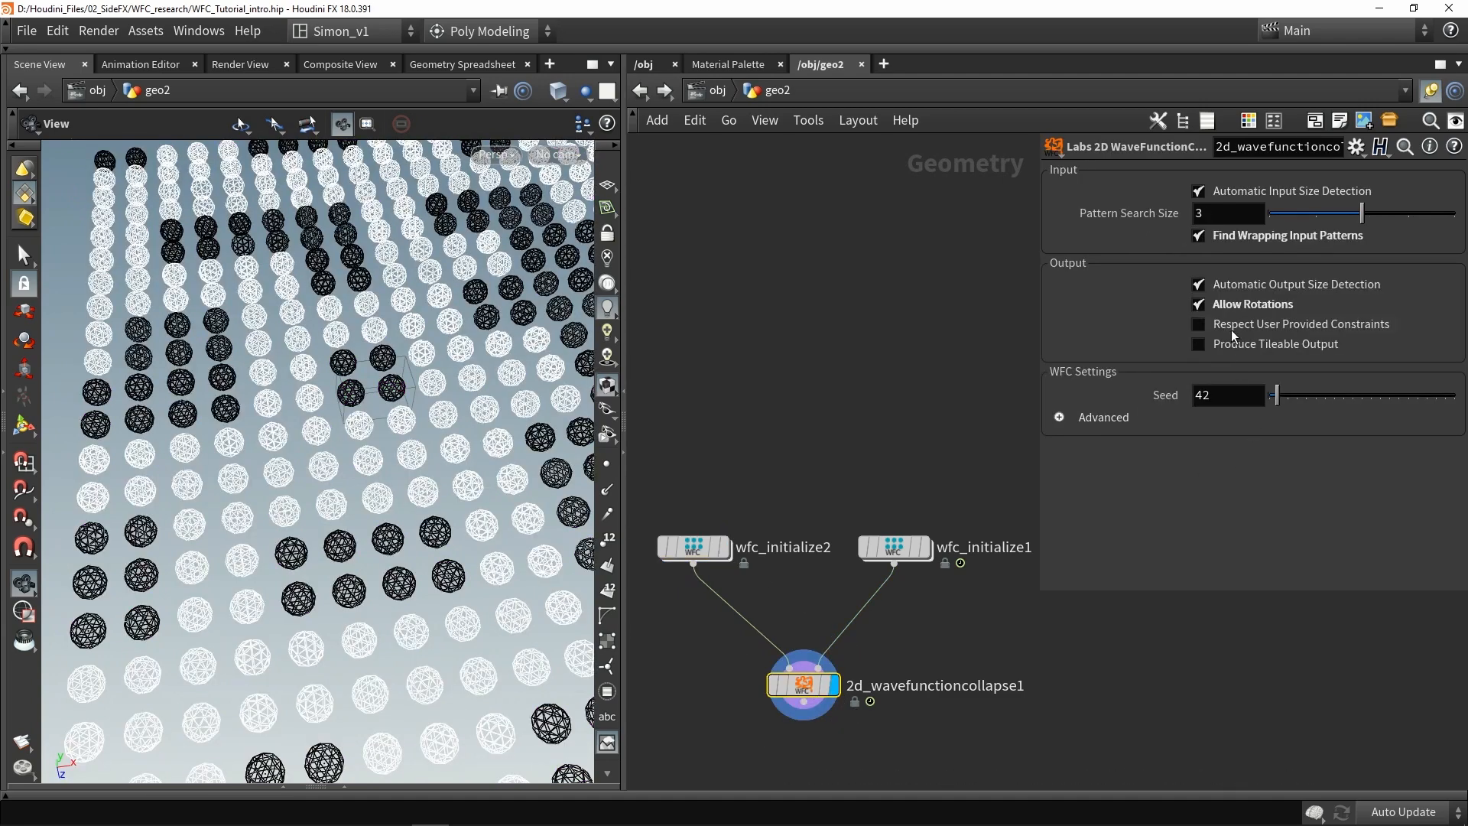
Step: Enable Respect User Provided Constraints and drag the seed through 665 to 822
click(1198, 324)
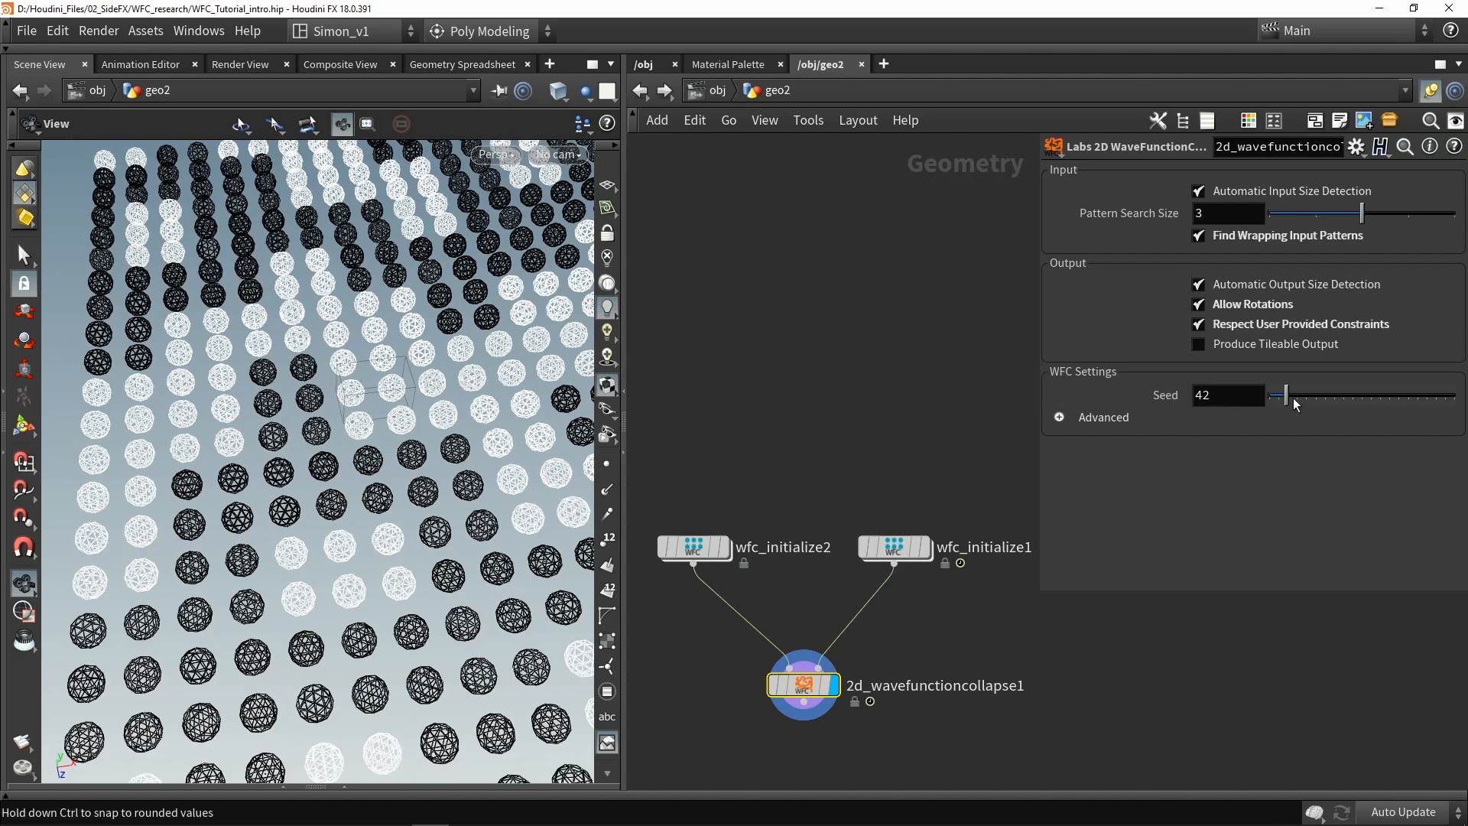
drag(1278, 394, 1392, 394)
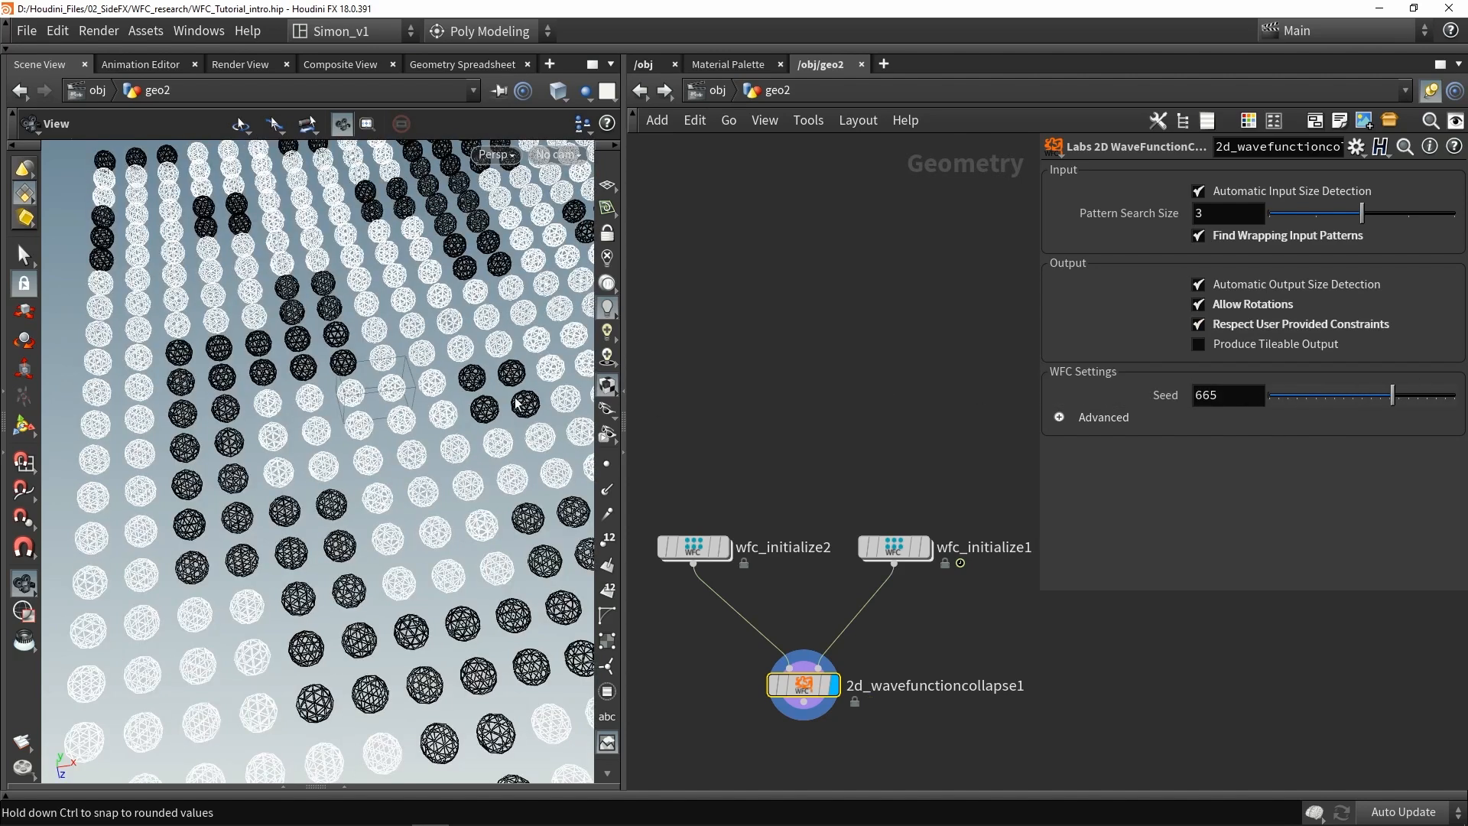
drag(1390, 395, 1419, 395)
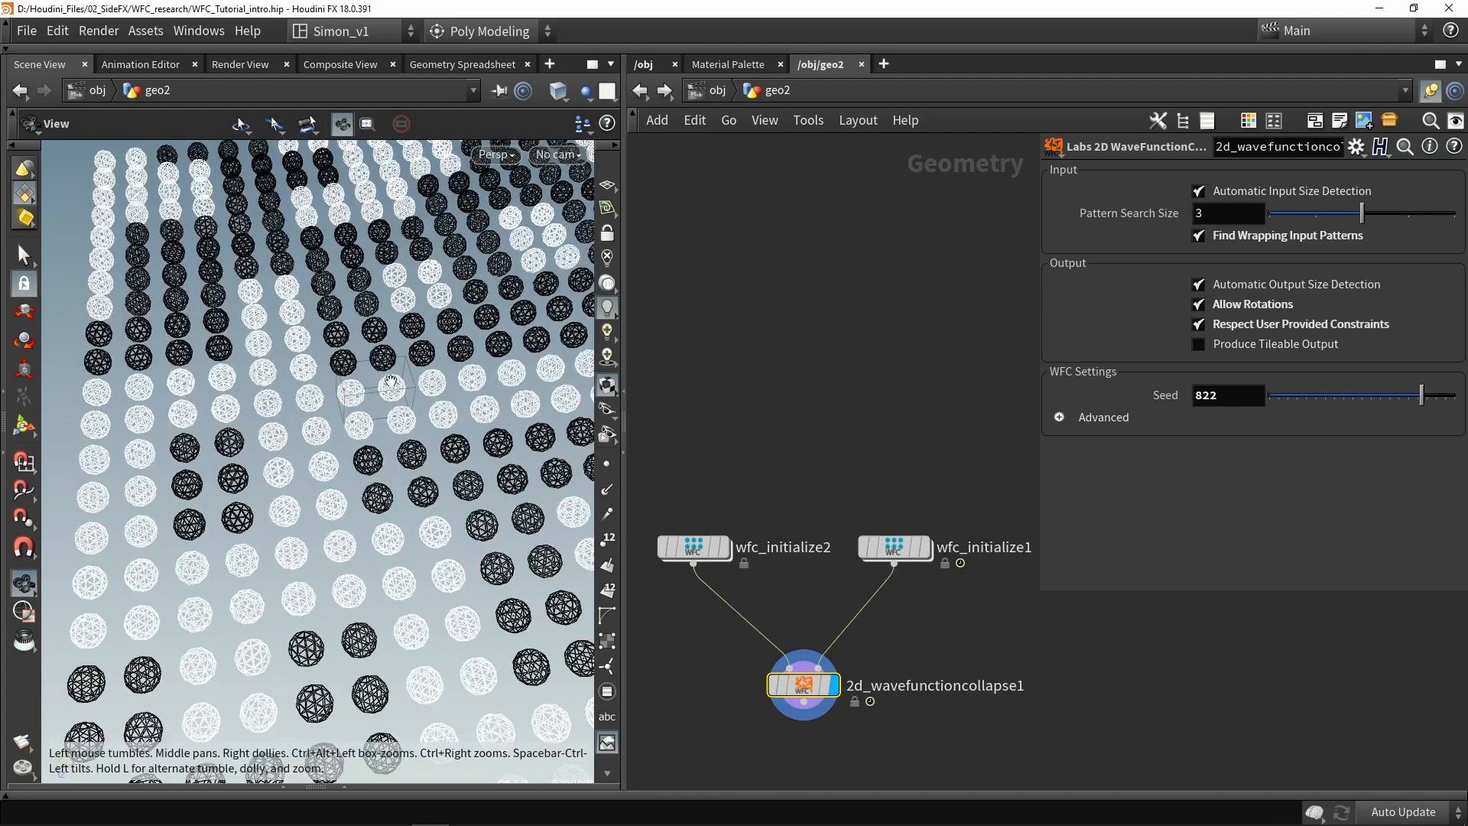
mouse_move(373, 395)
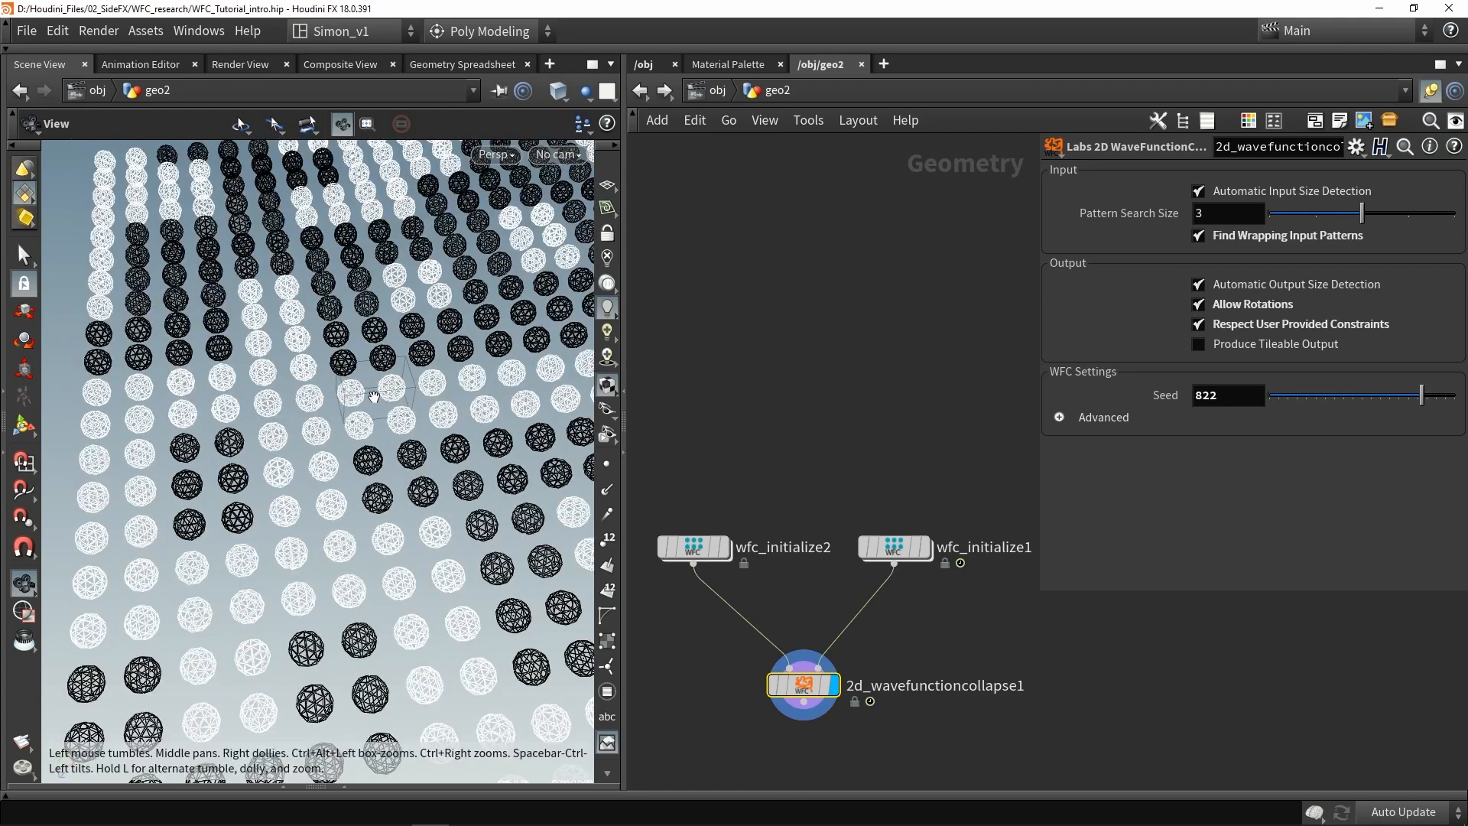
click(1198, 303)
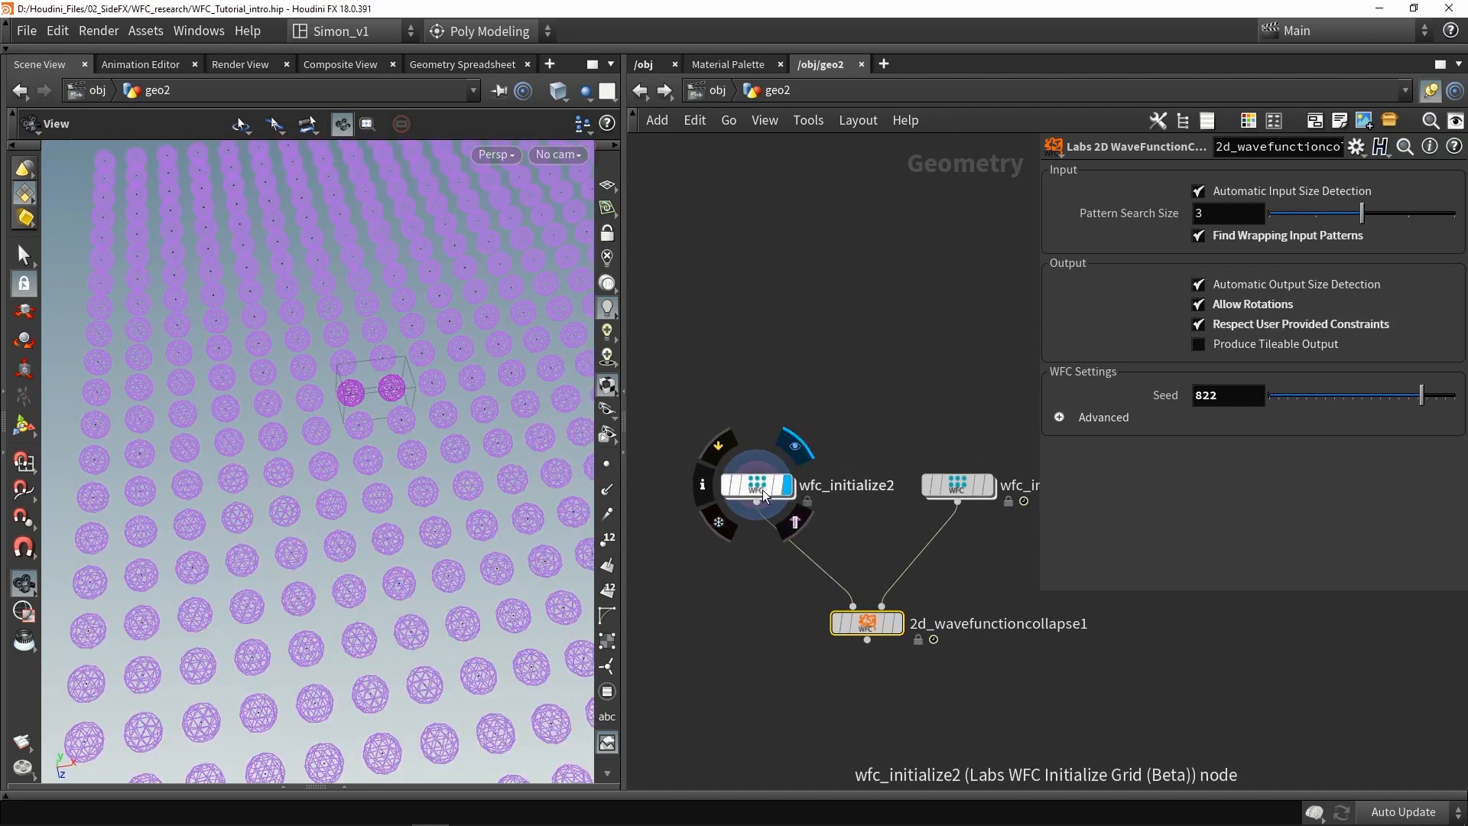
Step: Dismiss the contradiction error and display the texture-based wfc_initialize1 sample grid
click(756, 485)
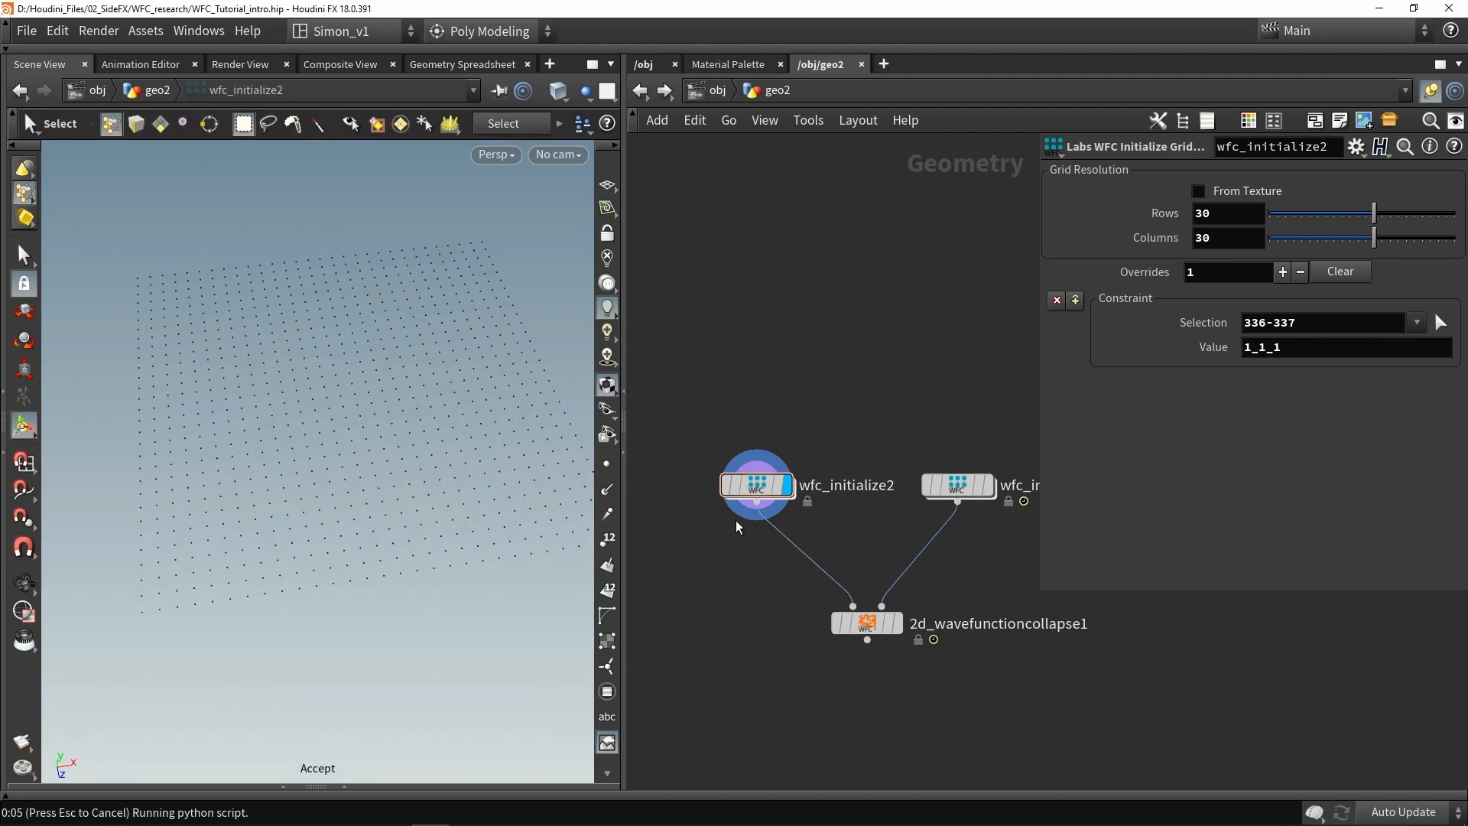
click(864, 622)
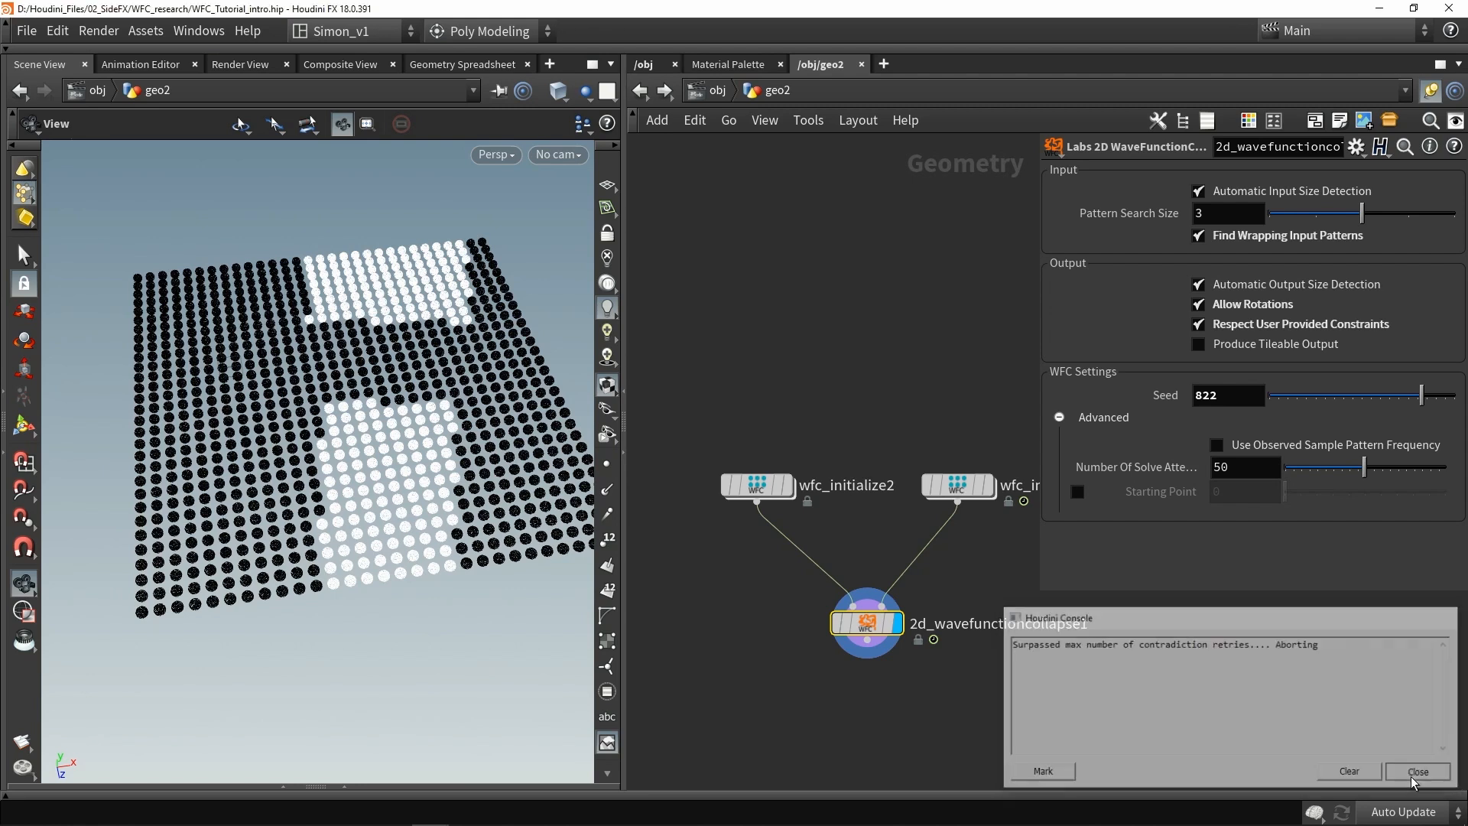
click(1418, 770)
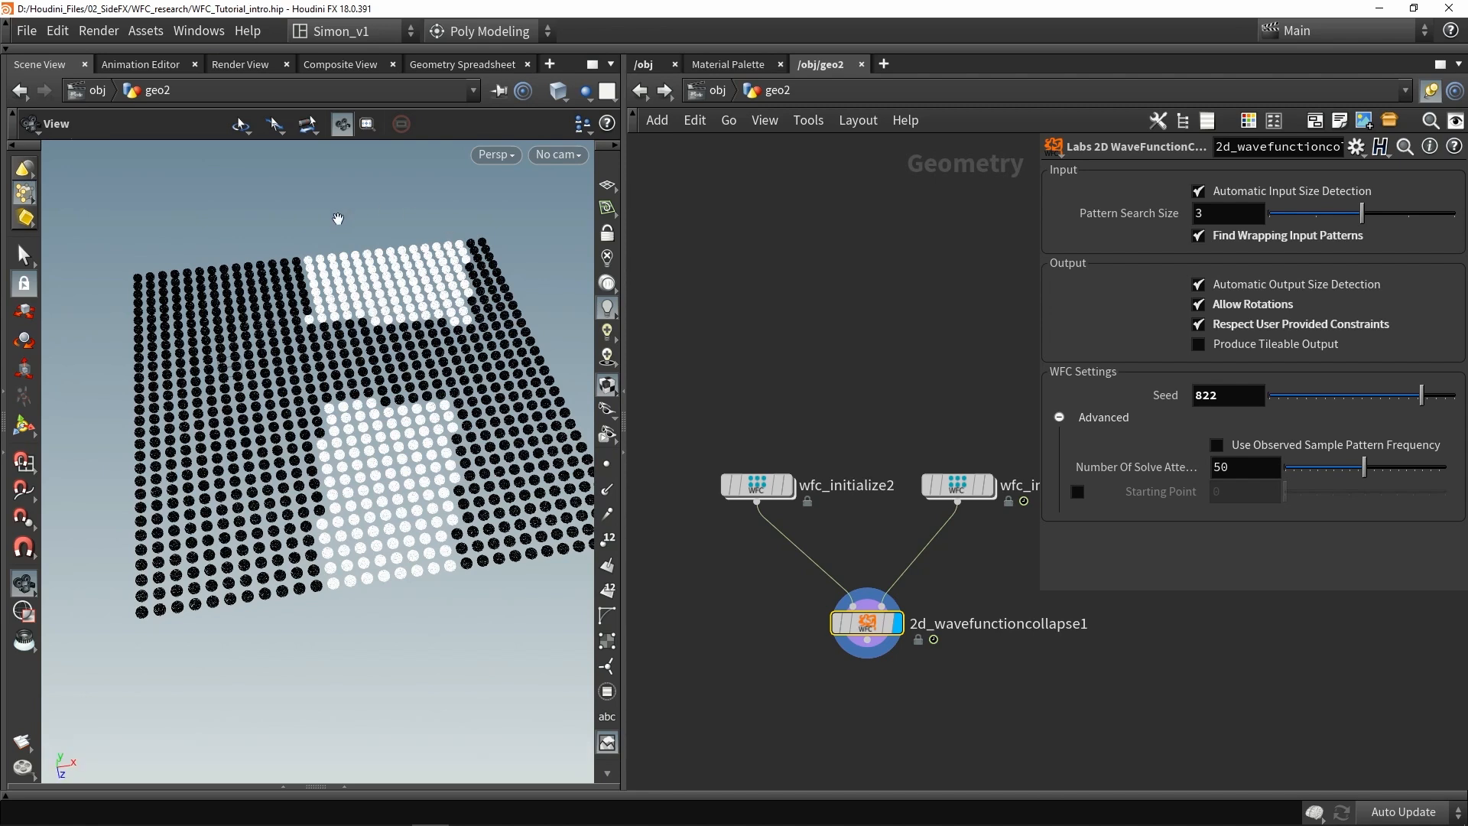
mouse_move(231, 426)
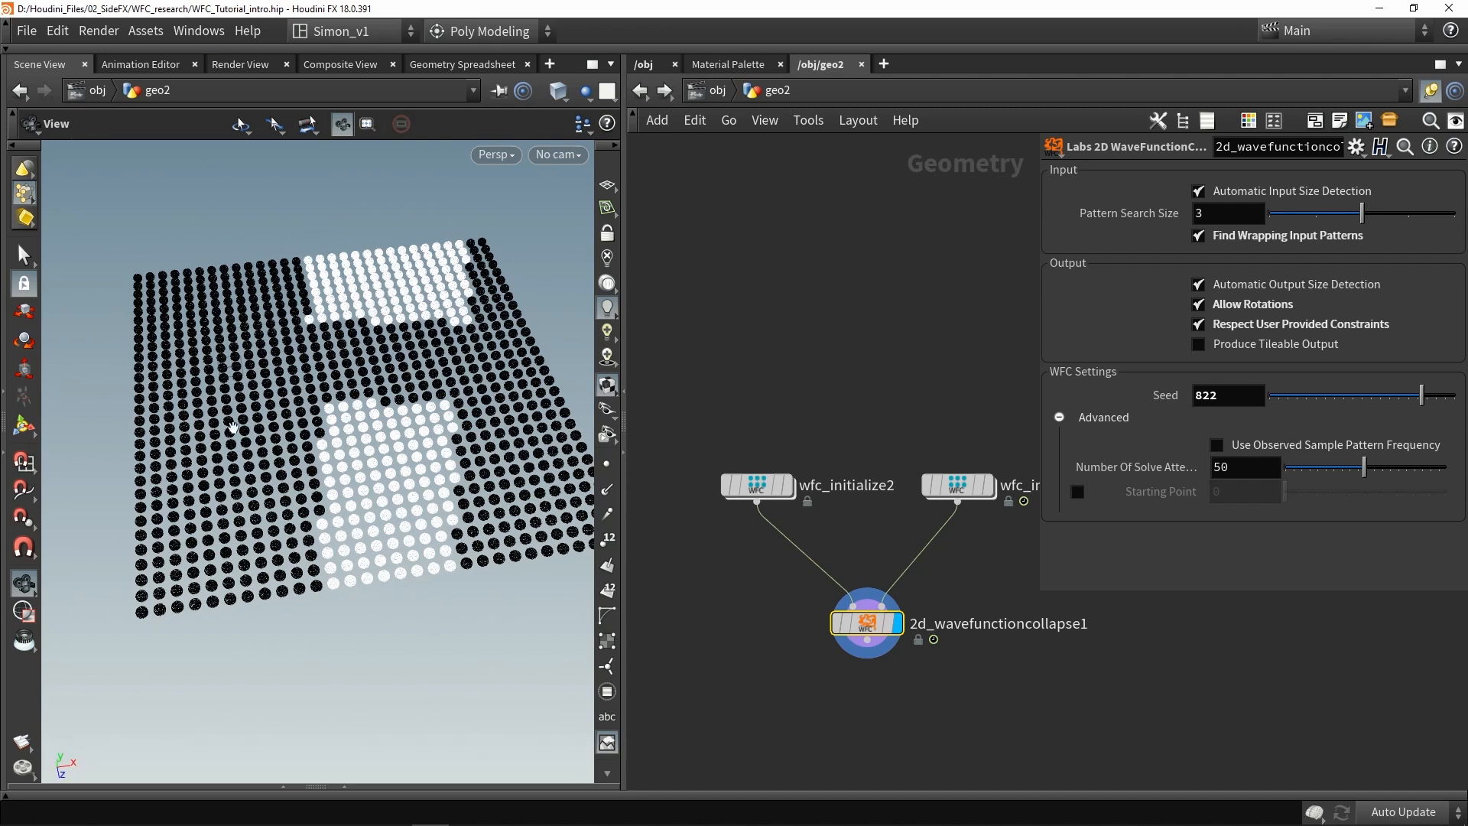
click(956, 485)
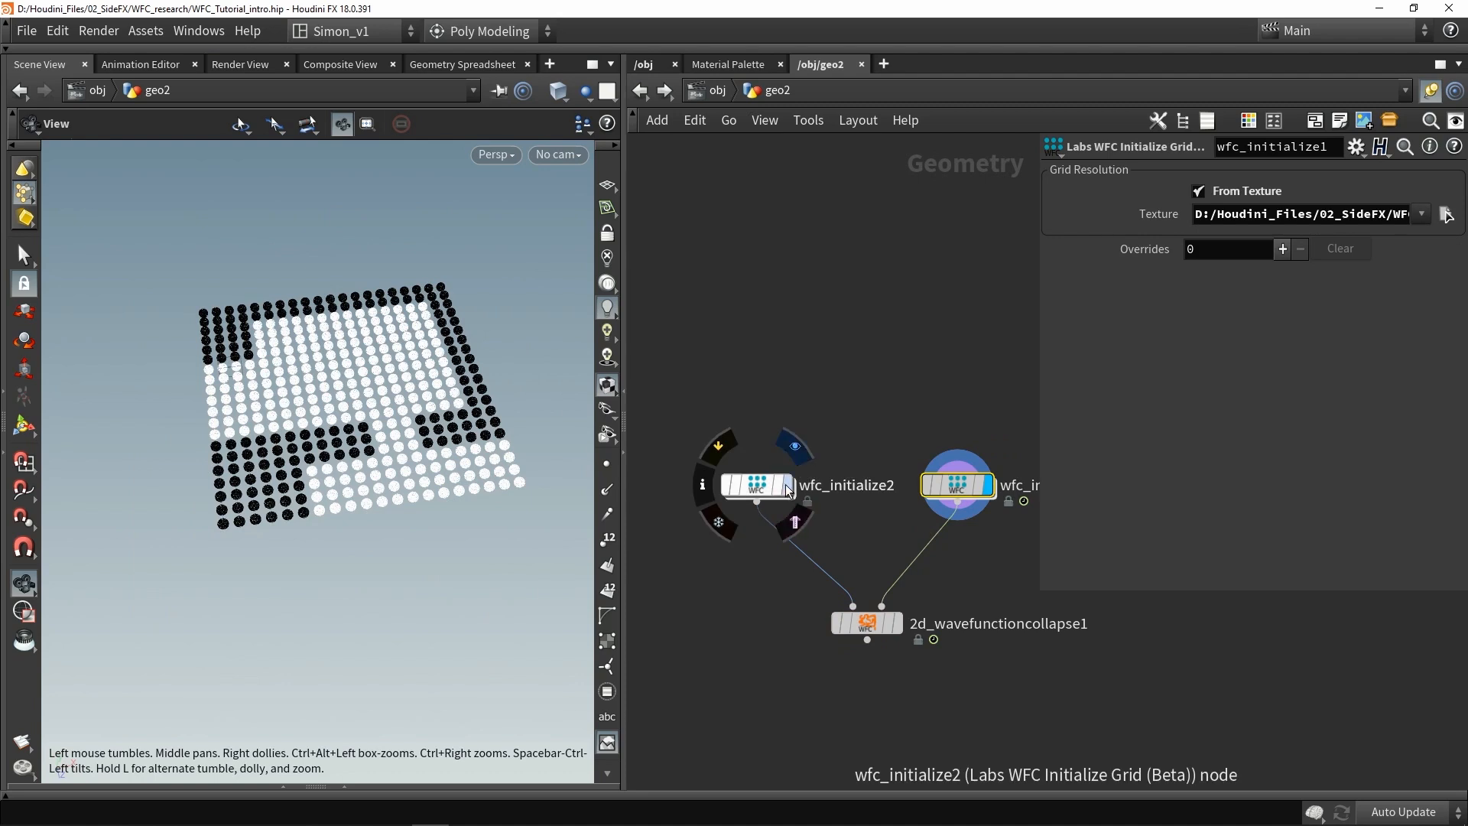
Step: Set wfc_initialize2's Constraint Selection to 280 500 and display the regenerated collapse result
click(758, 484)
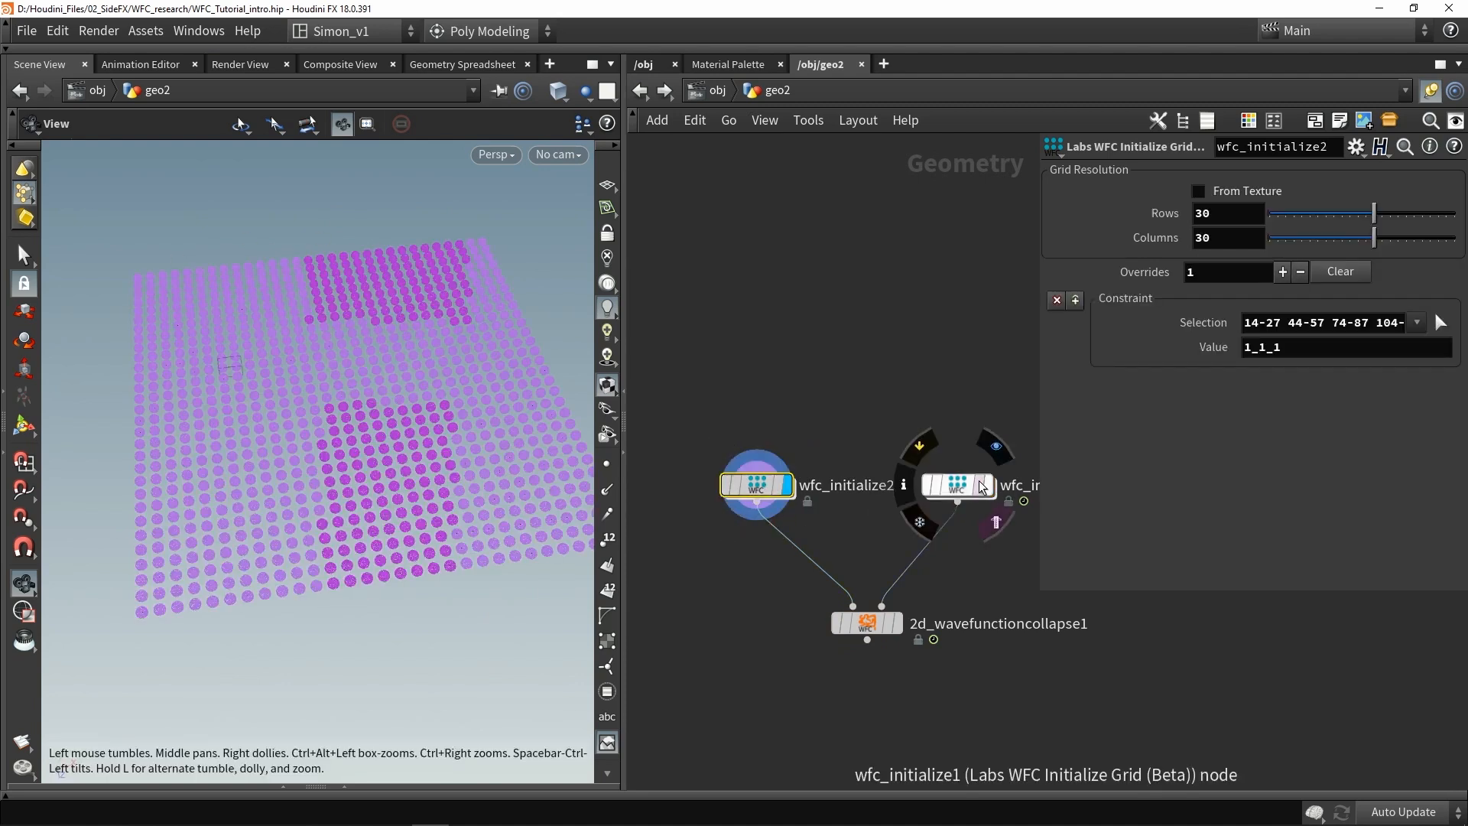
click(956, 485)
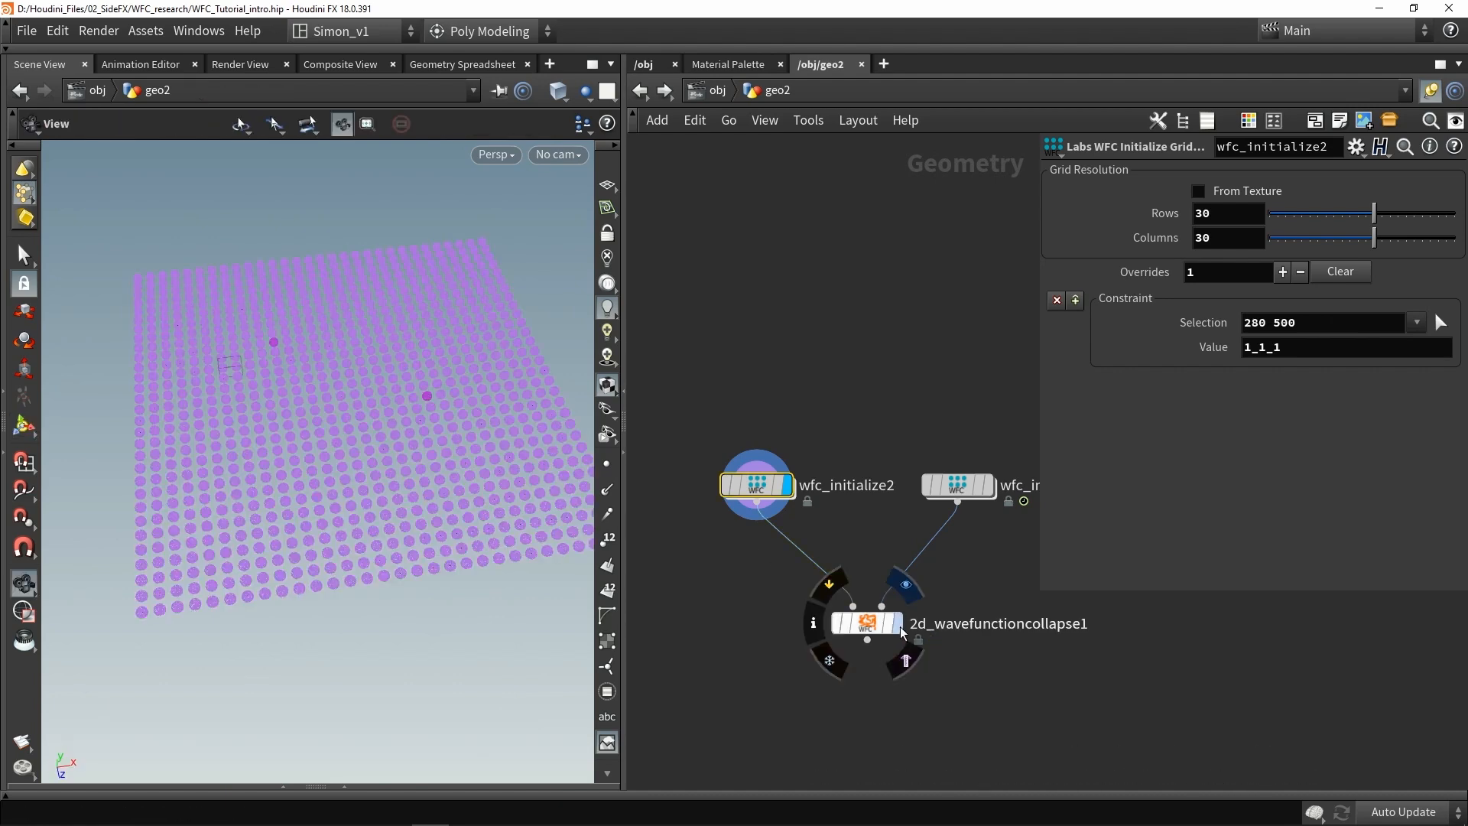
click(864, 622)
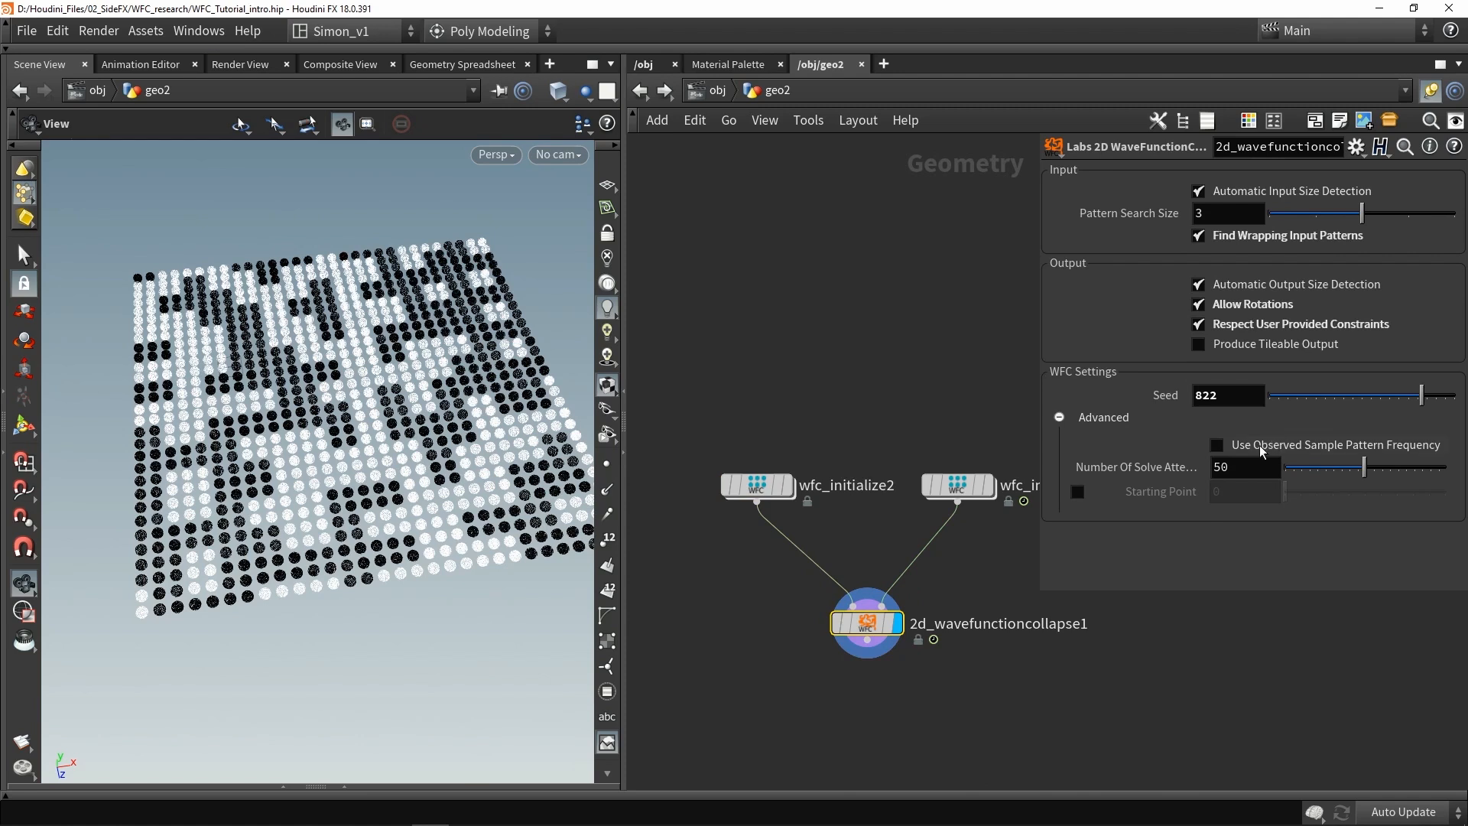
click(957, 485)
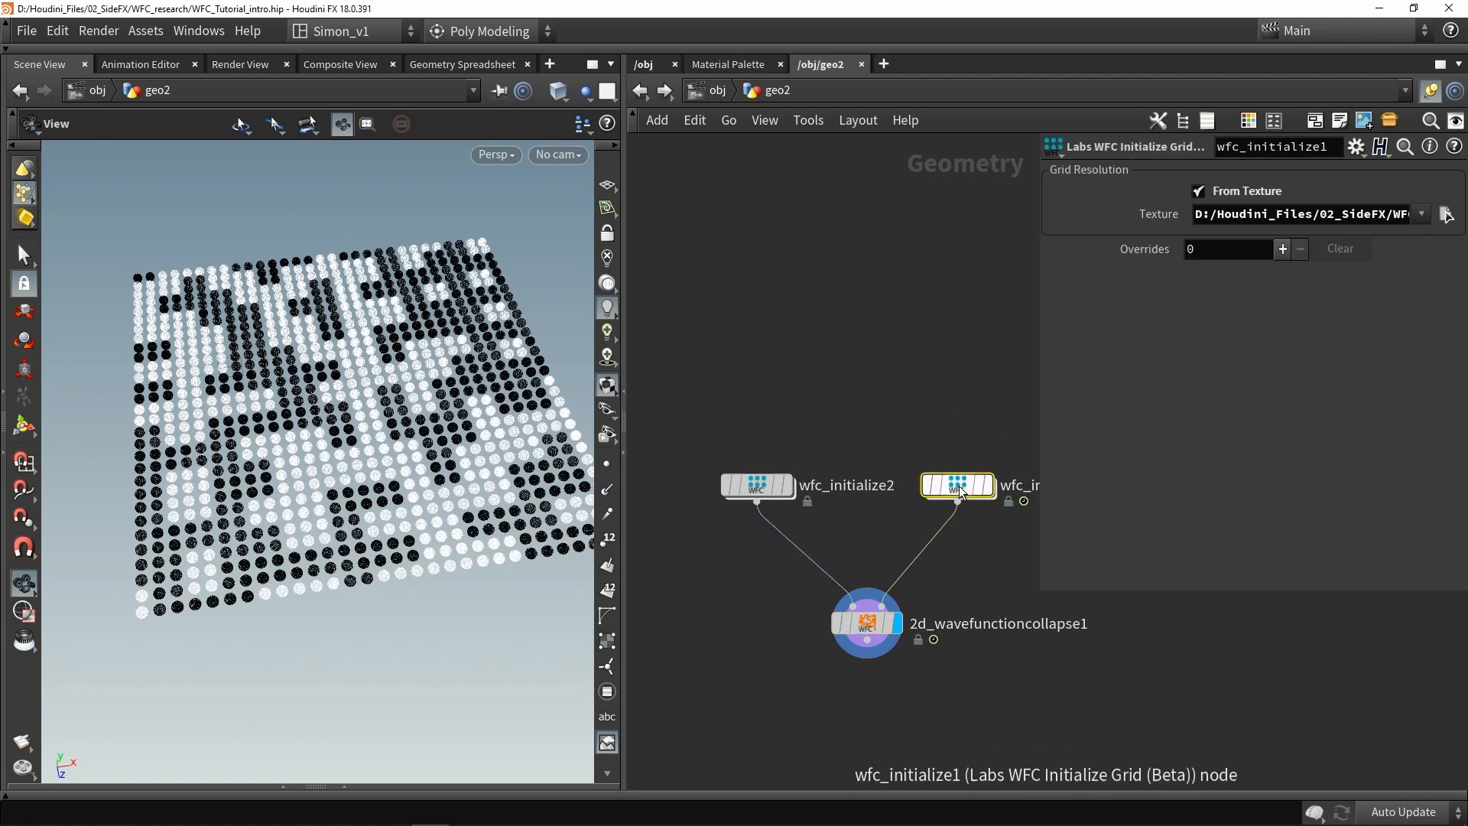
click(957, 485)
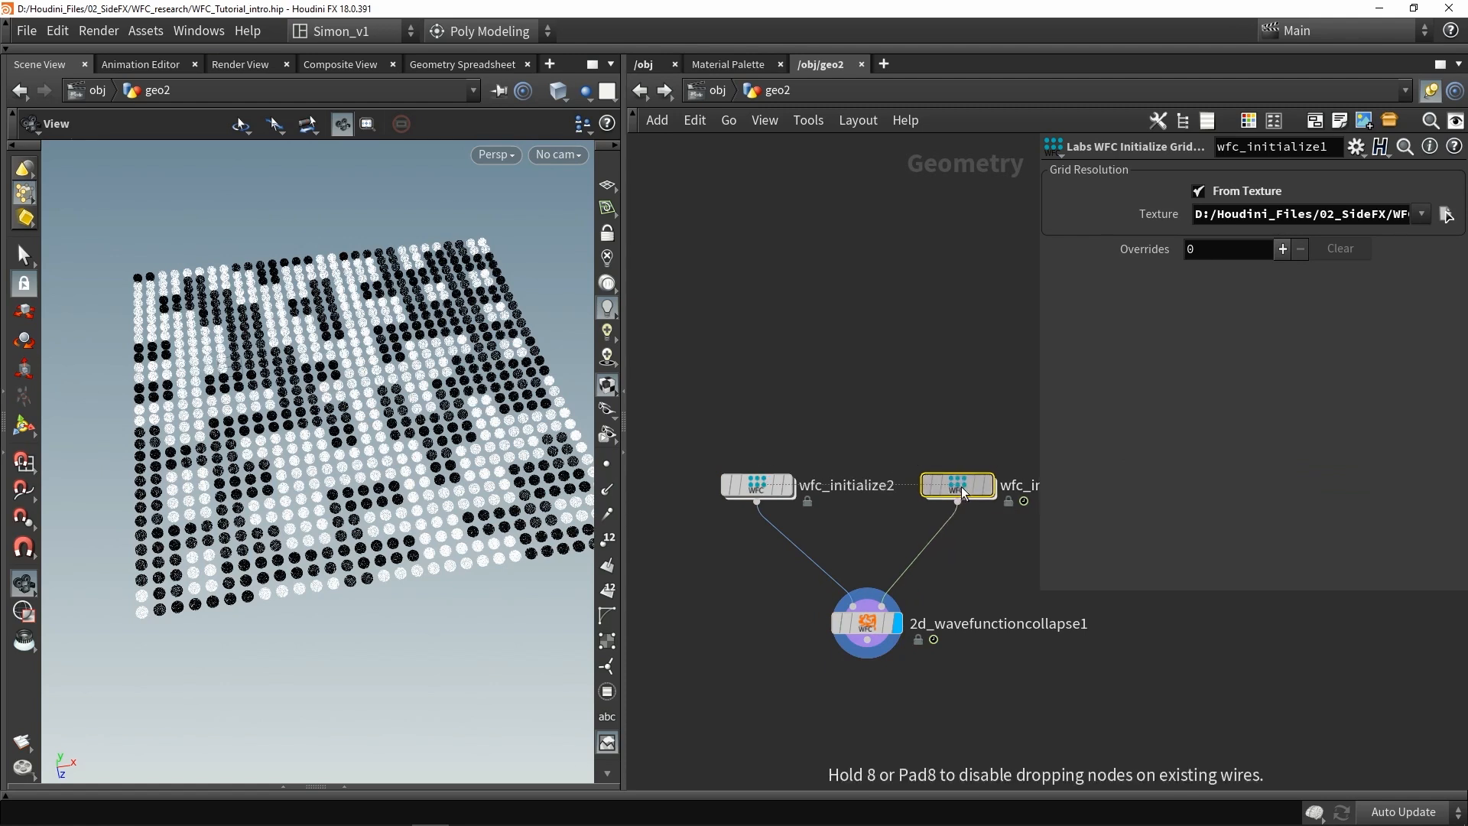
Step: Disable user-provided constraints, enable tileable output, and scrub the collapse seed to 517
click(865, 622)
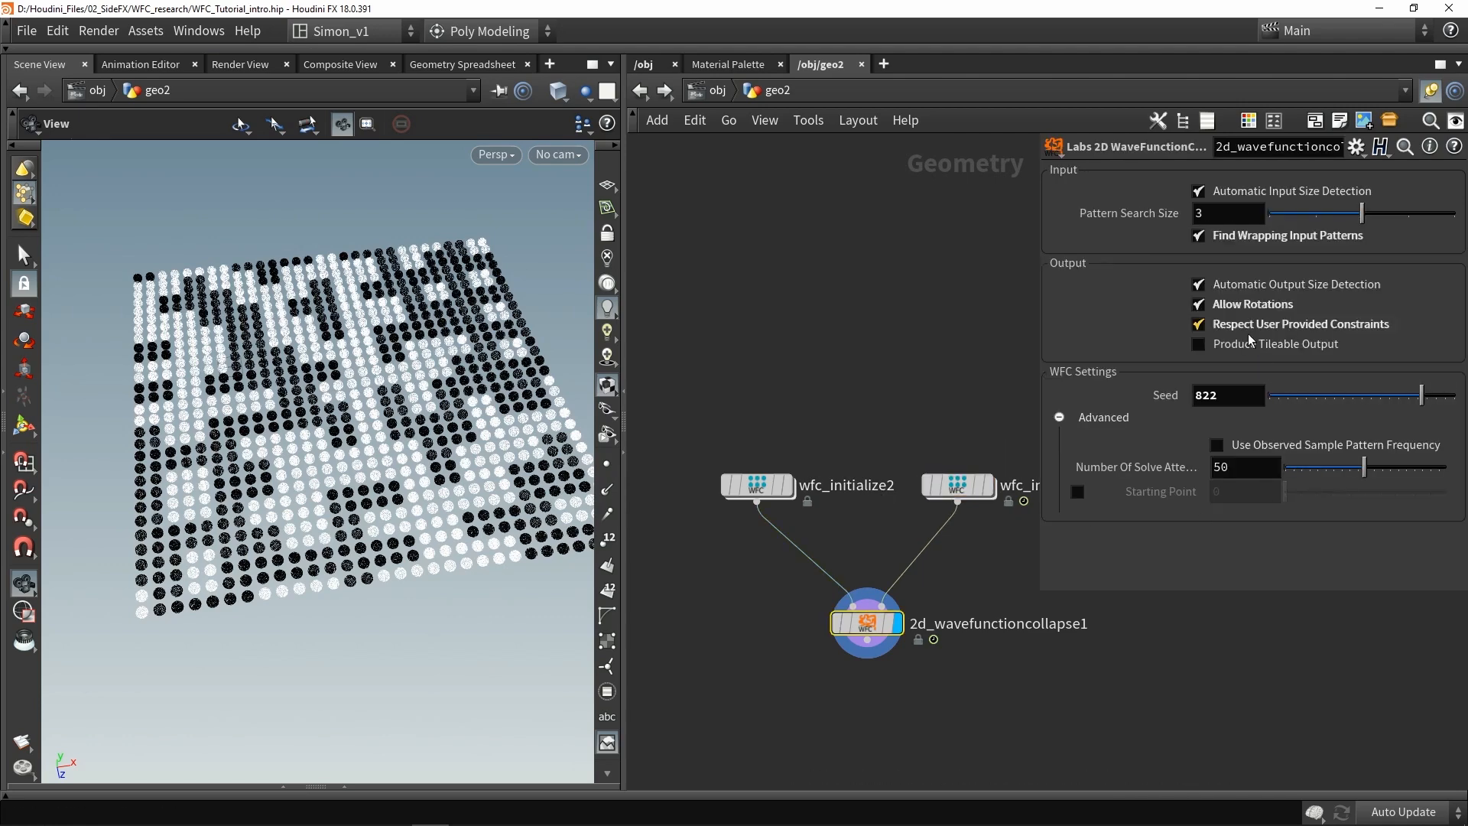
mouse_move(1268, 322)
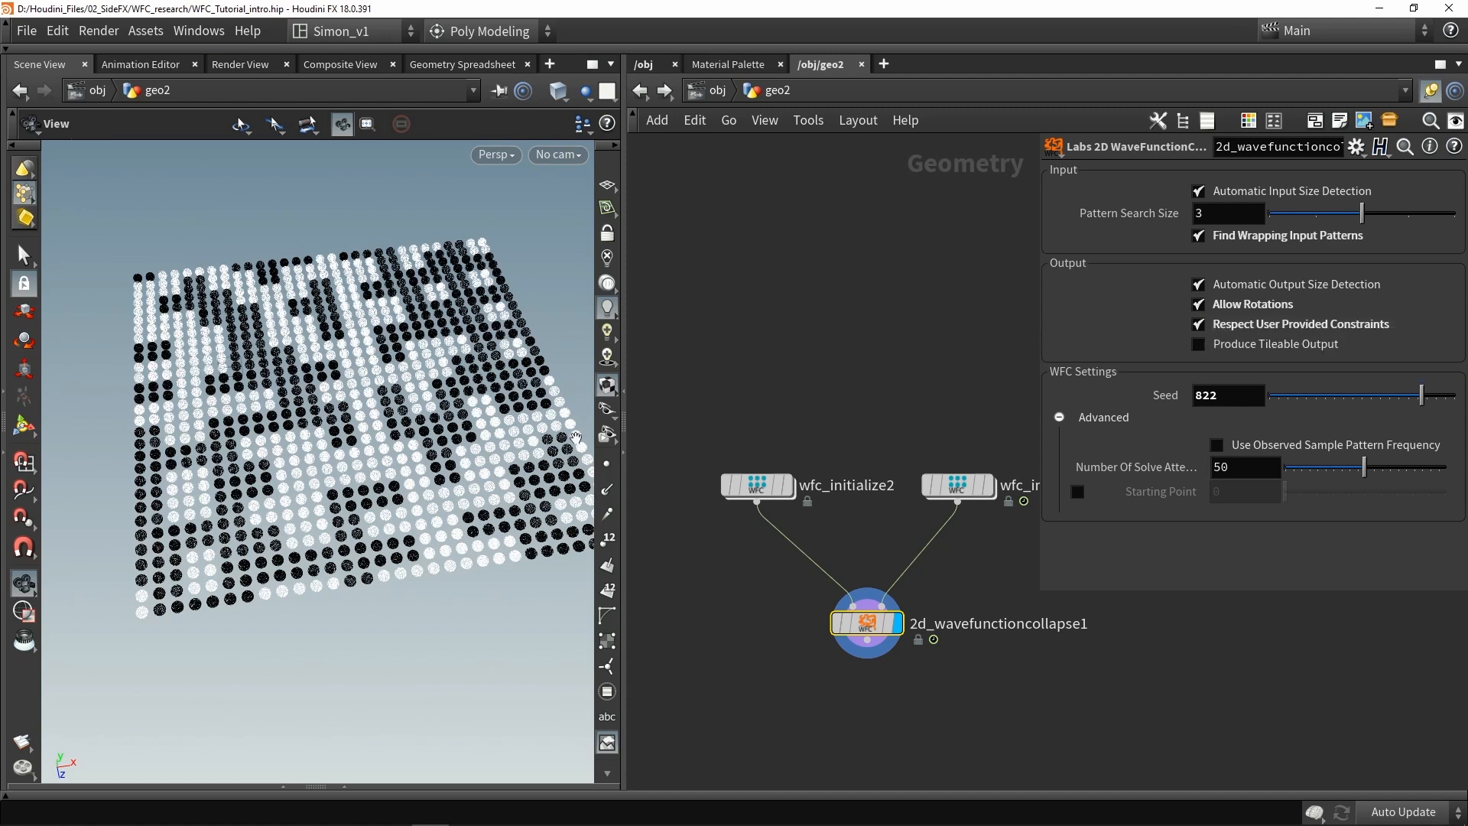
mouse_move(376, 385)
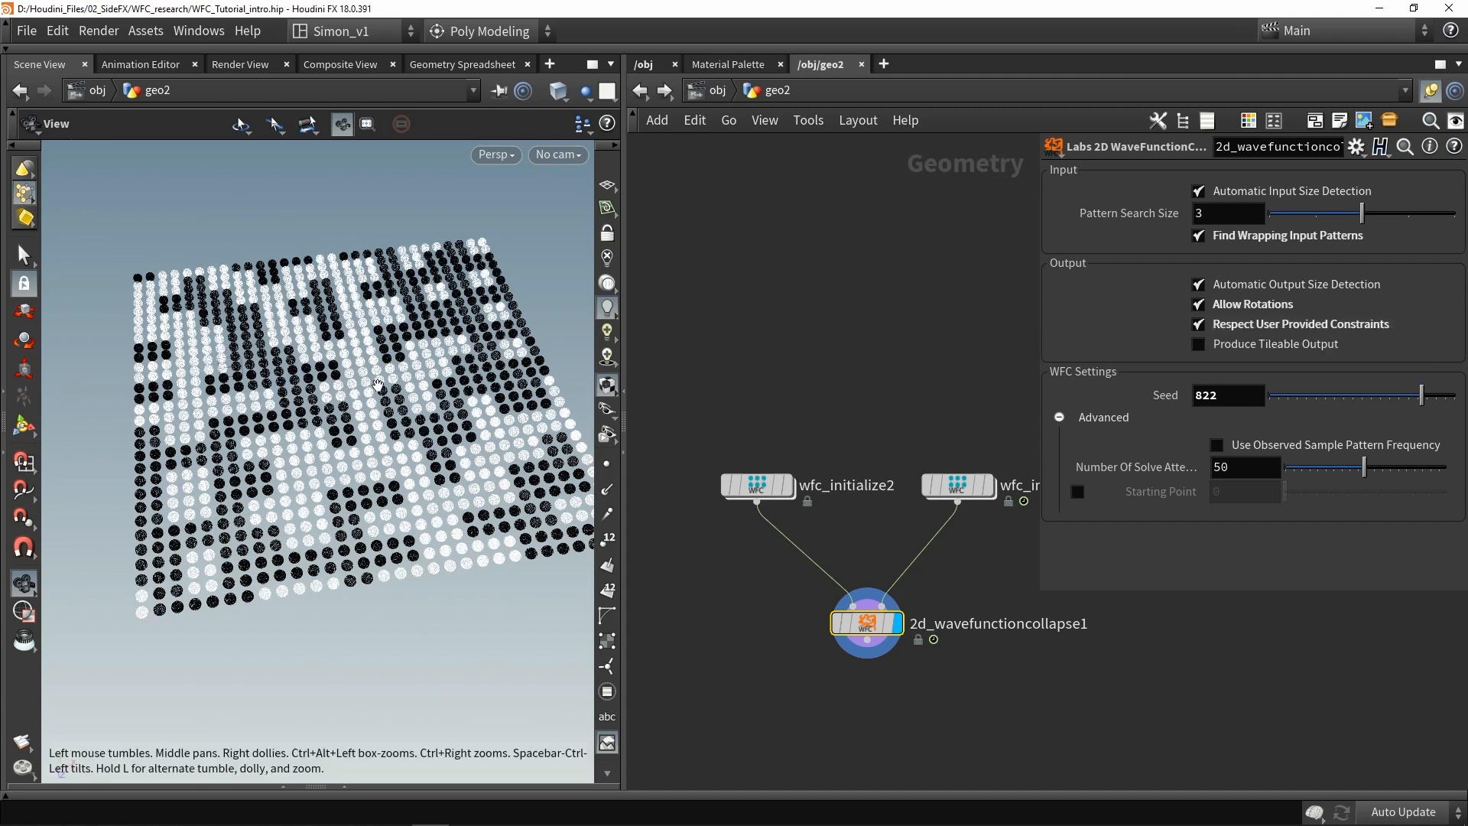
mouse_move(328, 442)
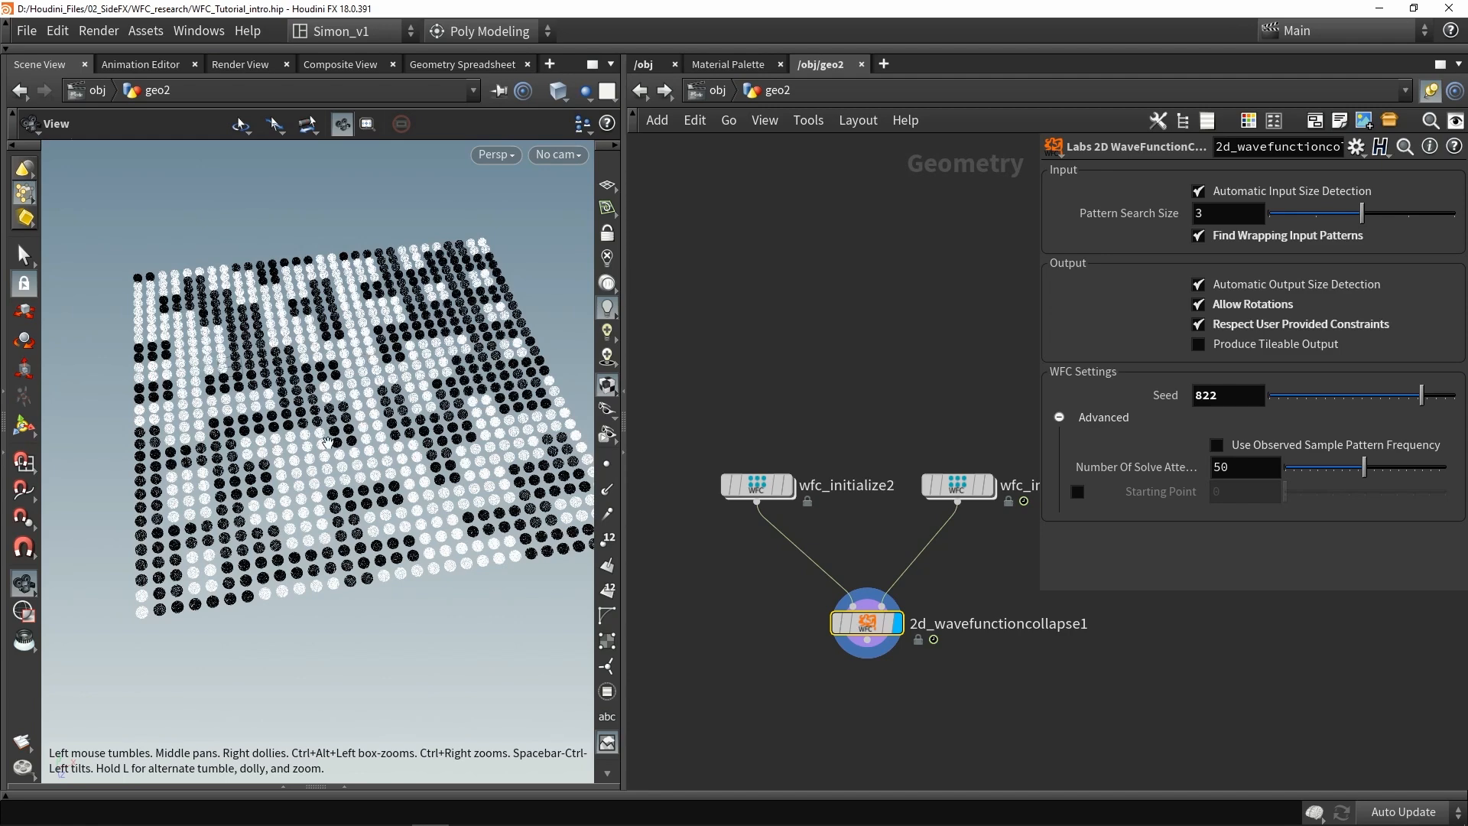
mouse_move(1246, 343)
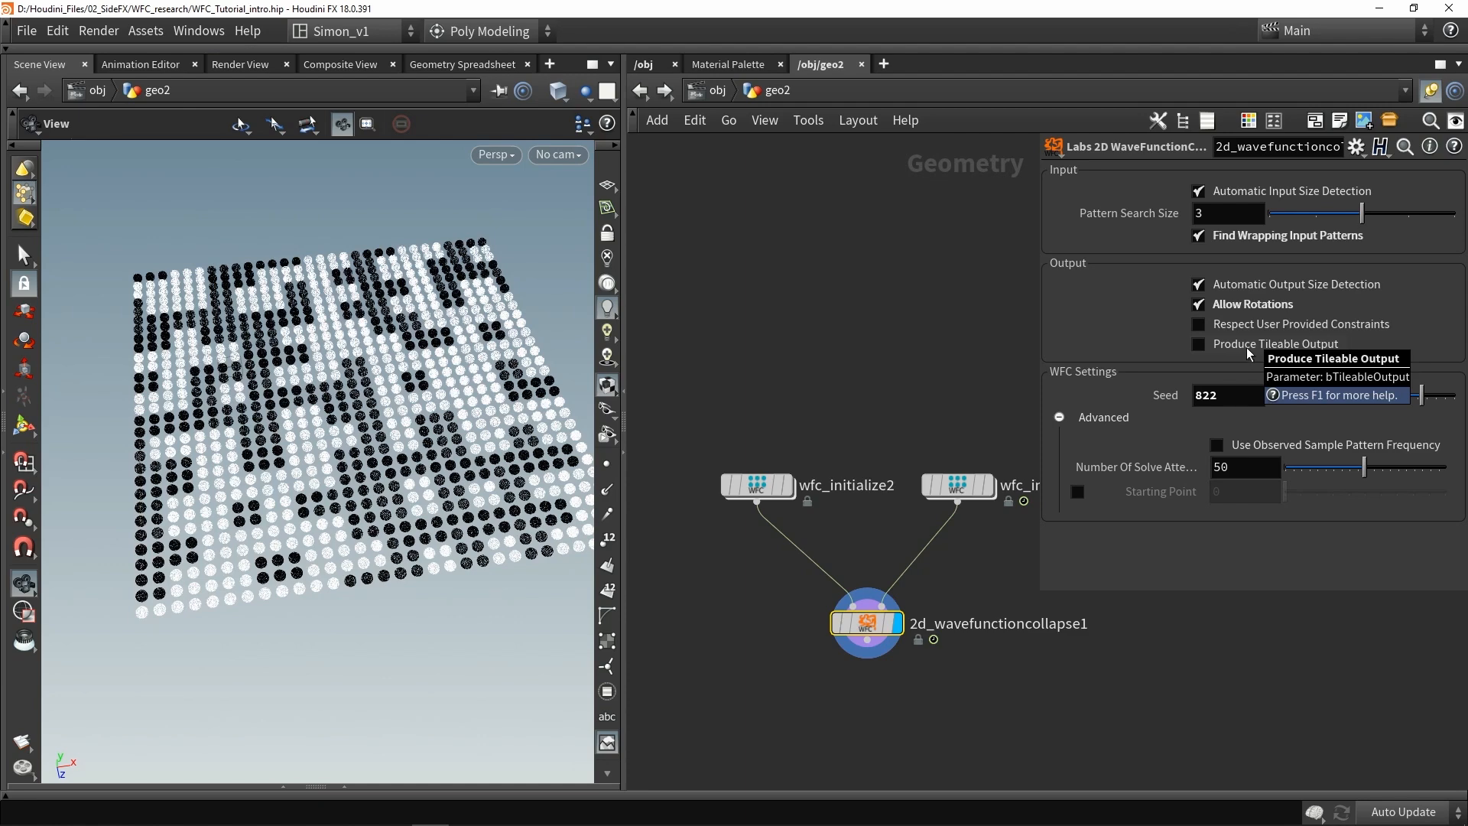
click(1200, 343)
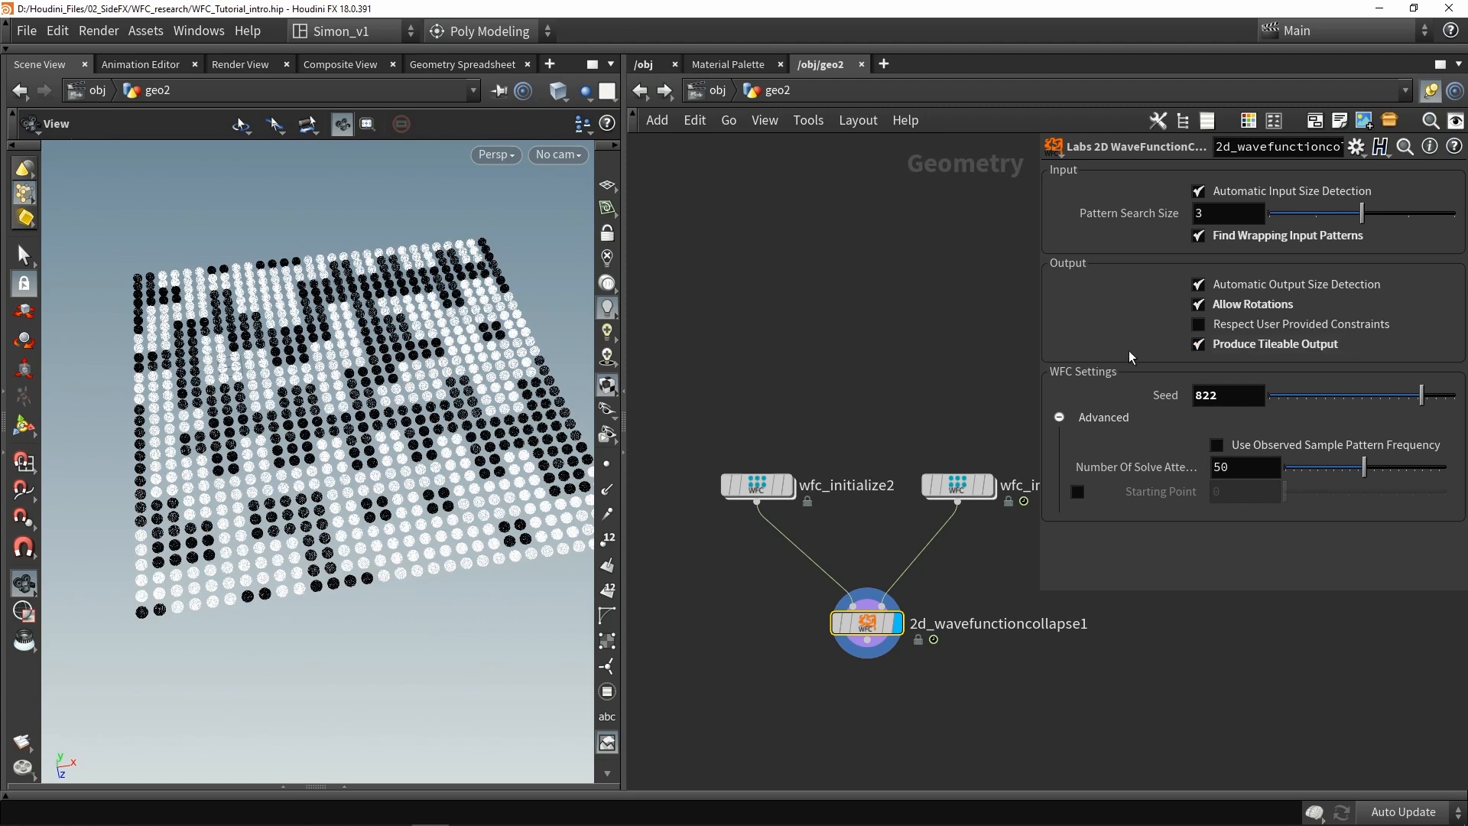
mouse_move(431, 251)
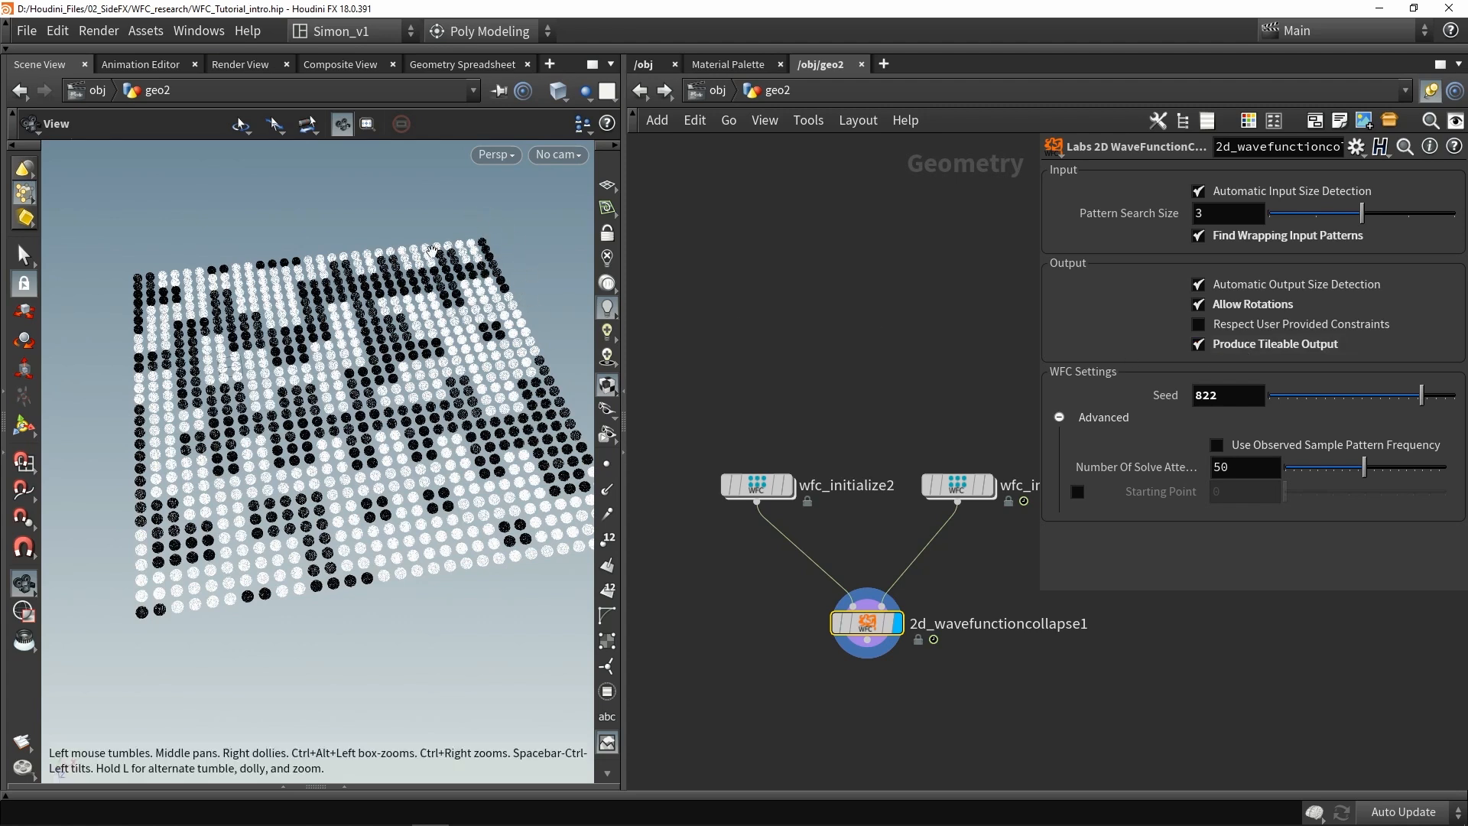
mouse_move(136, 534)
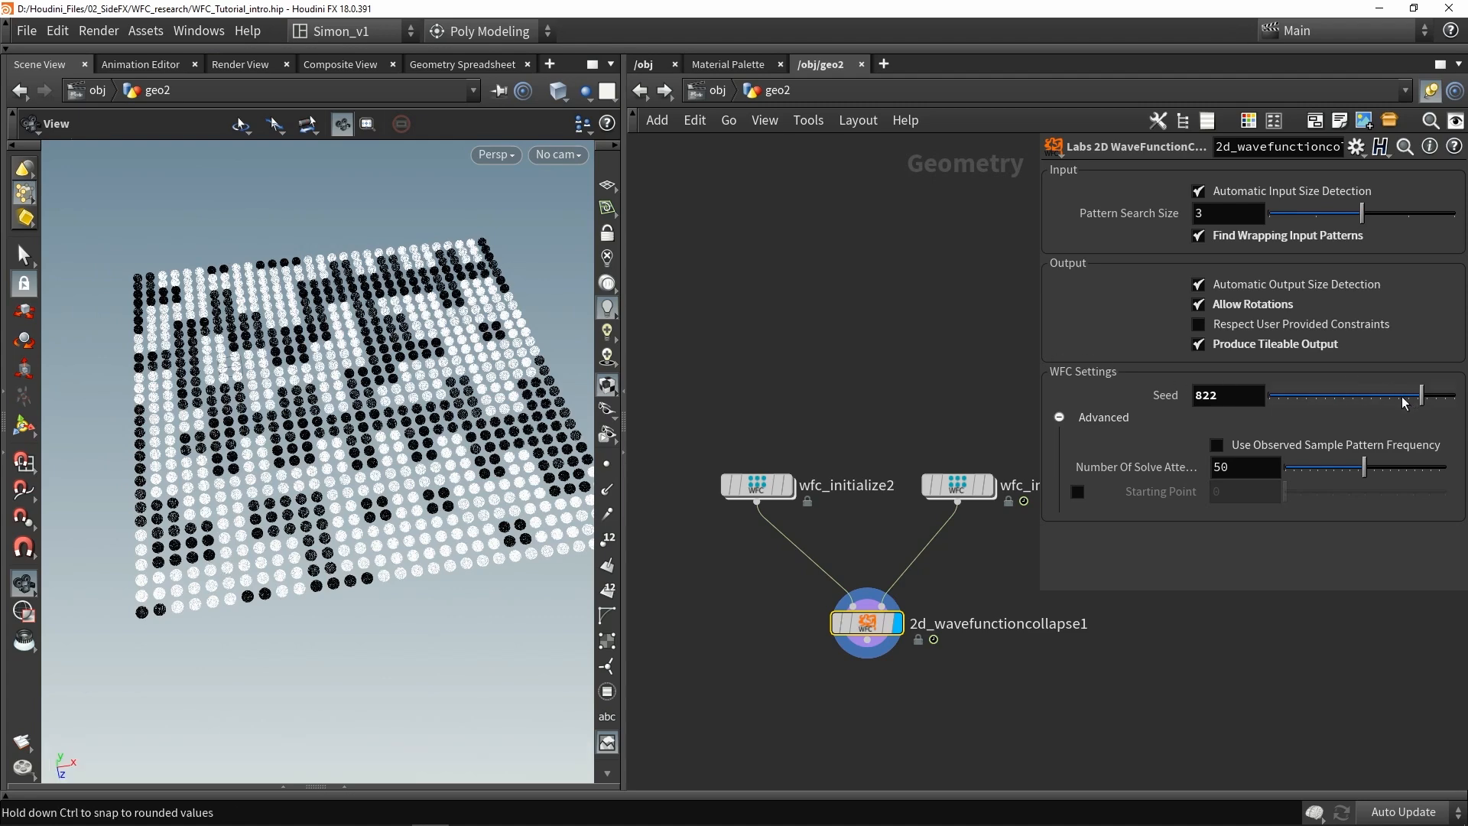
drag(1421, 394, 1325, 394)
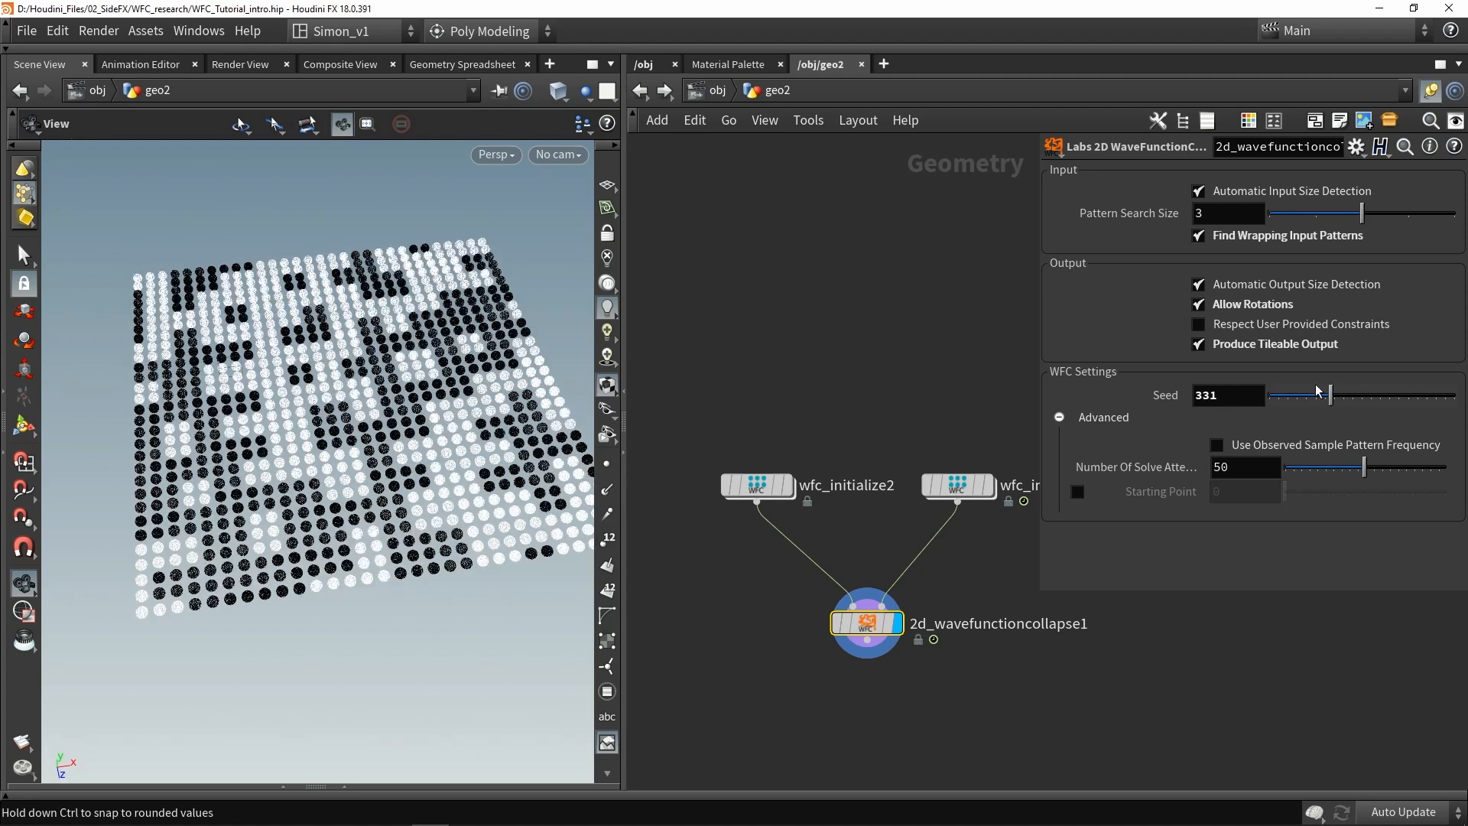
drag(1325, 395, 1355, 395)
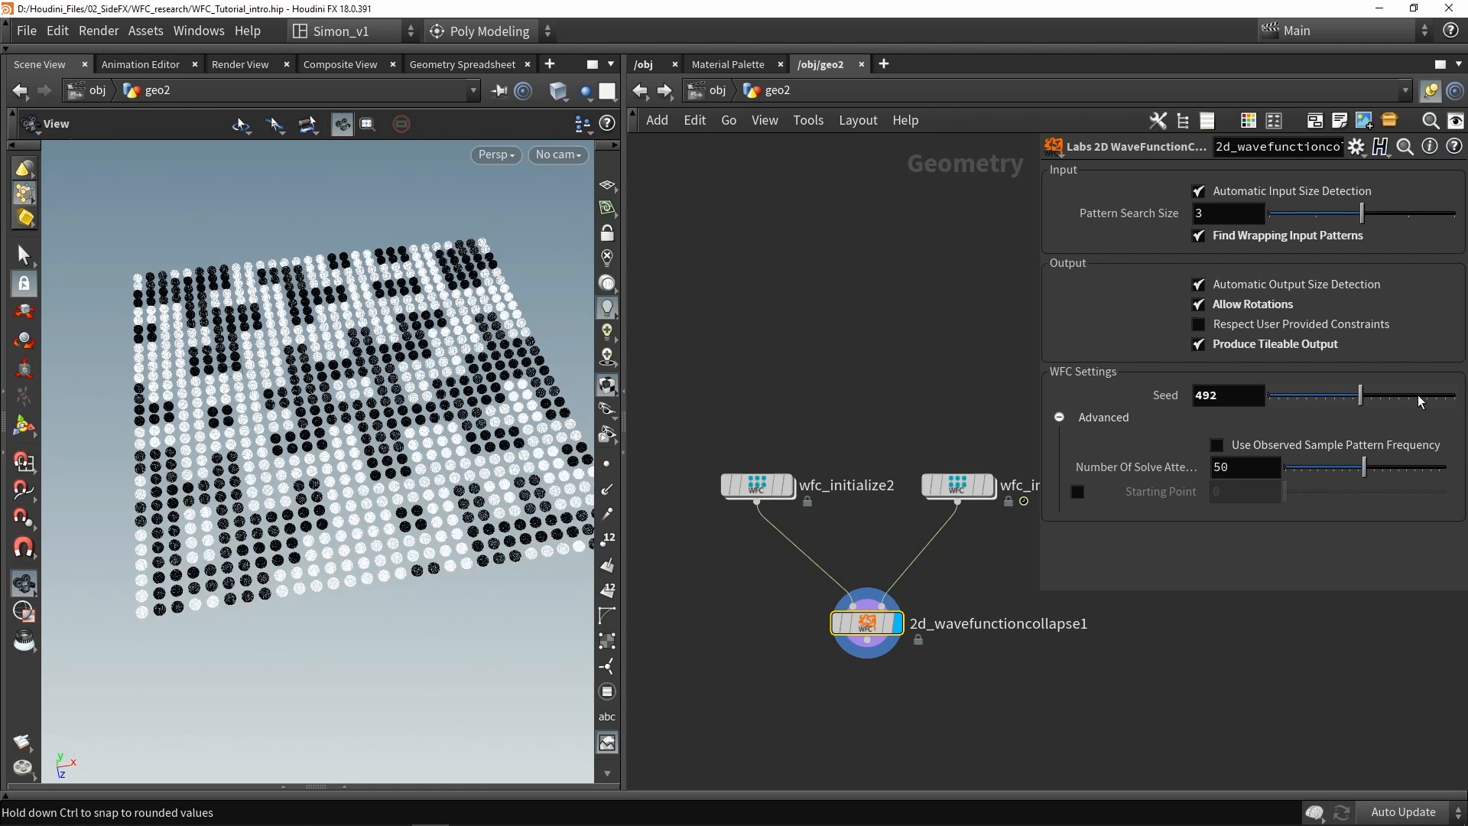
drag(1362, 396, 1346, 396)
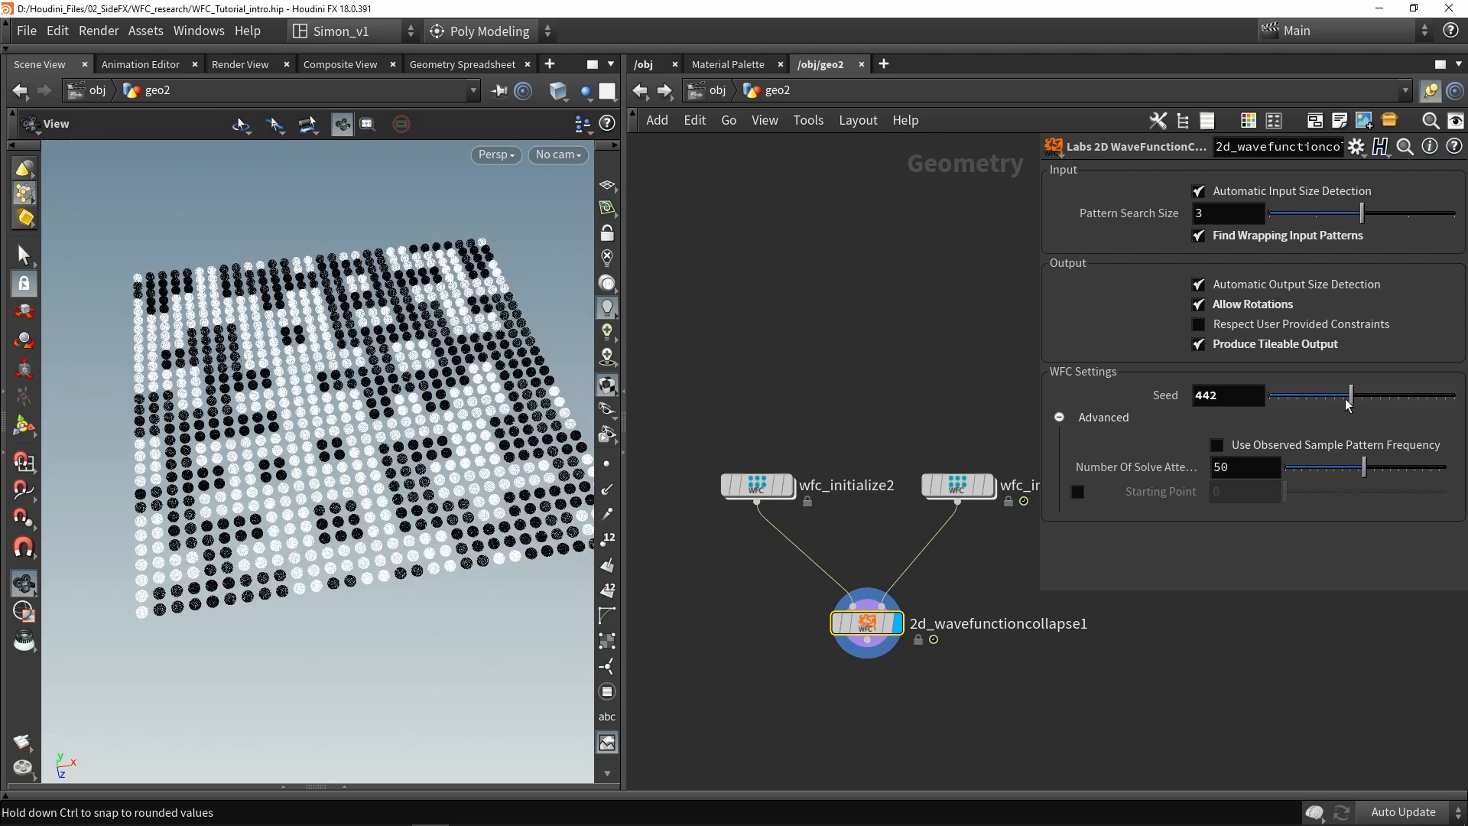
drag(1348, 395, 1337, 394)
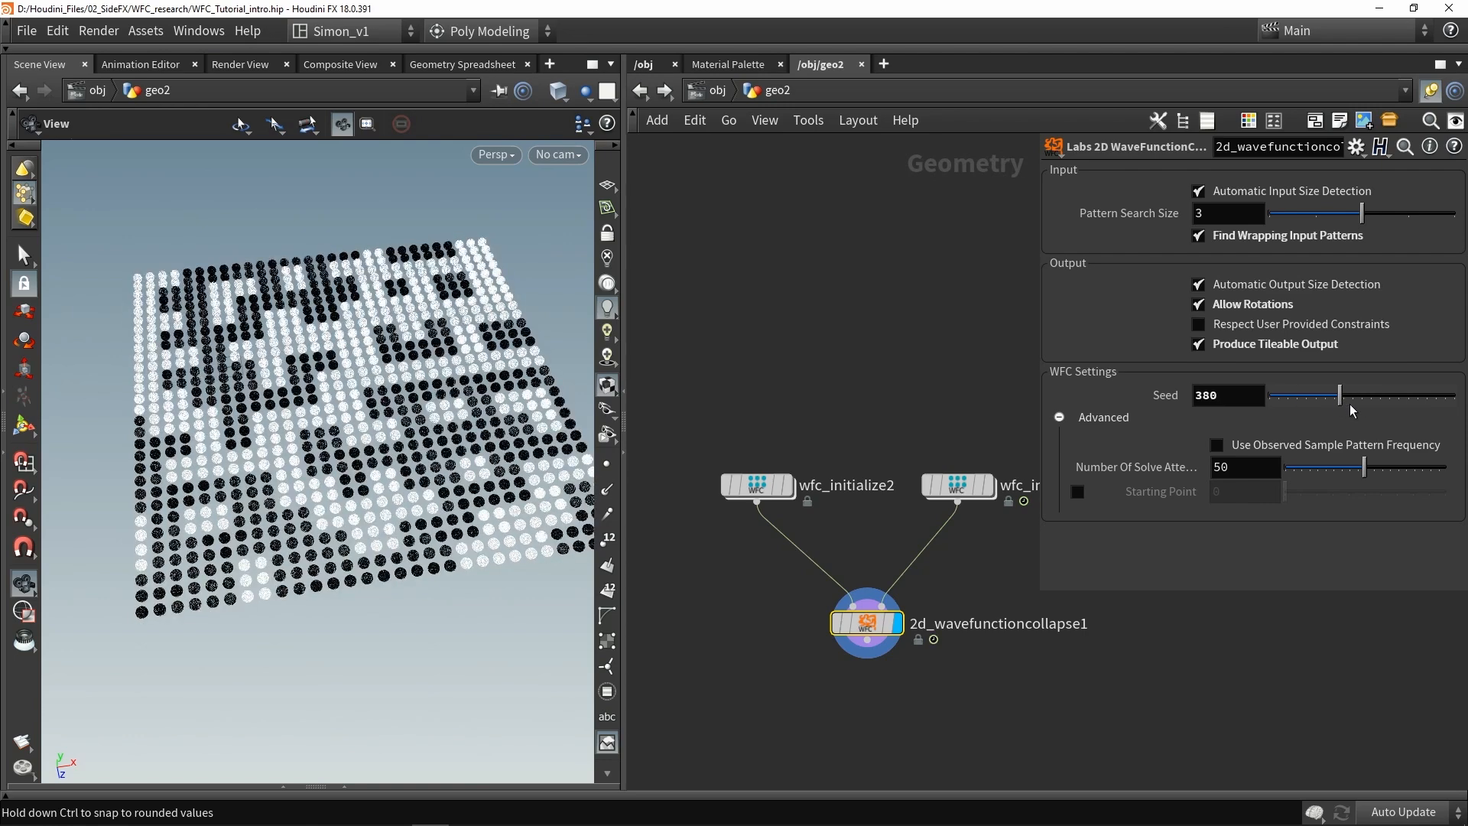
drag(1339, 394, 1363, 395)
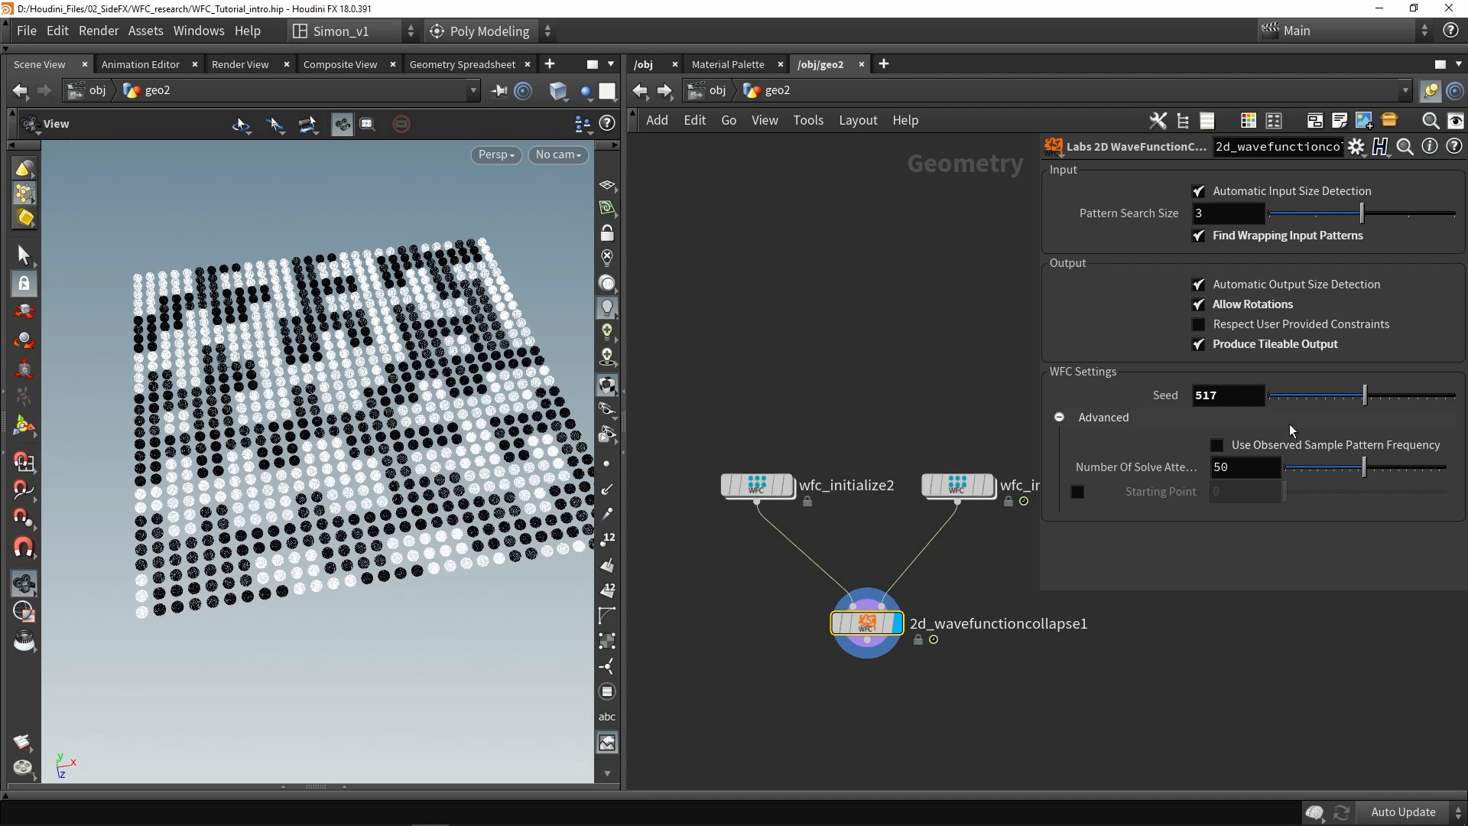
Step: Enable observed sample pattern frequency, then compare the result against the wfc_initialize1 sample grid
click(1217, 445)
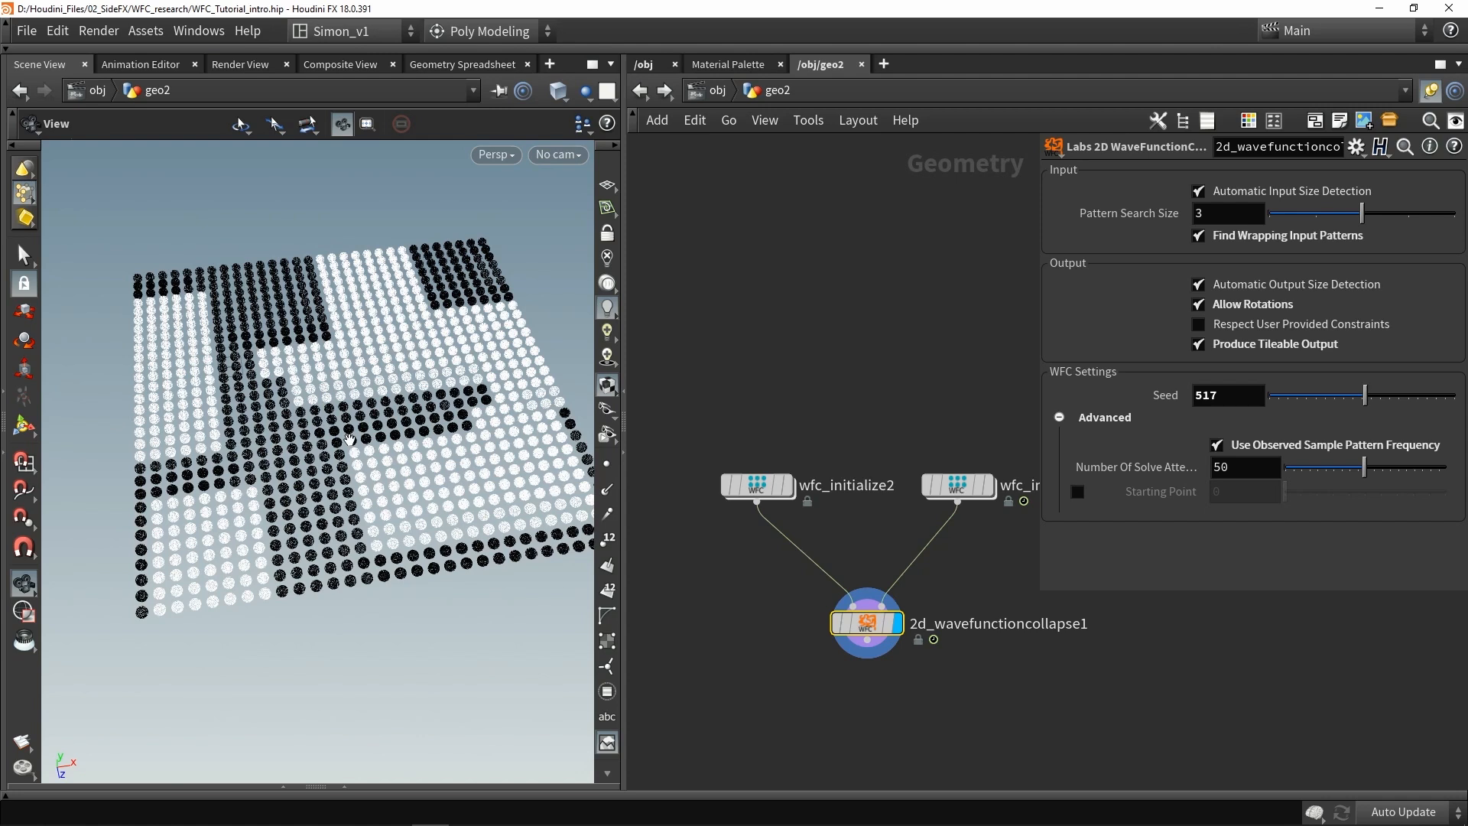
mouse_move(325, 459)
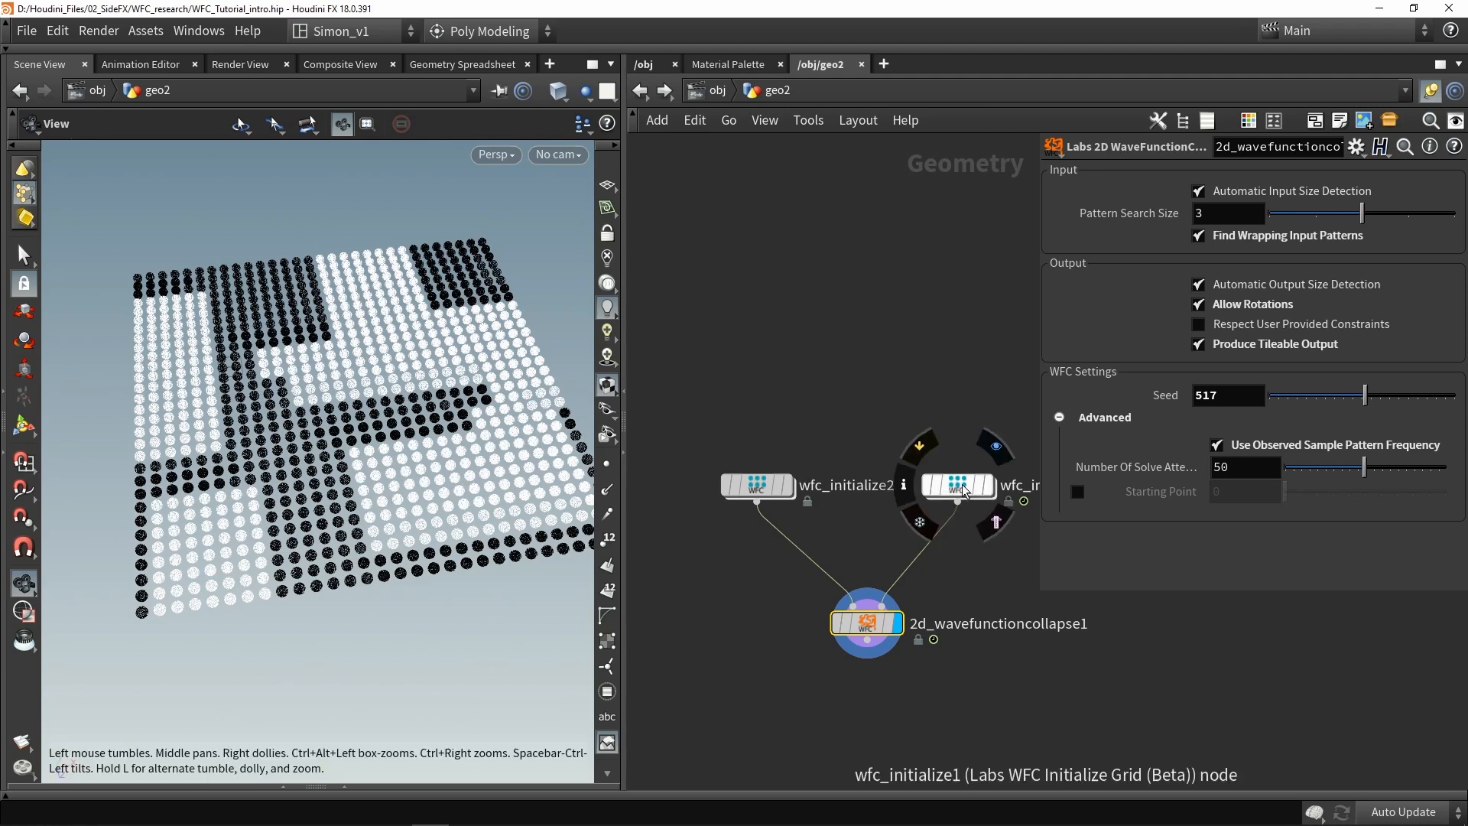
click(955, 485)
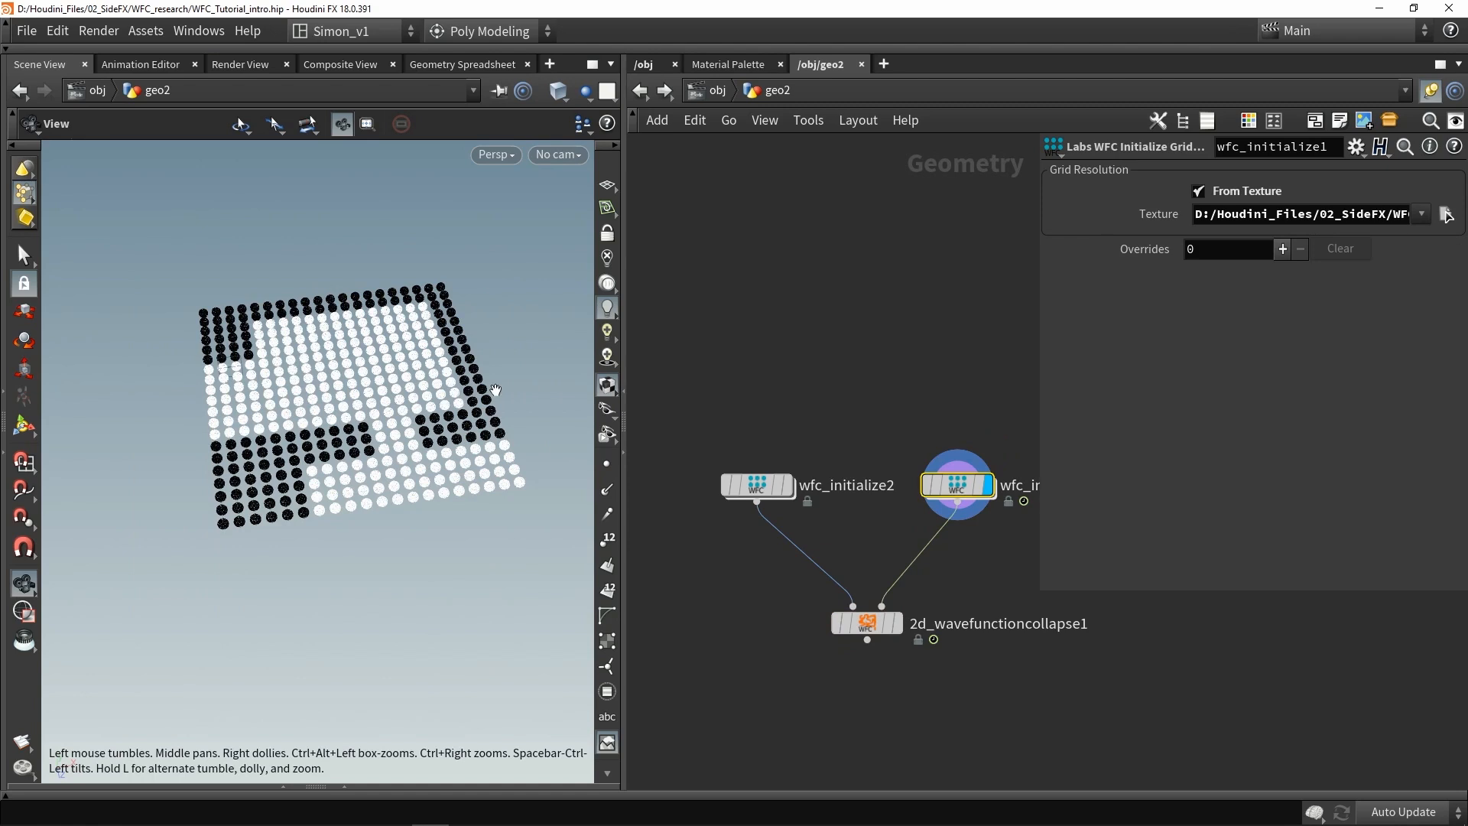
mouse_move(346, 329)
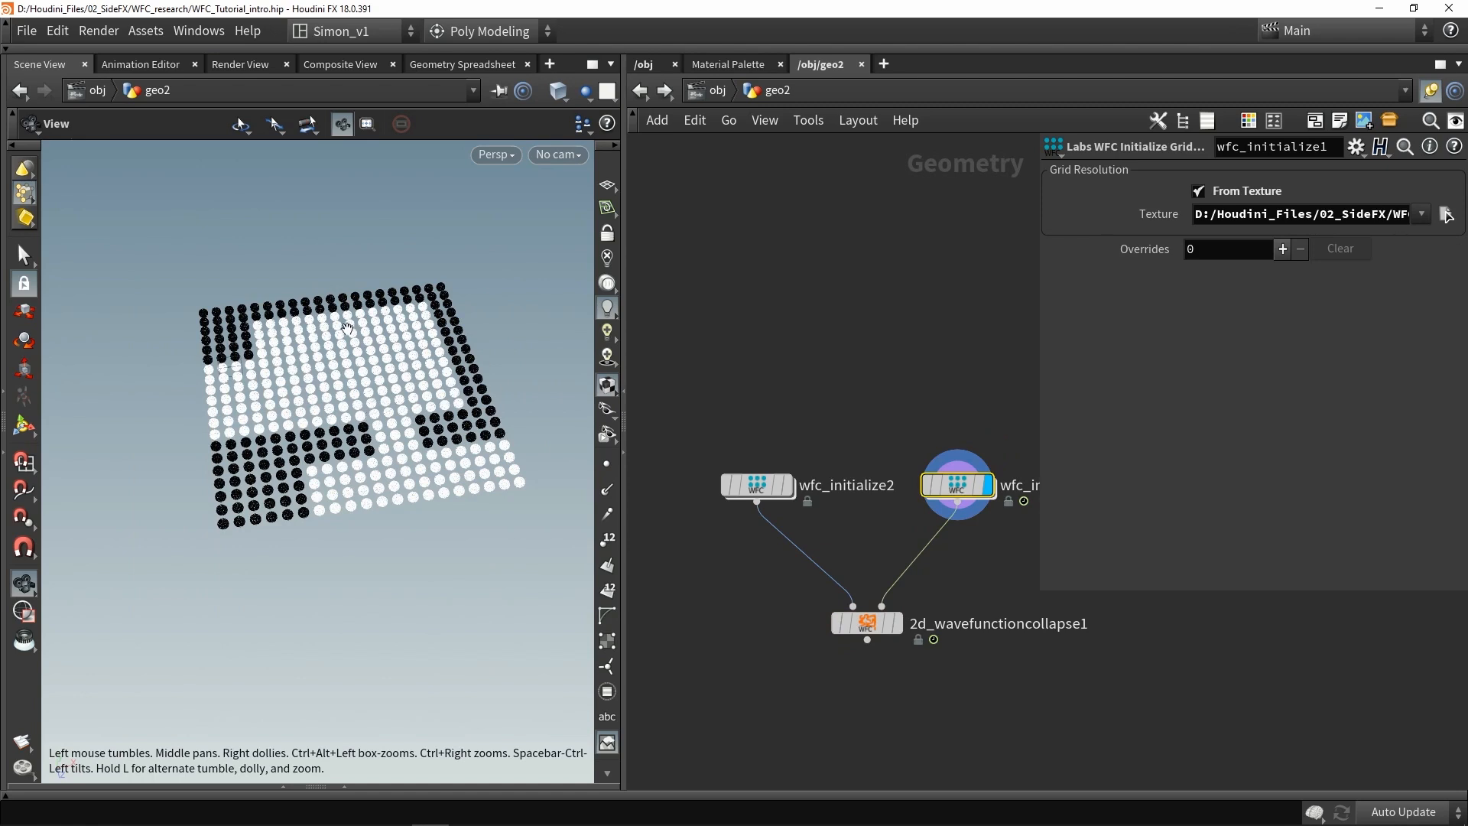
mouse_move(372, 359)
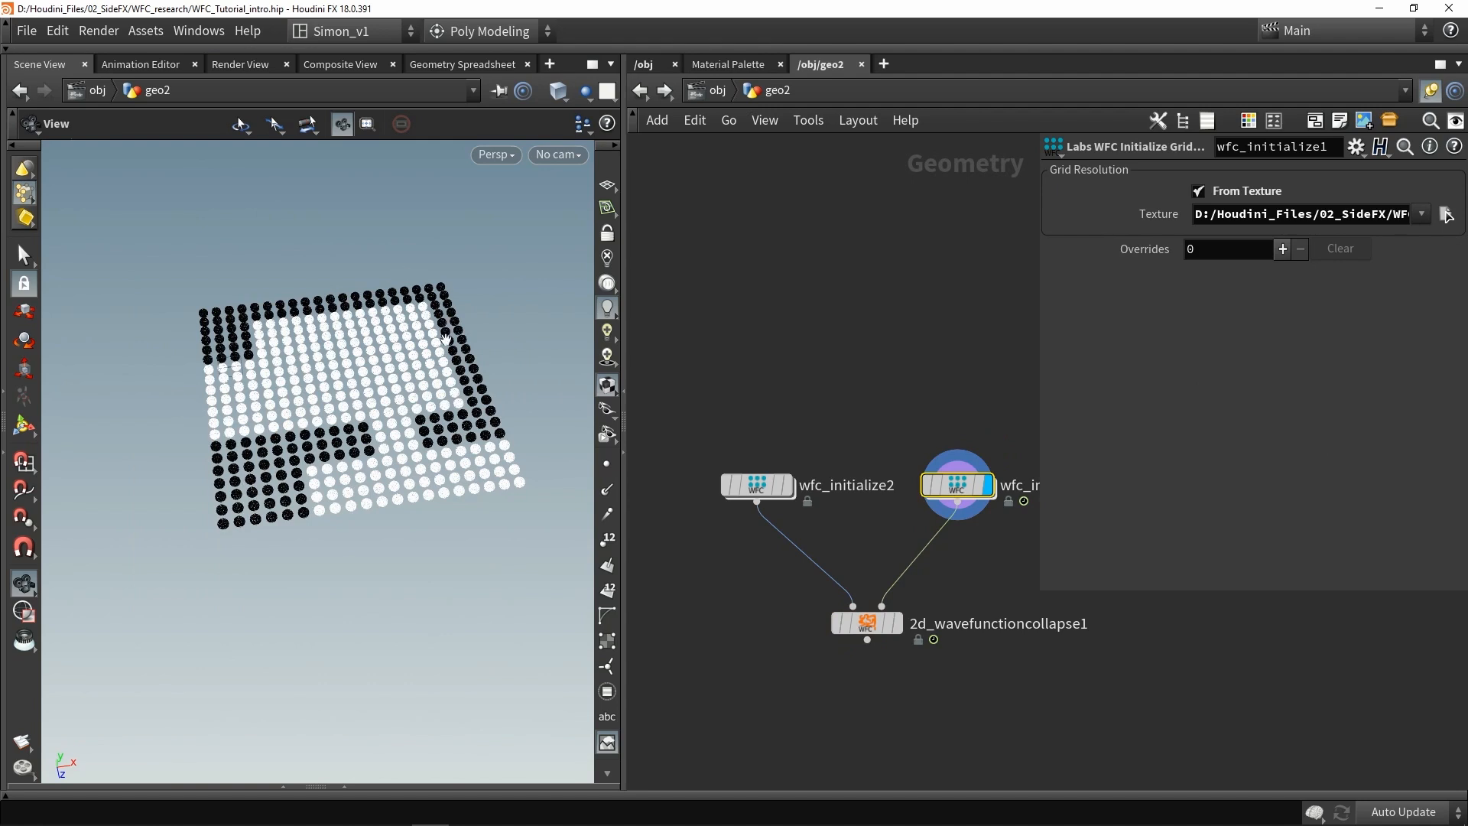
click(866, 622)
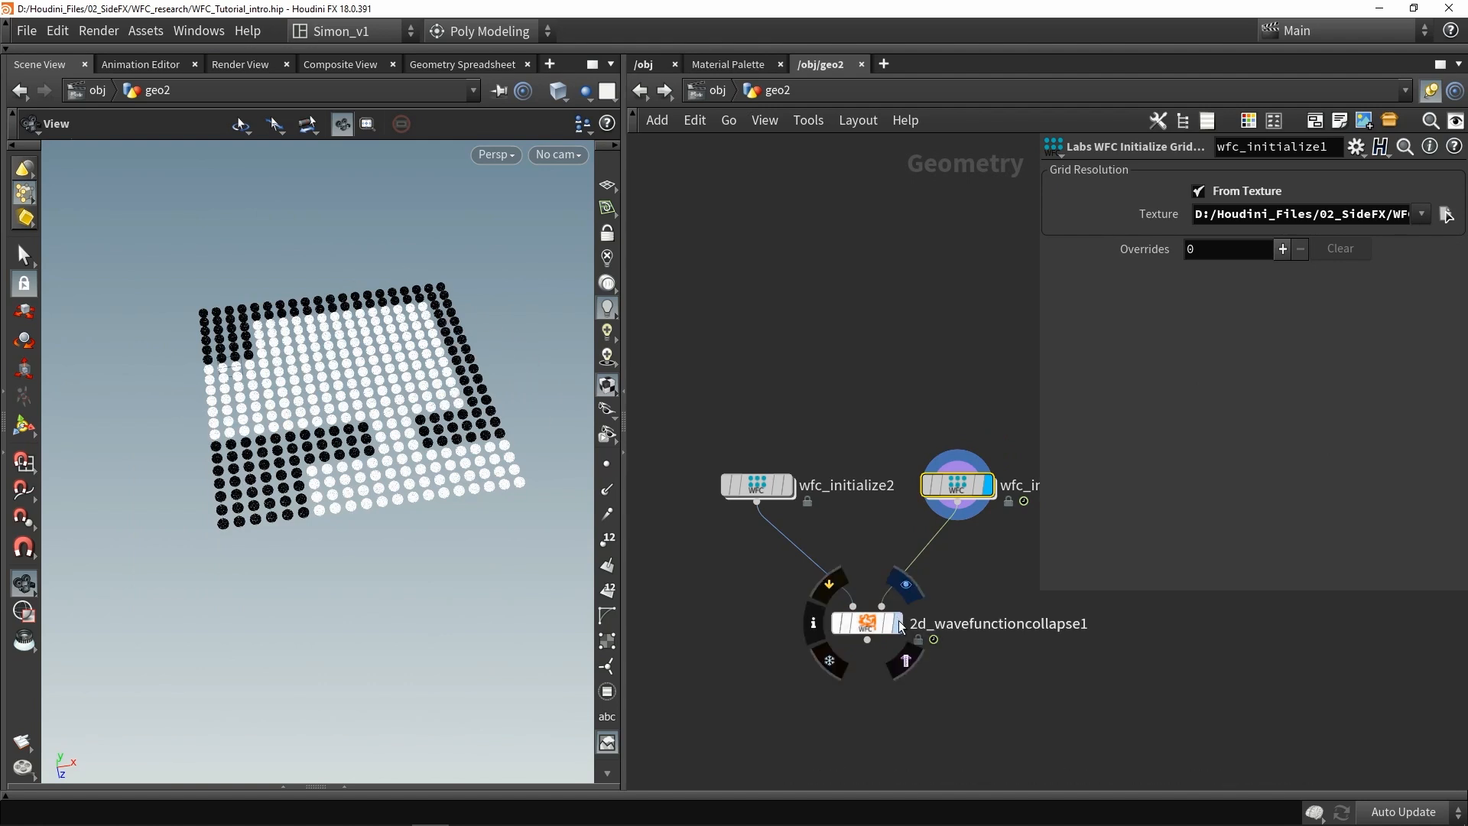
click(866, 622)
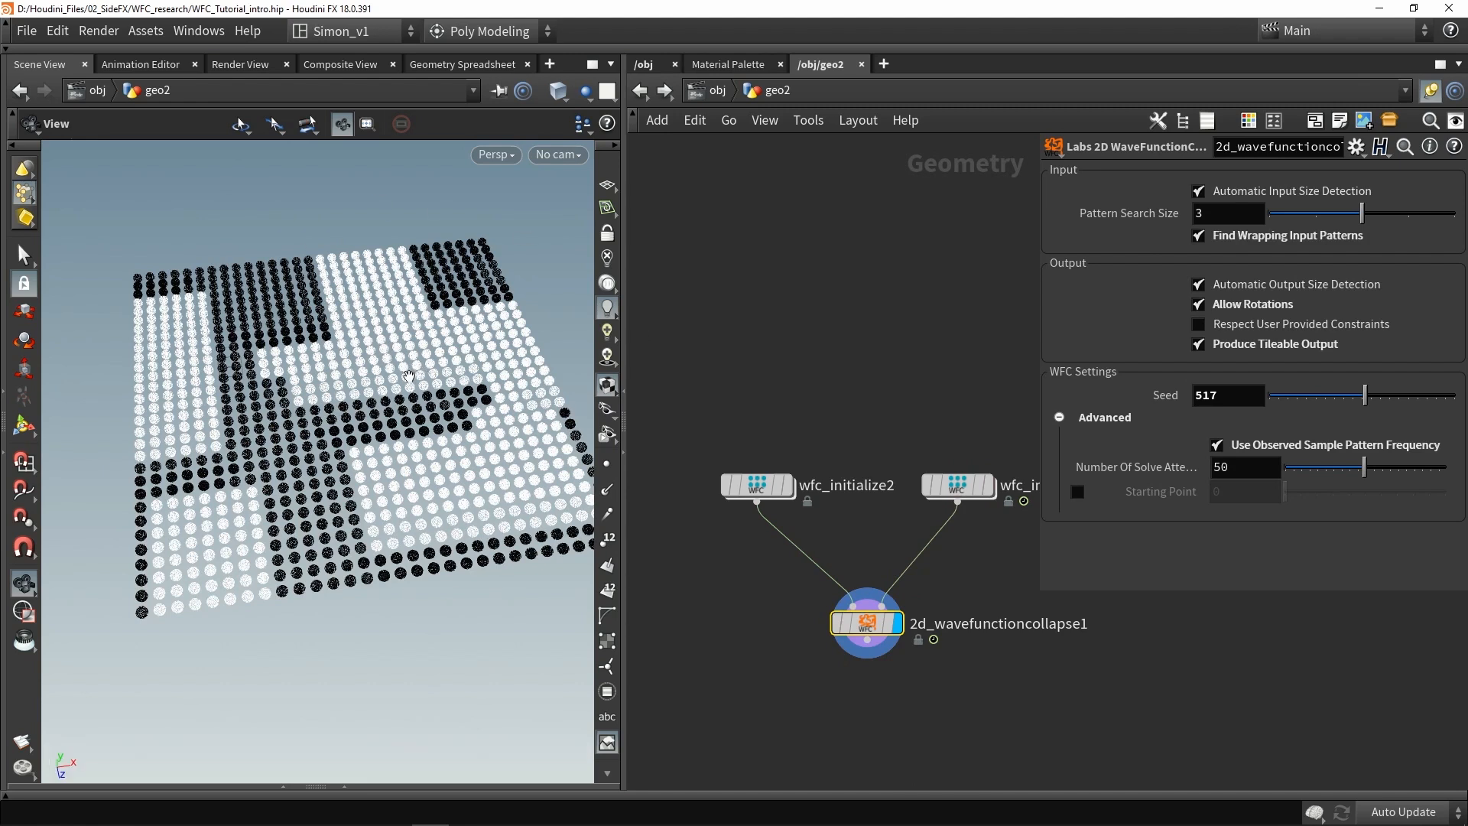
mouse_move(372, 368)
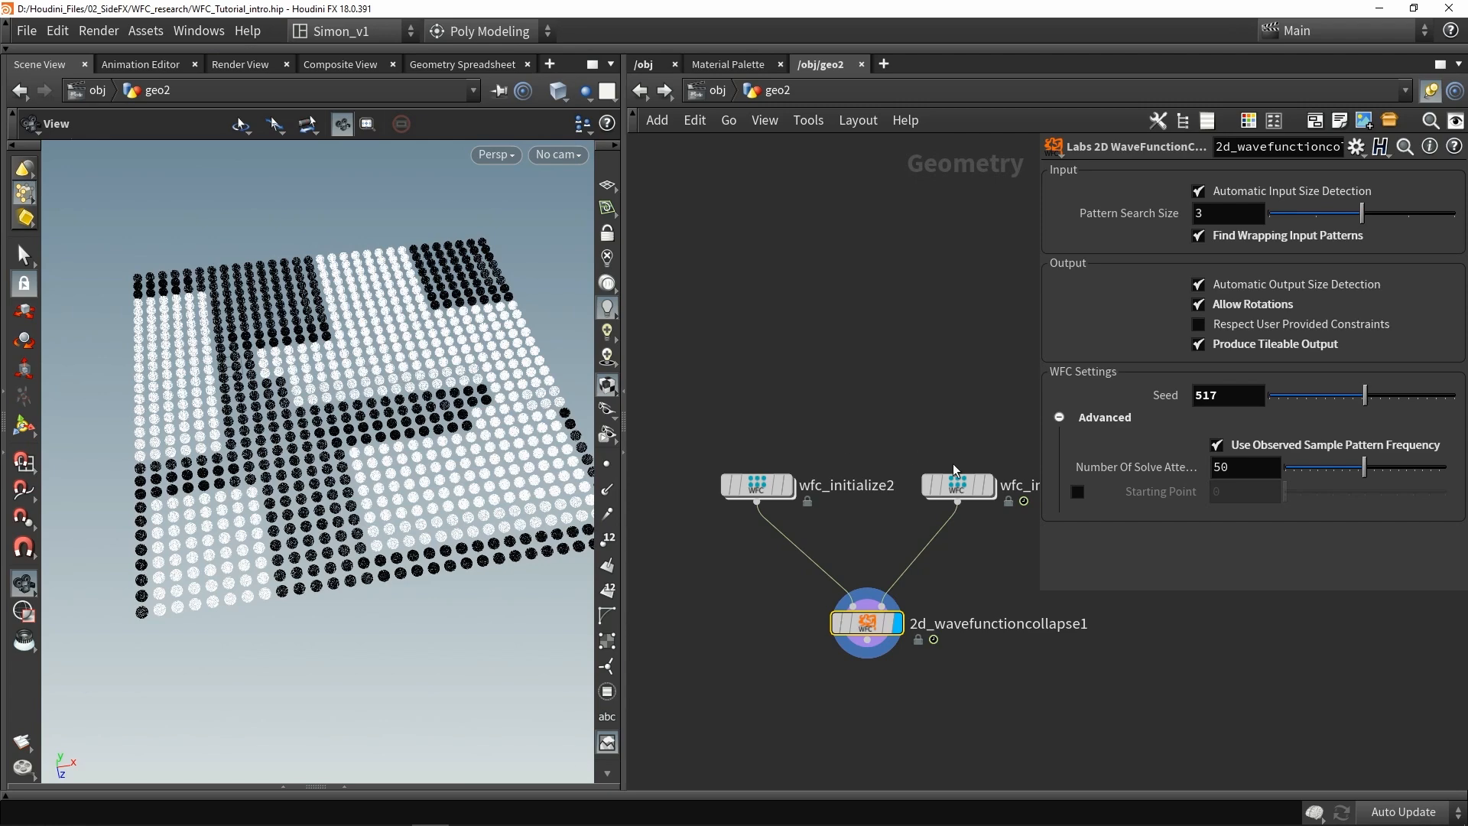
click(955, 485)
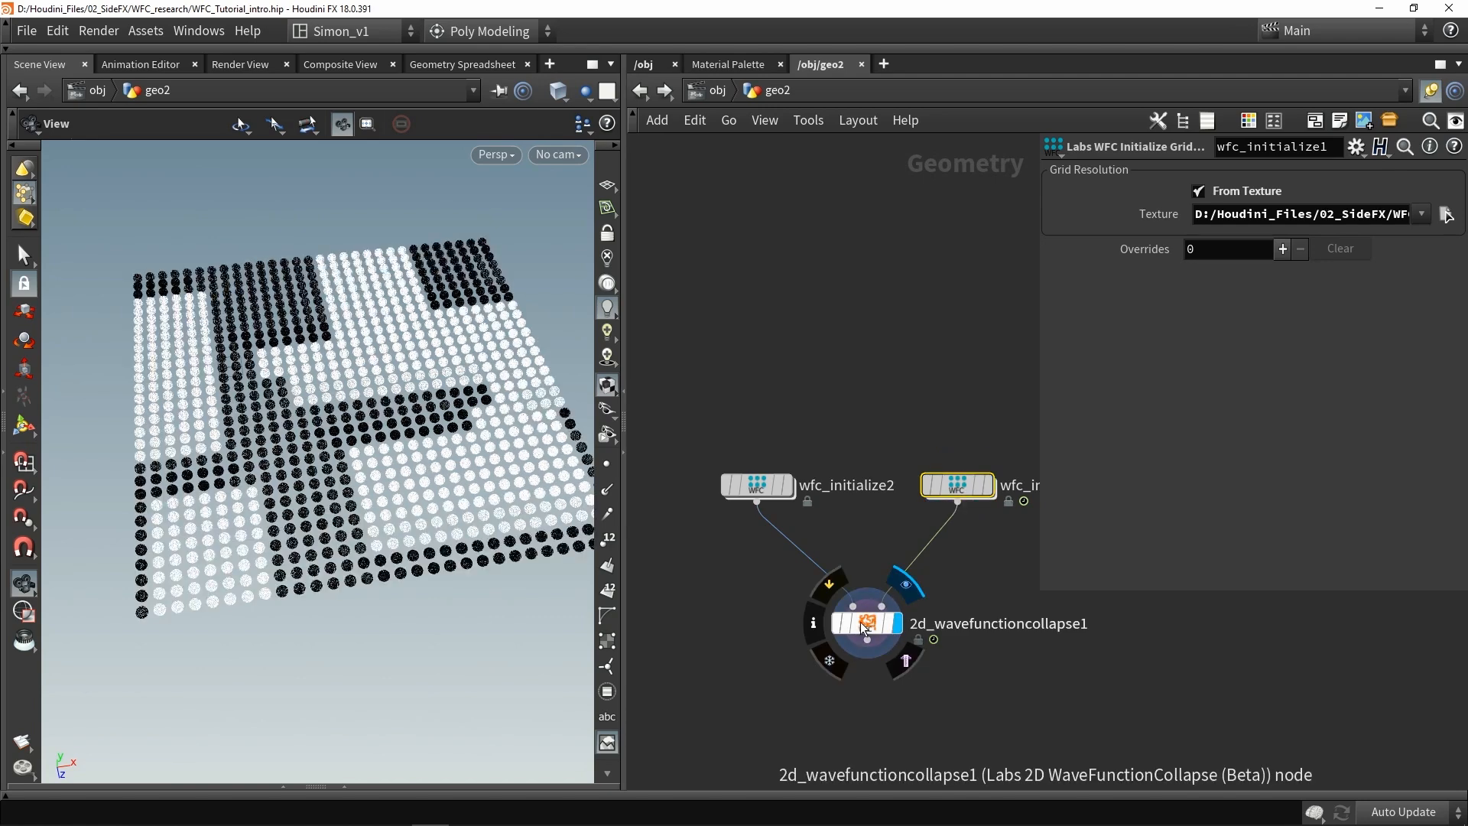
click(866, 624)
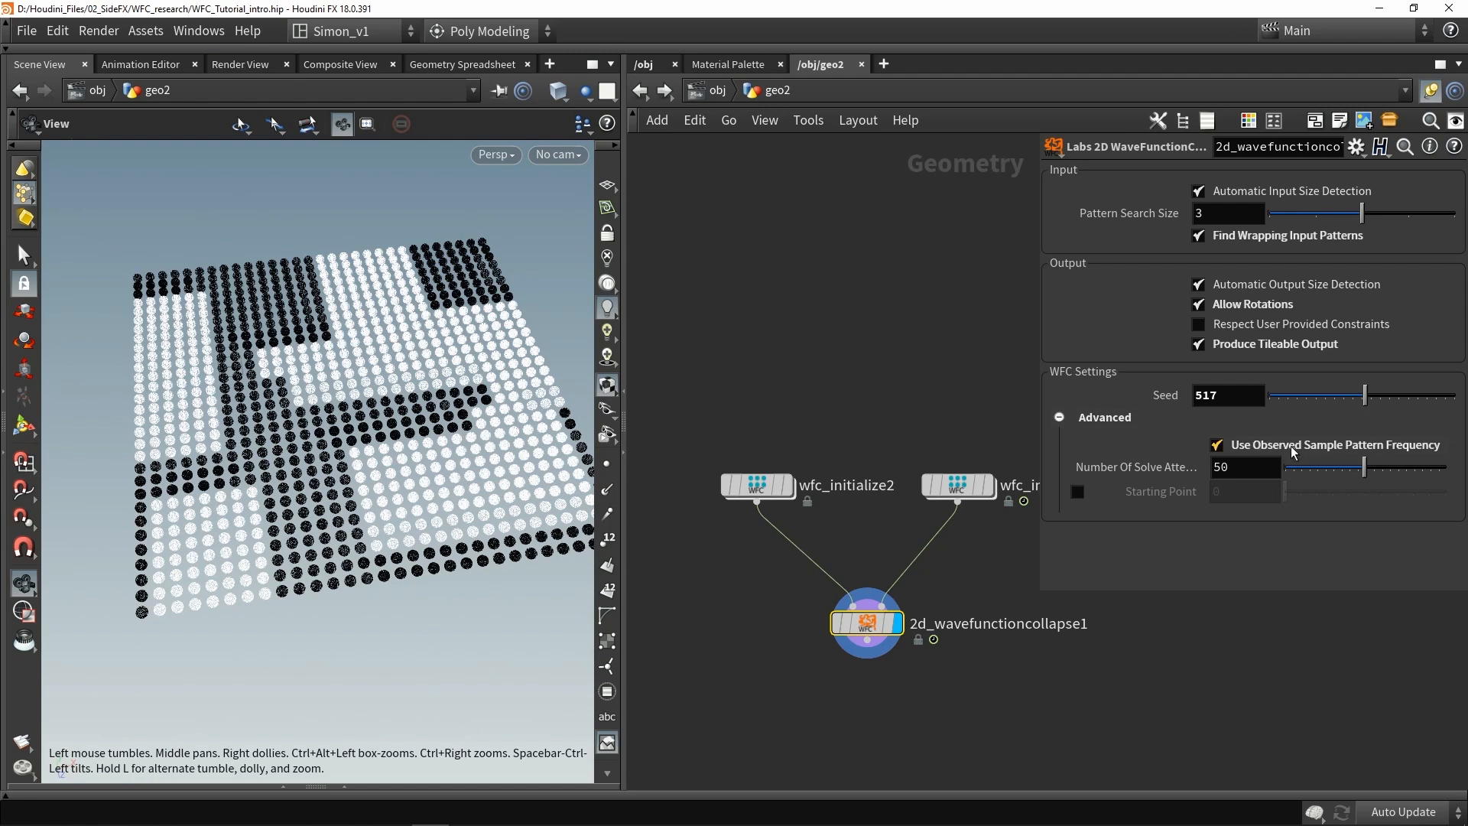
mouse_move(847, 392)
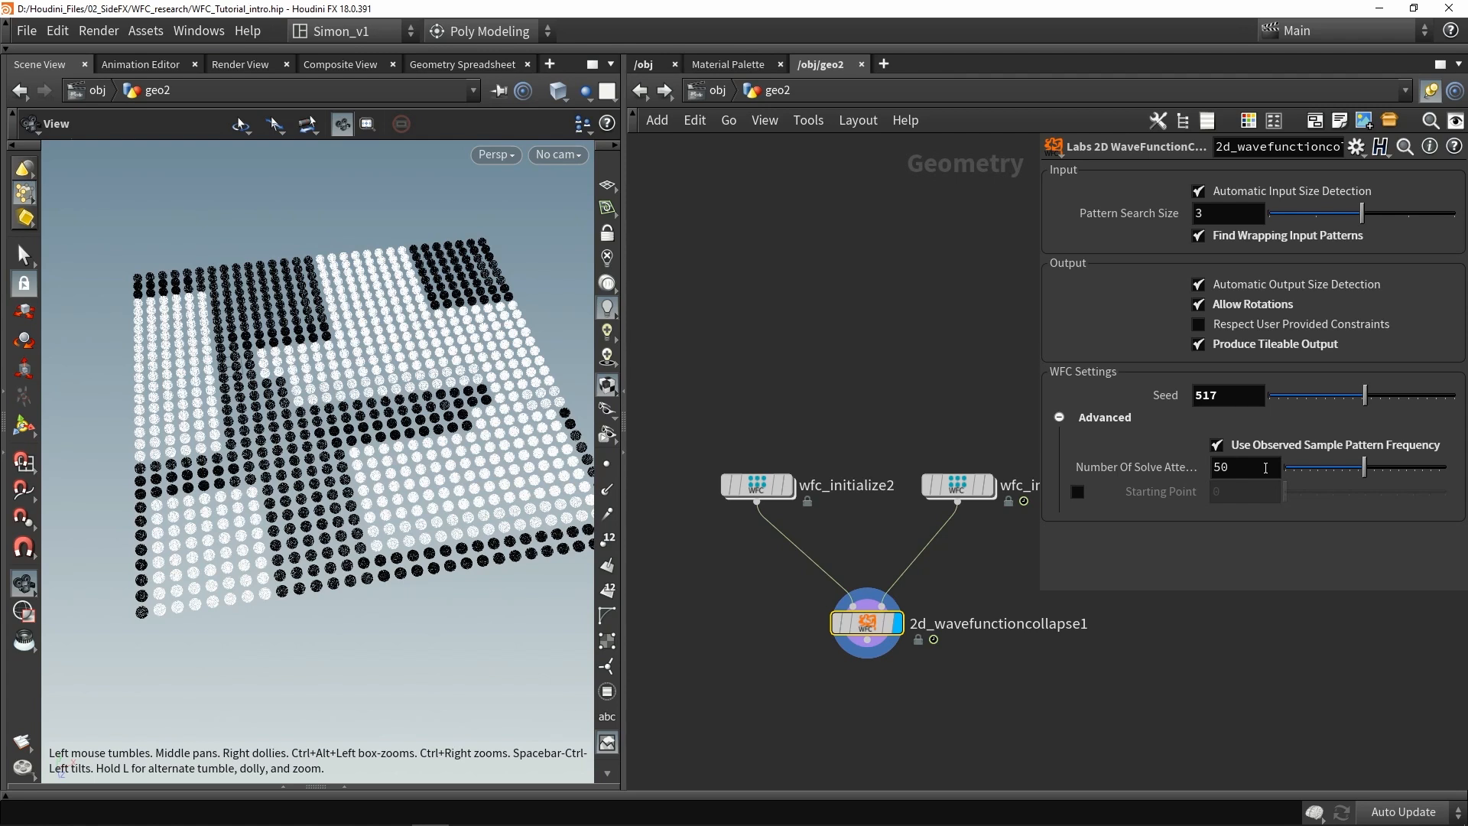
mouse_move(1229, 253)
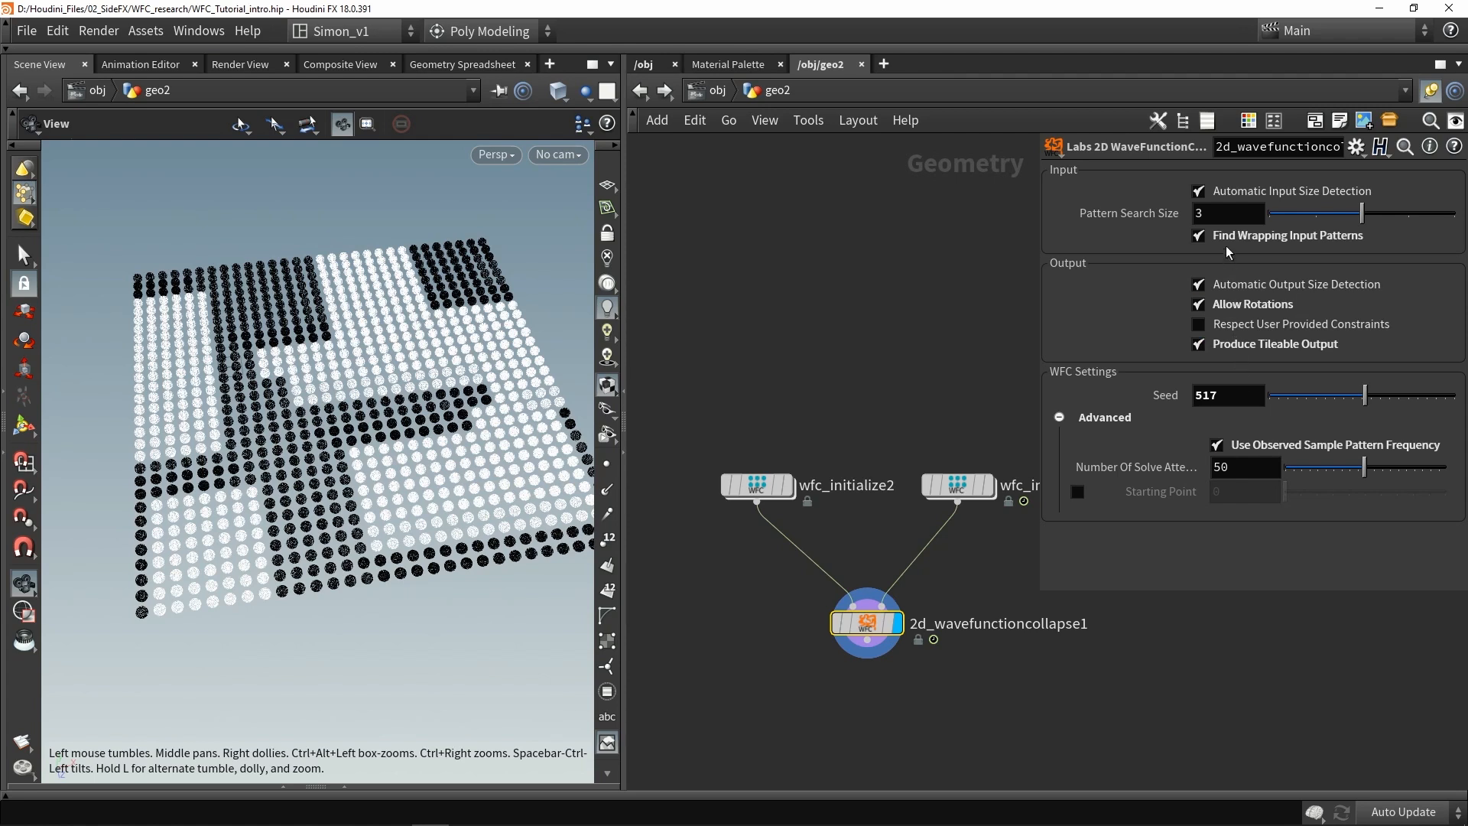
Step: Turn on Use Observed Sample Pattern Frequency and enable Starting Point at 0
click(1227, 467)
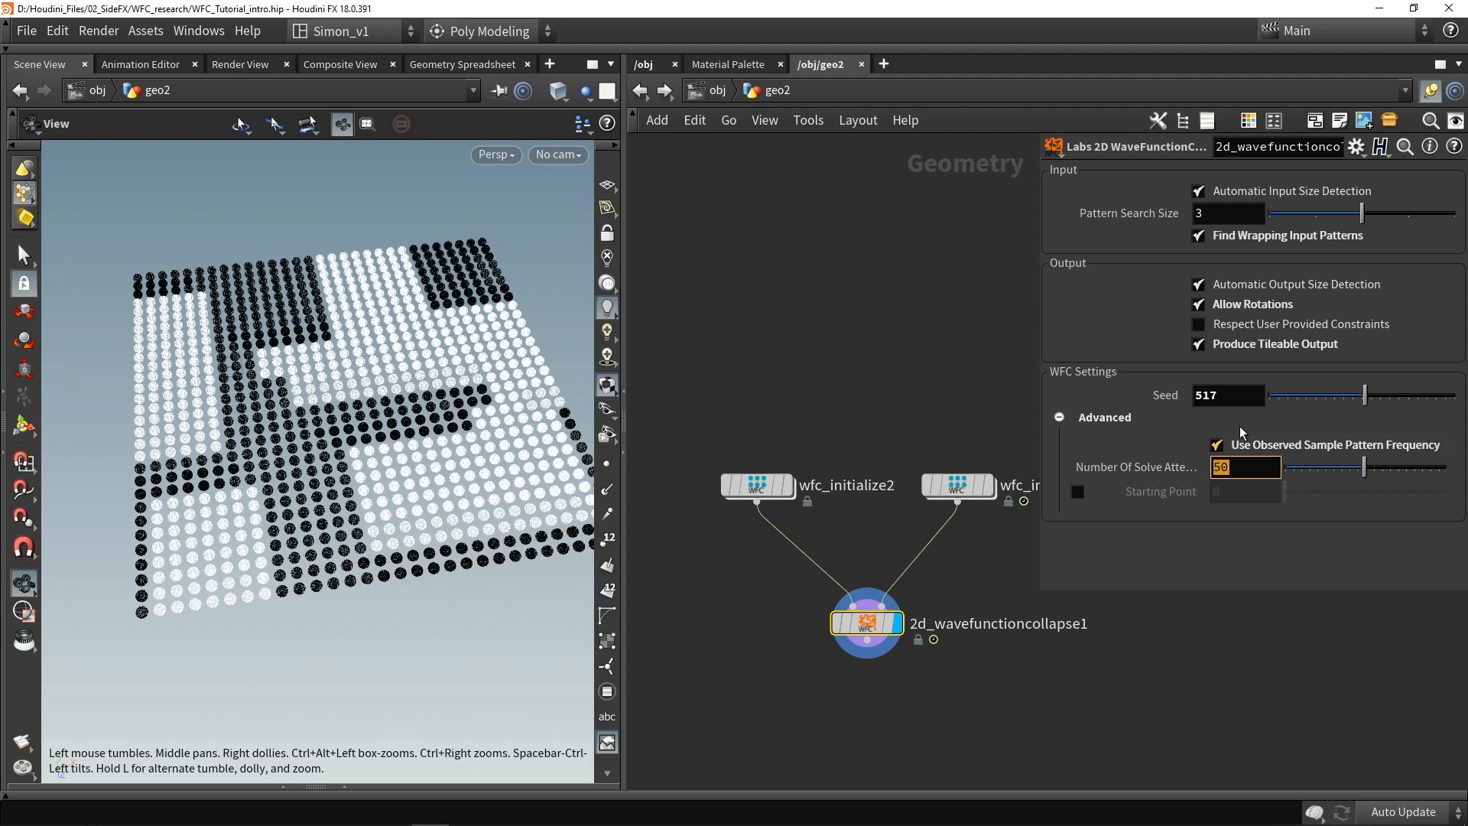
mouse_move(1299, 330)
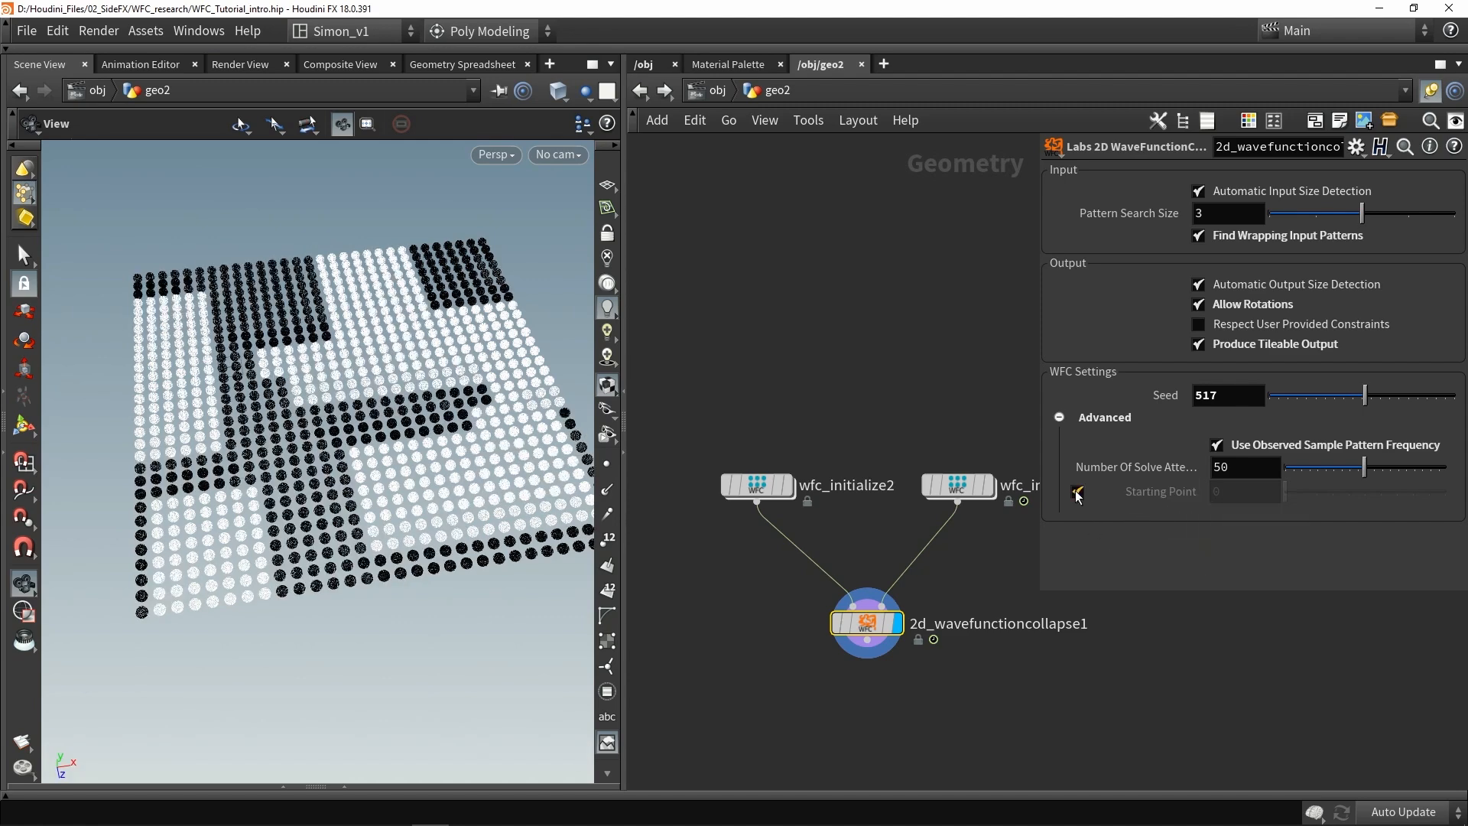
click(1077, 492)
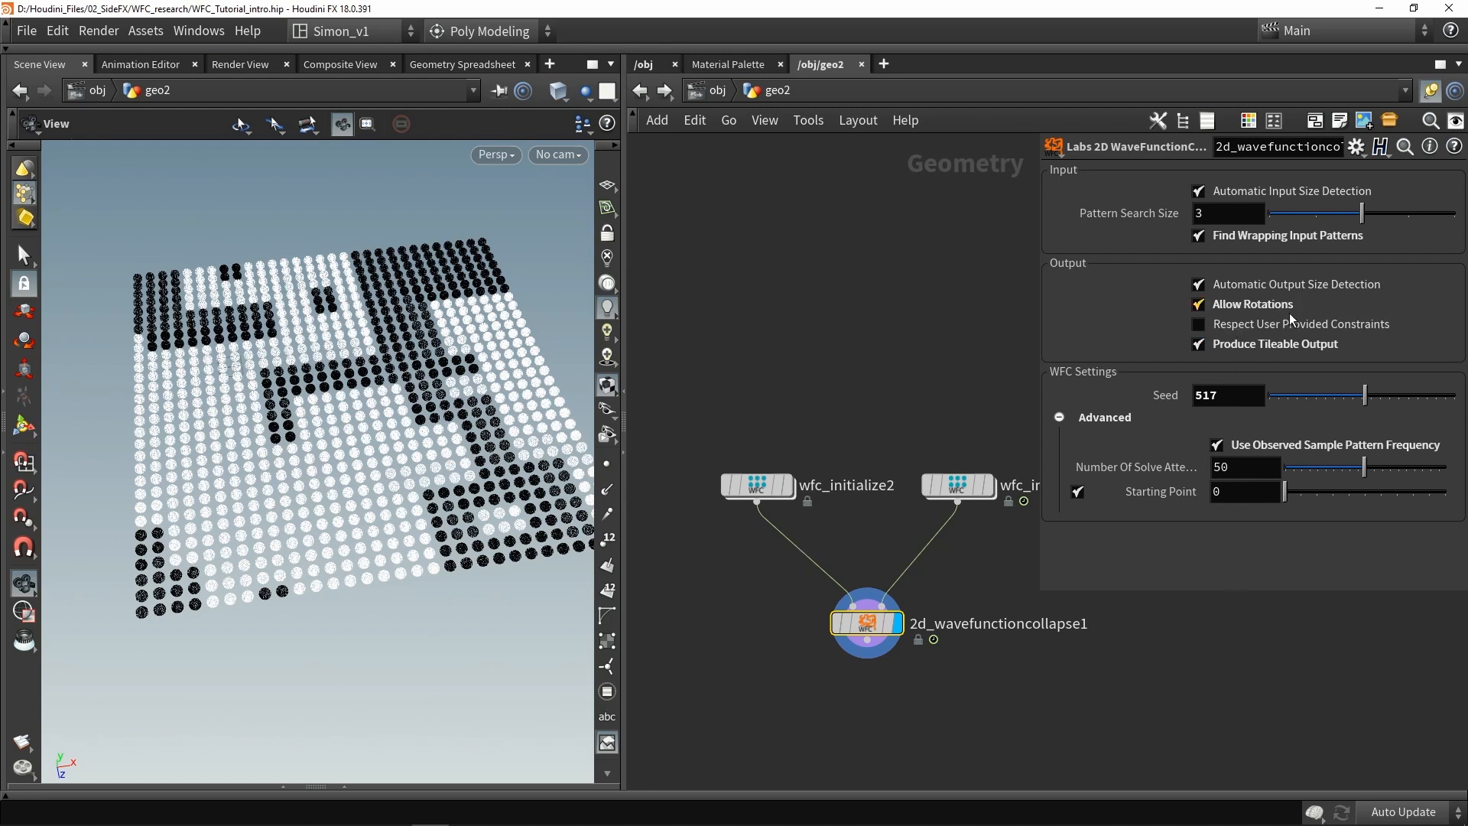
mouse_move(1321, 484)
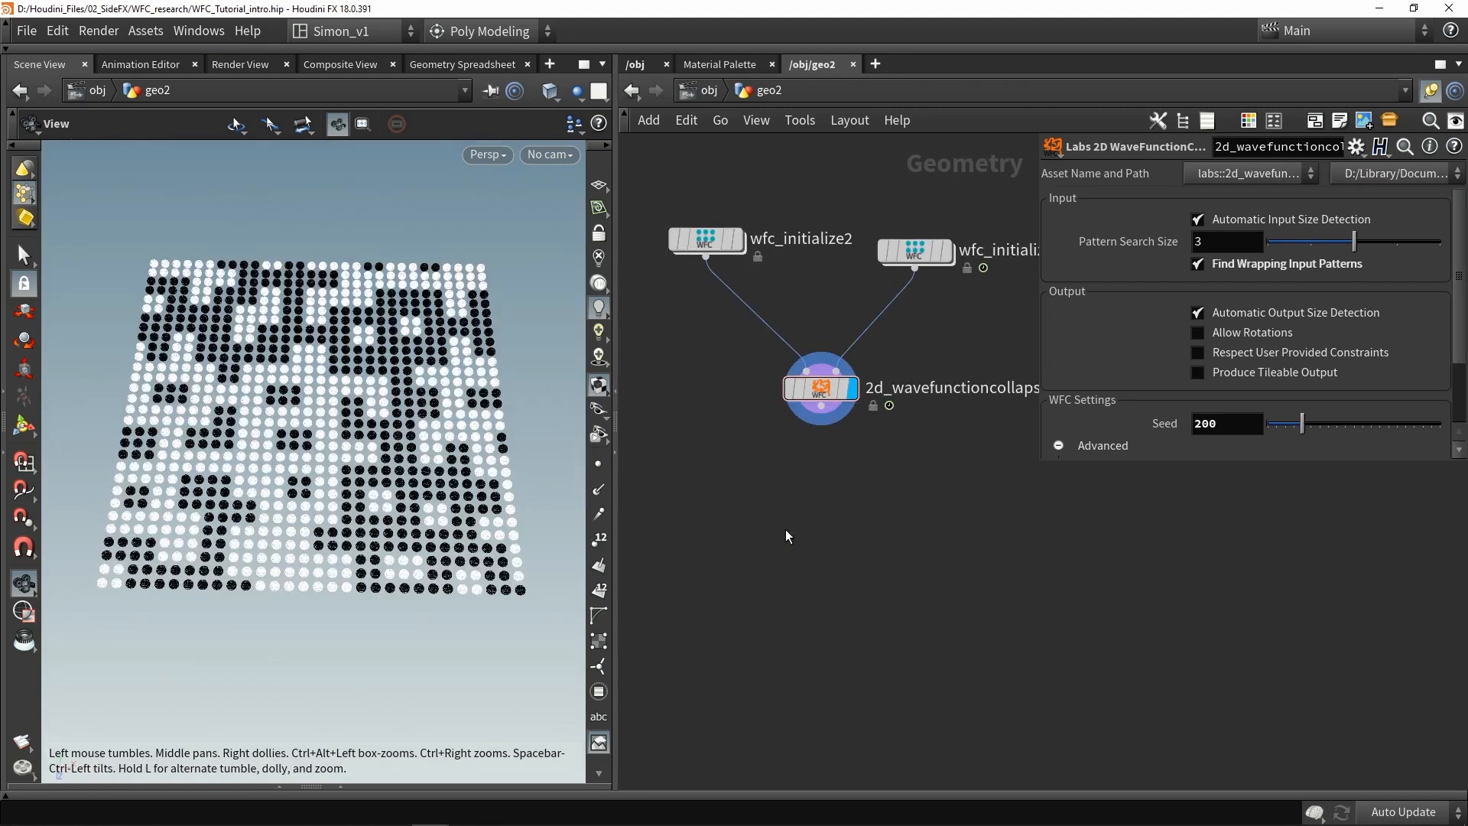
mouse_move(772, 545)
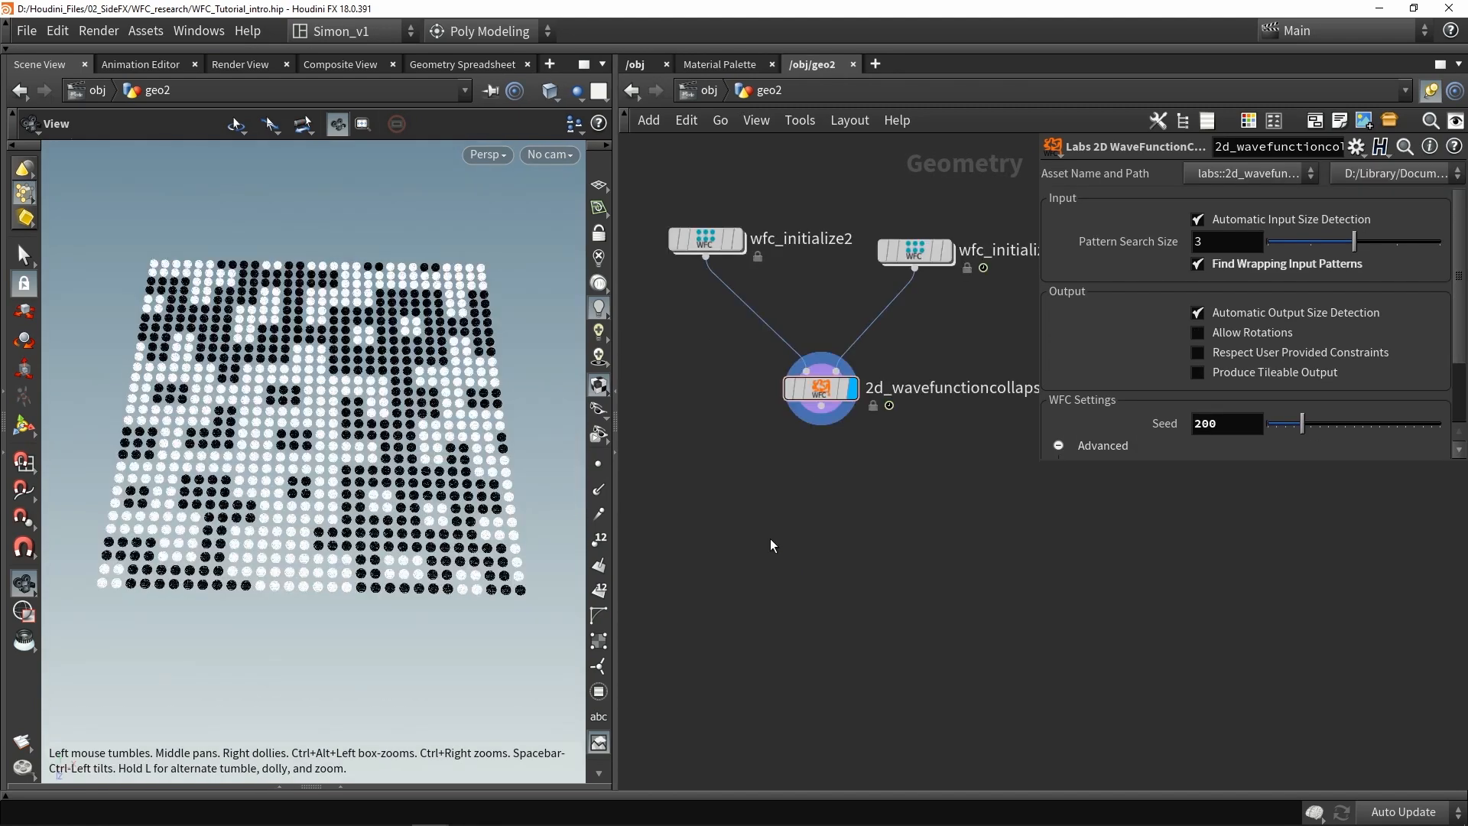
mouse_move(803, 552)
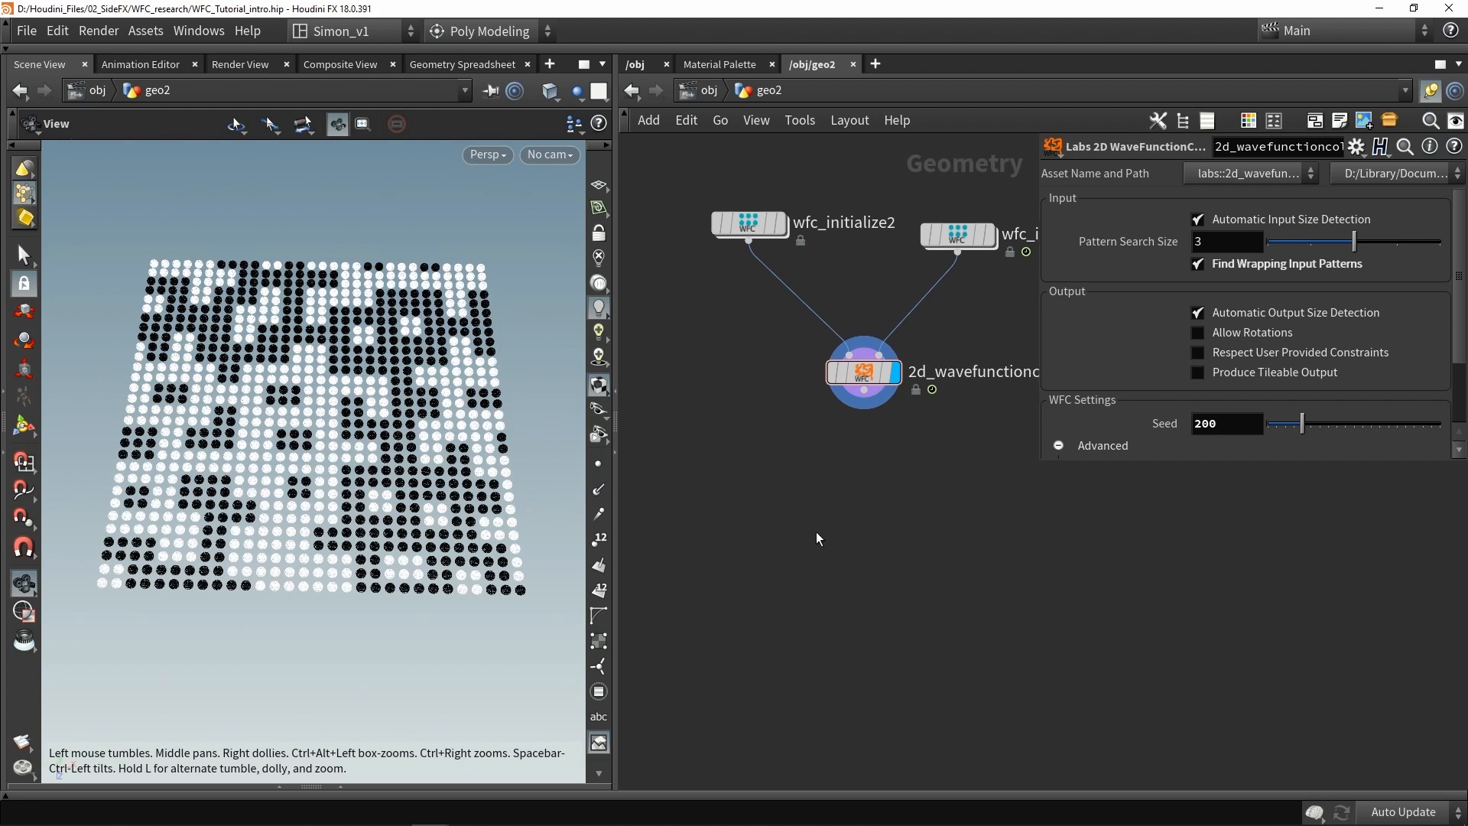
mouse_move(808, 529)
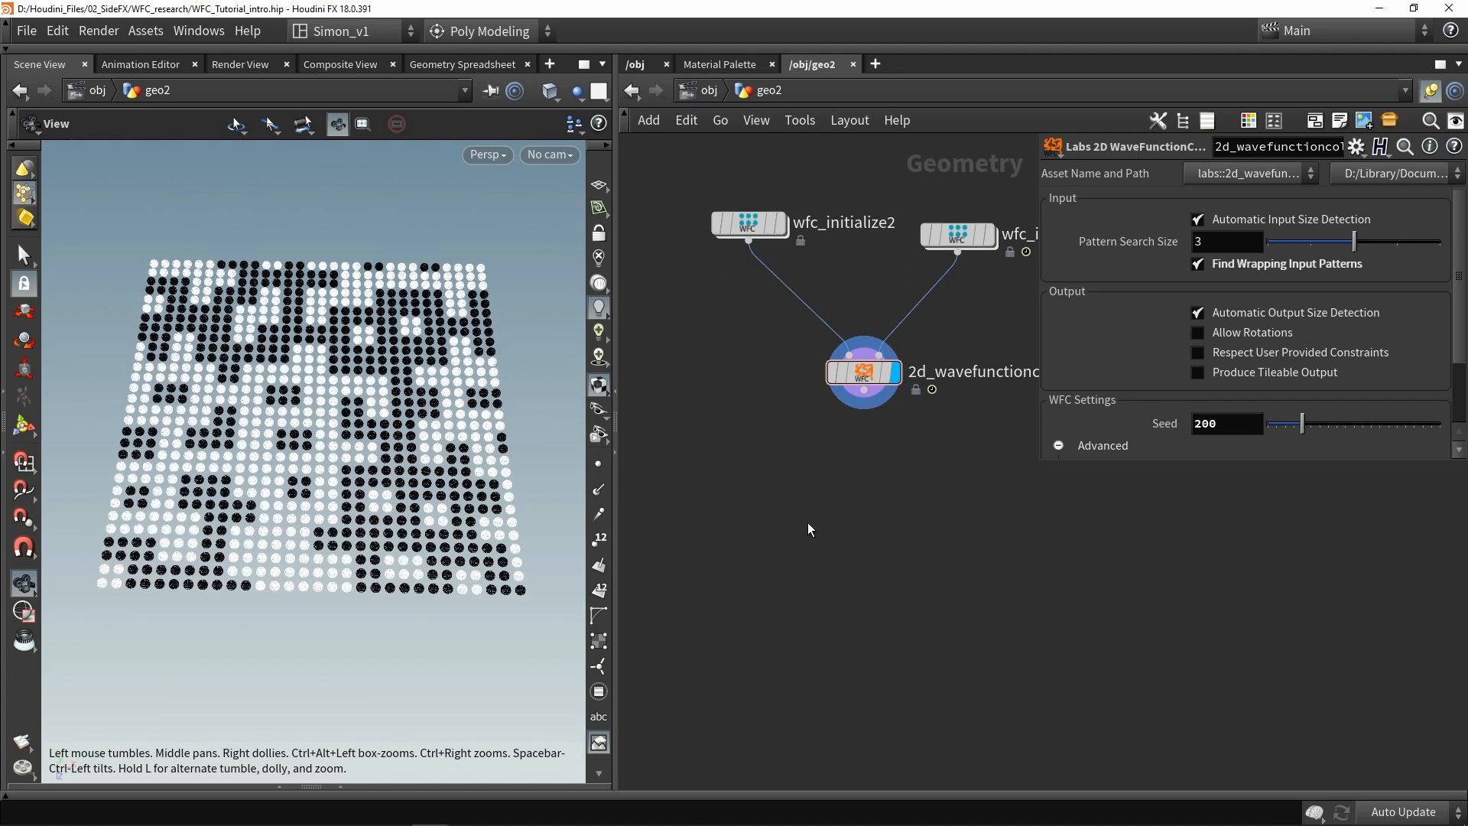
mouse_move(741, 487)
text(wang)
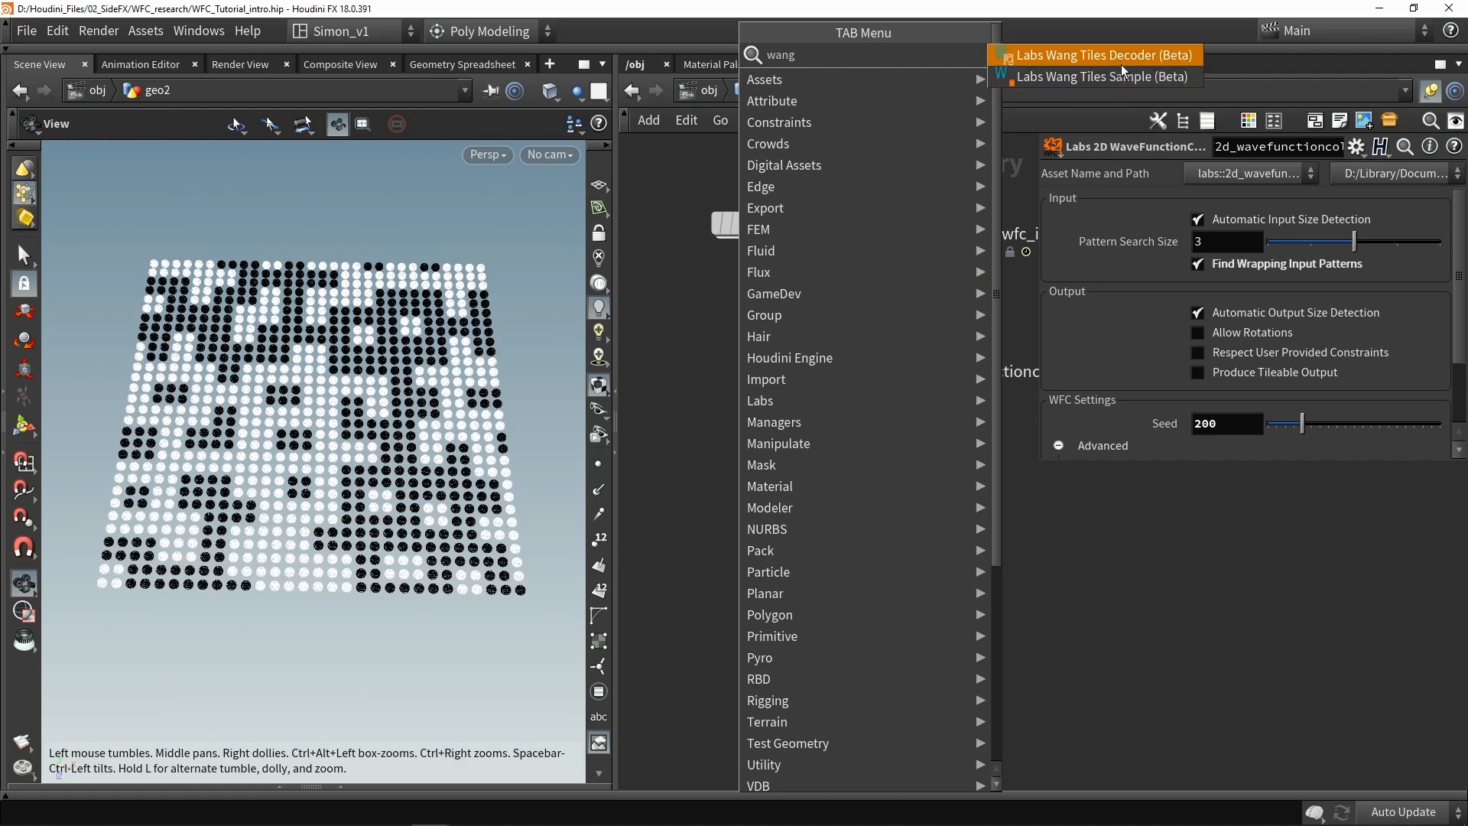
Step: Add a Labs Wang Tiles Sample with Align and Distribute on, then redisplay the WFC node
click(1102, 54)
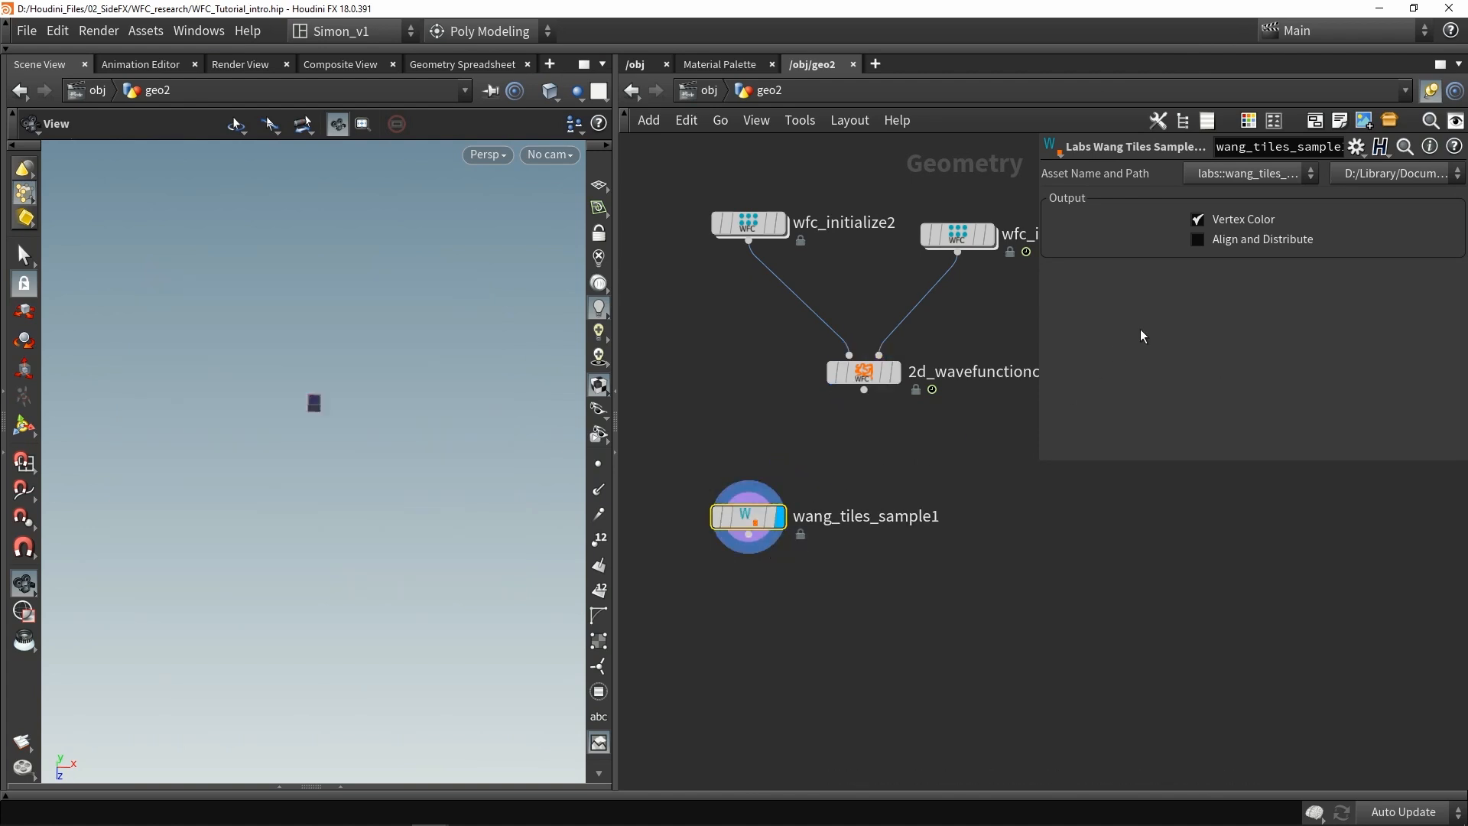
click(1197, 238)
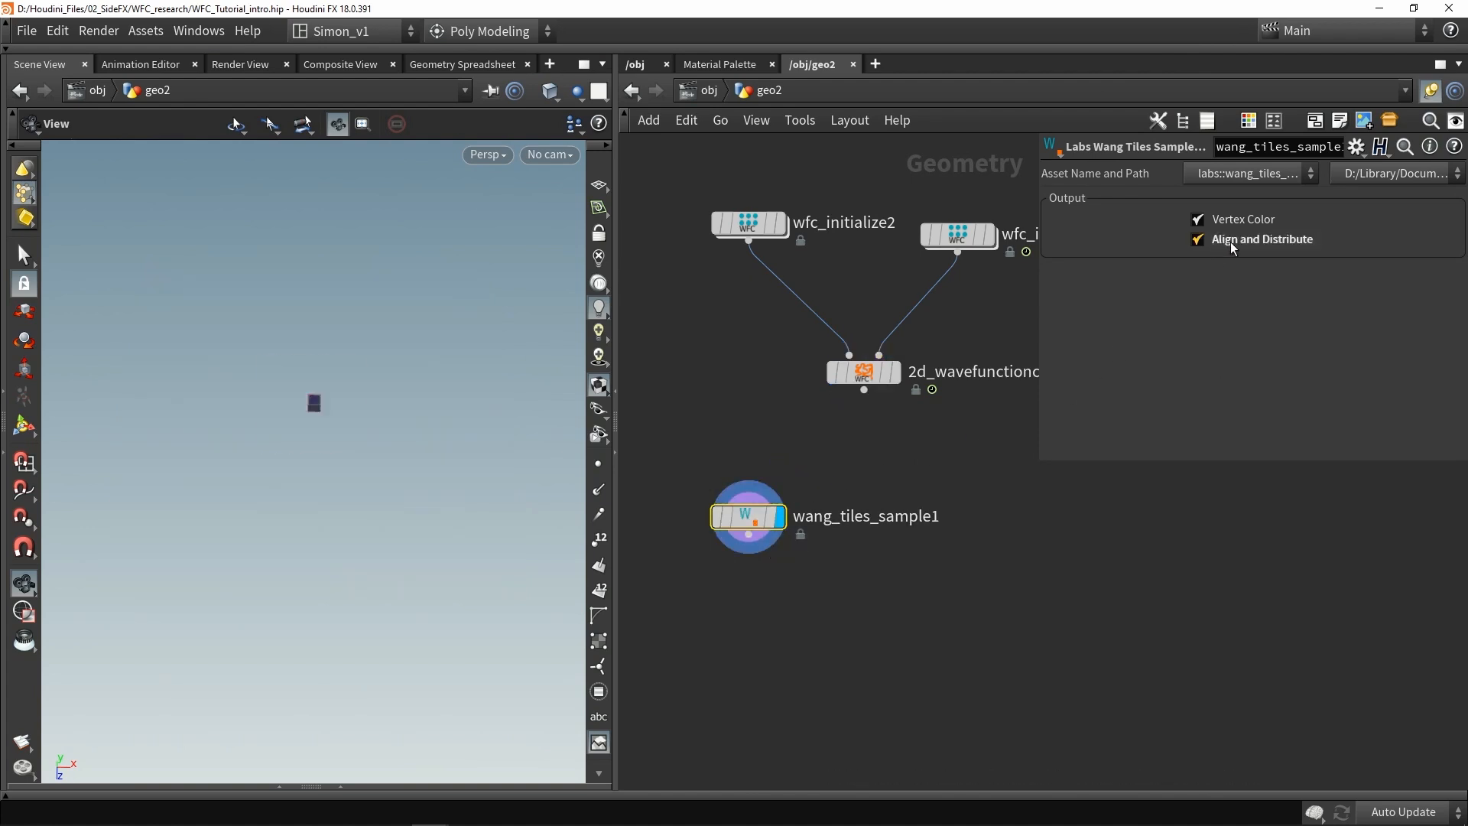
click(1198, 239)
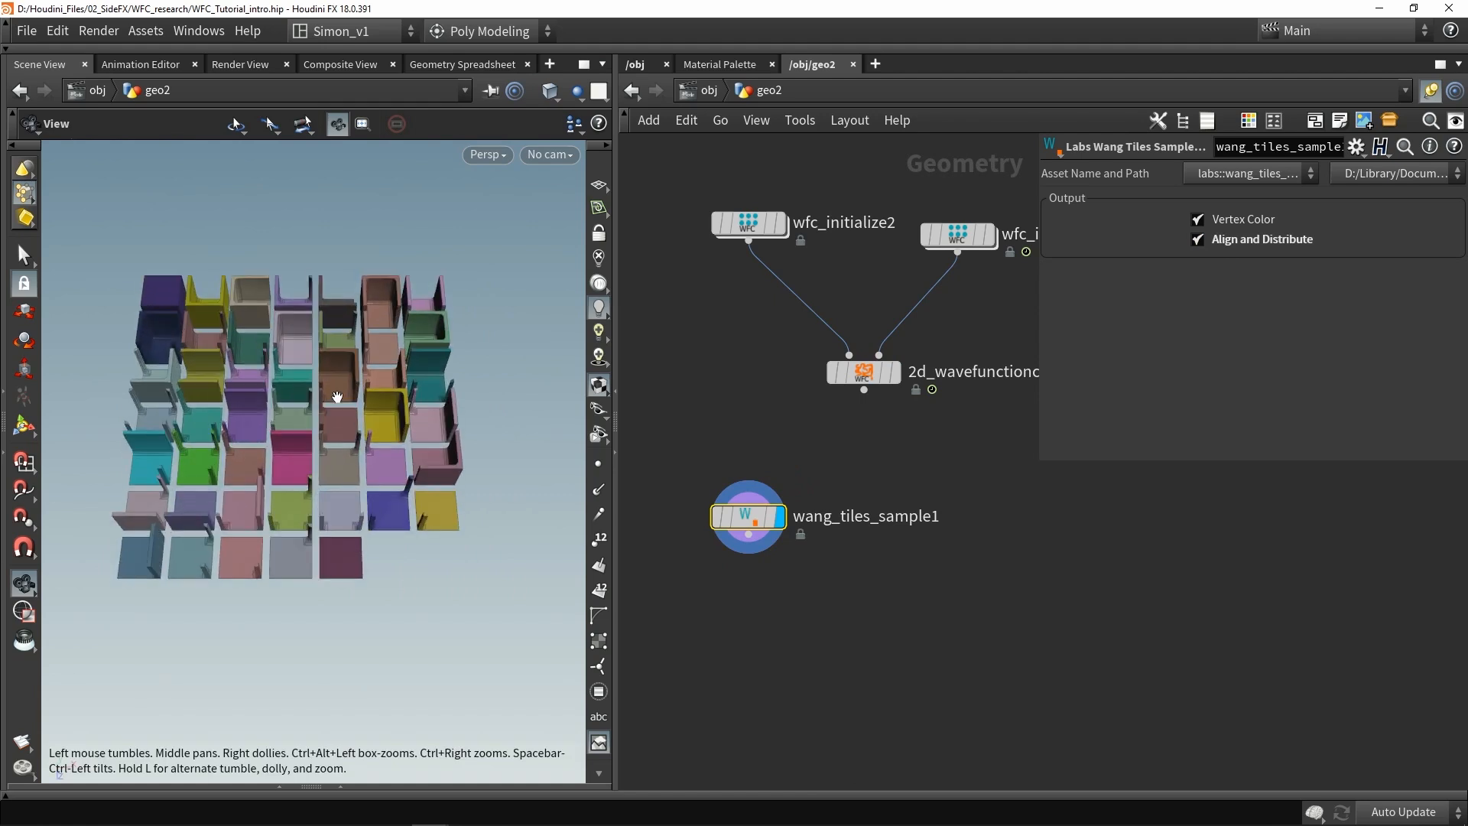
drag(337, 393, 514, 496)
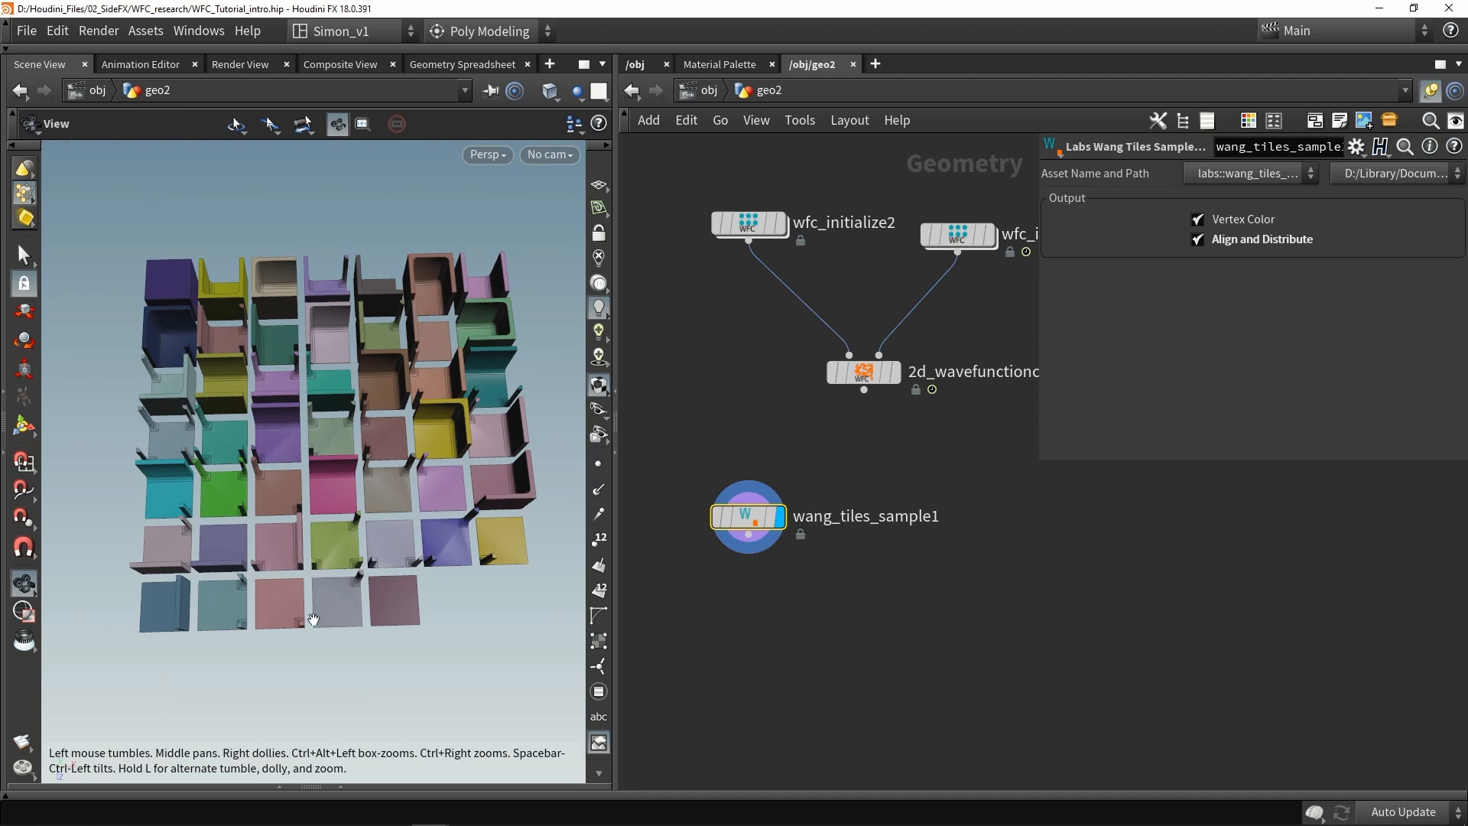
mouse_move(197, 520)
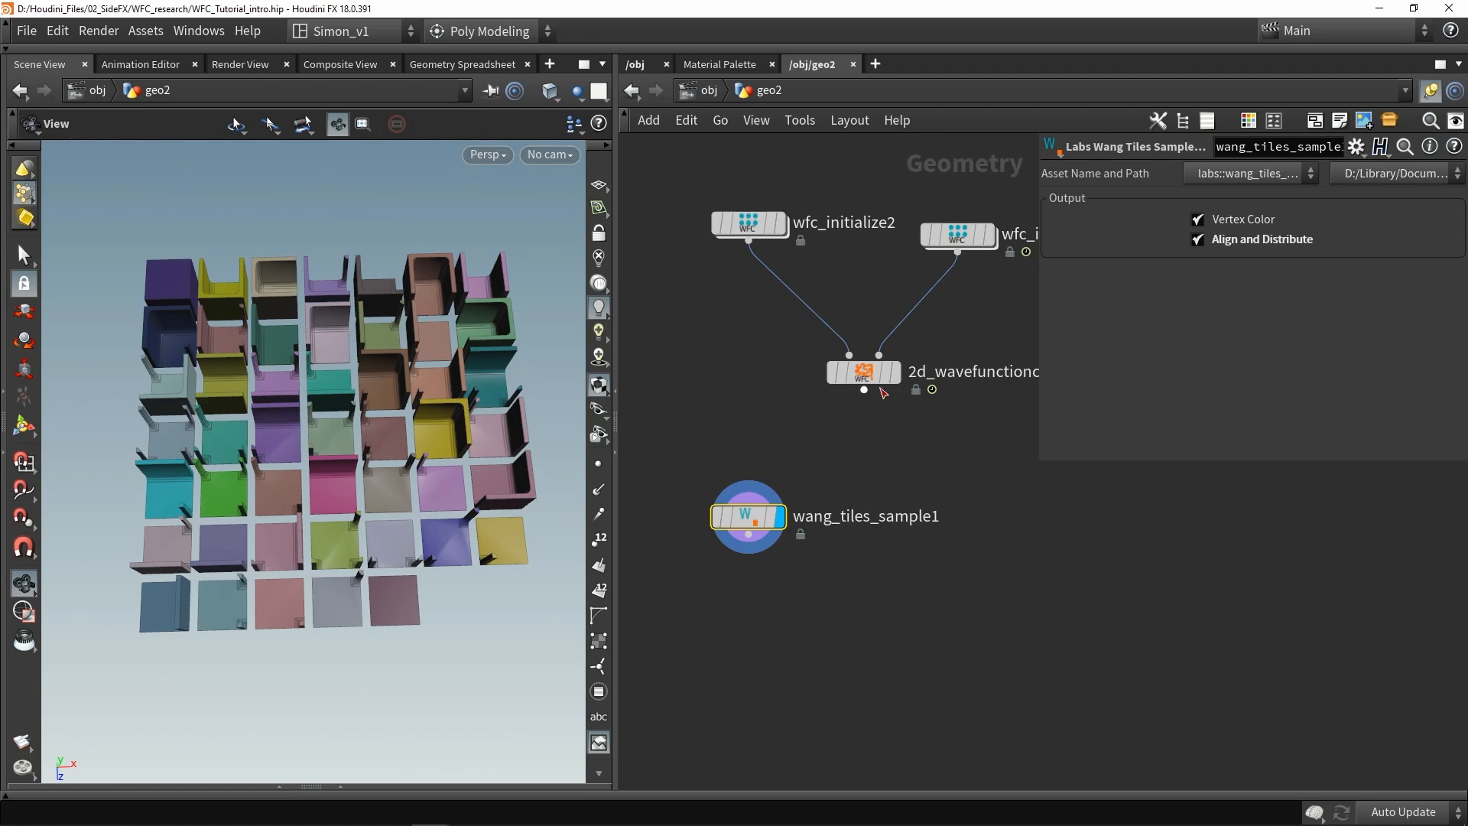
click(863, 371)
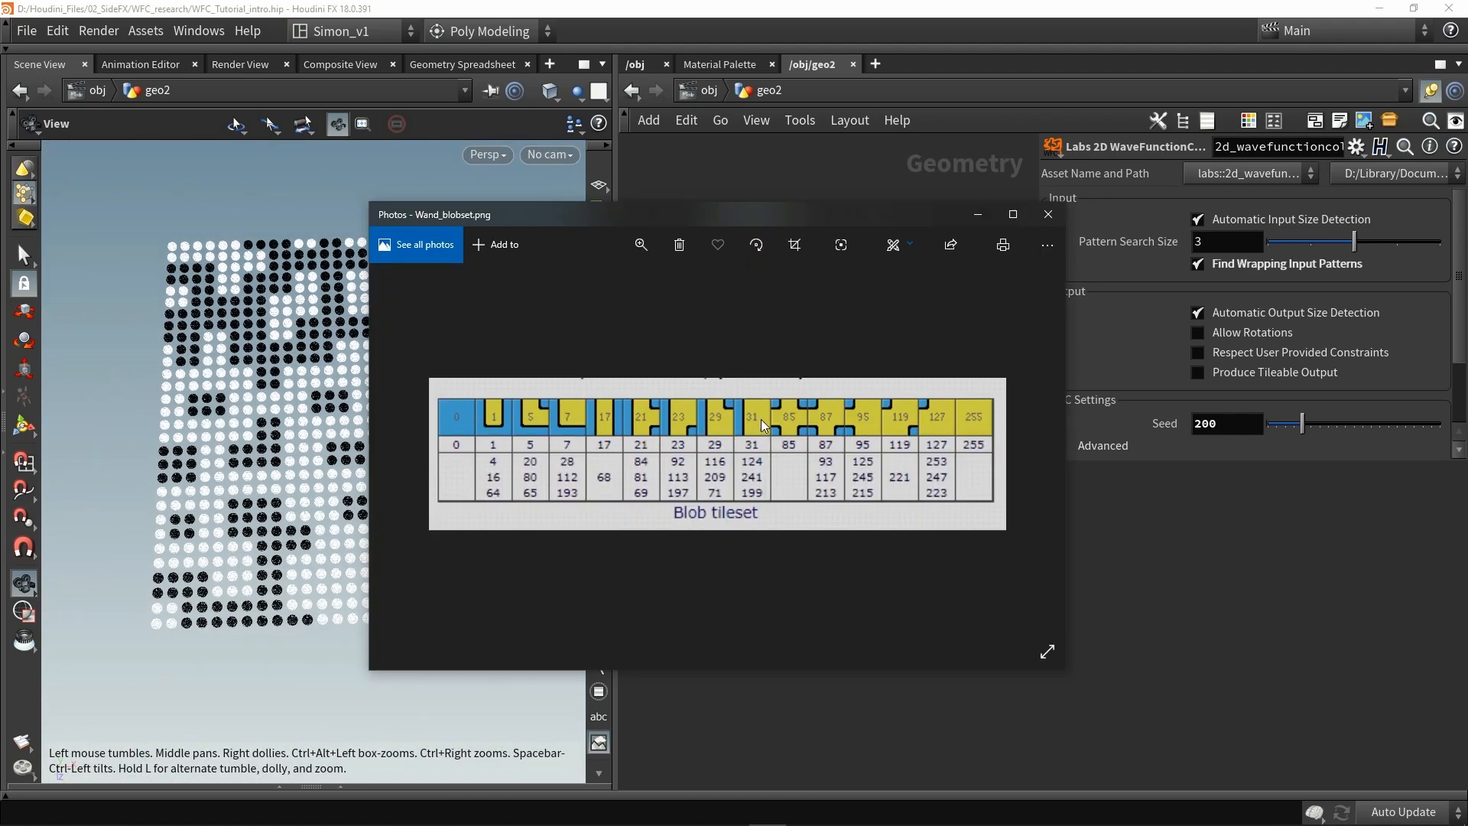
mouse_move(652, 528)
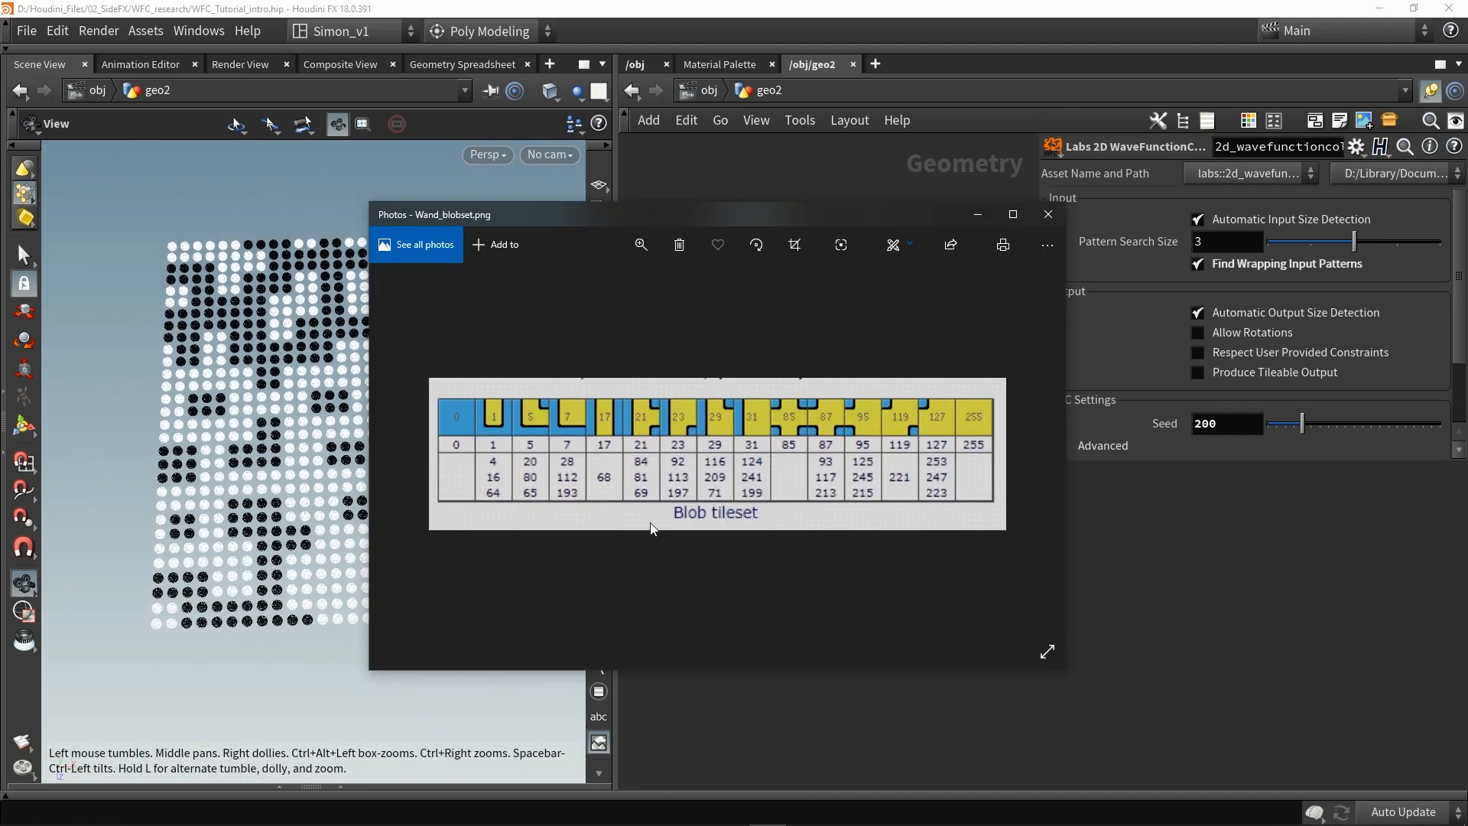
mouse_move(705, 522)
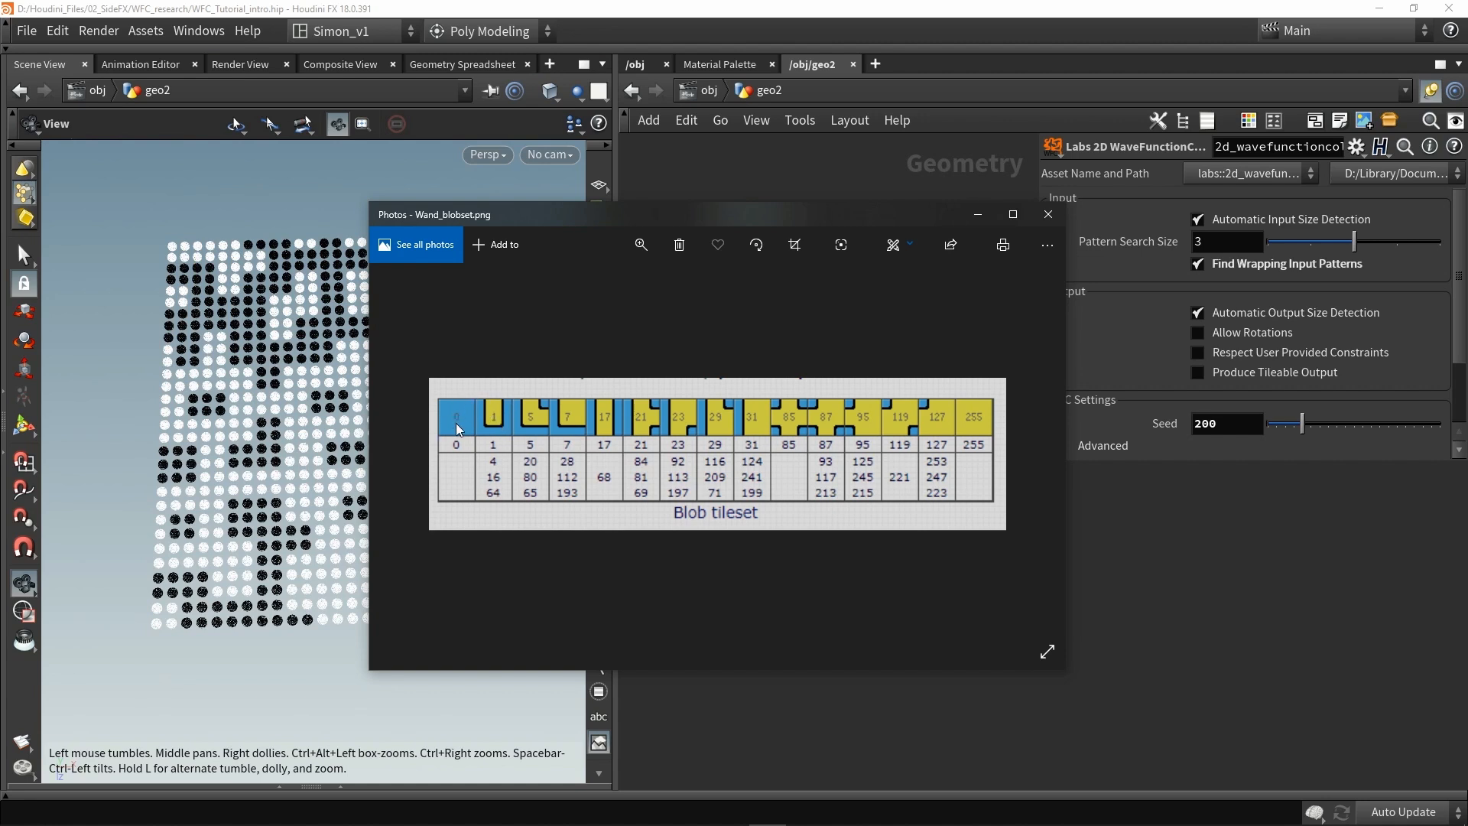
mouse_move(492, 414)
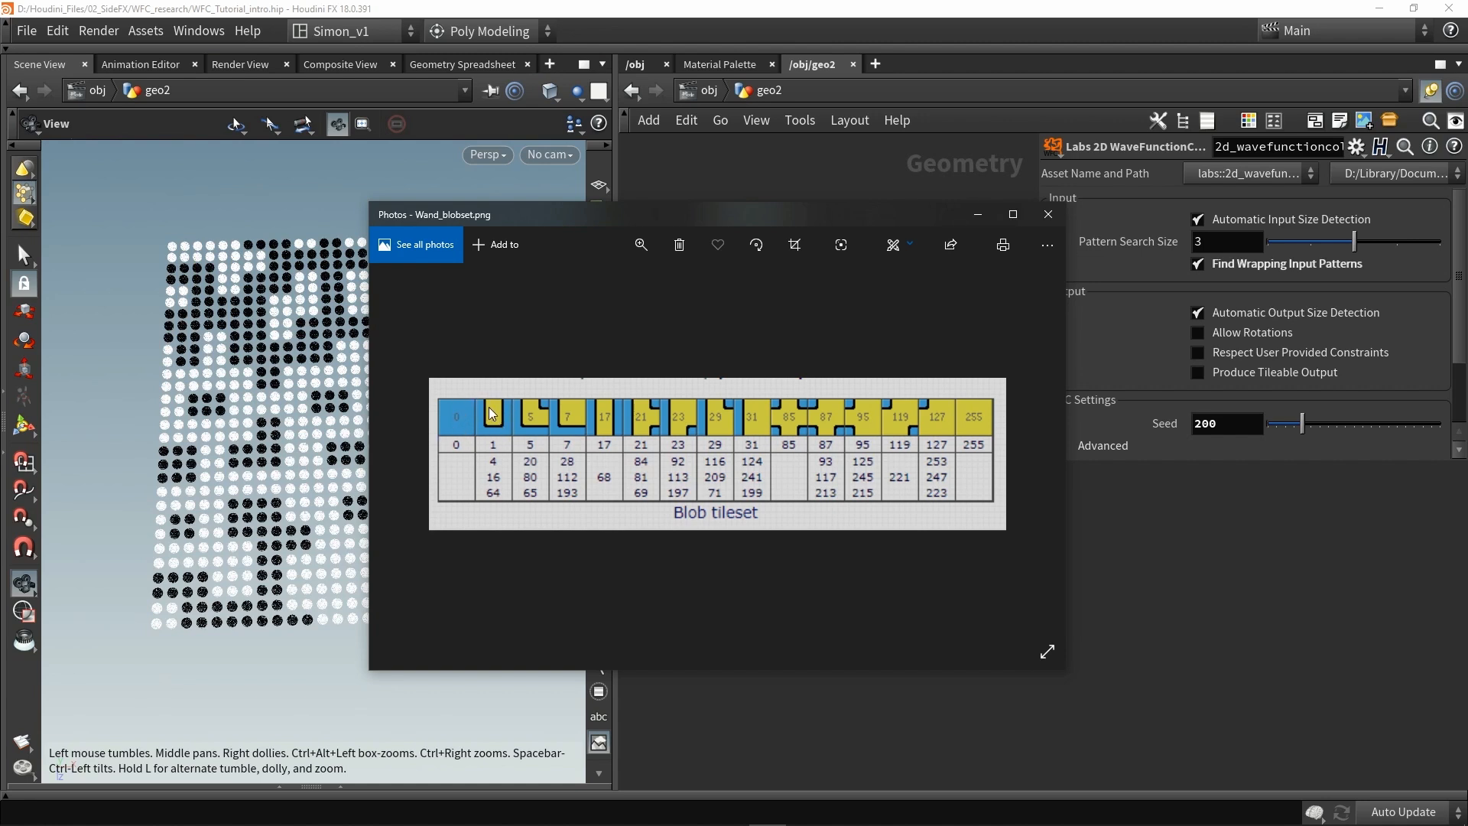
mouse_move(500, 420)
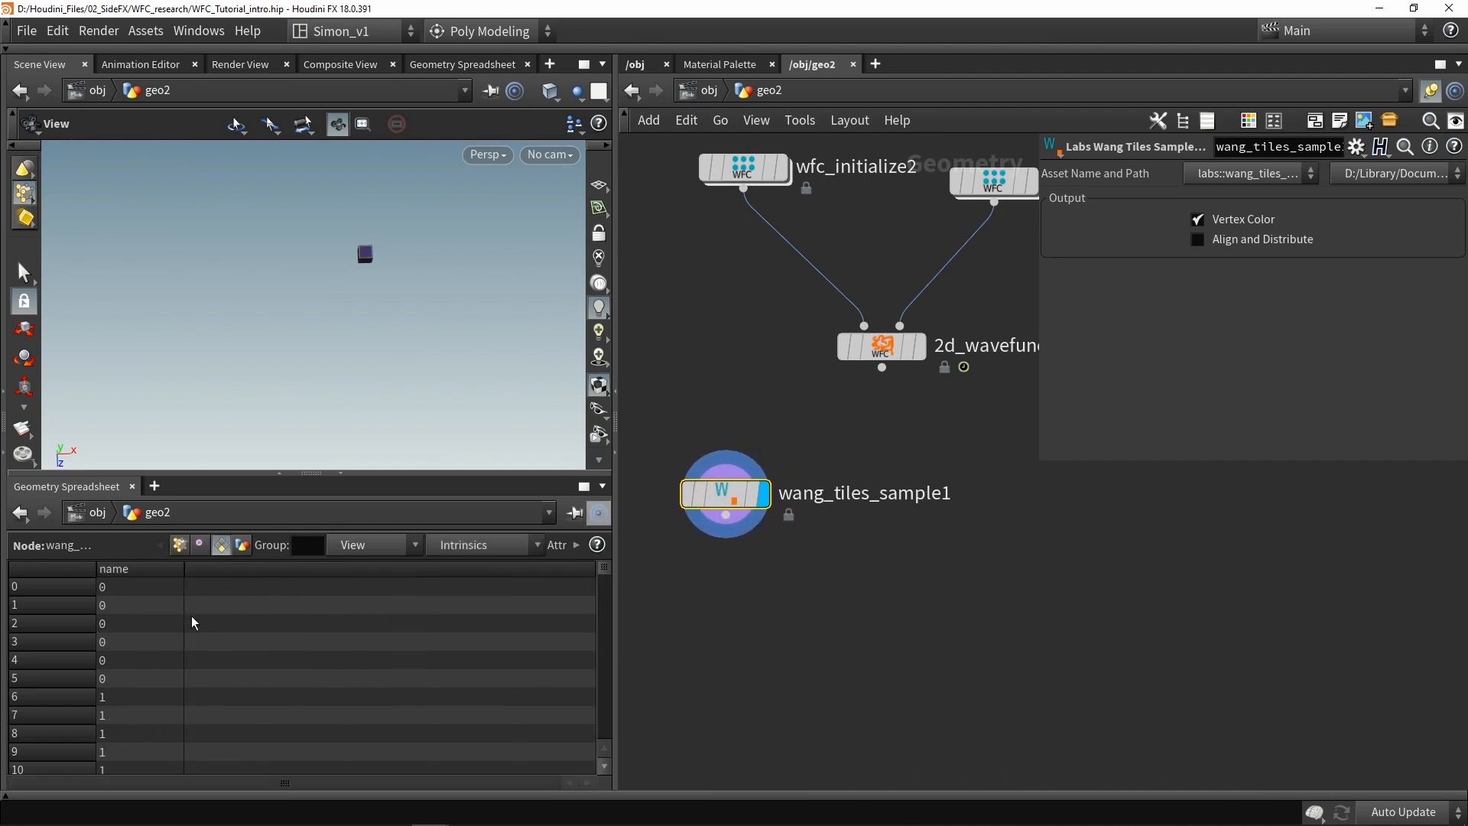
Step: Scroll through the wang_tiles_sample1 name values (0, 1, 28) in the Geometry Spreadsheet
scroll(down, 3)
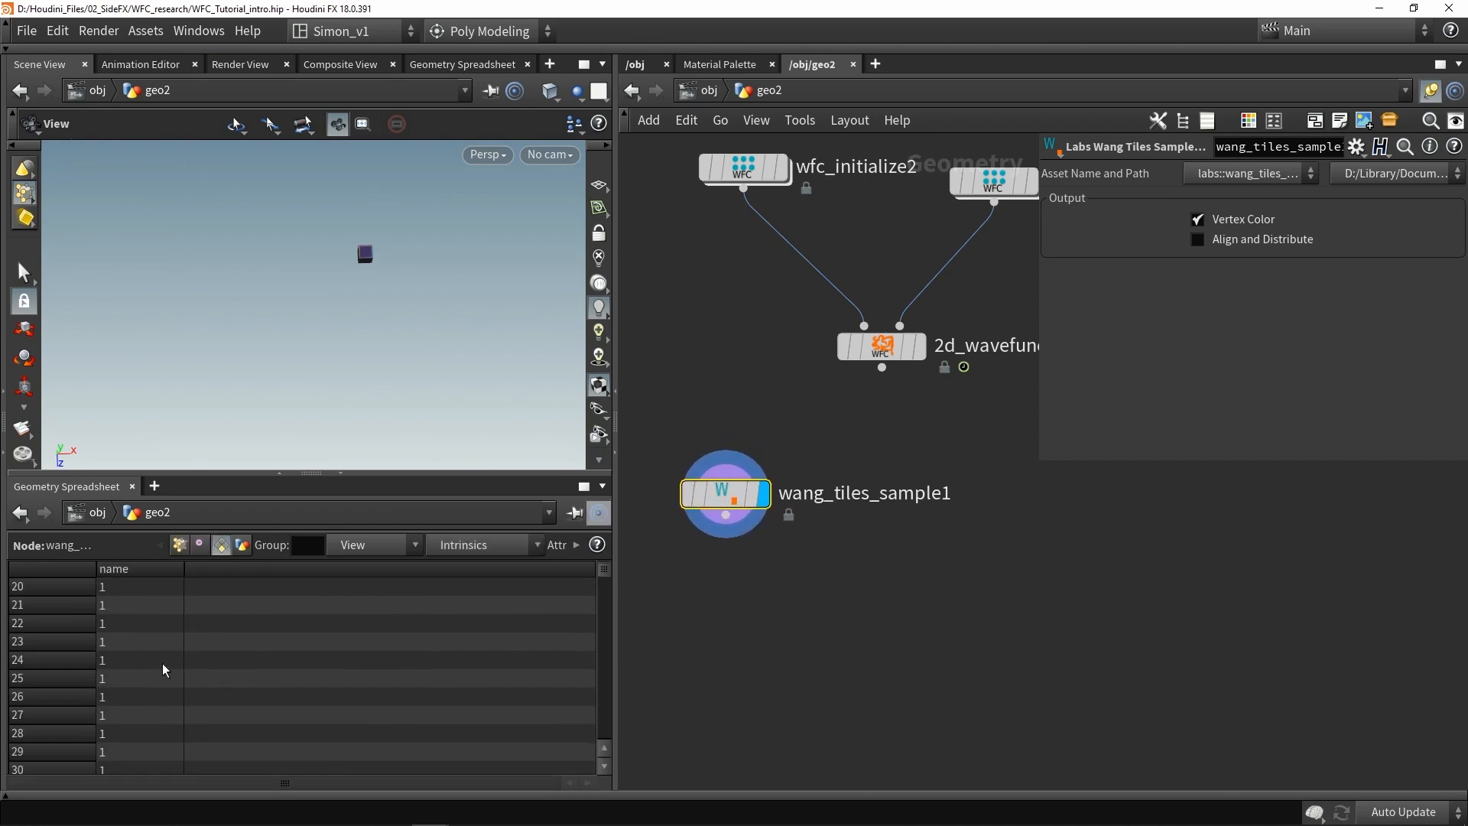
scroll(down, 3)
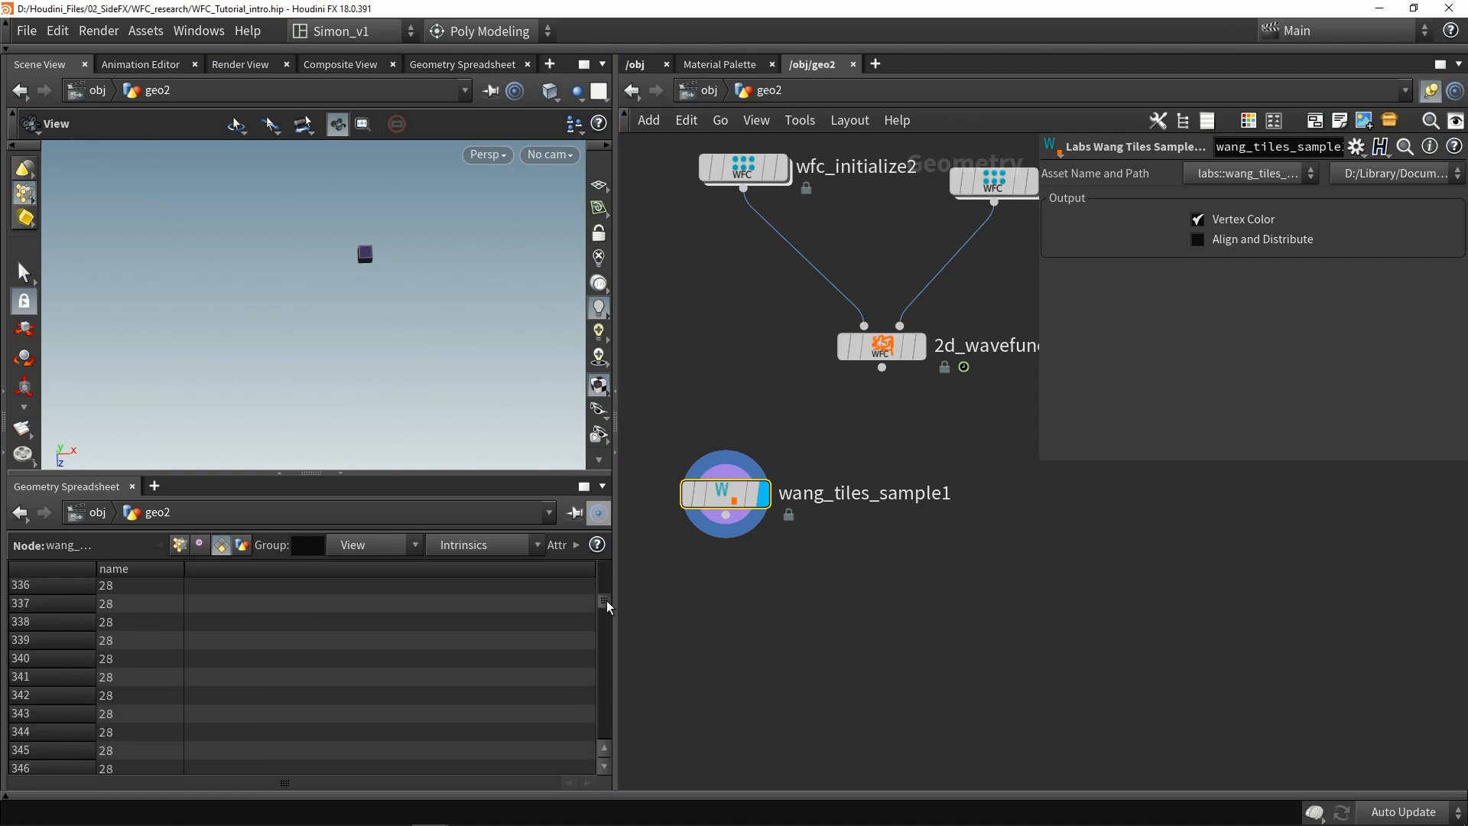
scroll(down, 3)
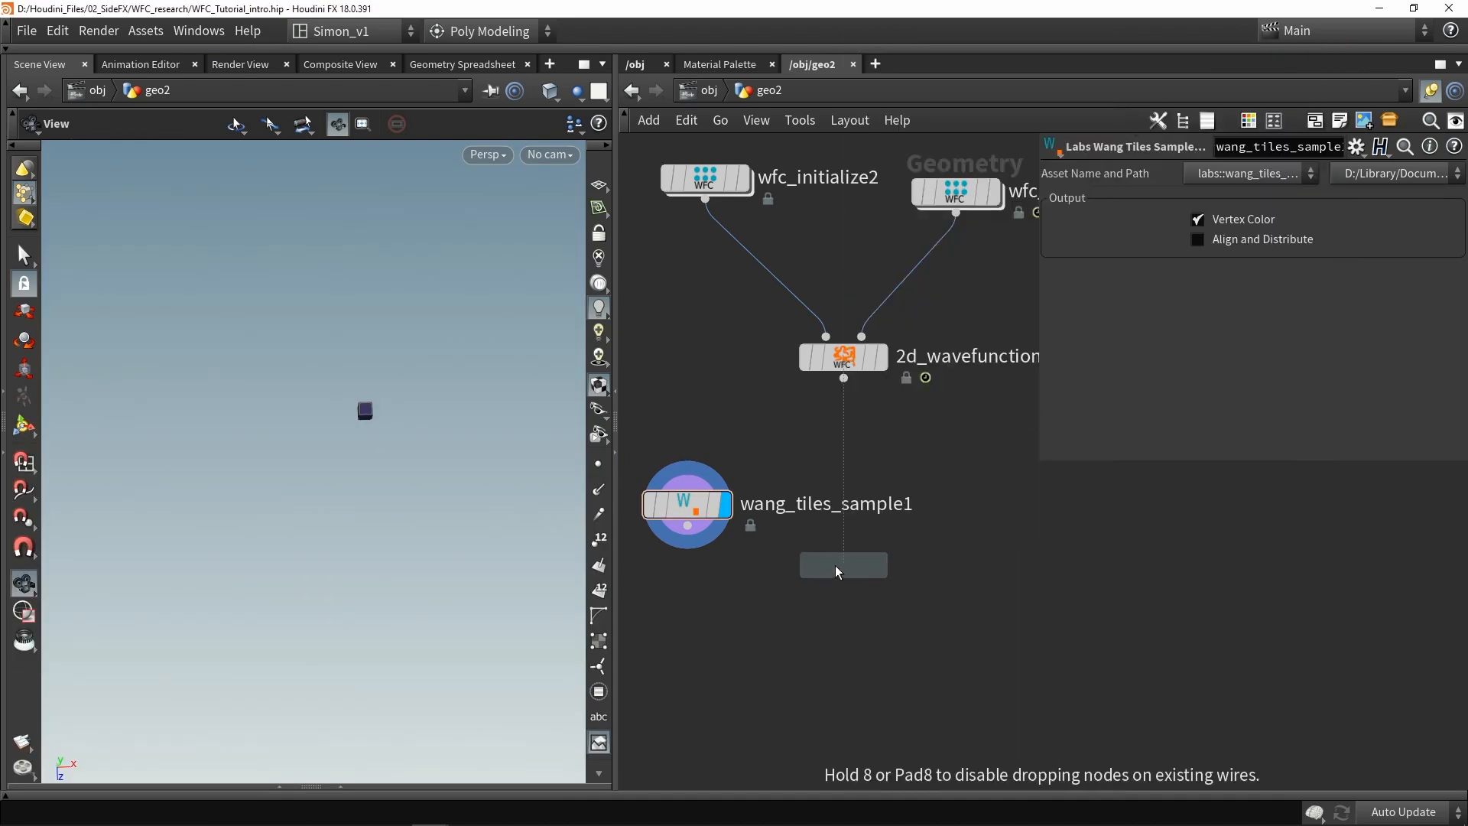
Step: Insert a Labs Wang Tiles Decoder after the collapse: Blob Tileset, Red channel, 30 rows
click(841, 564)
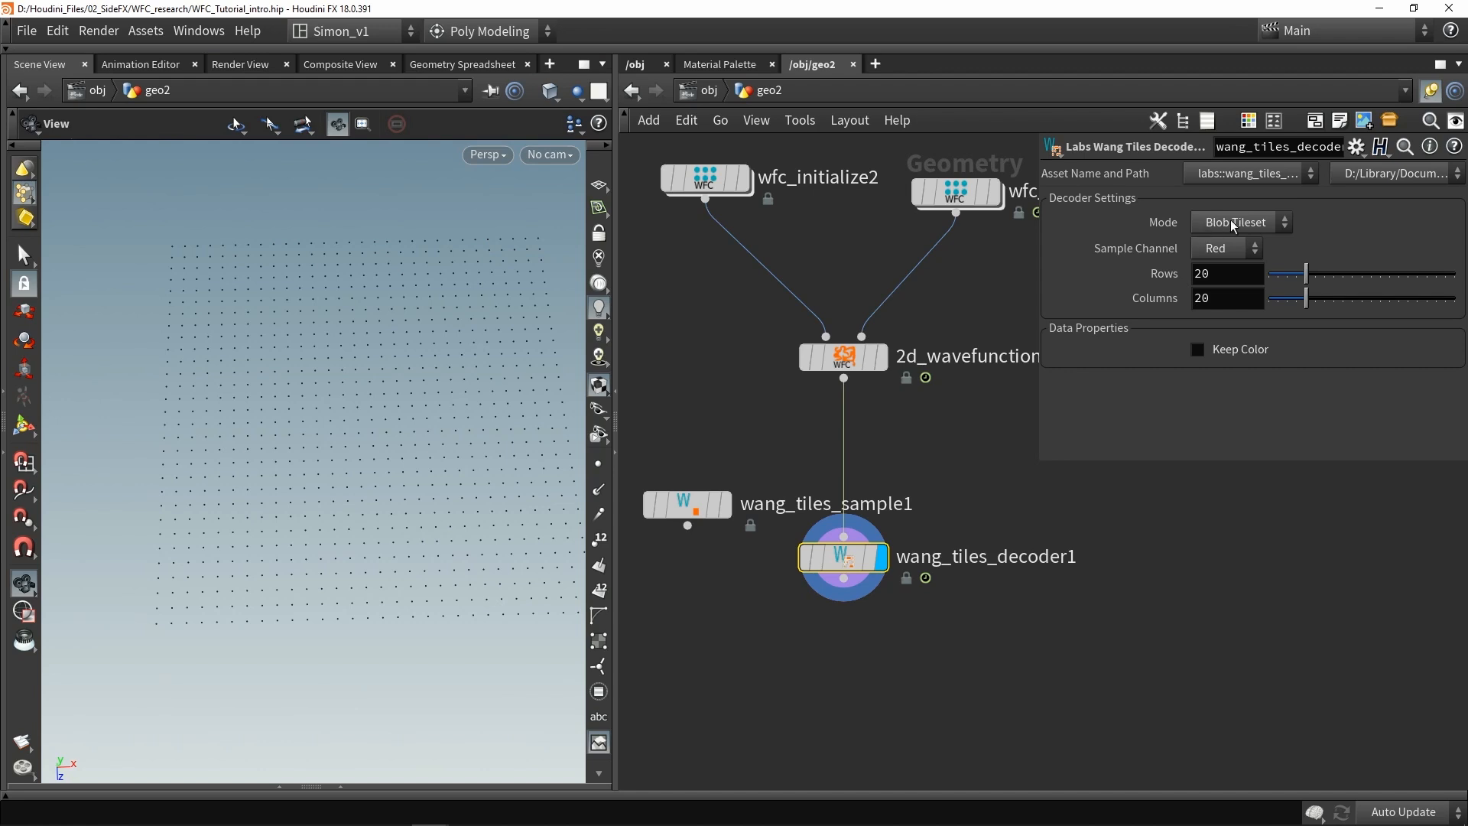
mouse_move(1226, 259)
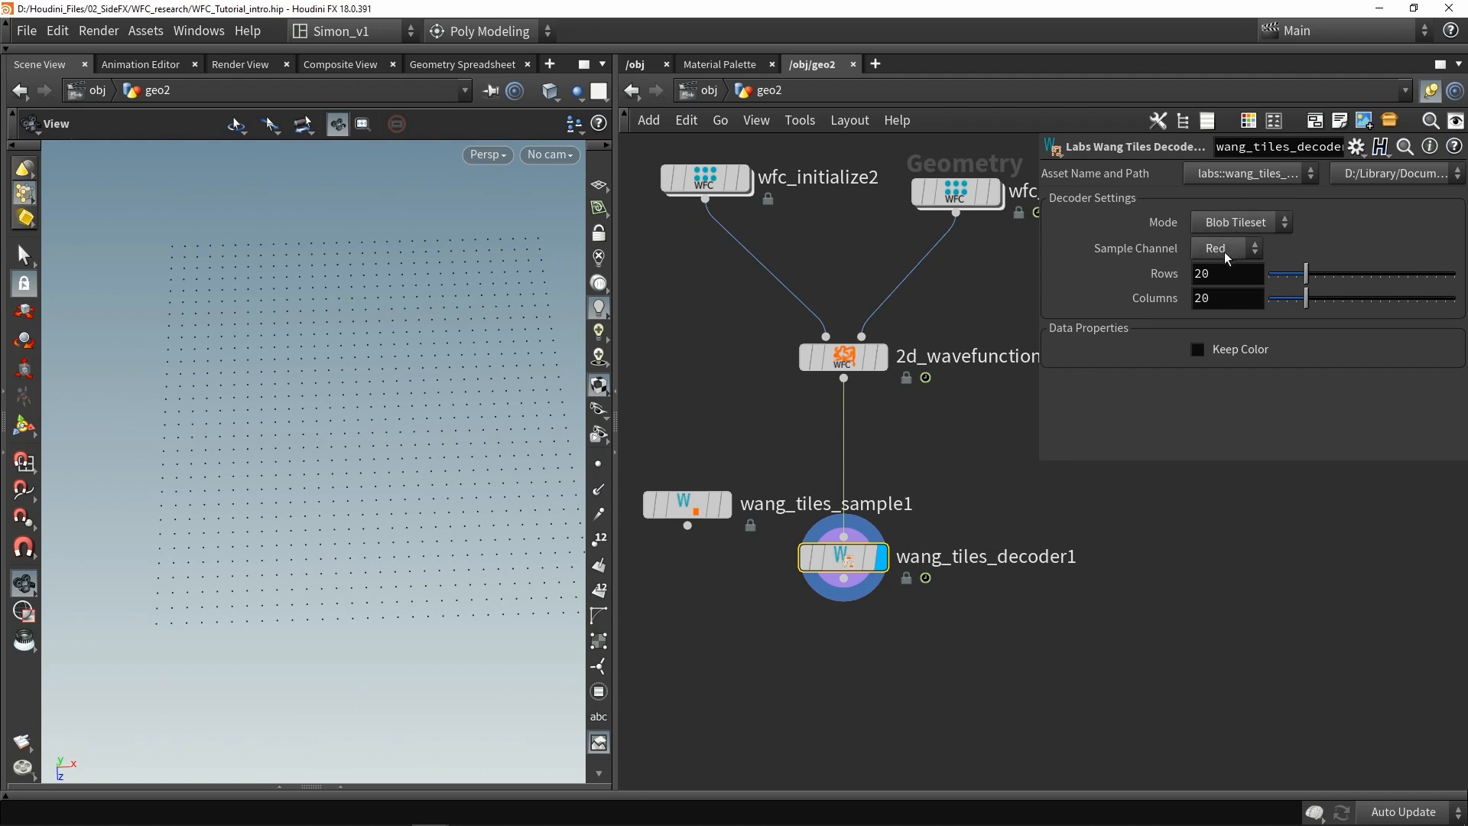
mouse_move(1223, 260)
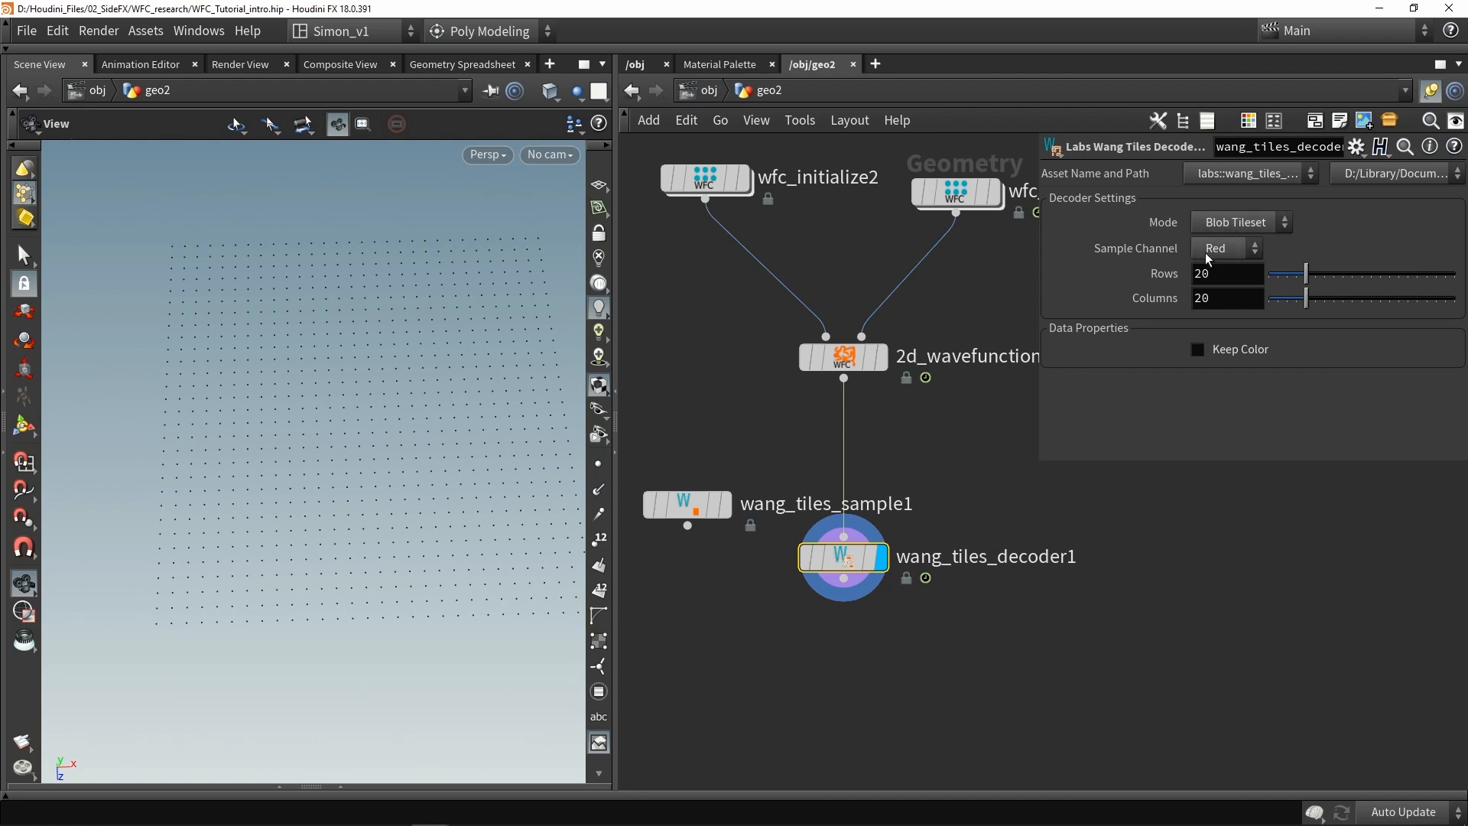
click(842, 357)
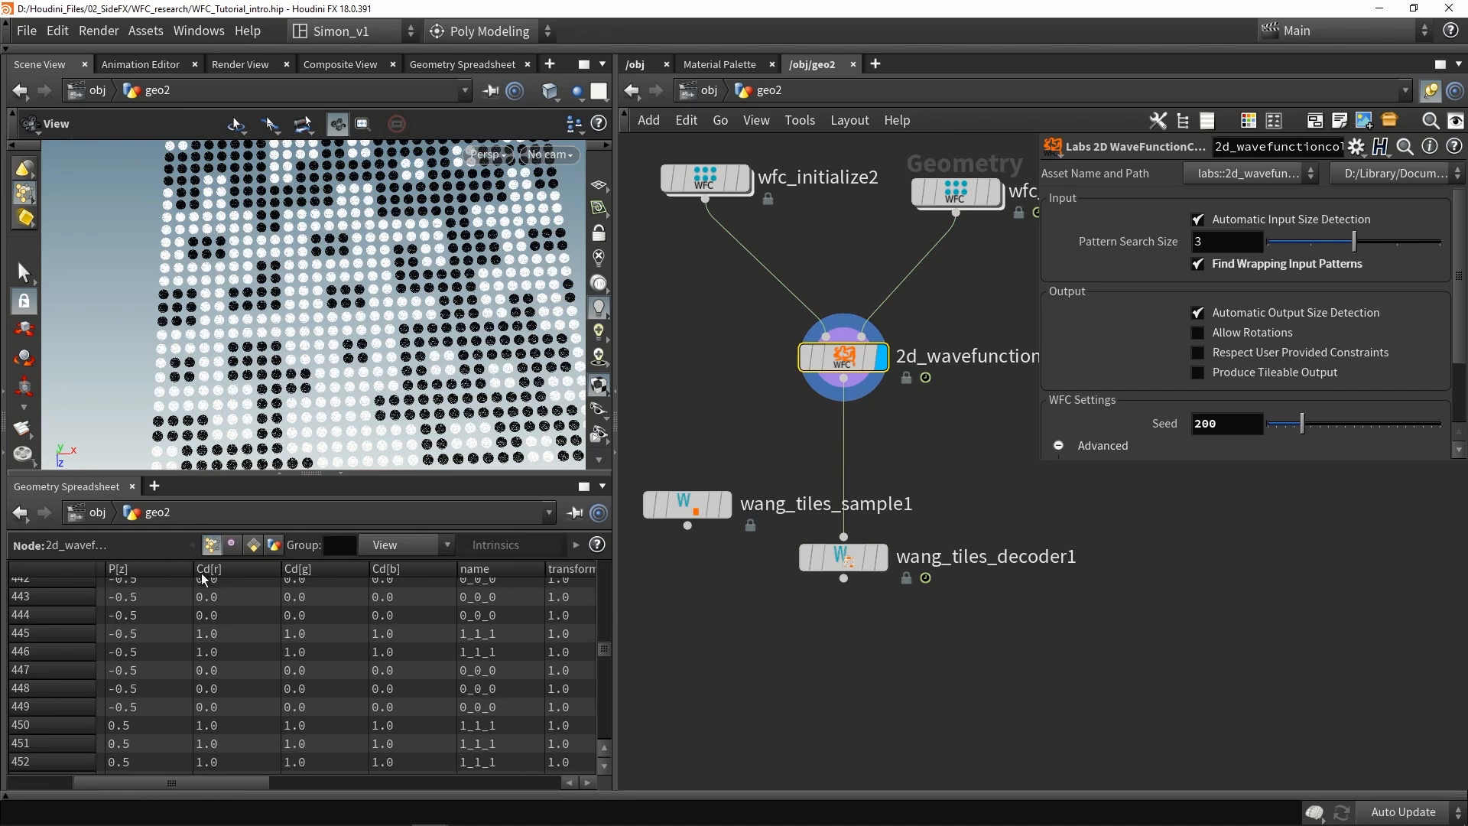
mouse_move(365, 604)
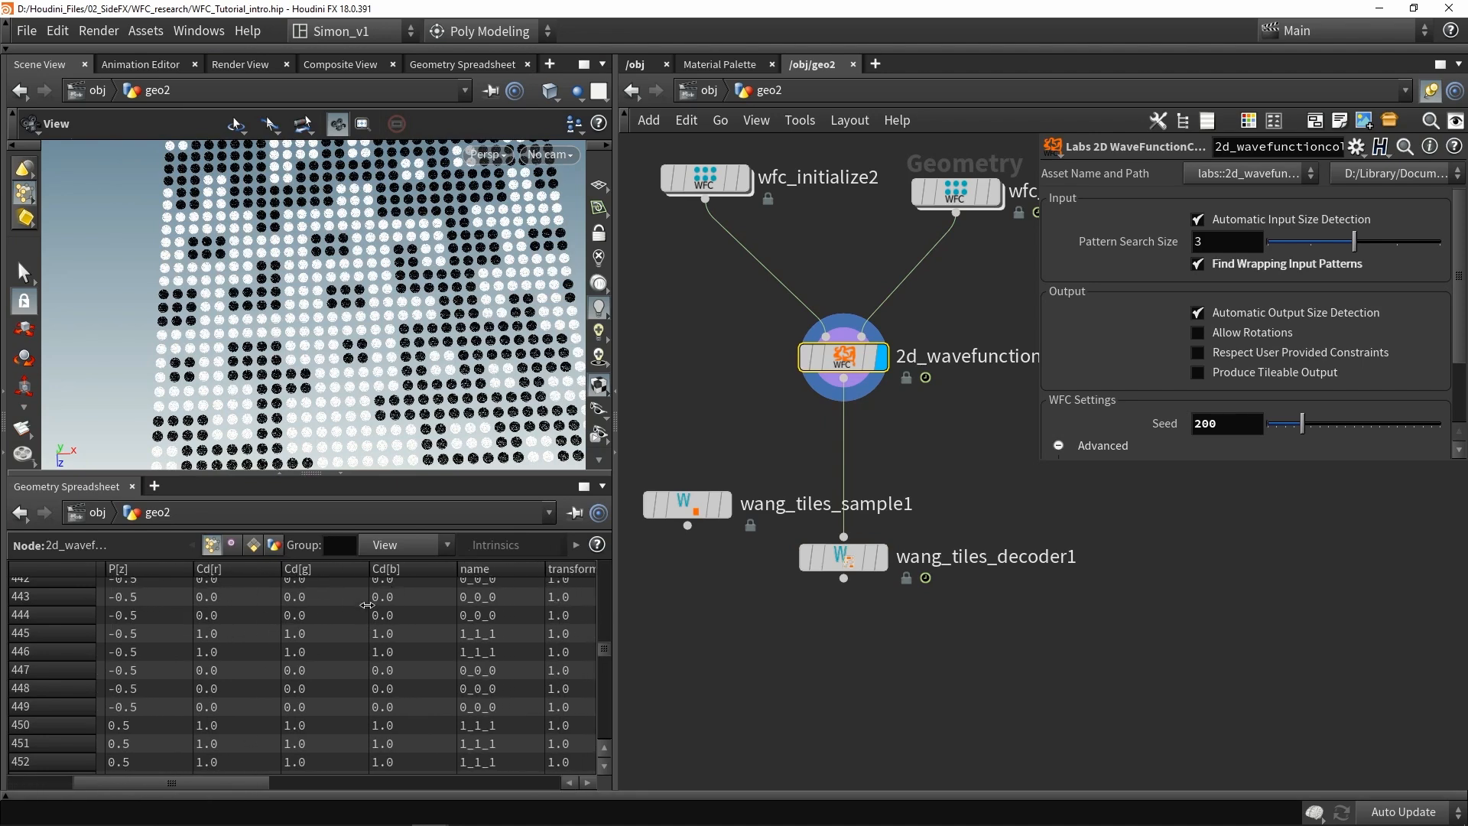
click(841, 556)
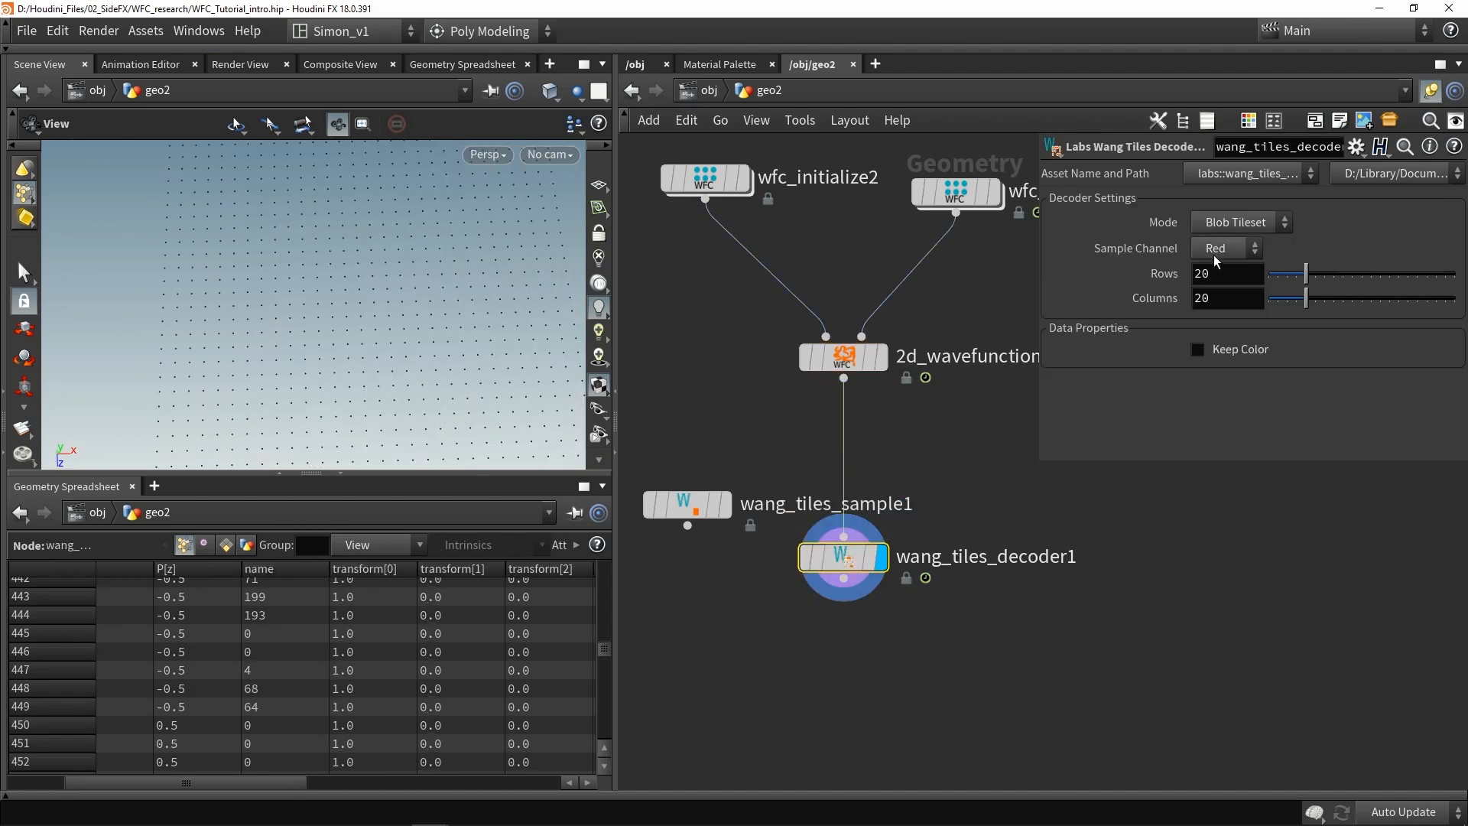
click(1227, 272)
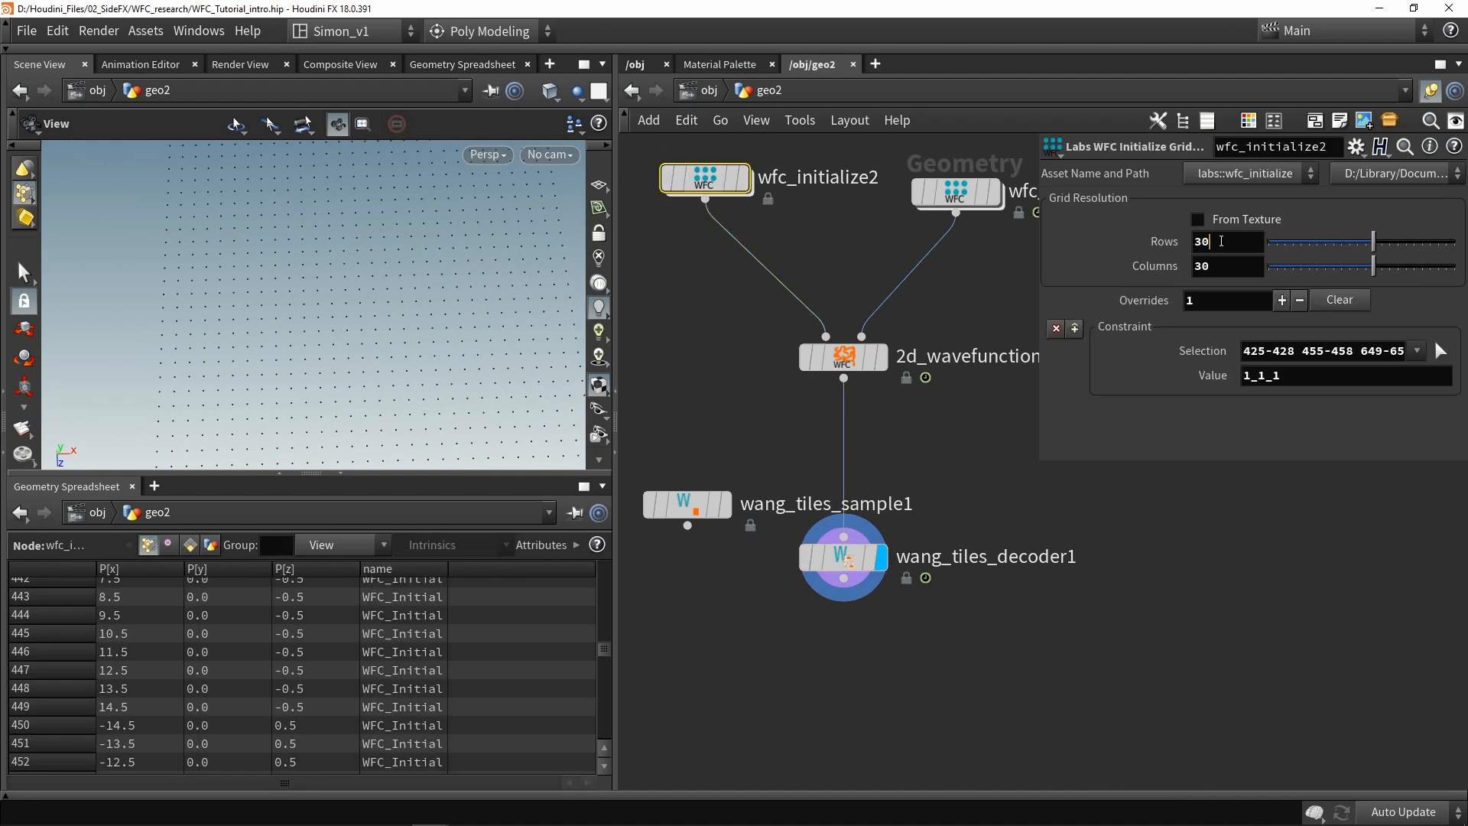
click(842, 555)
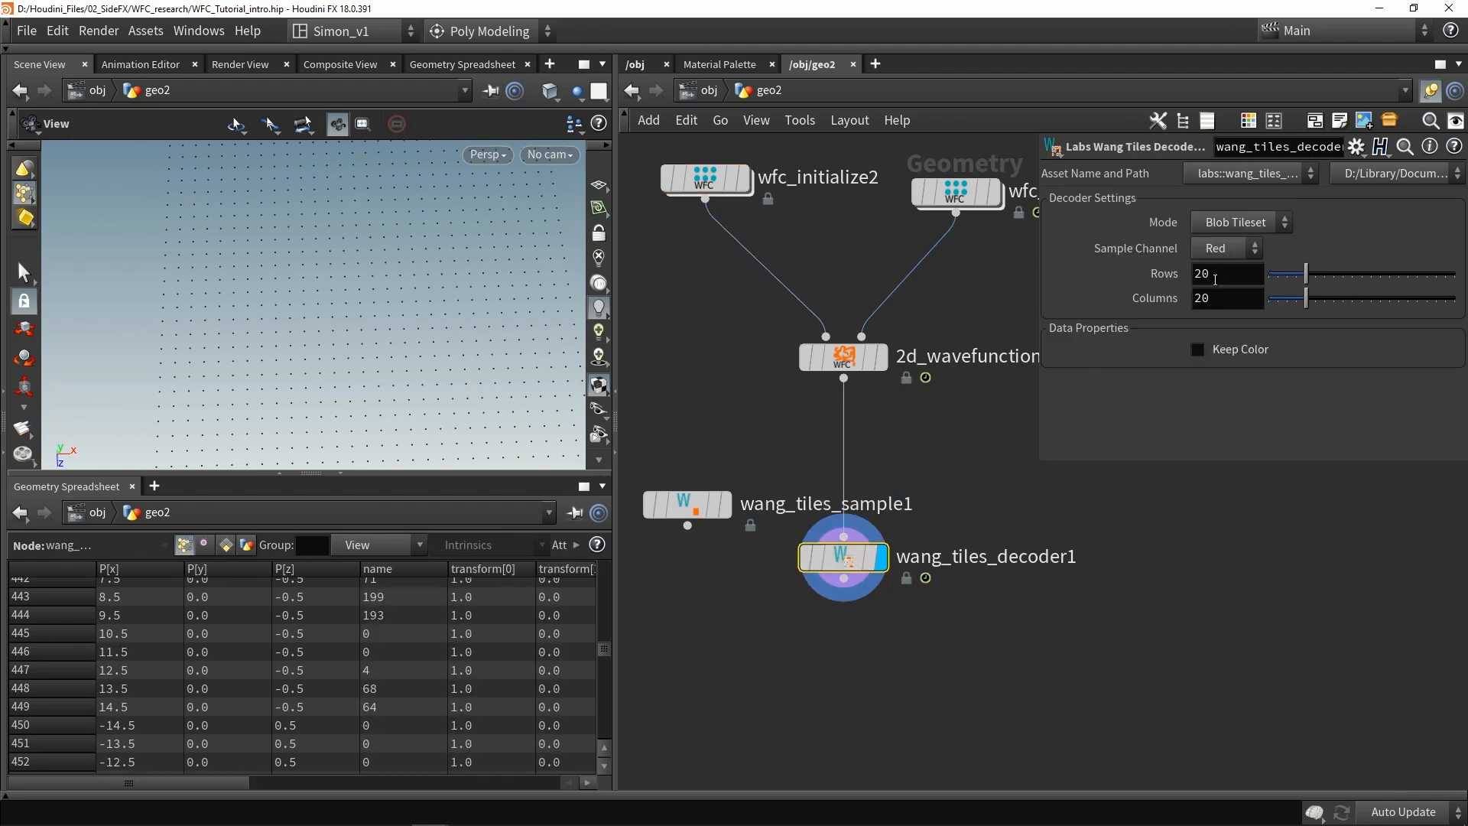
text(30)
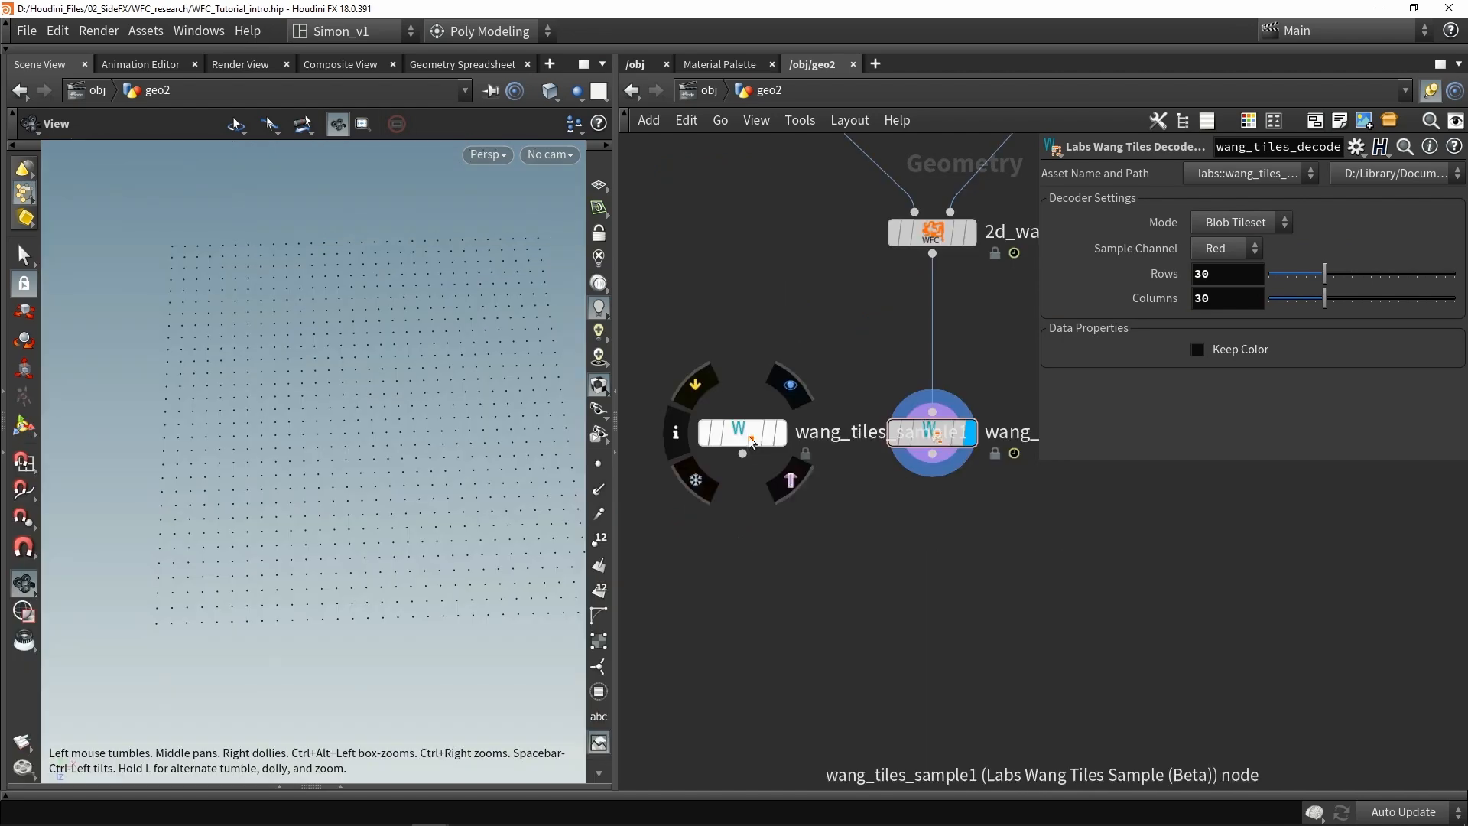
Step: Add a Copy to Points node and set its display flag to show the copied tiles
key(tab)
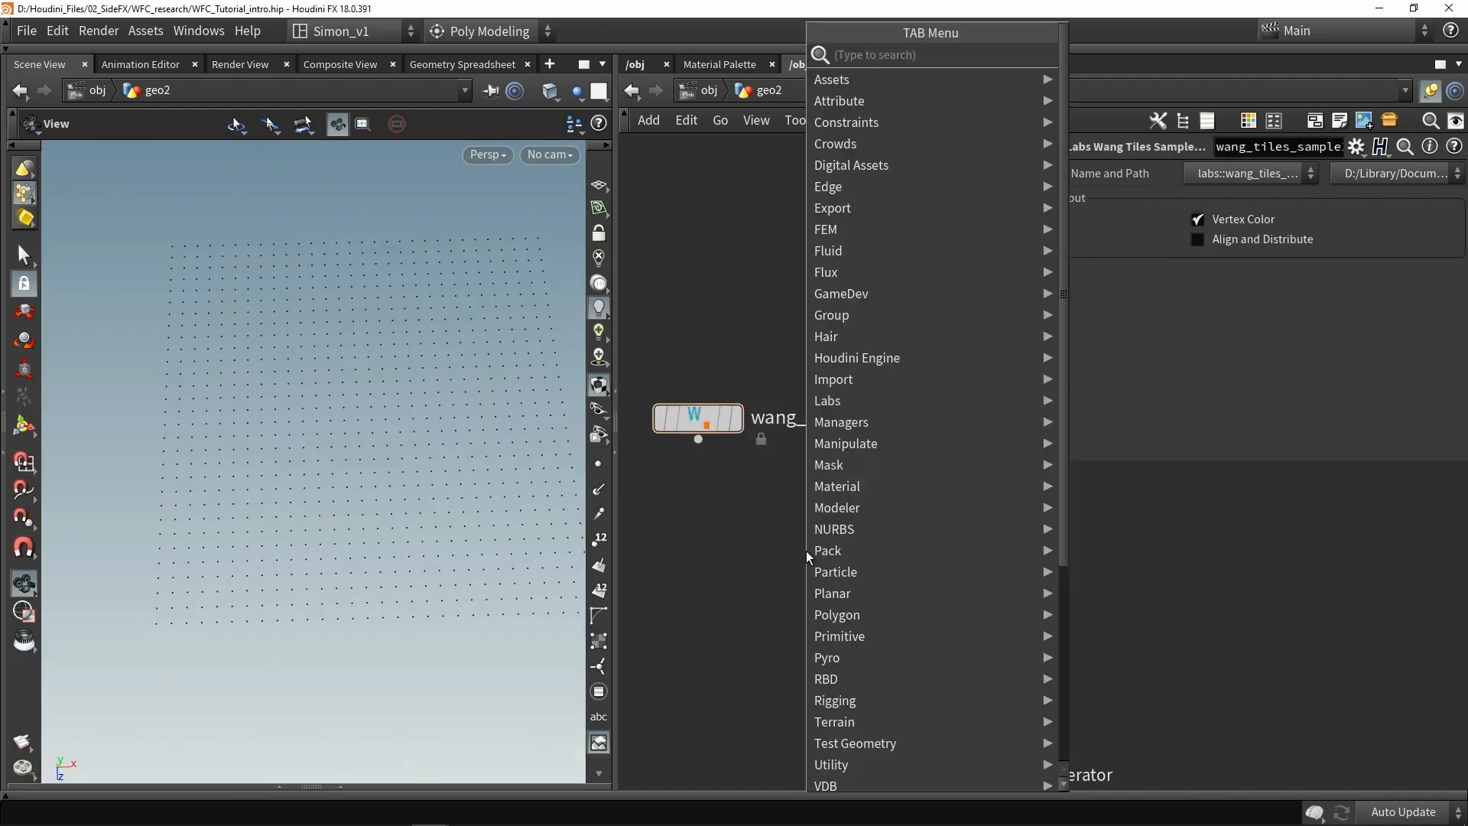
text(cop)
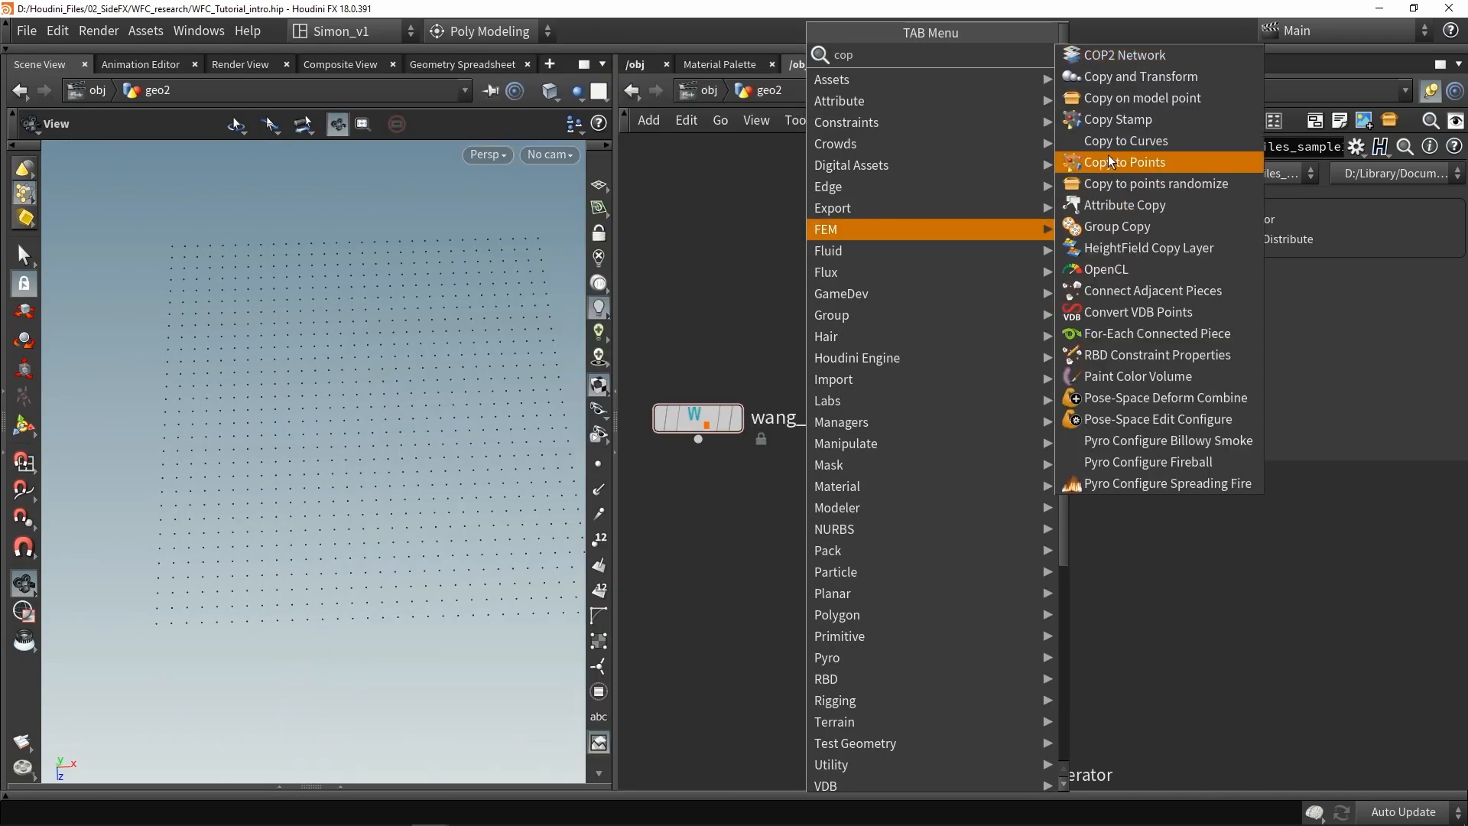
click(1123, 162)
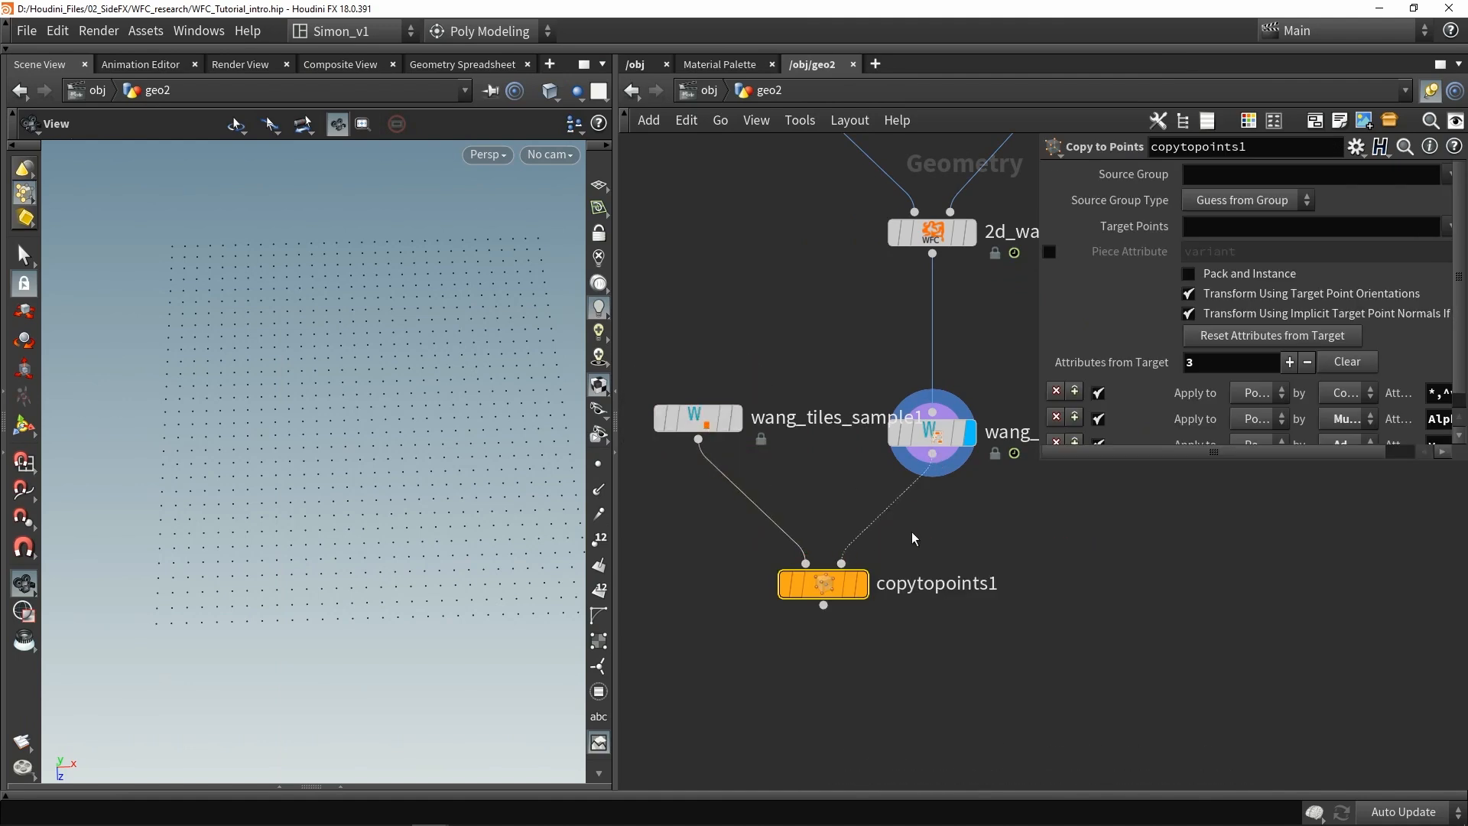
click(822, 584)
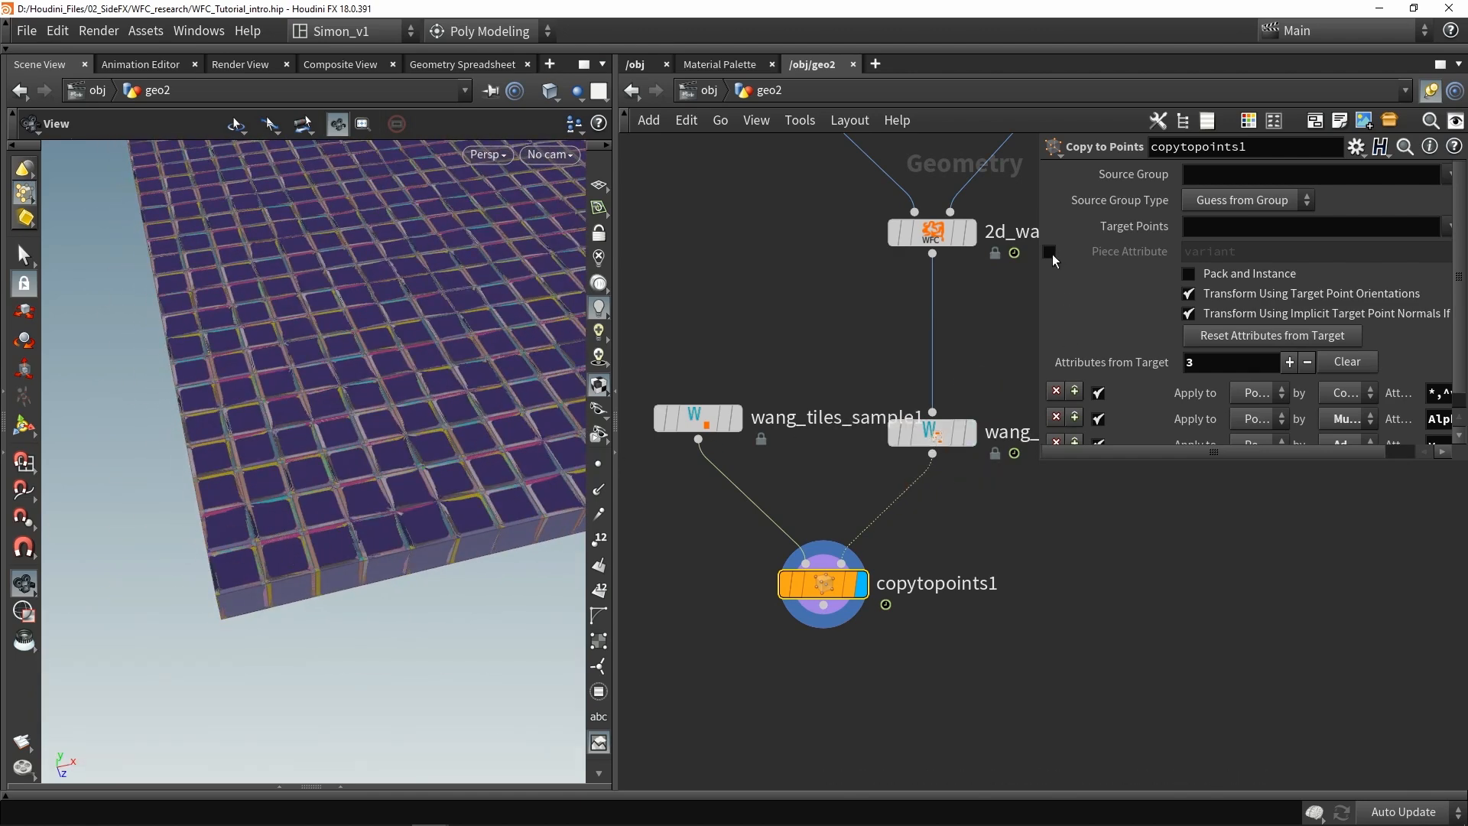
Step: Set the Copy to Points piece attribute to 'name' and orbit to inspect the maze walls
click(1050, 253)
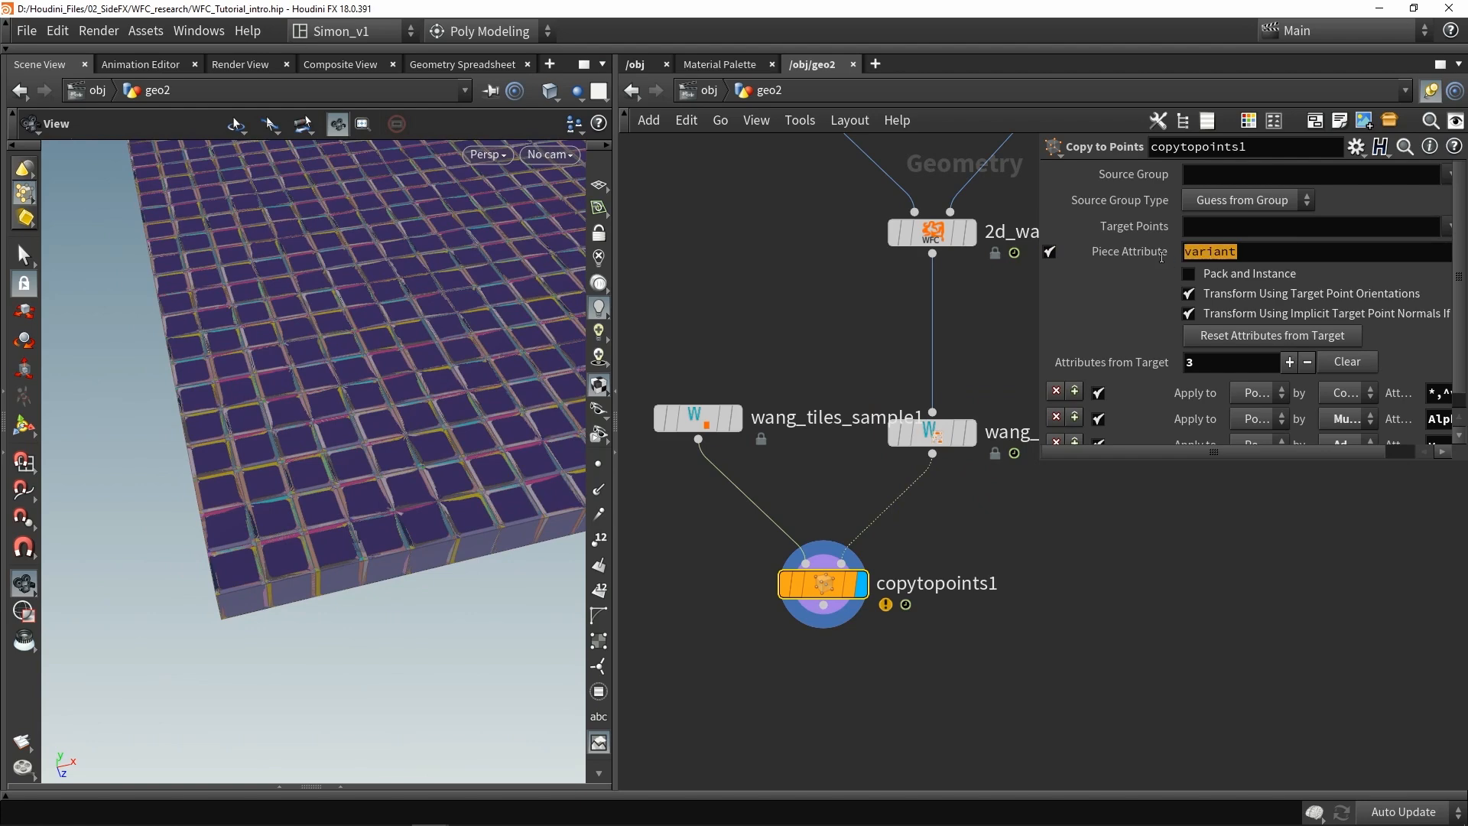
text(name)
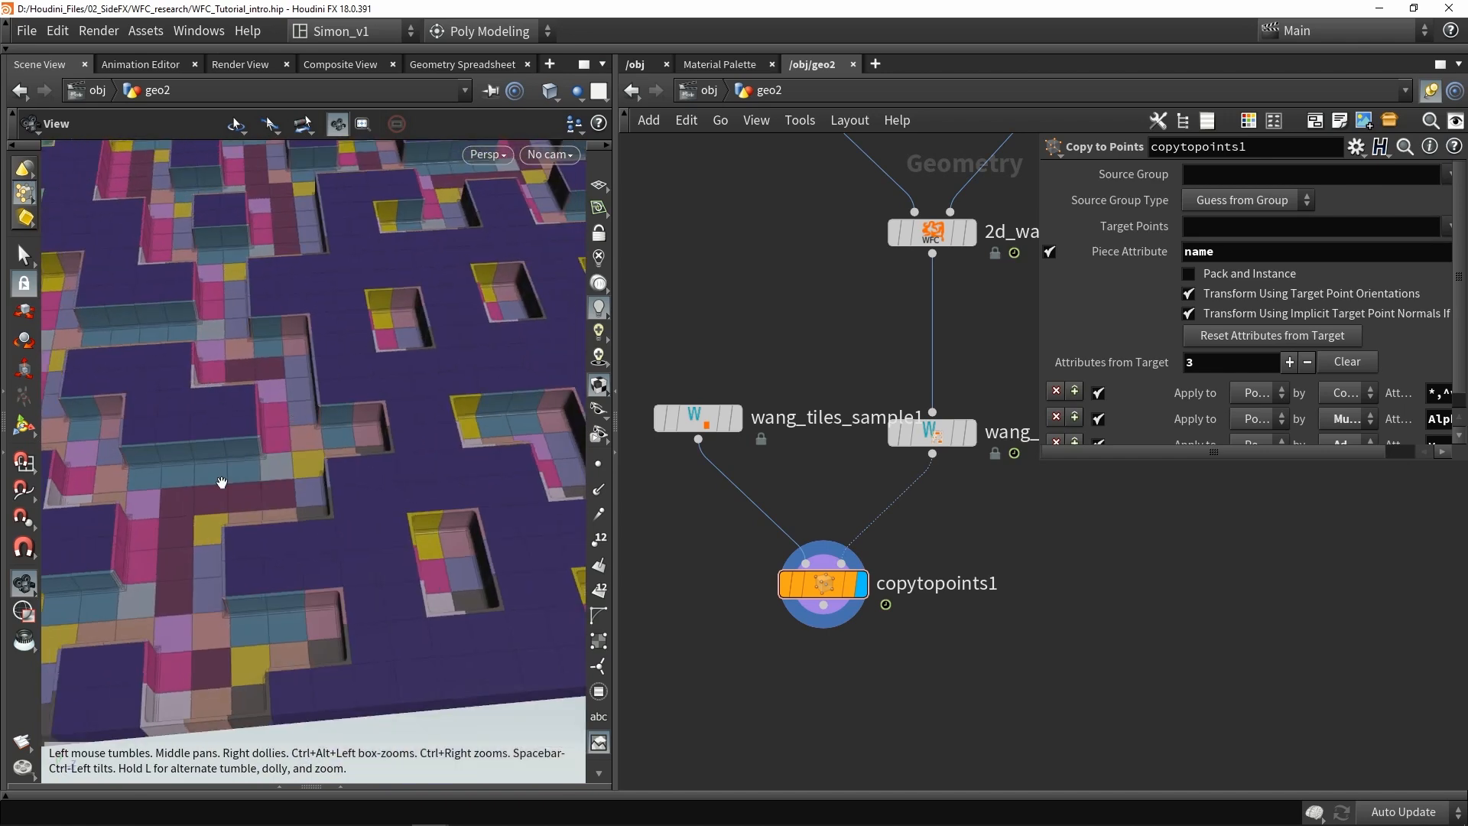
drag(221, 482, 283, 347)
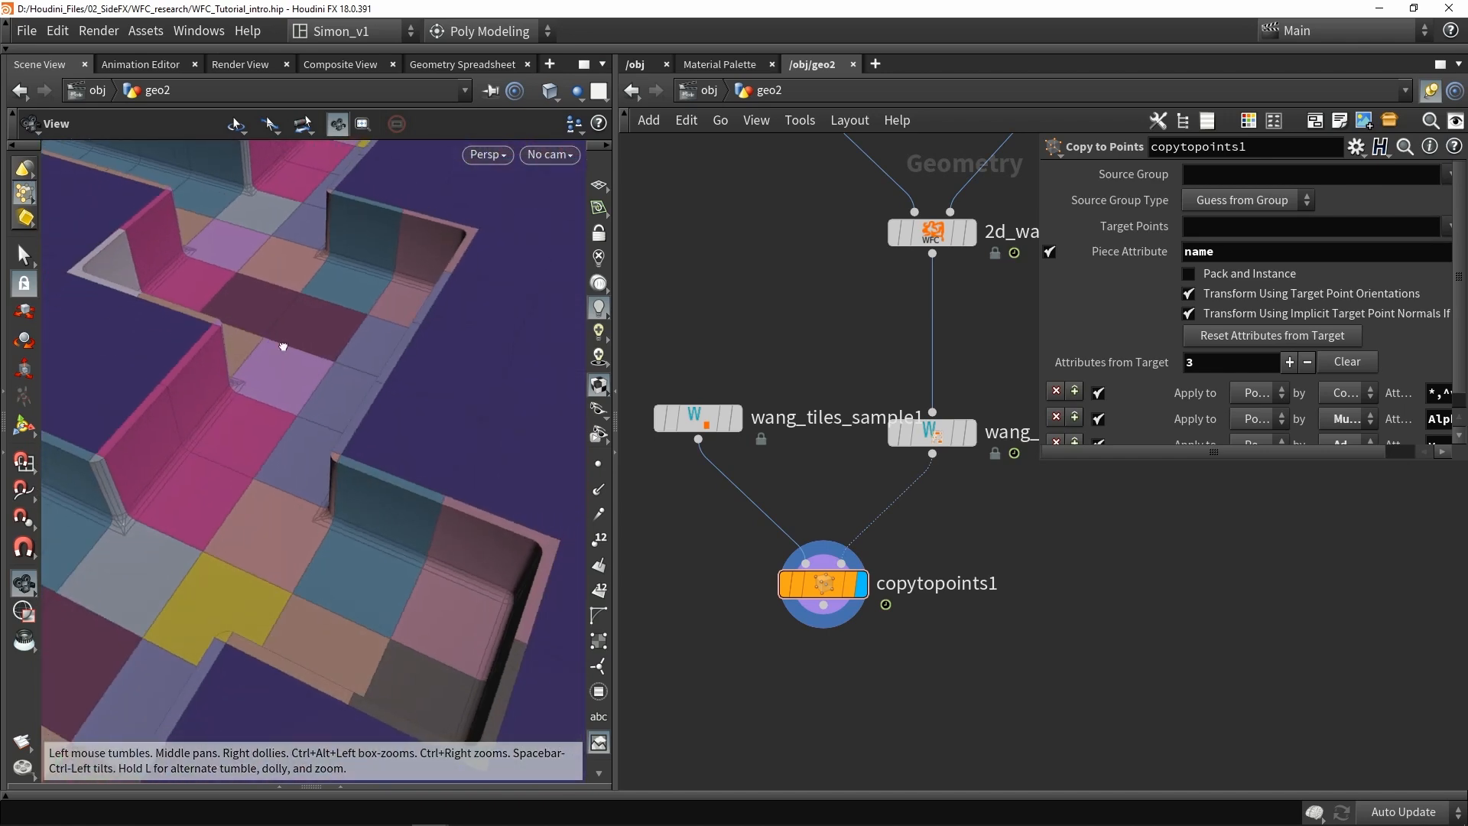
drag(280, 347, 349, 354)
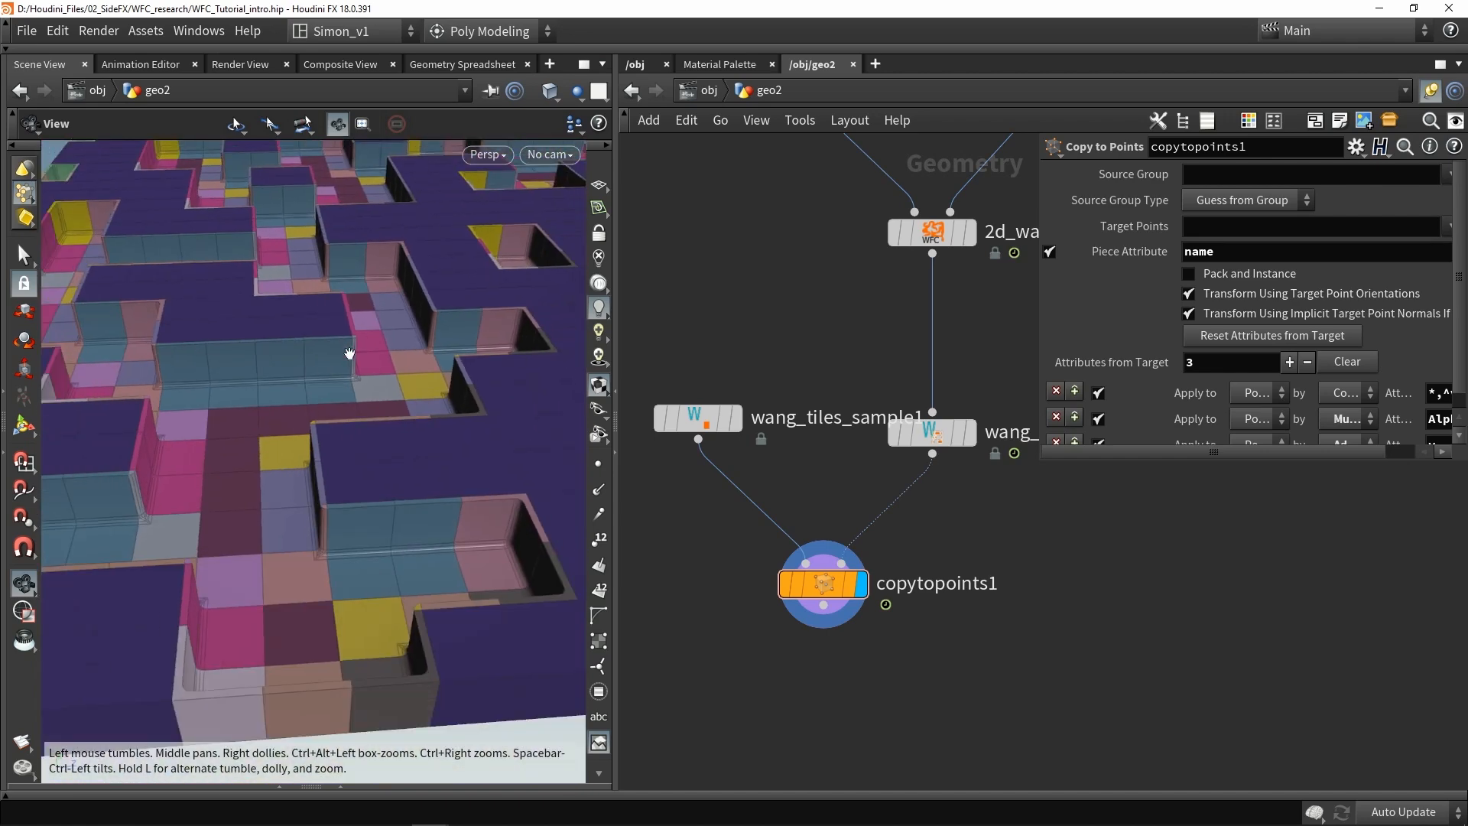
drag(350, 353, 354, 366)
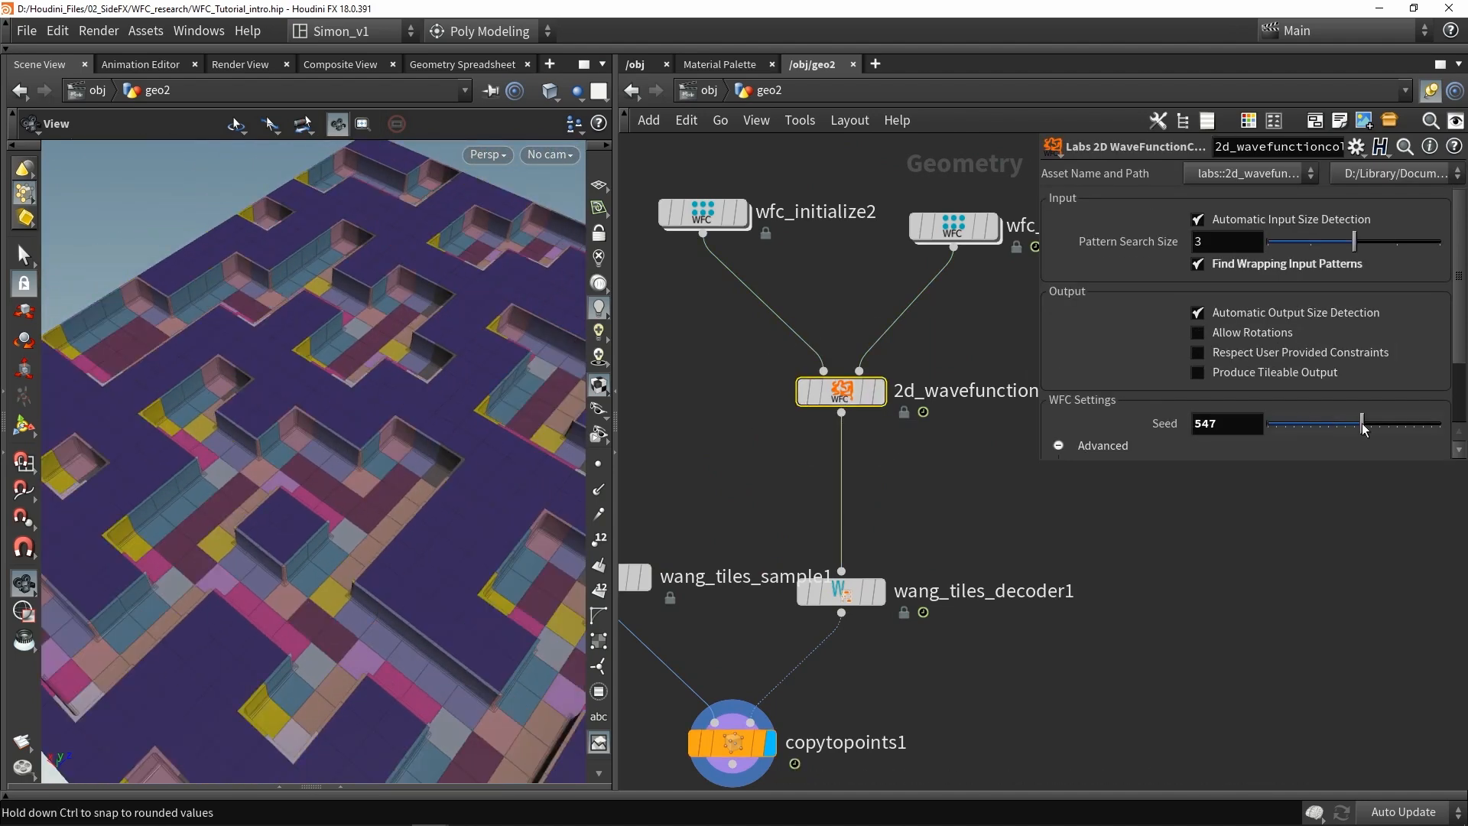
Step: Scrub the collapse Seed slider through several values to generate different maze layouts
drag(1360, 423, 1295, 423)
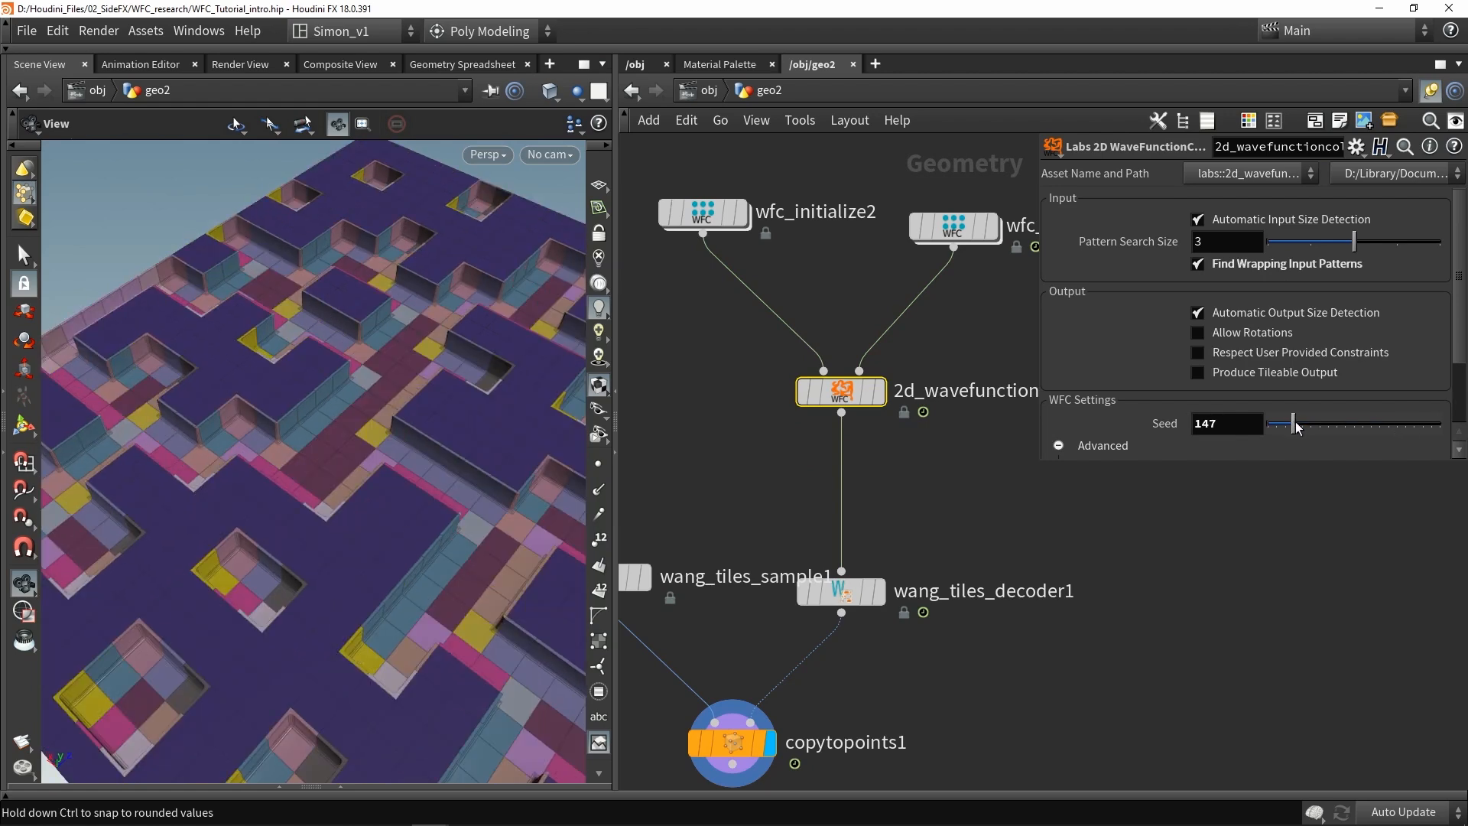
drag(1295, 423, 1427, 422)
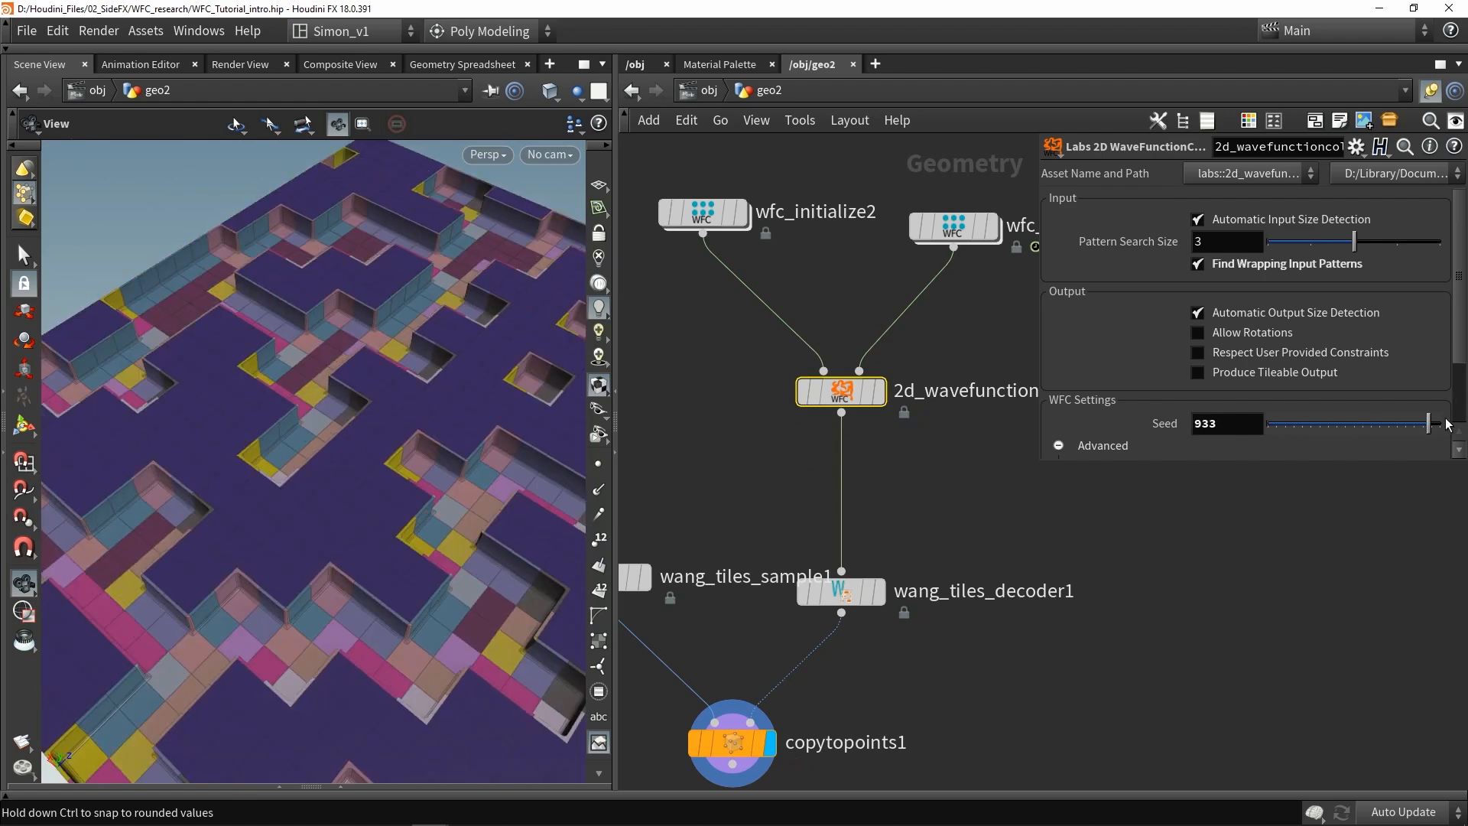
drag(1427, 423, 1455, 423)
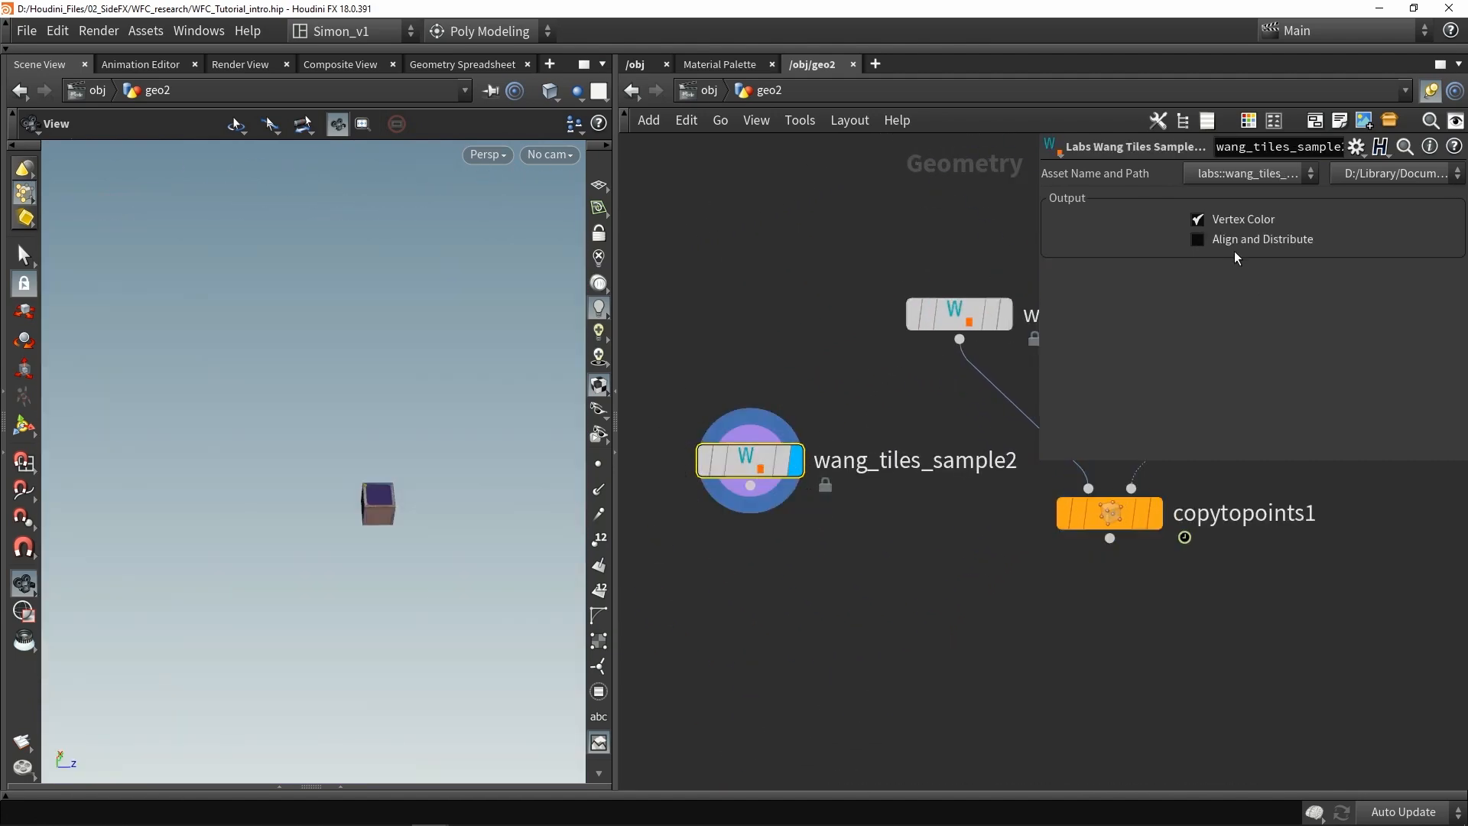
Step: Enable Align and Distribute on wang_tiles_sample2 and add a ROP FBX Output below it
click(1197, 238)
text(fbx)
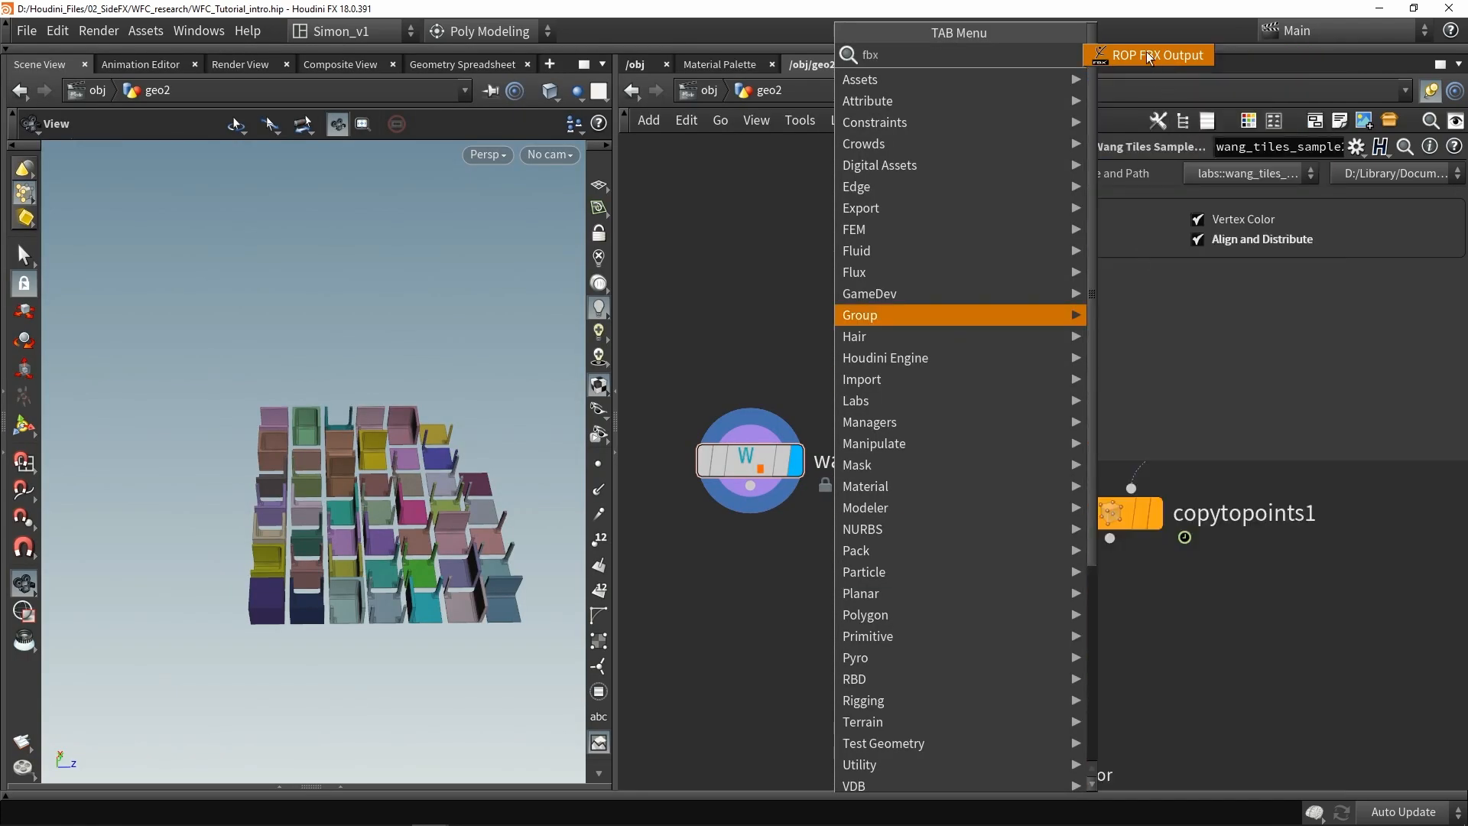
click(1155, 54)
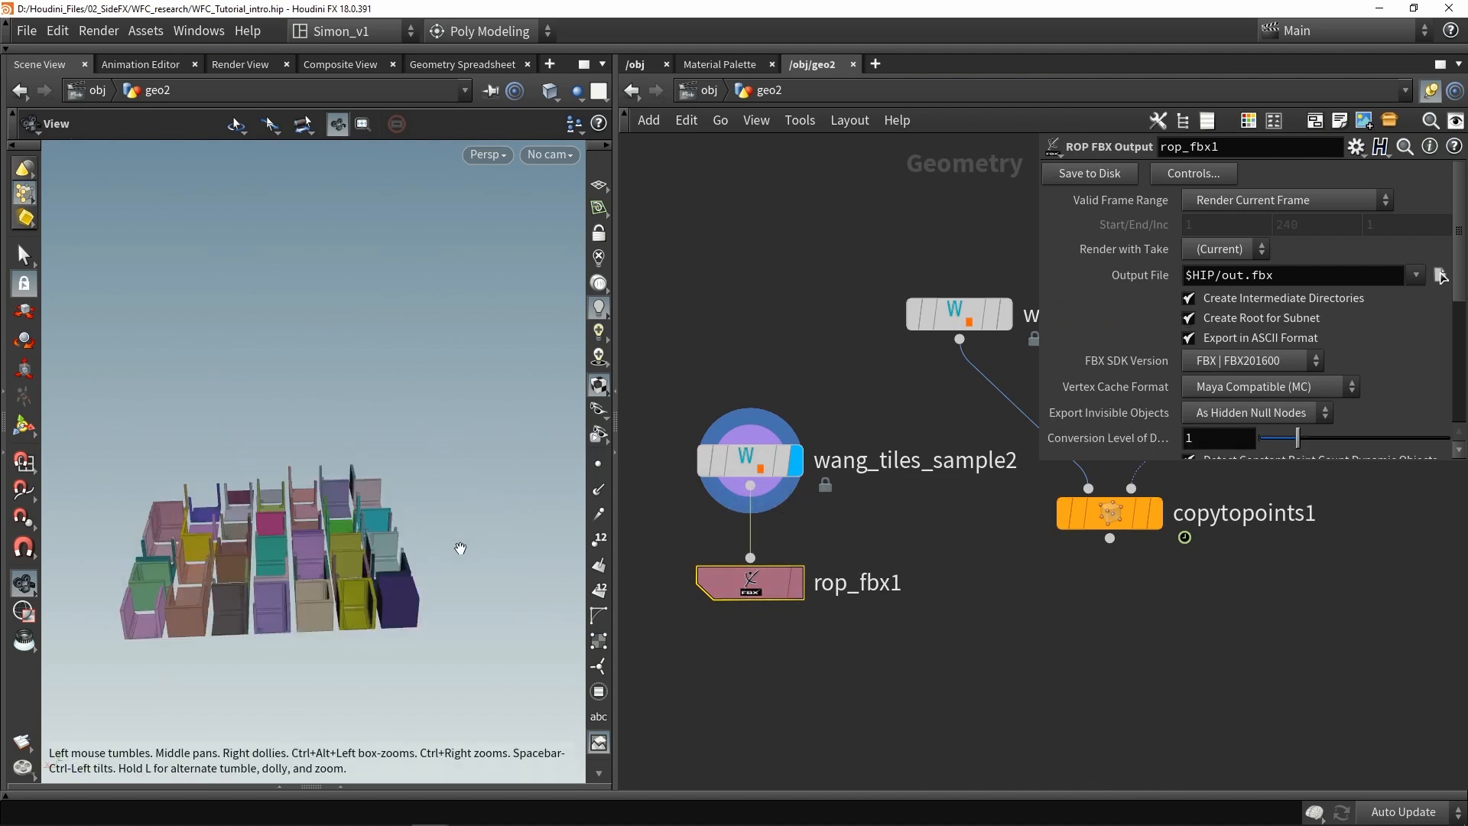
drag(459, 547, 341, 468)
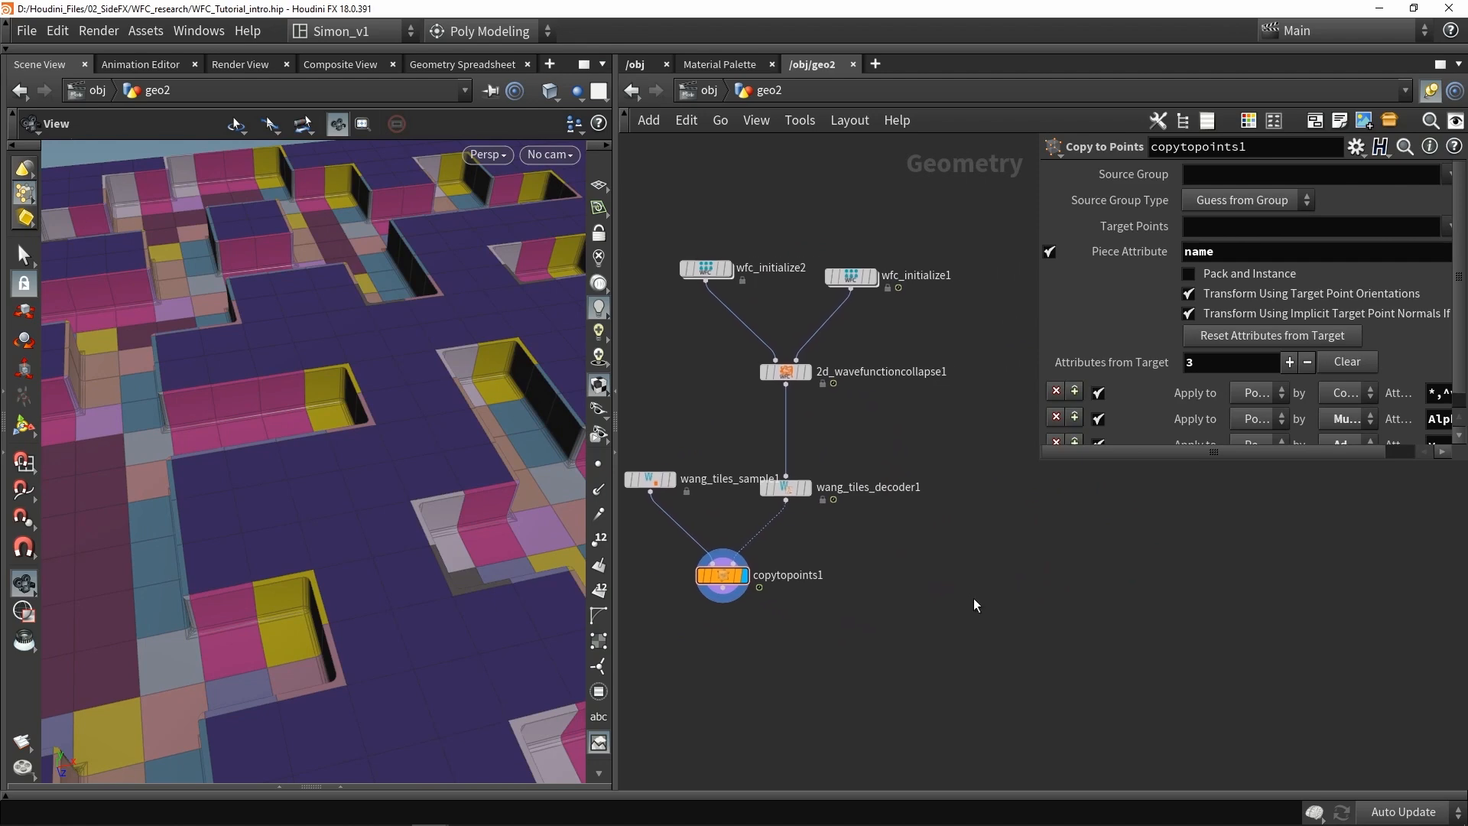
Step: Add a 20-by-20 Labs WFC Initialize Grid and wire it into a new WFC Sample Paint
key(tab)
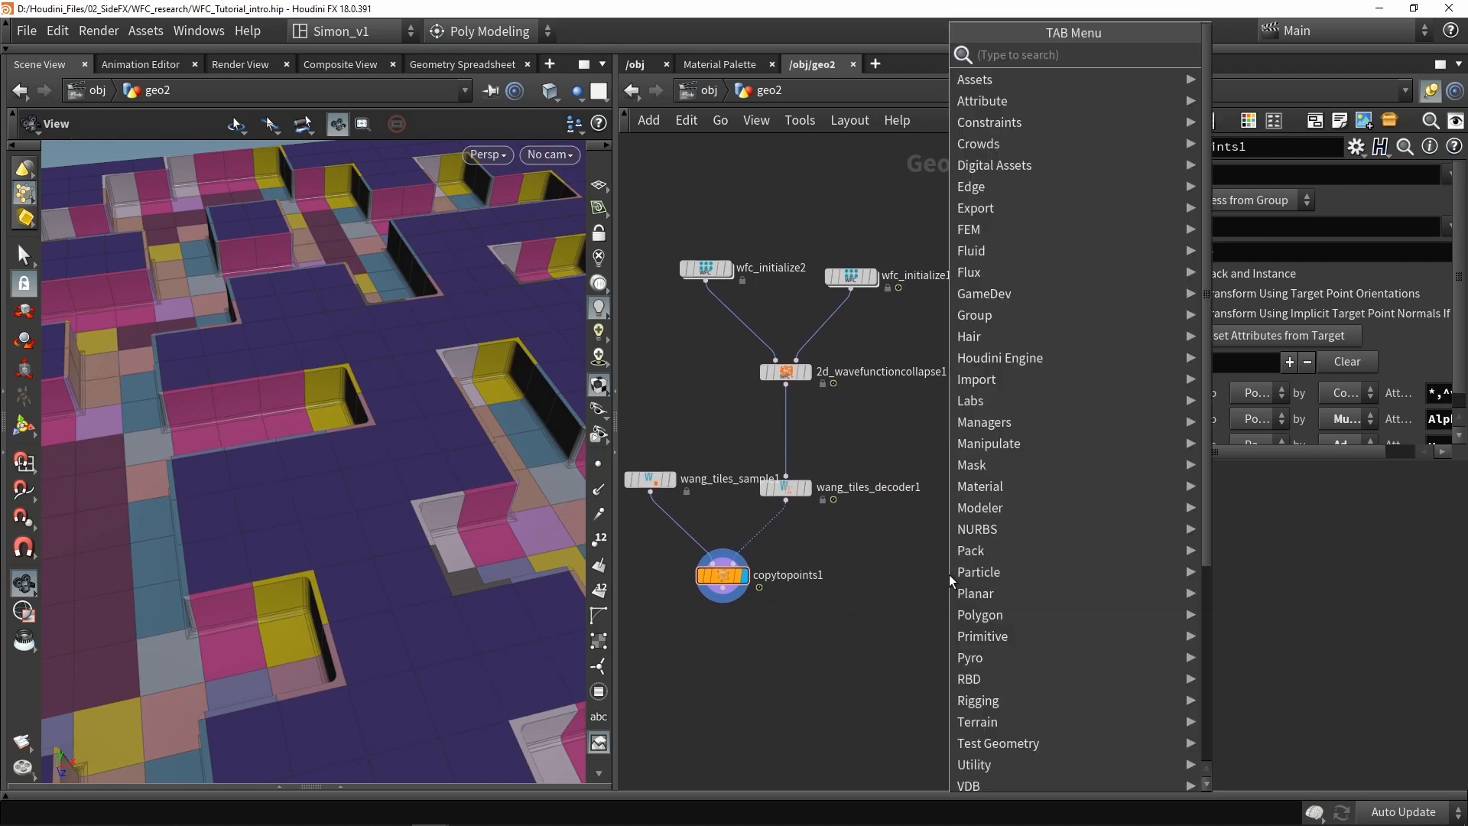
text(wfc)
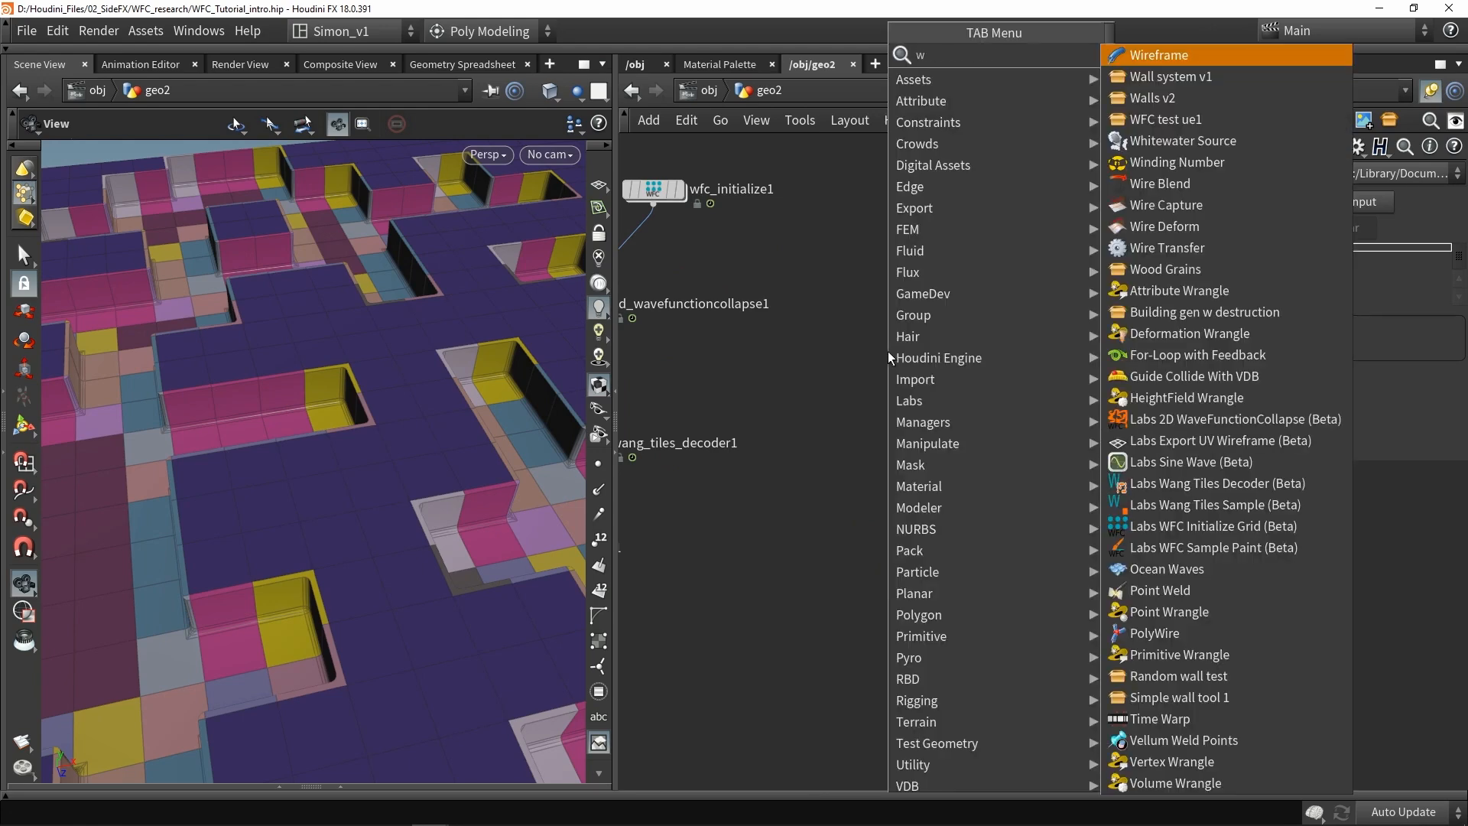
click(1213, 547)
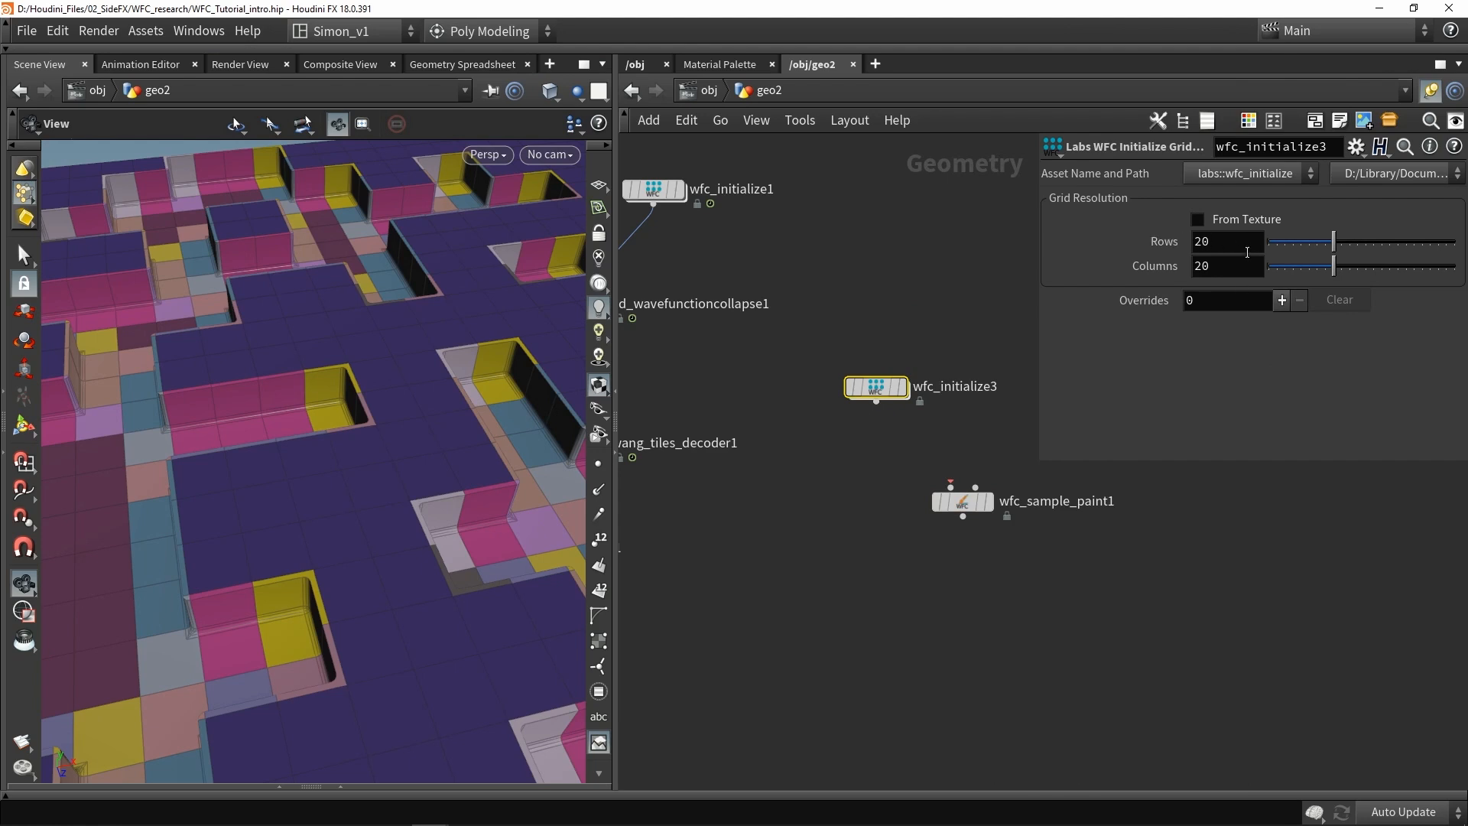
drag(876, 405, 950, 489)
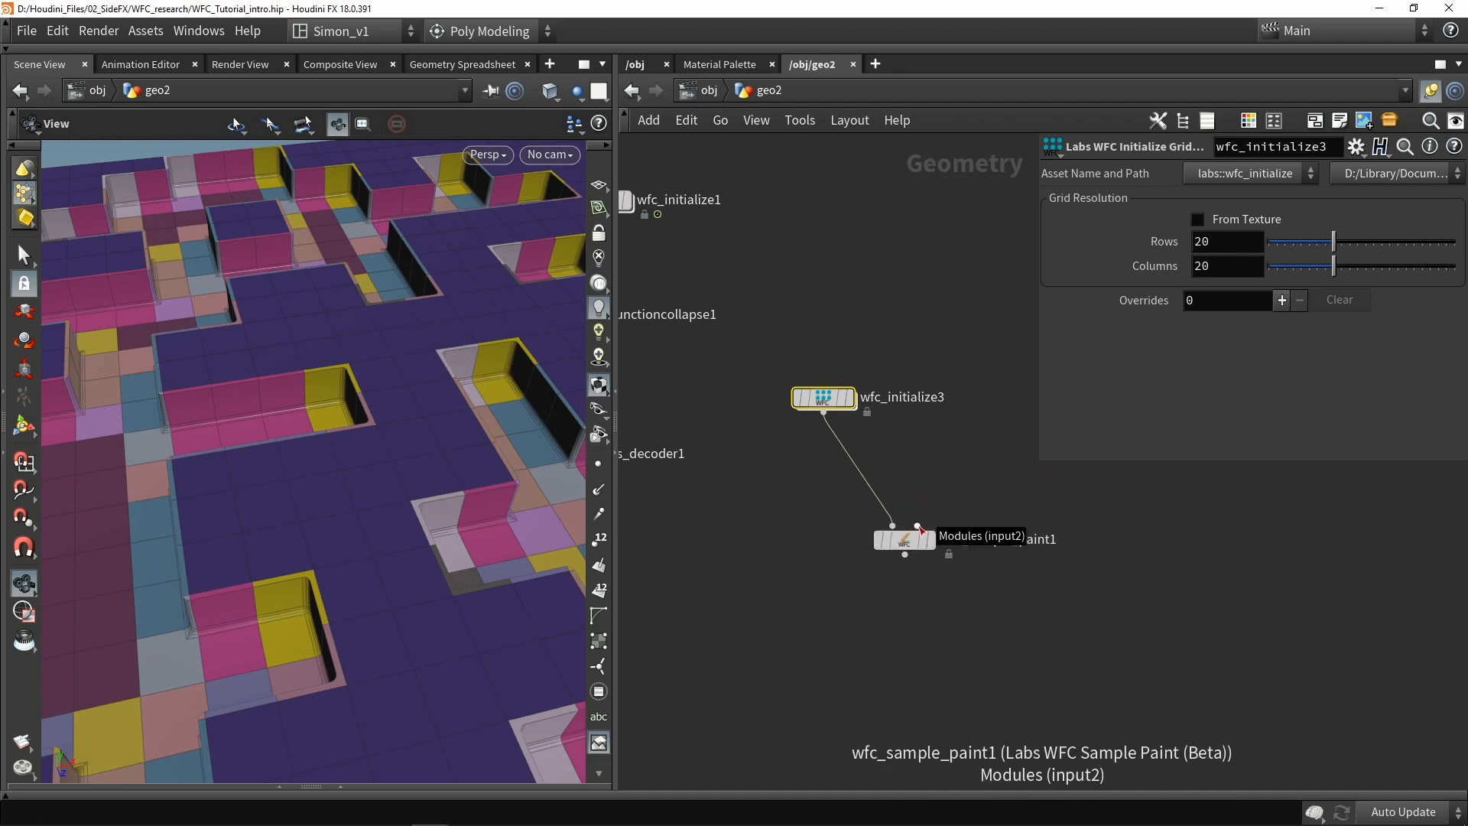
mouse_move(954, 499)
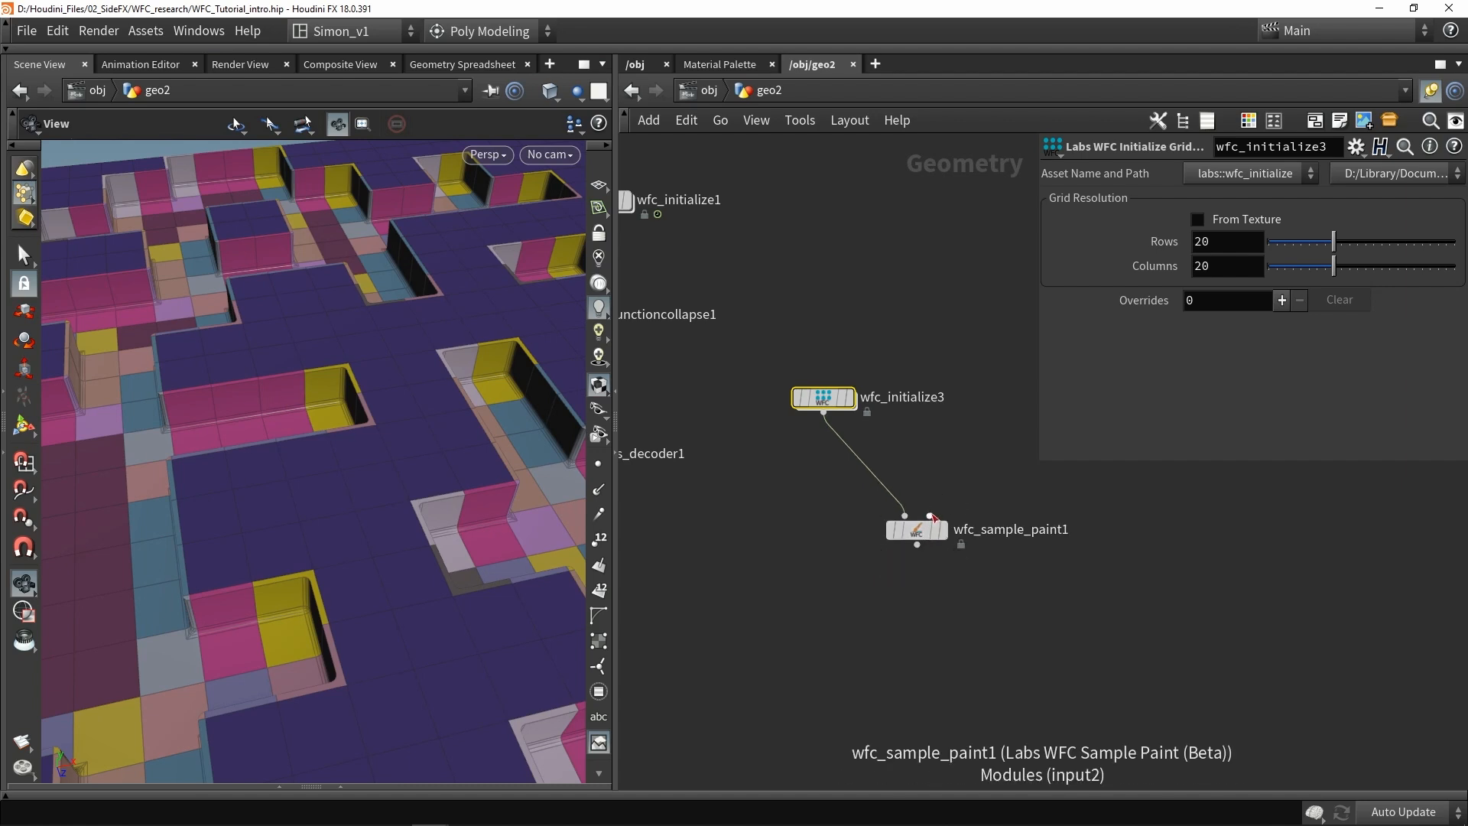
Step: Add a Labs Wang Tiles Sample as wfc_sample_paint1's second input and set its display flag
key(tab)
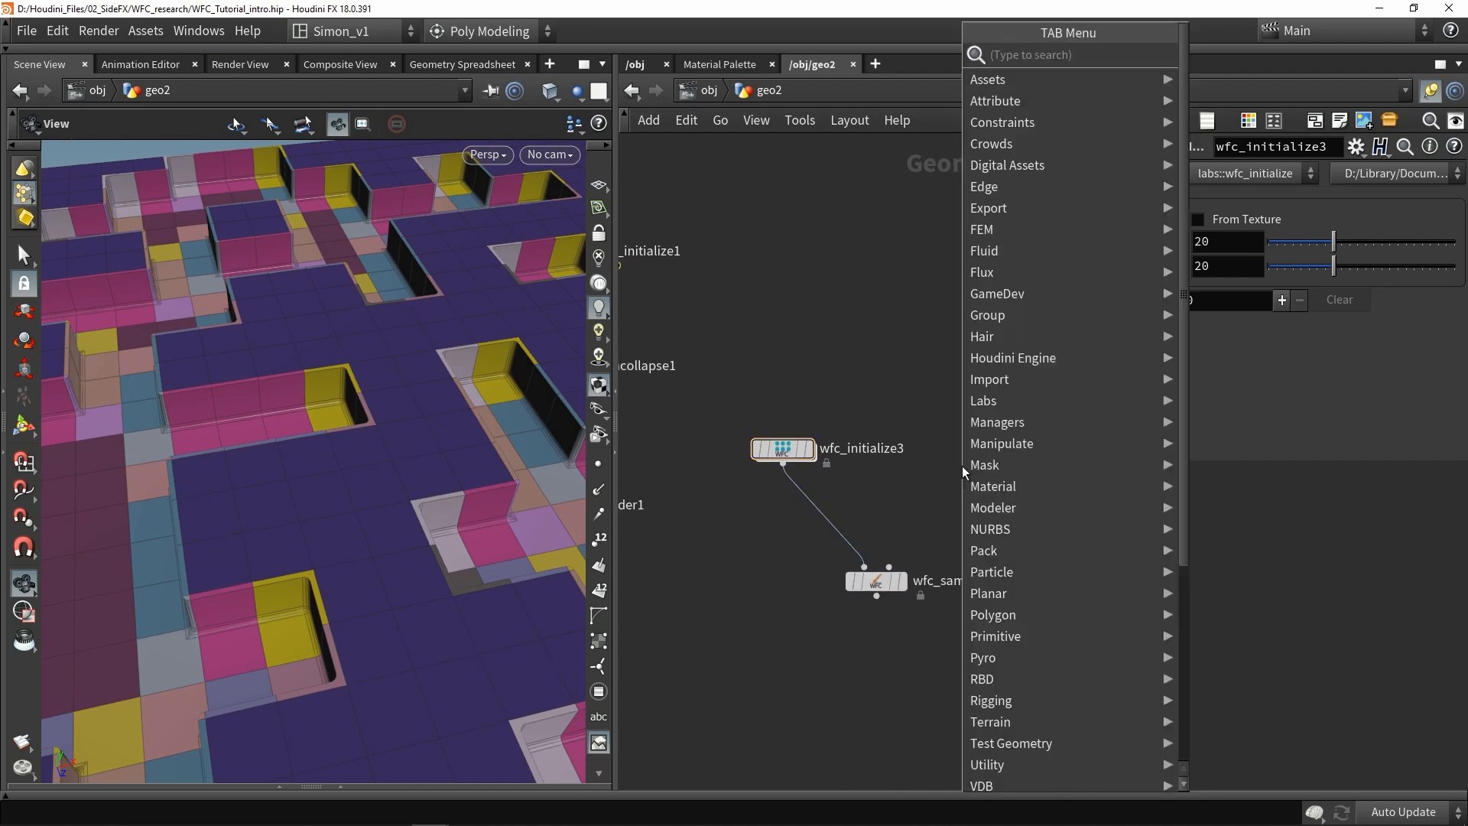
text(w)
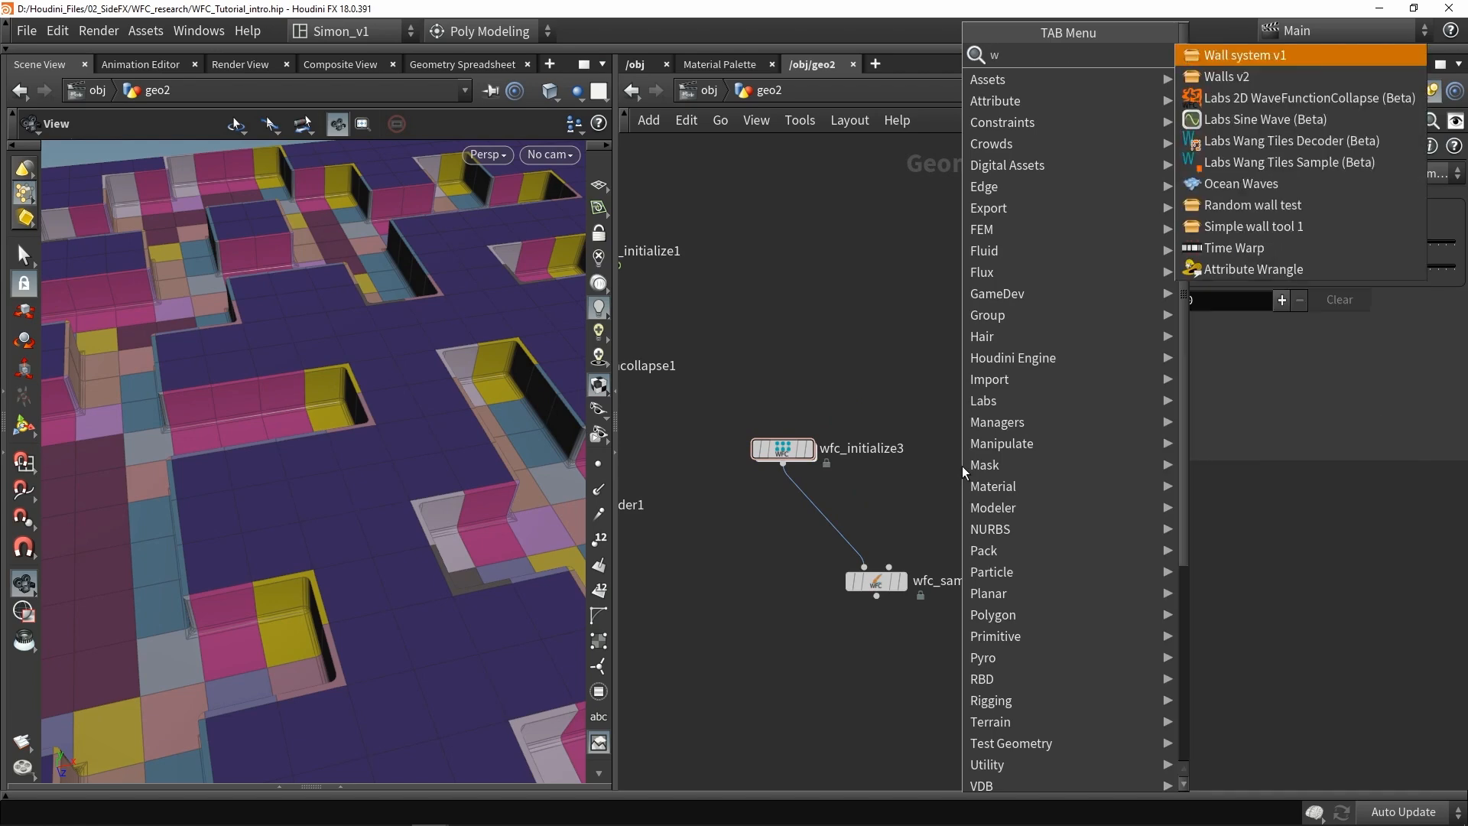
text(ang)
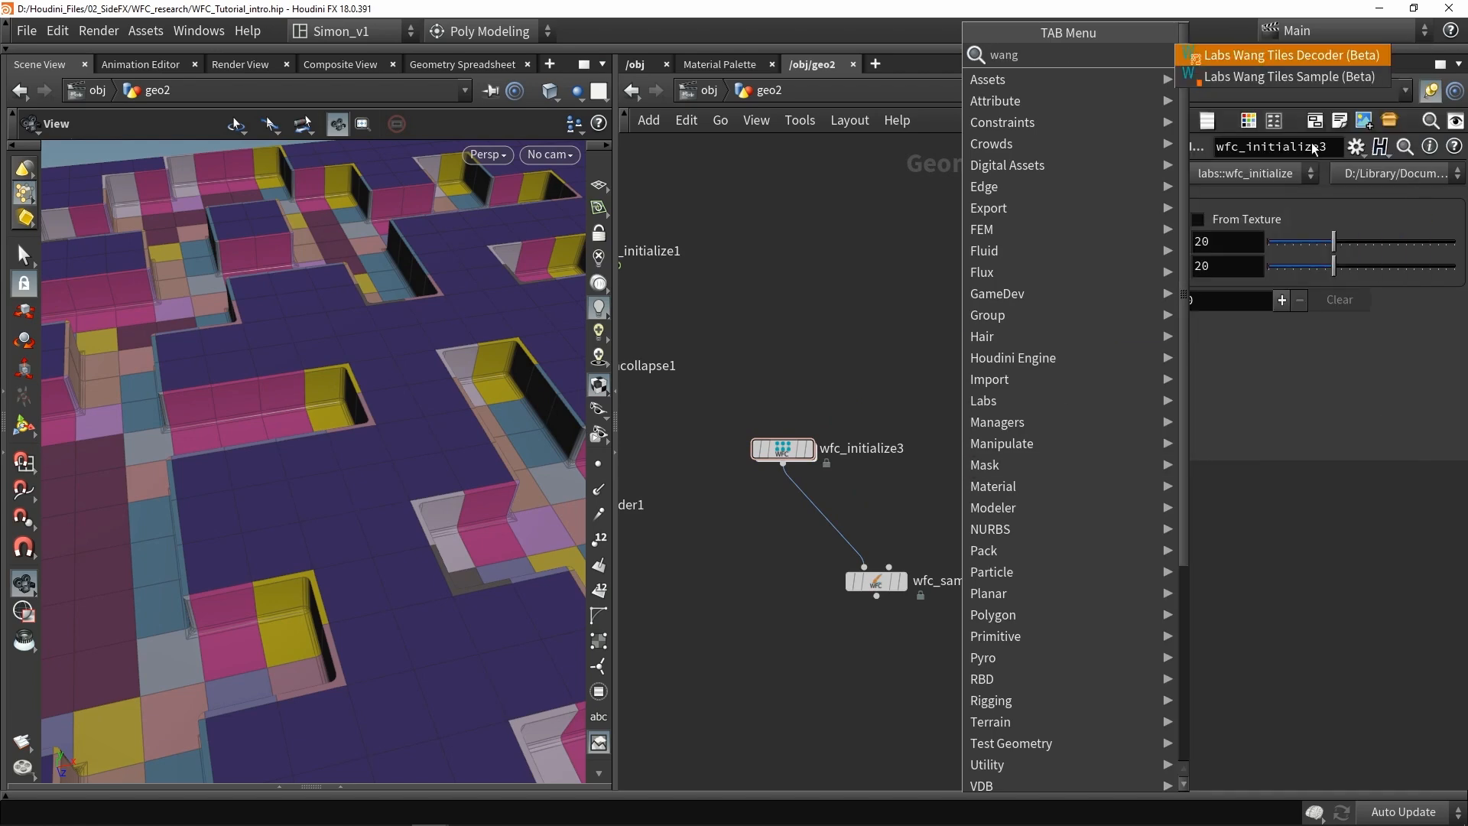
click(1288, 76)
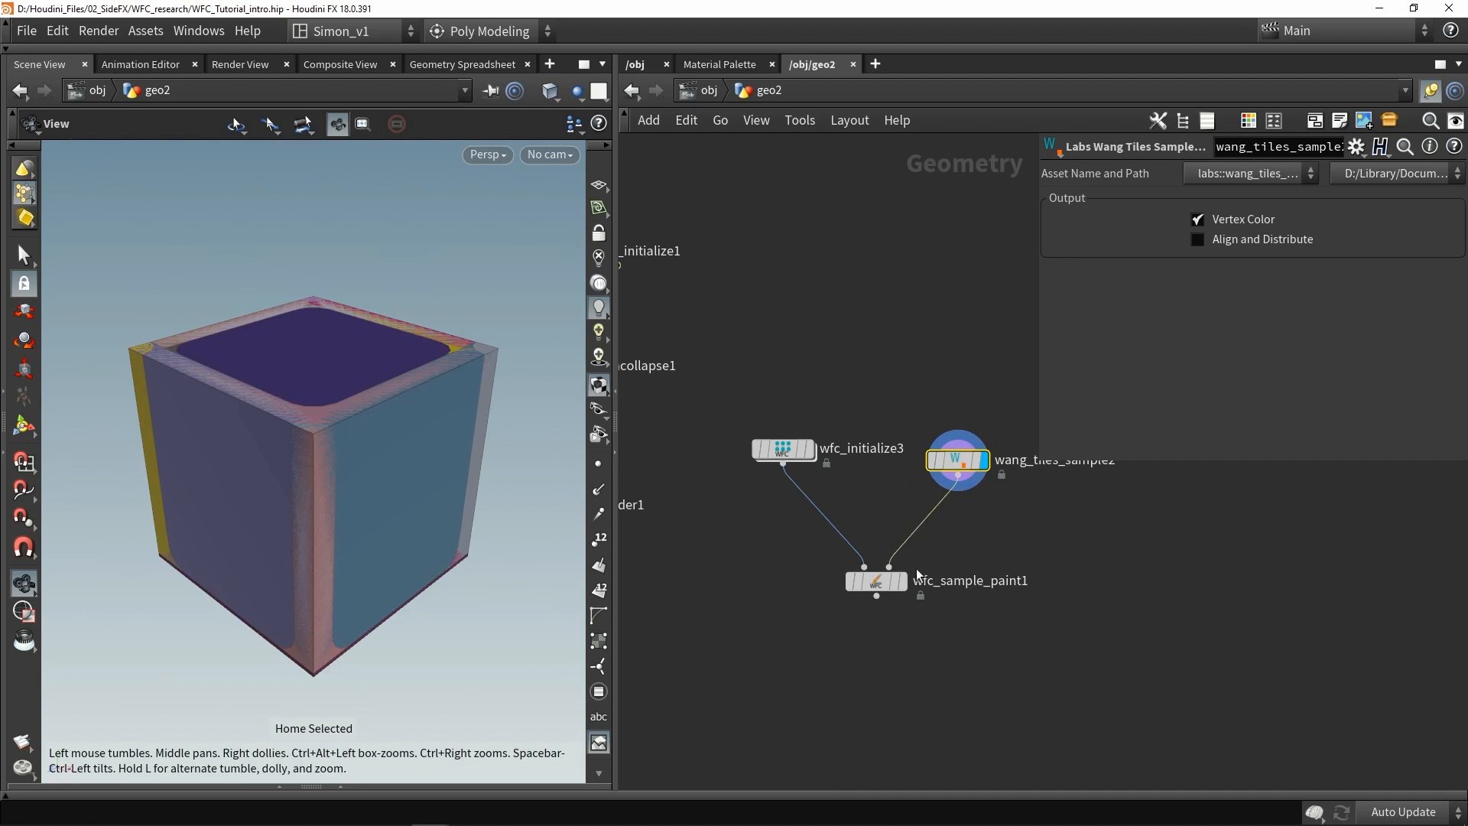
click(876, 580)
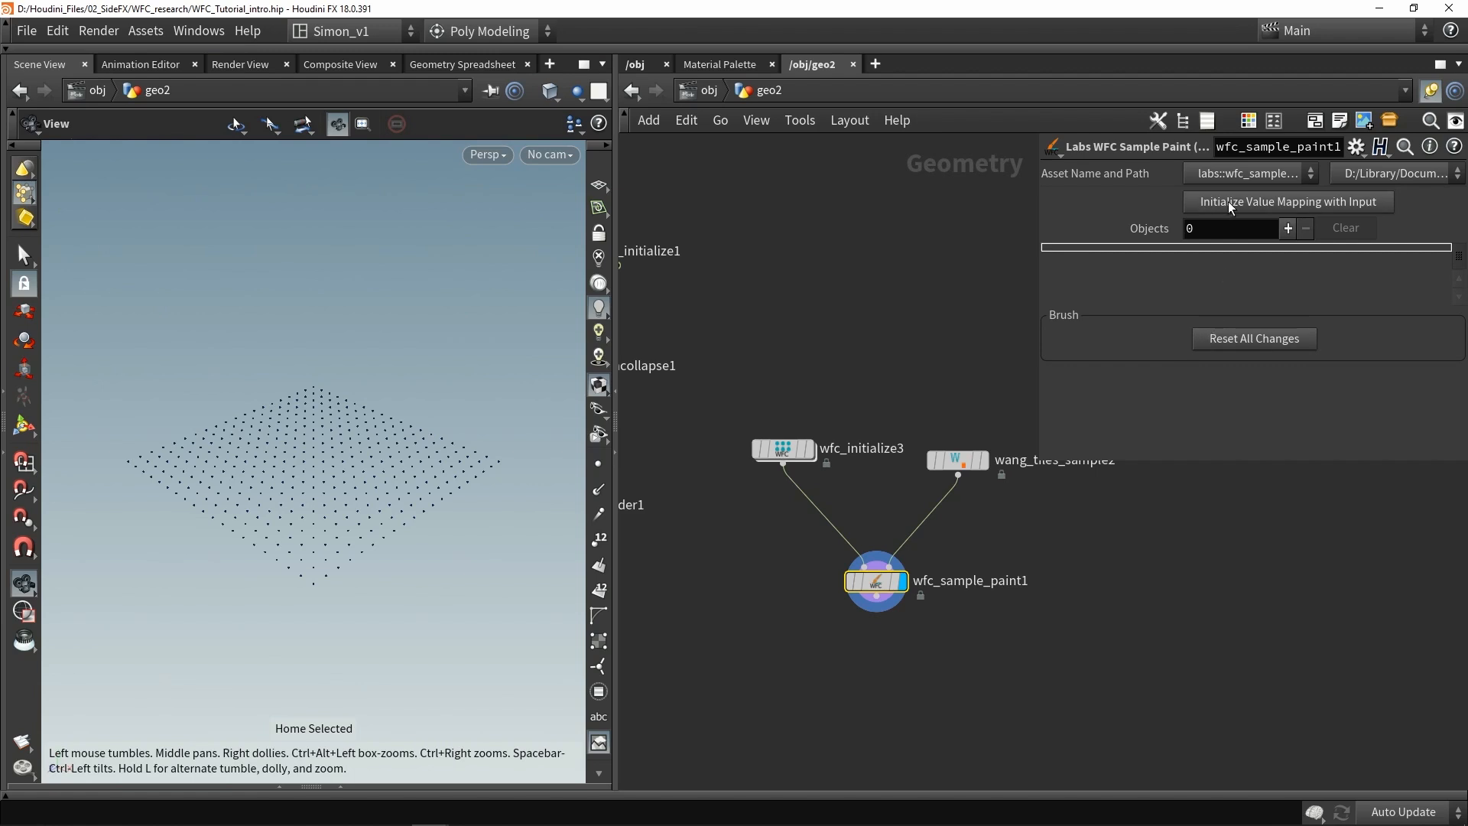
Step: Initialize value mapping from the 47 input tiles, then paint tiles using value 23
click(1285, 201)
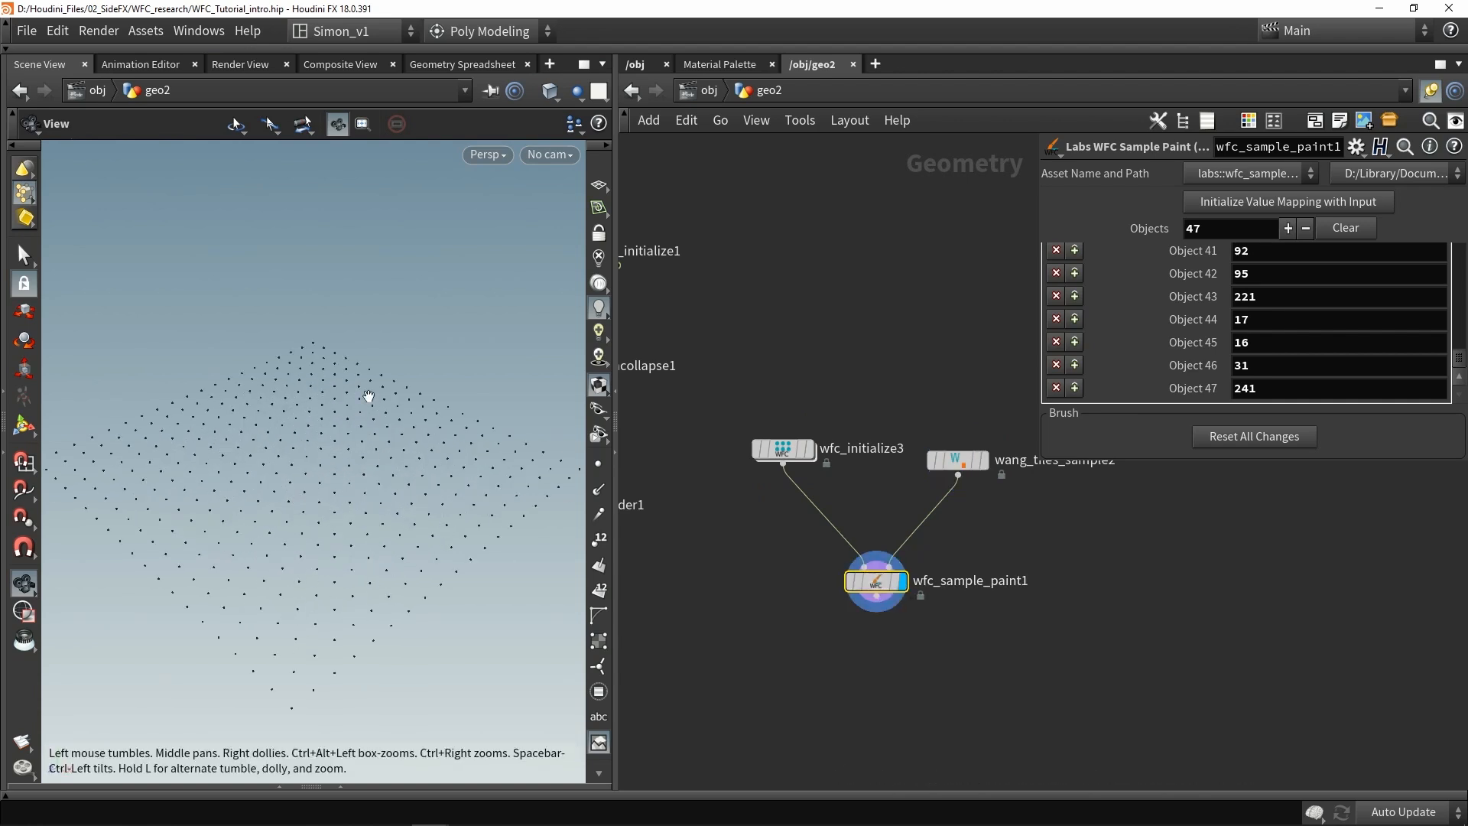
mouse_move(334, 510)
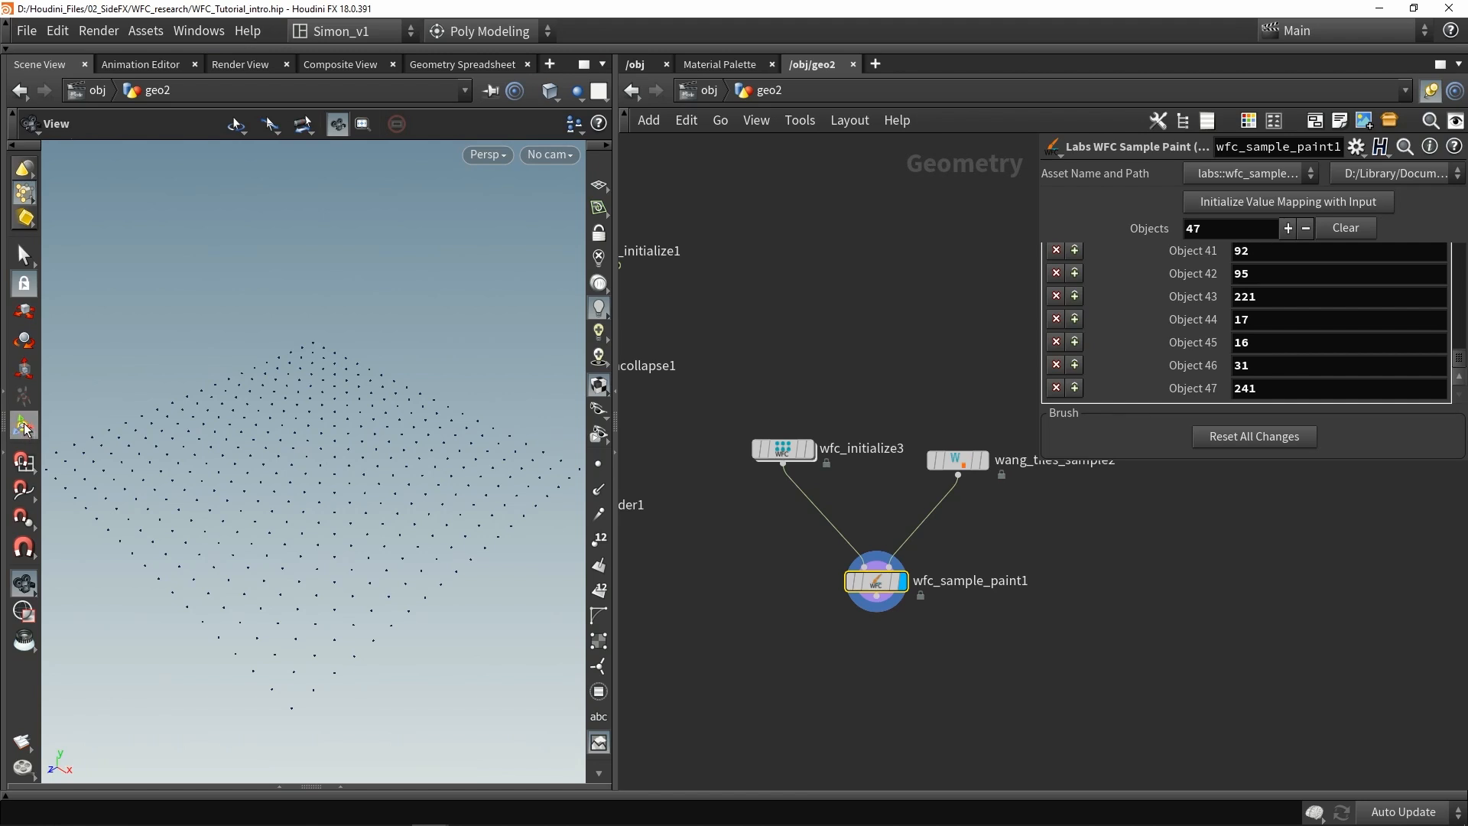
click(22, 424)
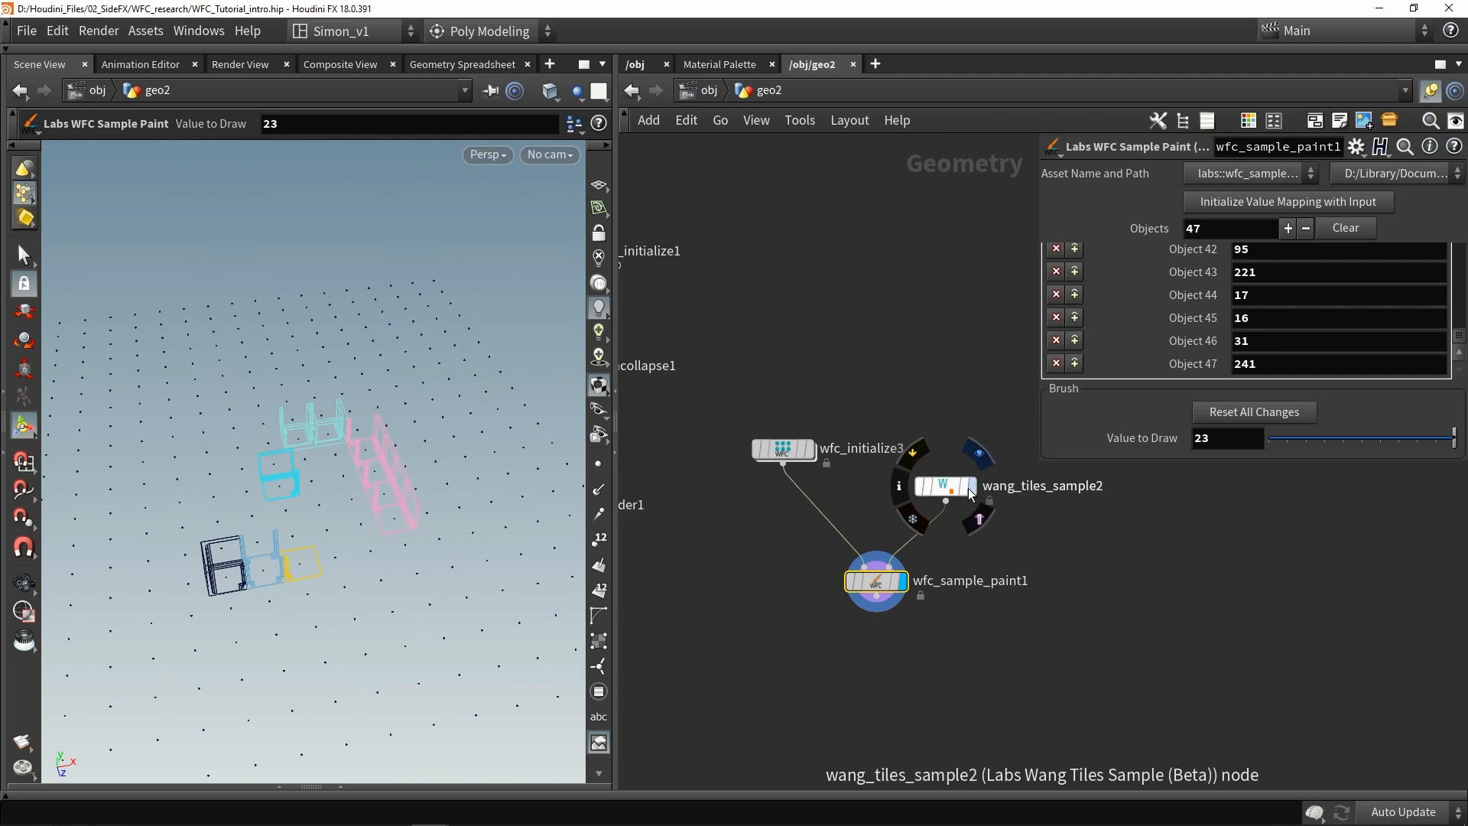
Step: Preview wang_tiles_sample2 on its own, showing a single tile
click(943, 486)
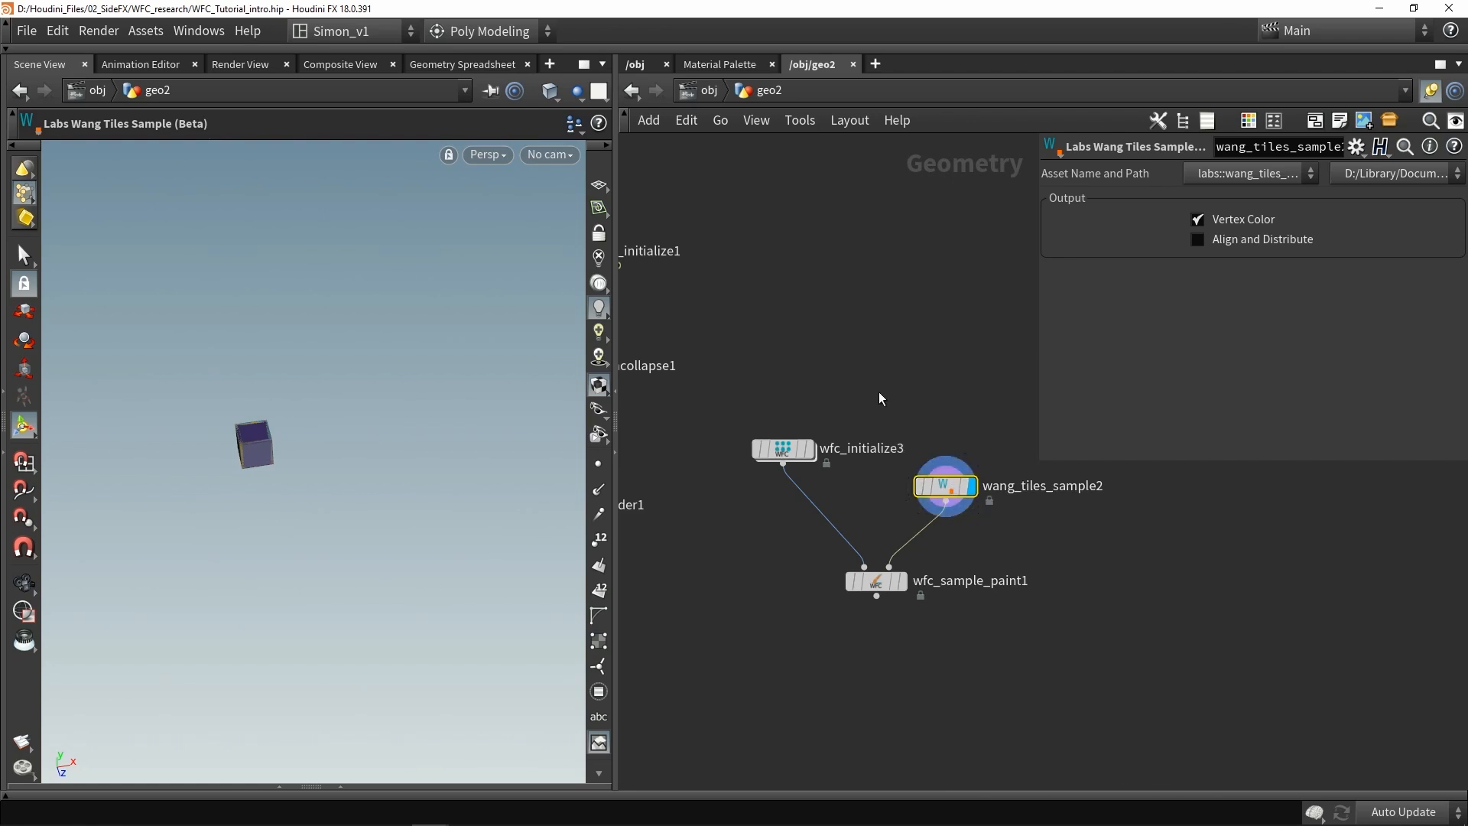
mouse_move(905, 543)
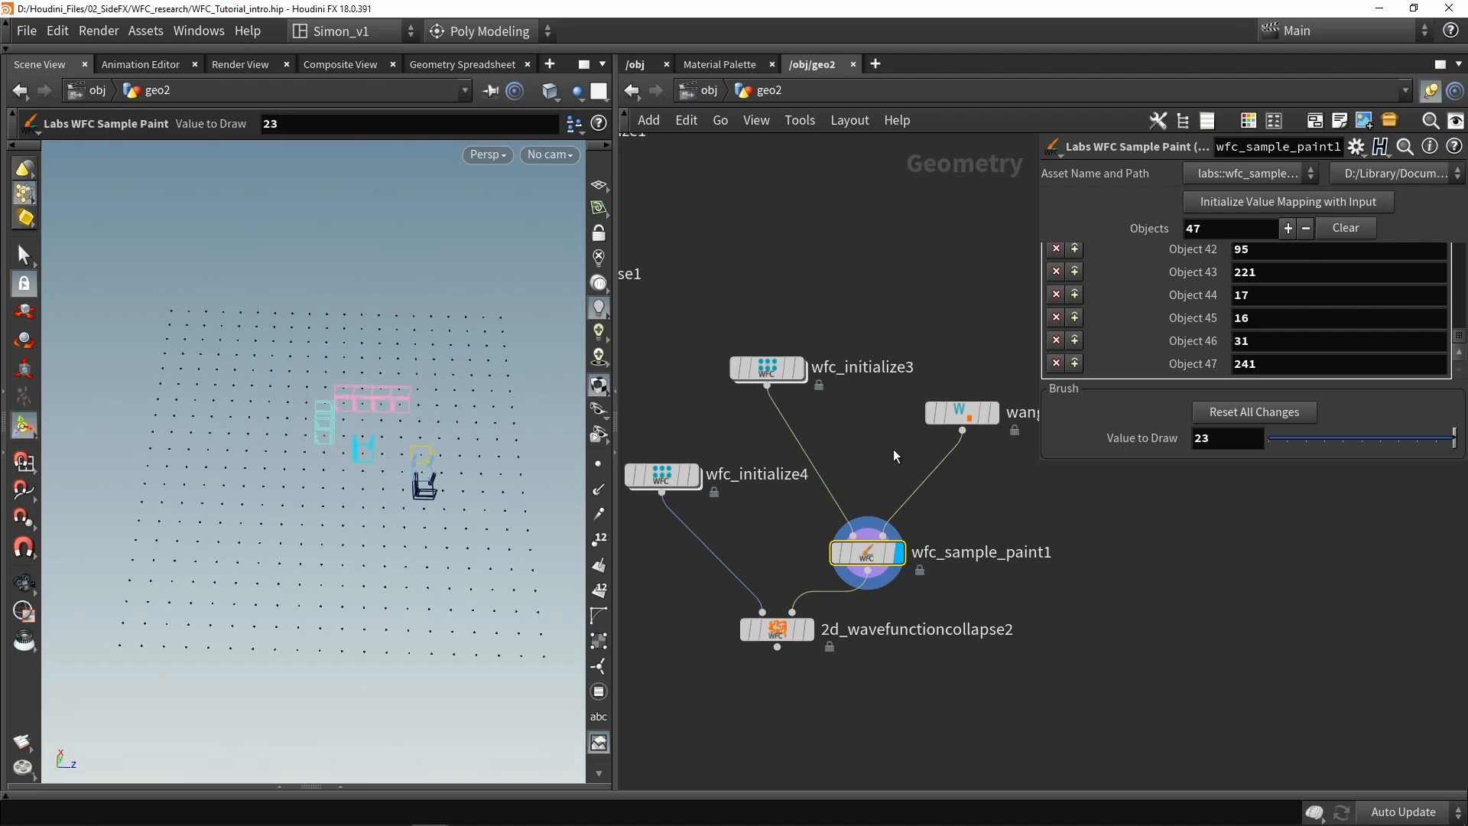
mouse_move(363, 505)
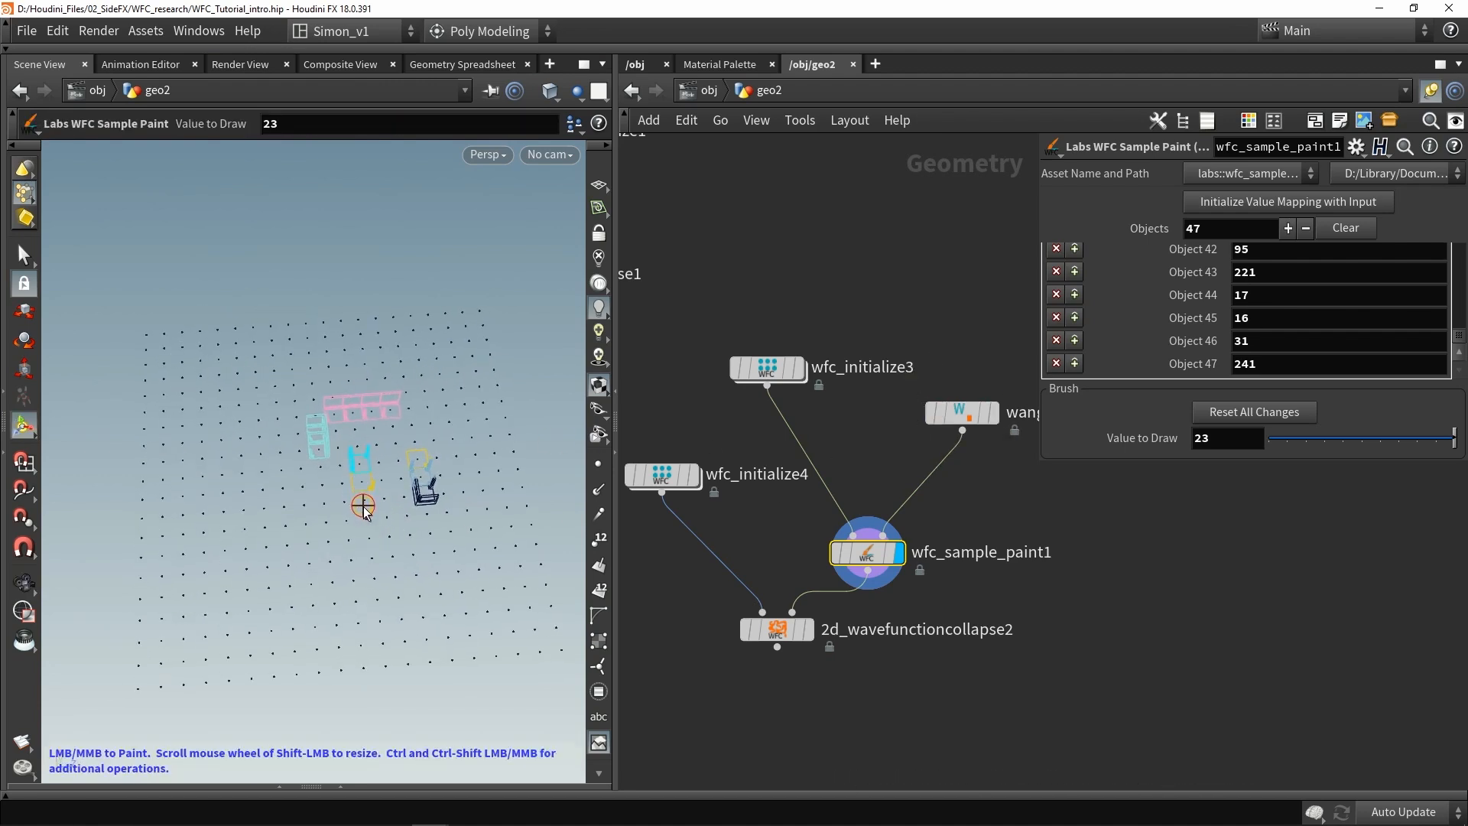